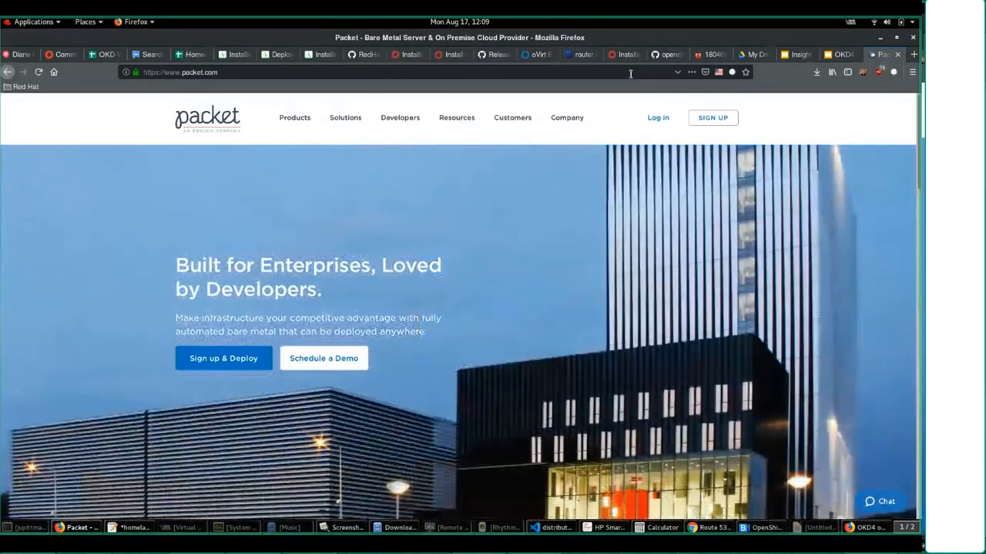
mouse_move(657, 117)
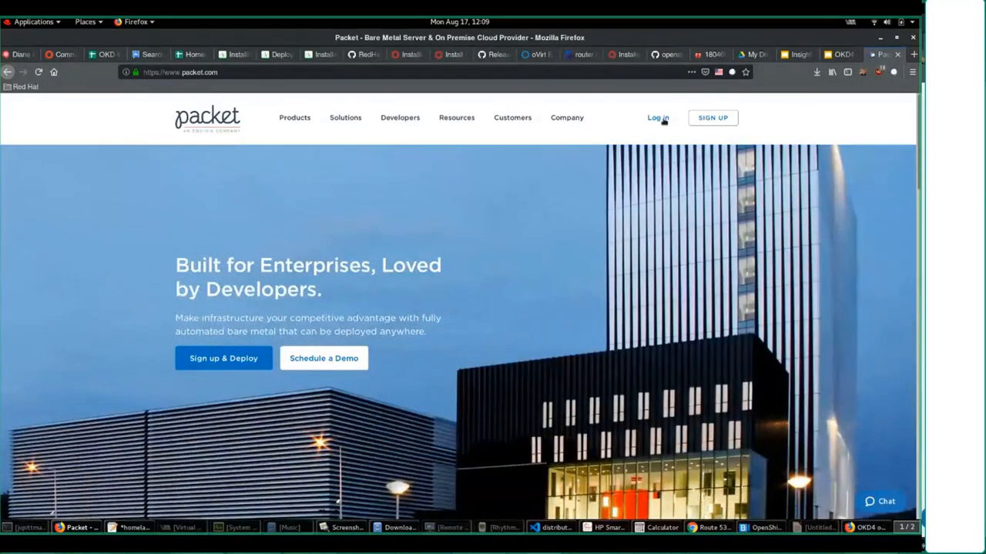
- Sign in to Packet and select the woper1 server from the project's Servers list
click(656, 117)
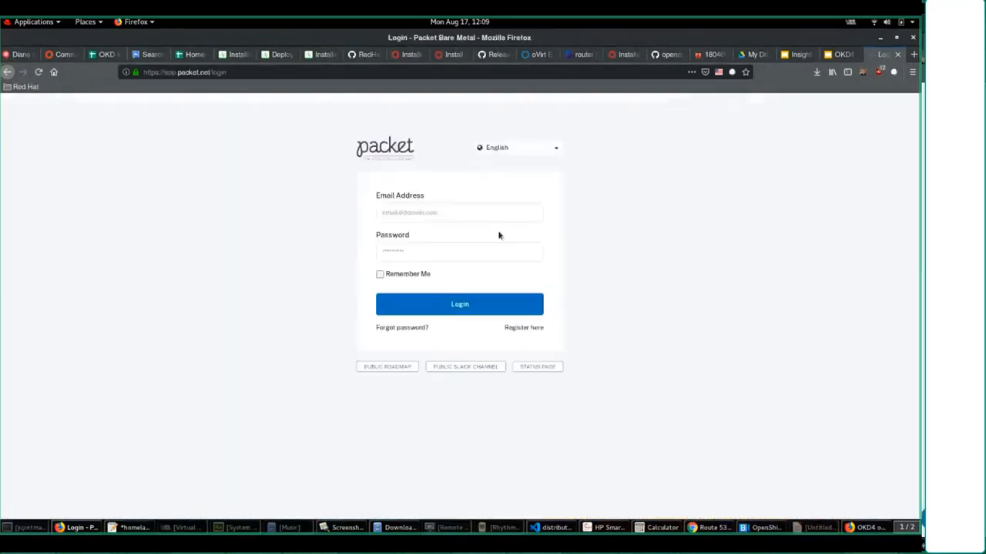
click(459, 304)
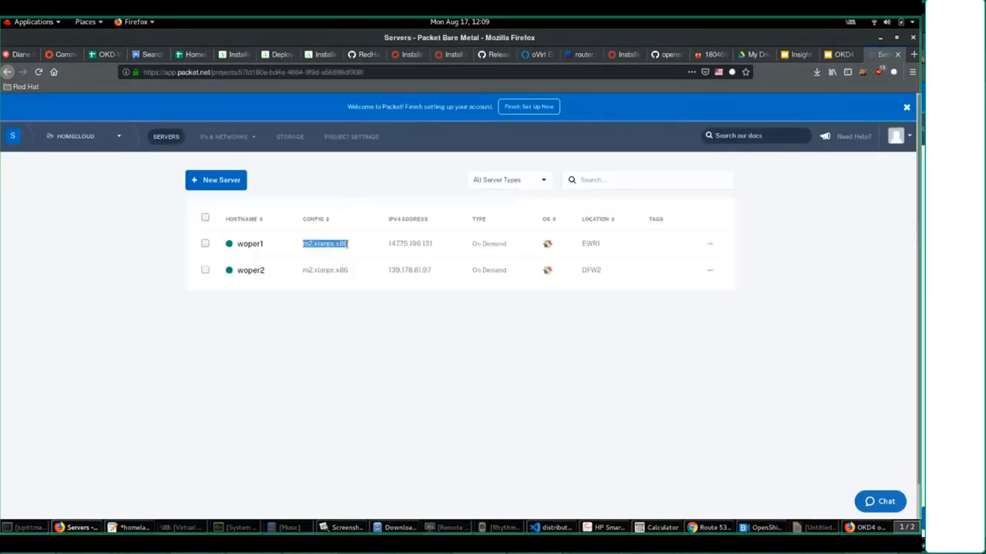
mouse_move(667, 347)
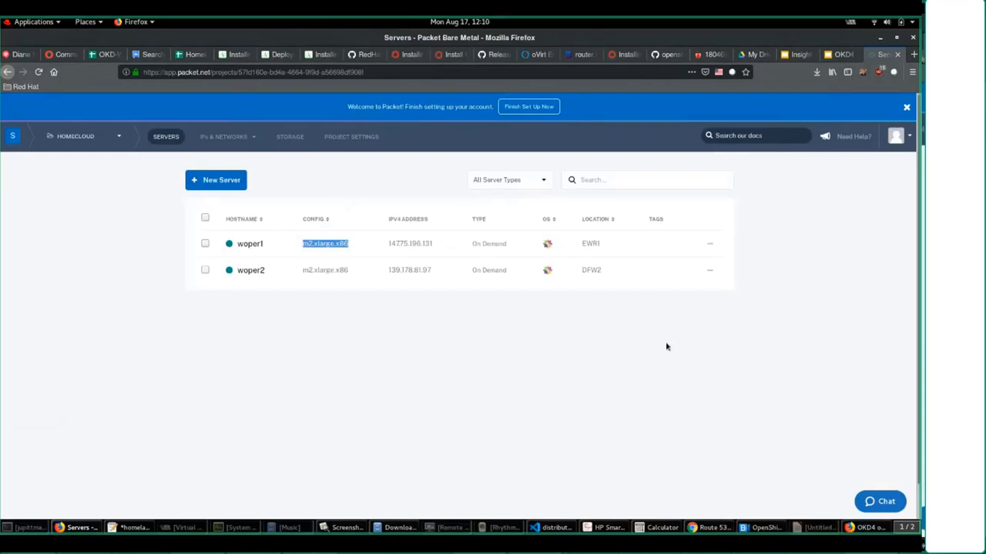
mouse_move(151, 200)
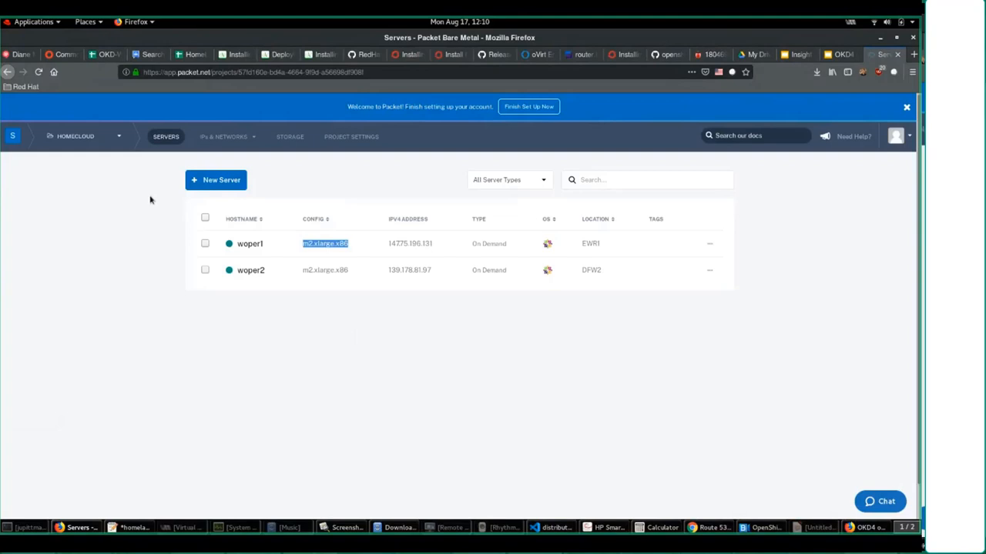
click(249, 244)
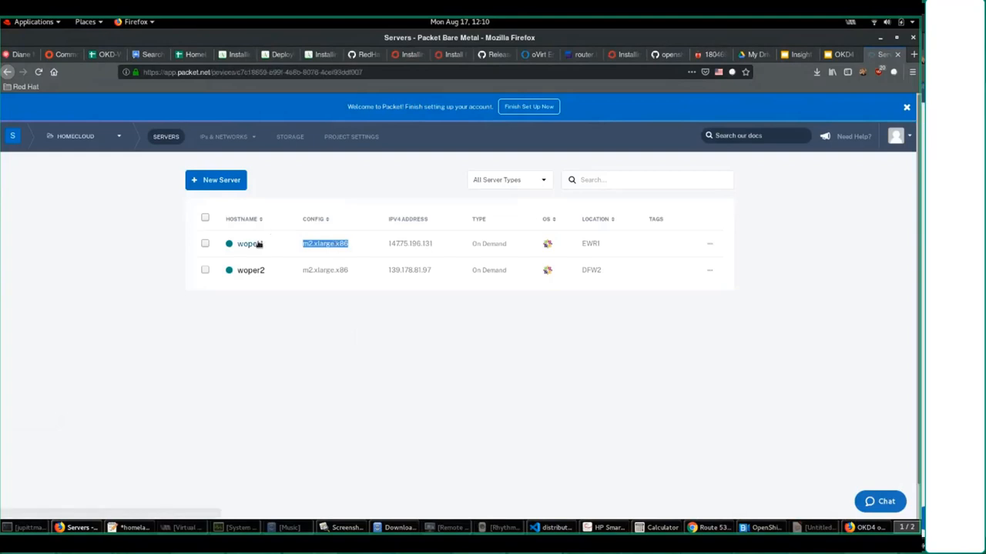
- Show woper1's Overview with its management IPs, CentOS 7 instance details and hardware
click(250, 244)
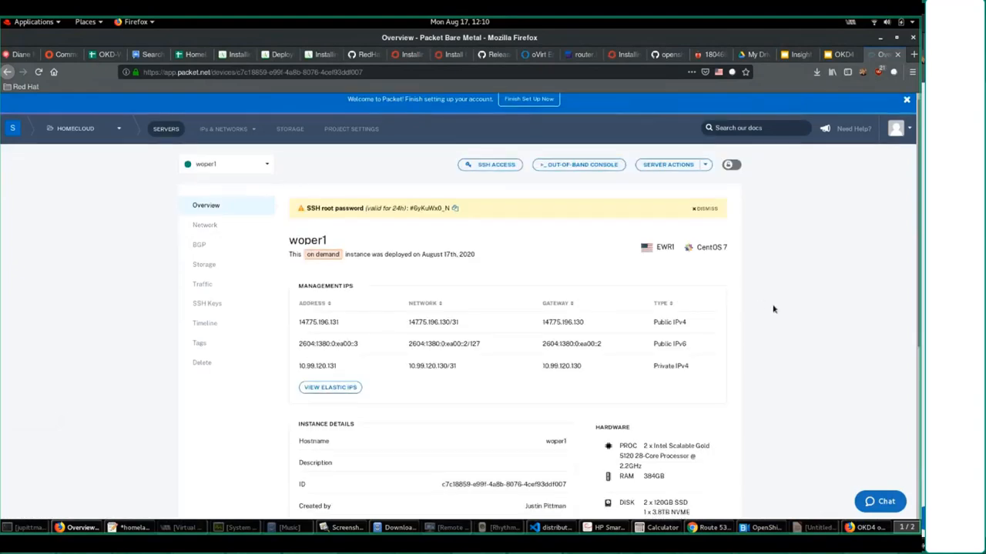
click(905, 99)
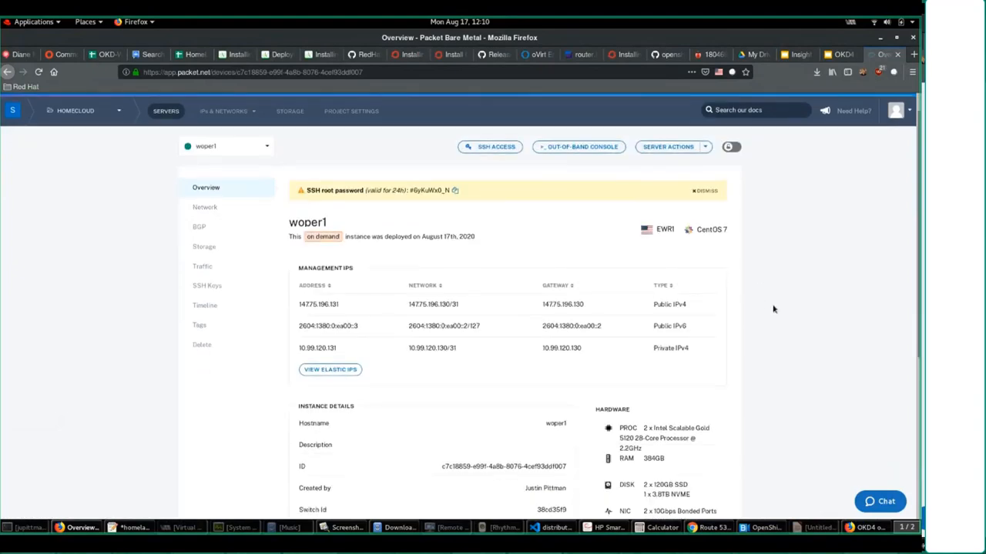
scroll(down, 3)
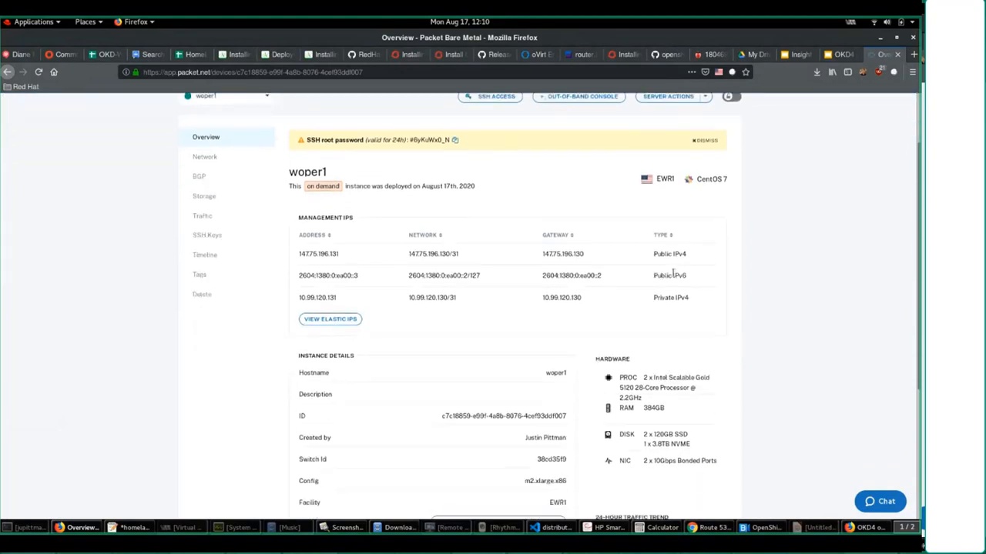
scroll(down, 3)
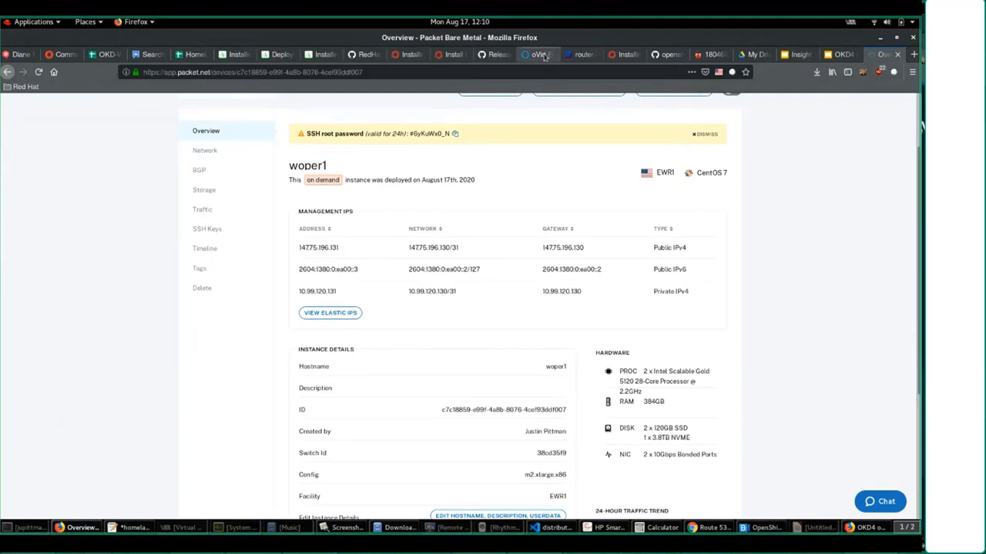
mouse_move(539, 54)
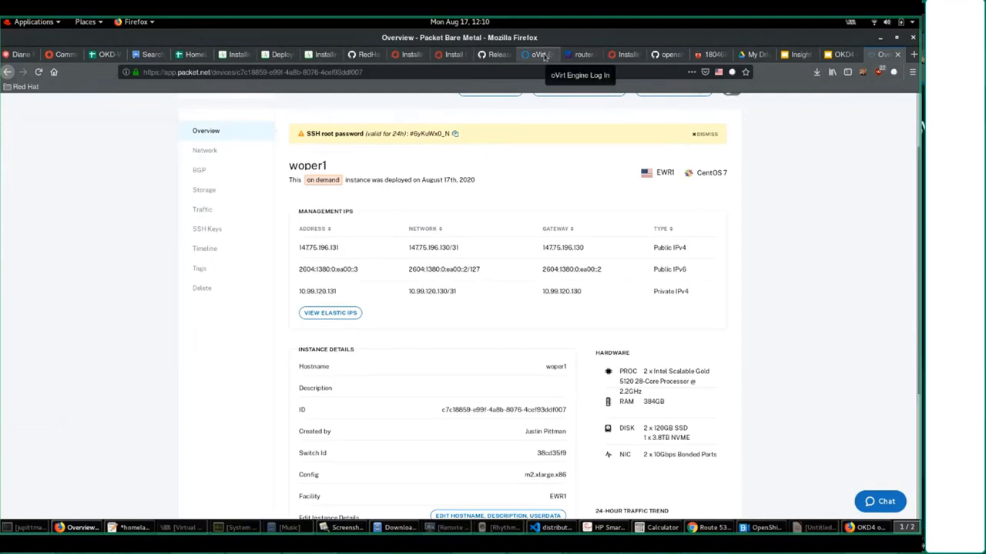
- Log in to the oVirt engine and land on its dashboard of hosts and VMs
click(539, 54)
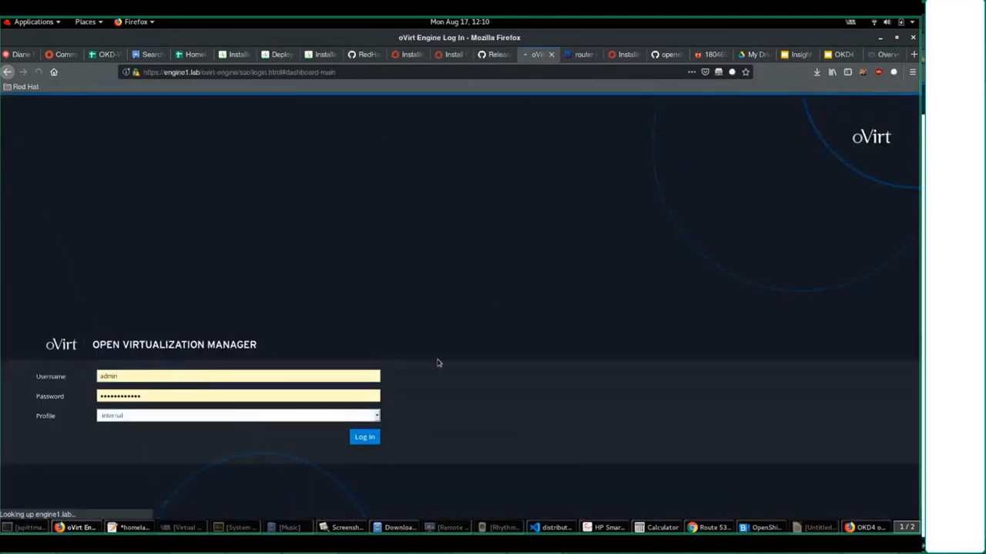
click(364, 437)
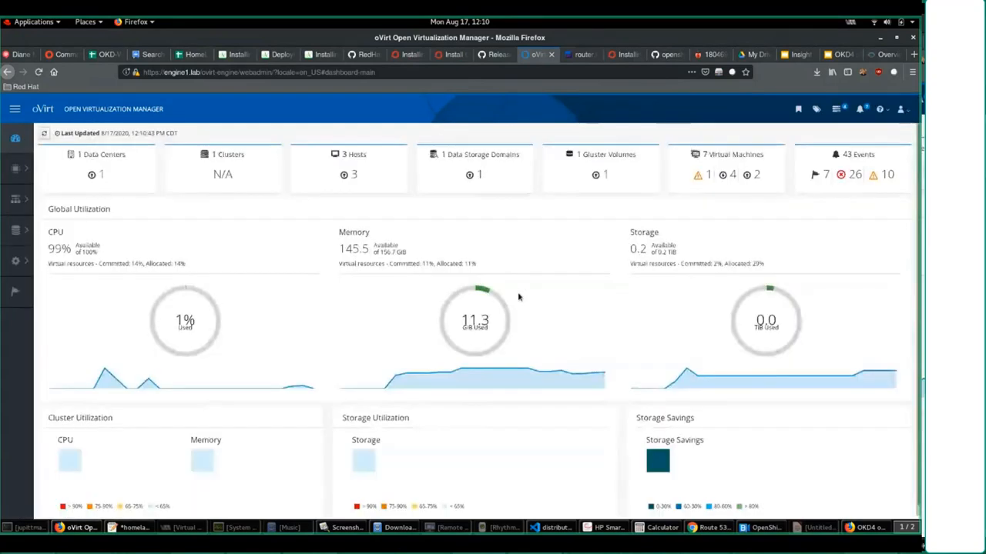
mouse_move(630, 276)
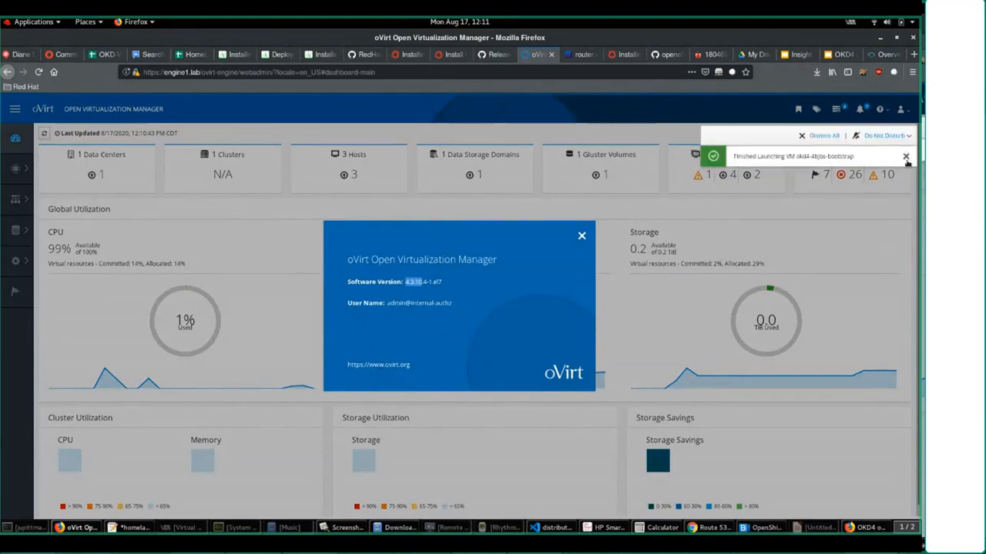
mouse_move(631, 214)
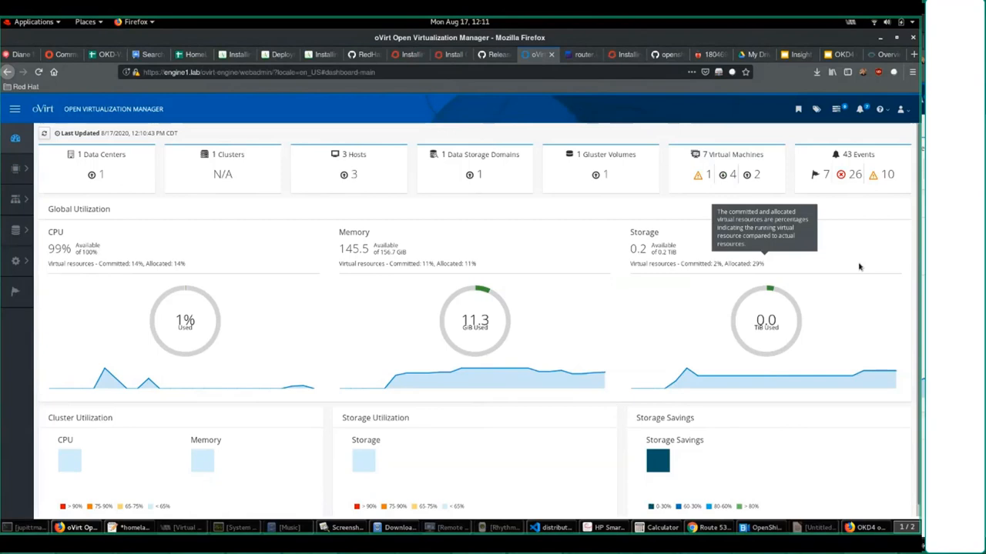
mouse_move(588, 252)
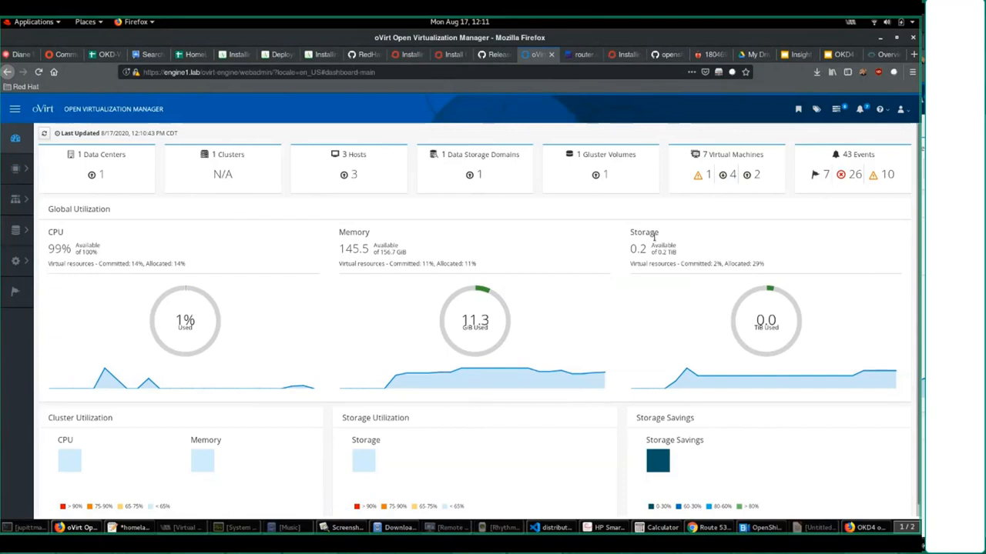
mouse_move(764, 101)
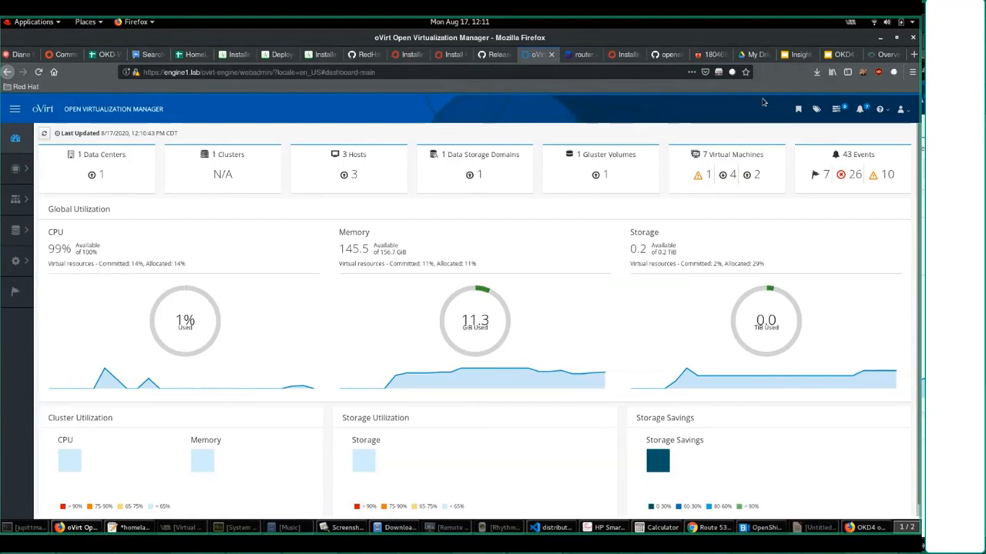
mouse_move(755, 154)
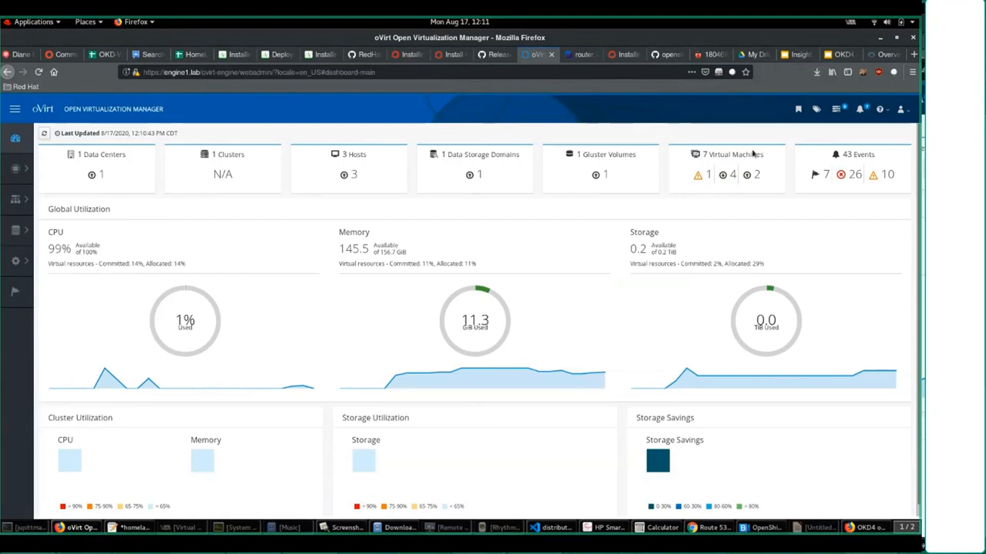
mouse_move(669, 55)
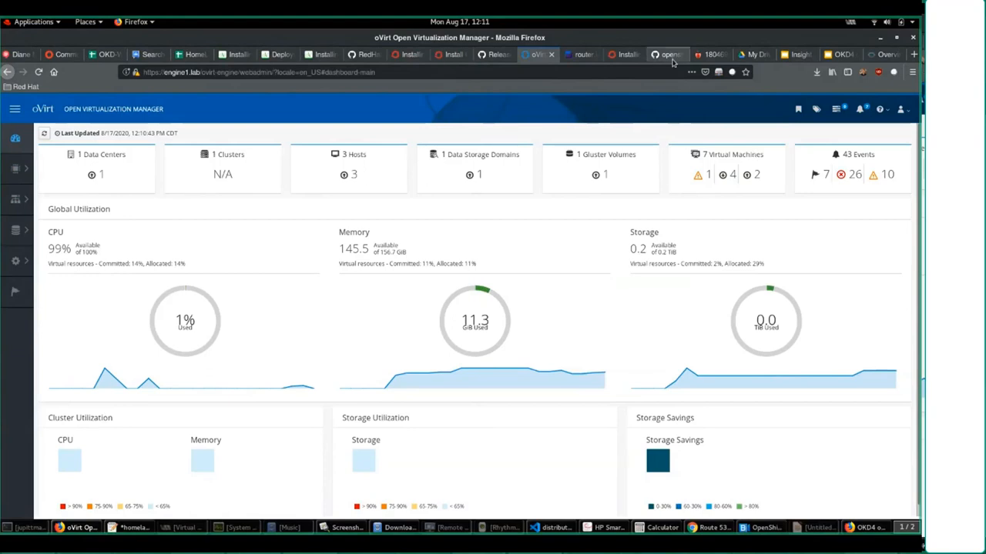
mouse_move(668, 55)
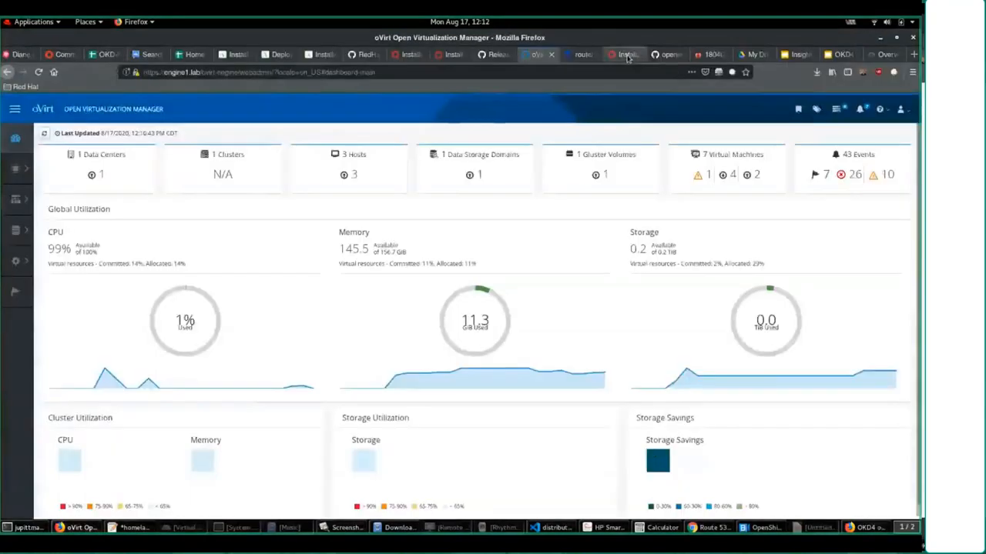
- Review the RHV environment requirements in the quick-install guide and check the available doc versions
click(622, 54)
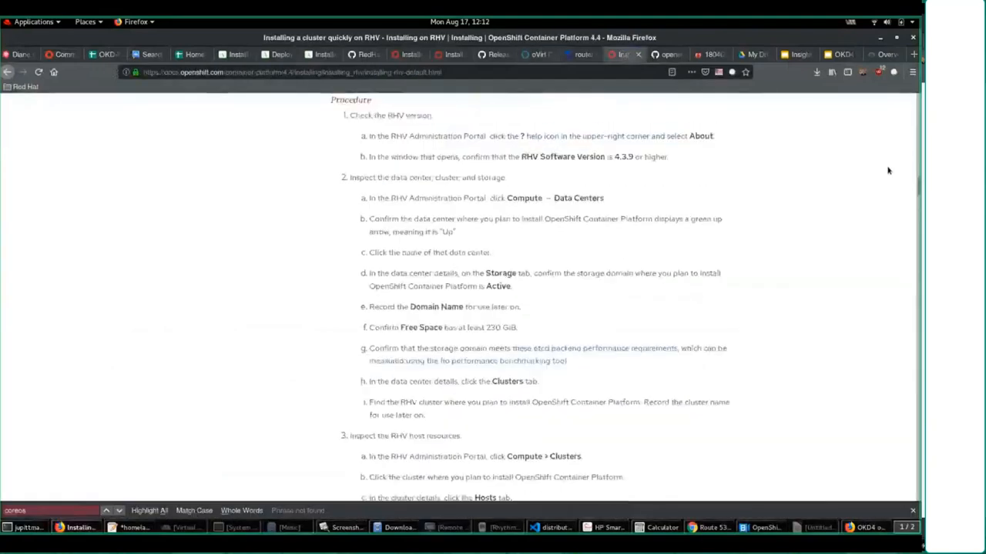
scroll(down, 3)
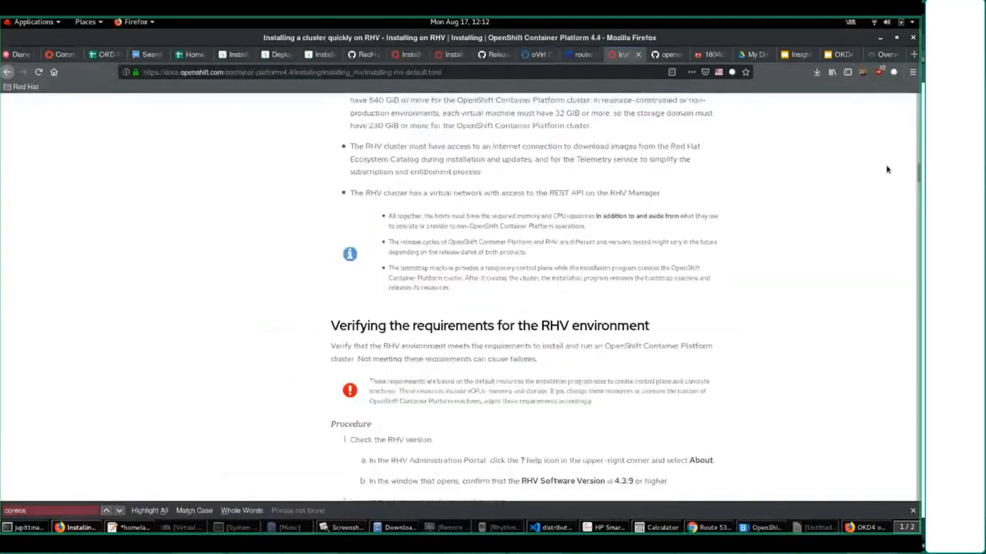
scroll(up, 3)
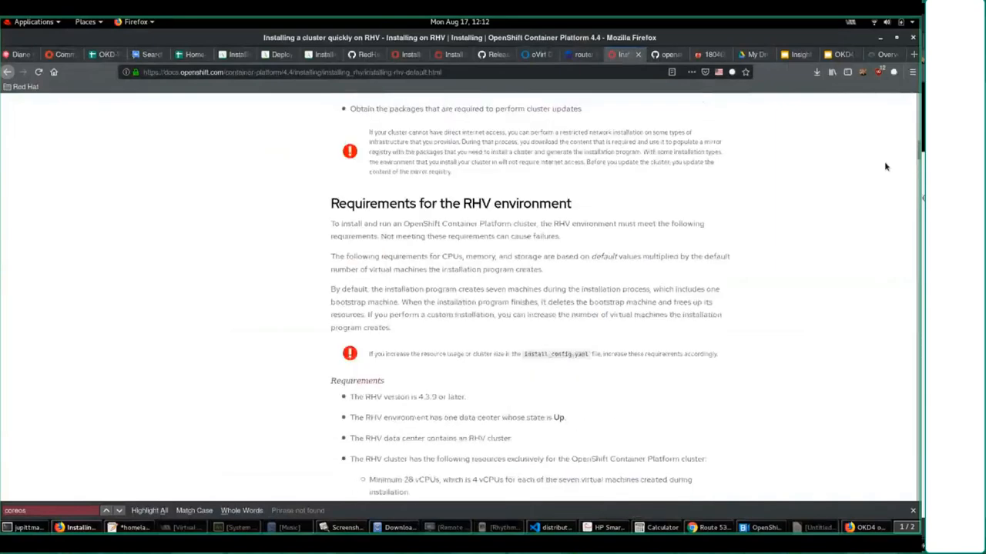
scroll(up, 3)
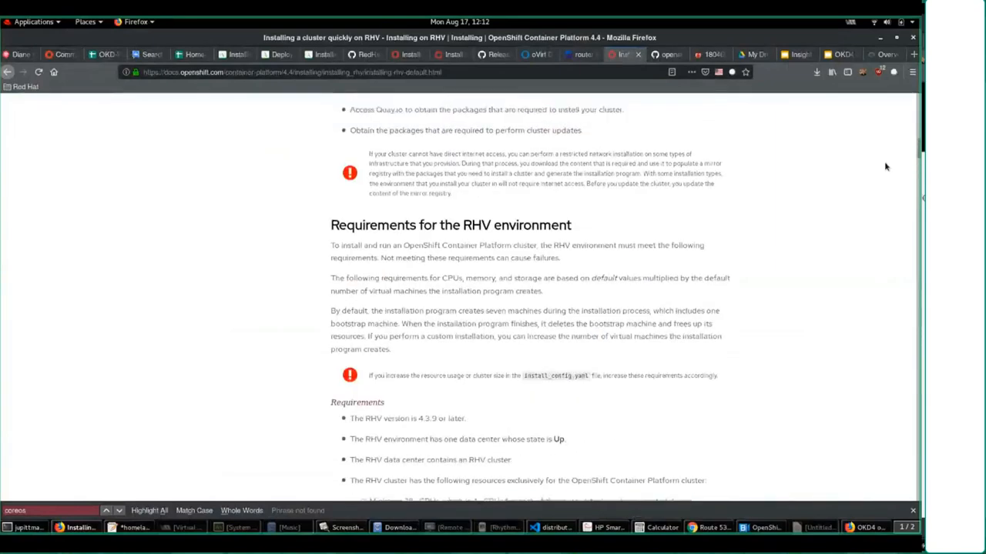
click(351, 180)
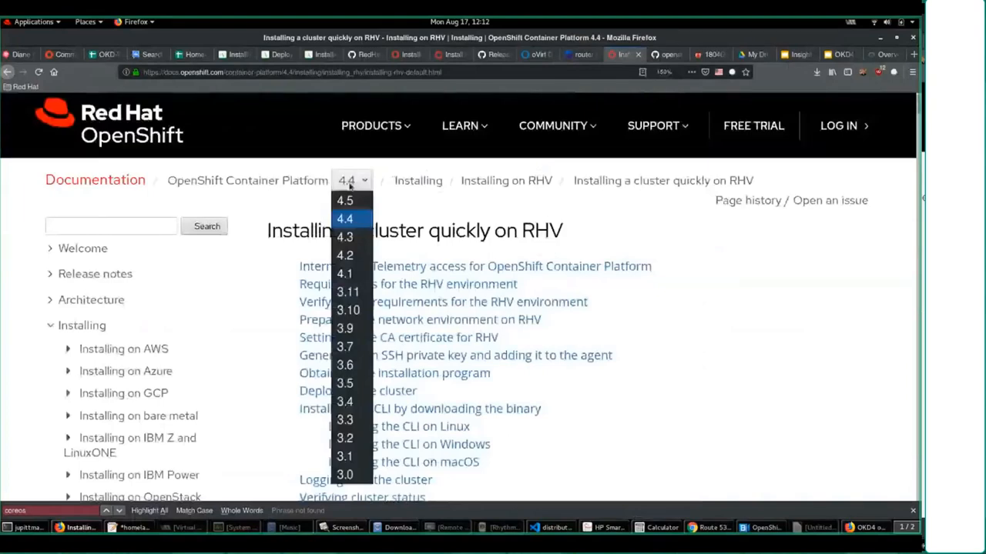
mouse_move(345, 200)
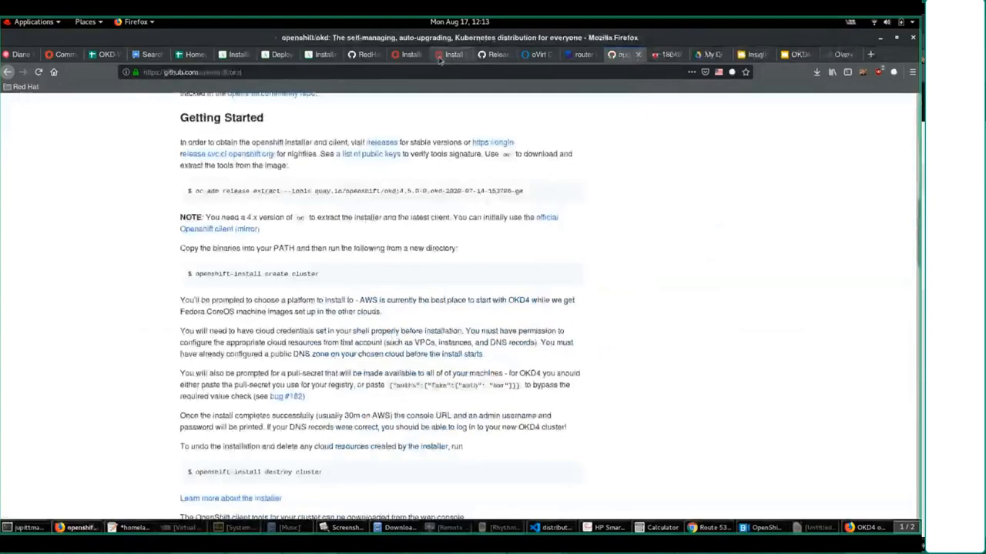
- Switch through the Red Hat pull secret page to the OKD Latest RHV quick-install guide
click(453, 54)
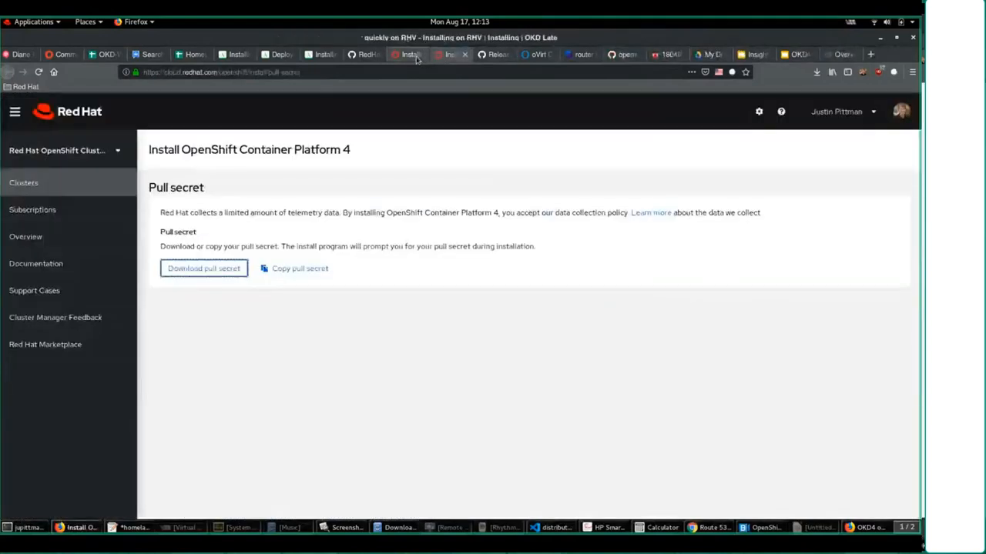
click(410, 54)
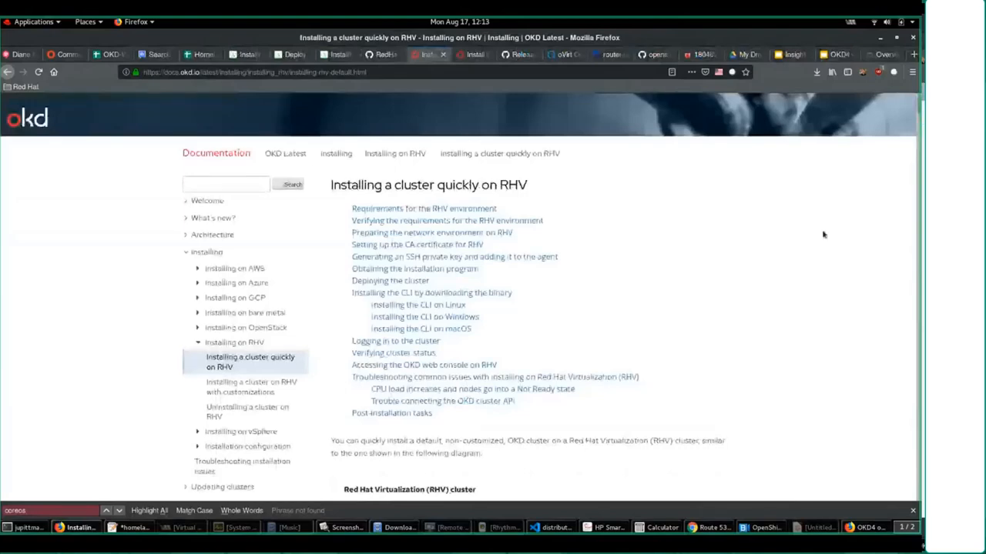
- Select the 'Installing a cluster quickly on RHV' title and read down through the requirements and install steps
scroll(down, 3)
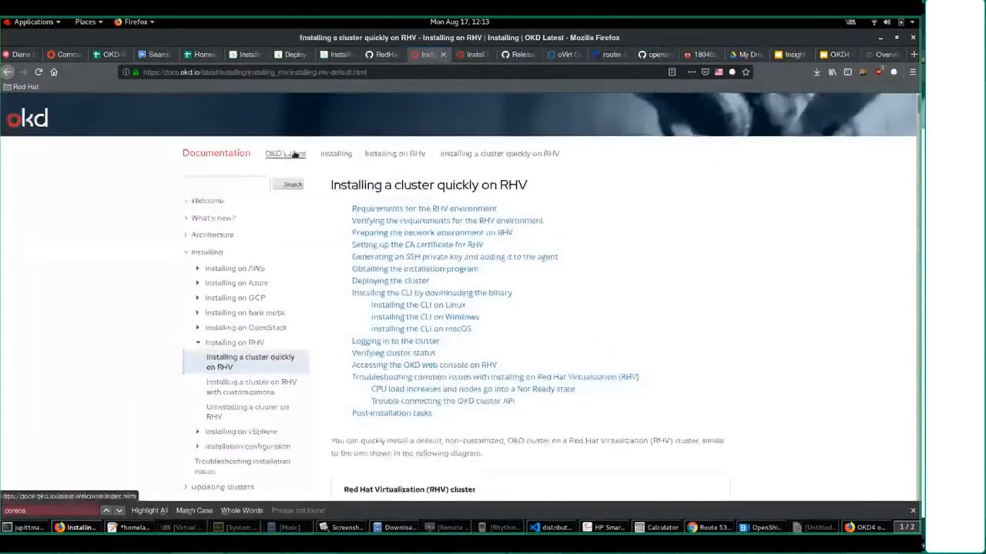
triple_click(428, 185)
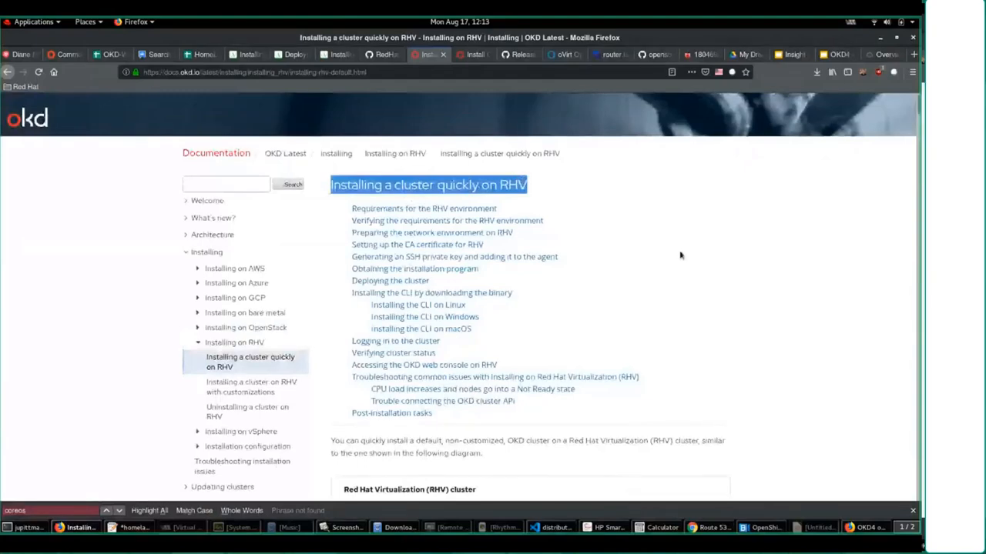
scroll(down, 3)
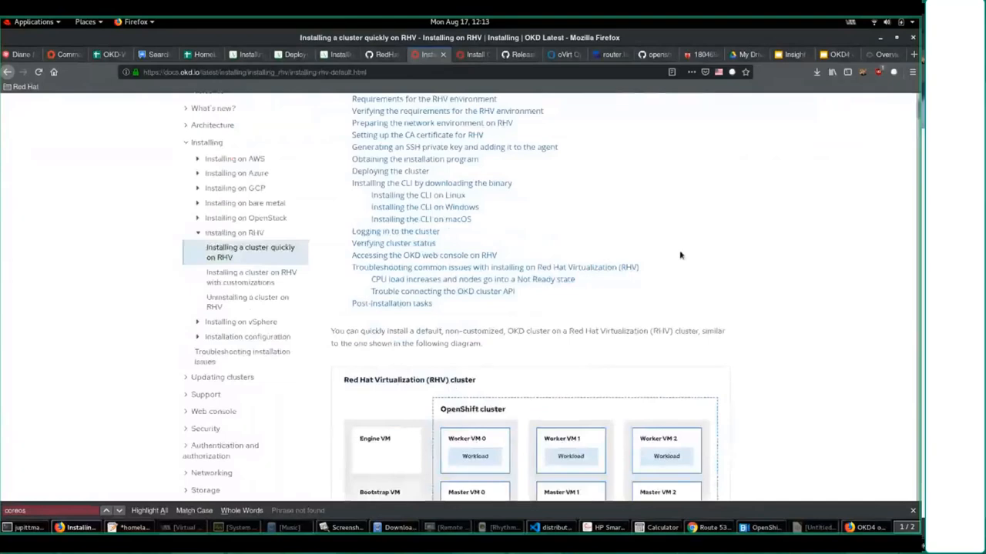
scroll(up, 3)
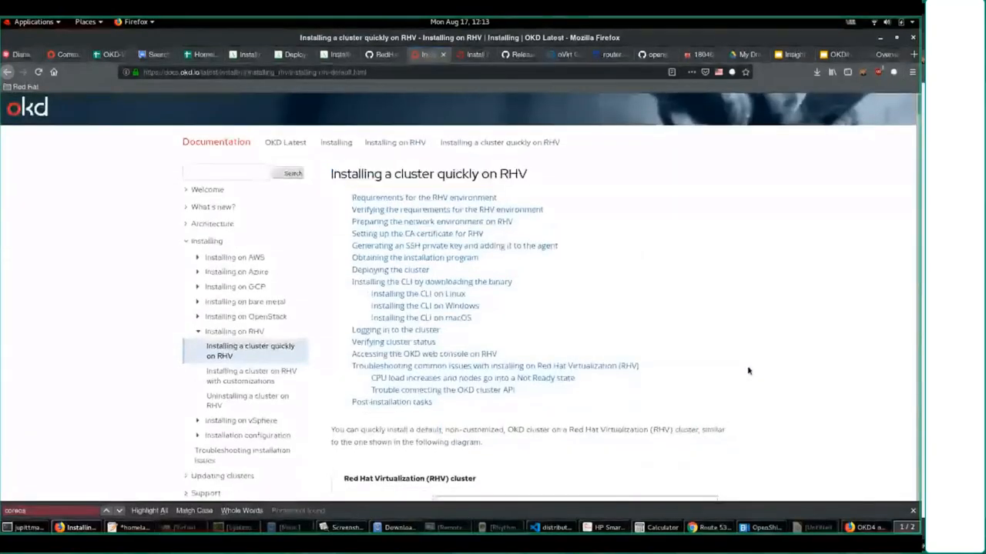
scroll(down, 3)
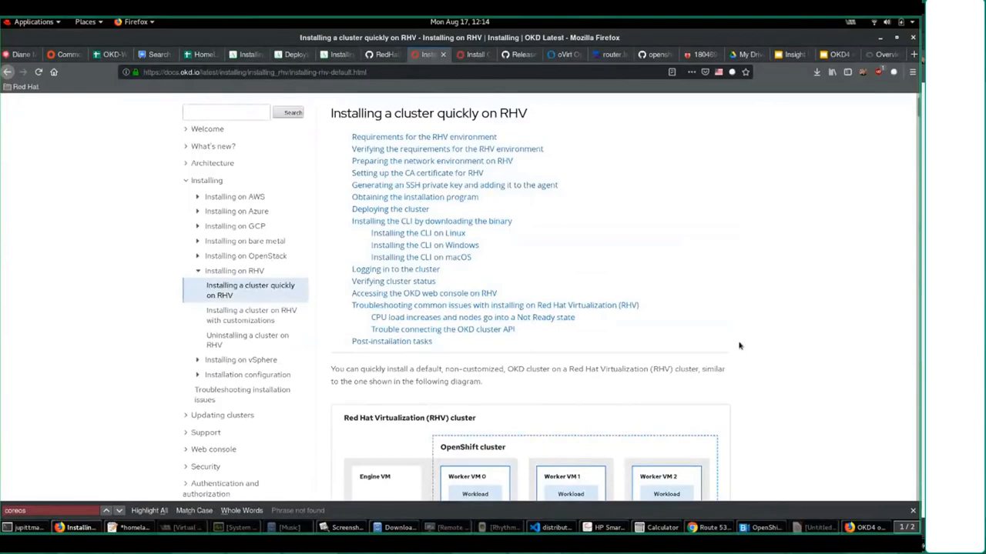
scroll(down, 3)
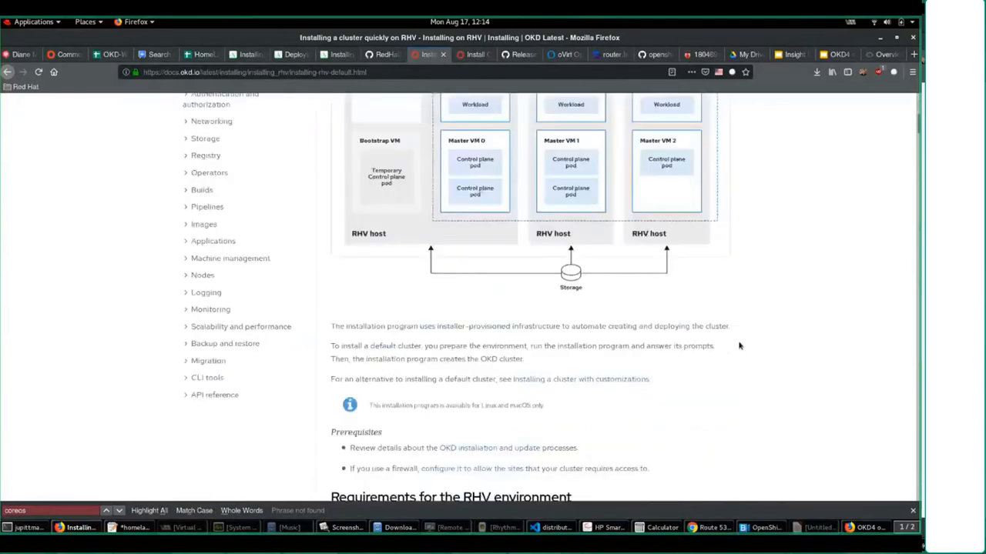
scroll(down, 3)
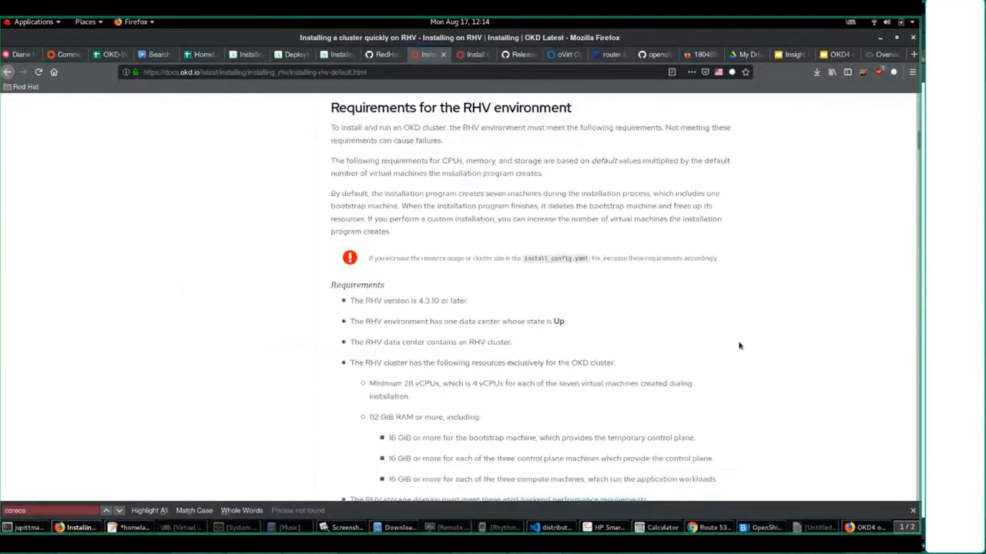
scroll(down, 3)
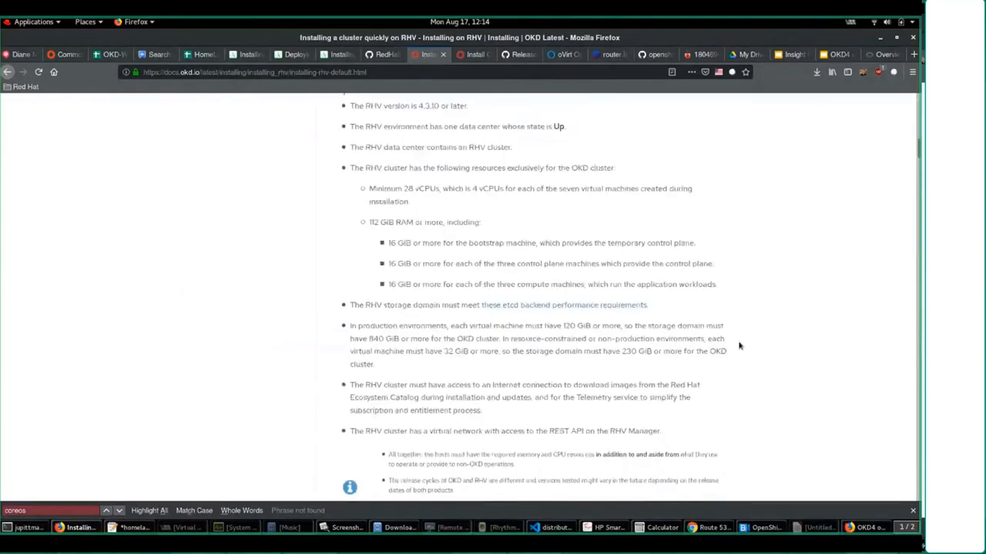
scroll(down, 3)
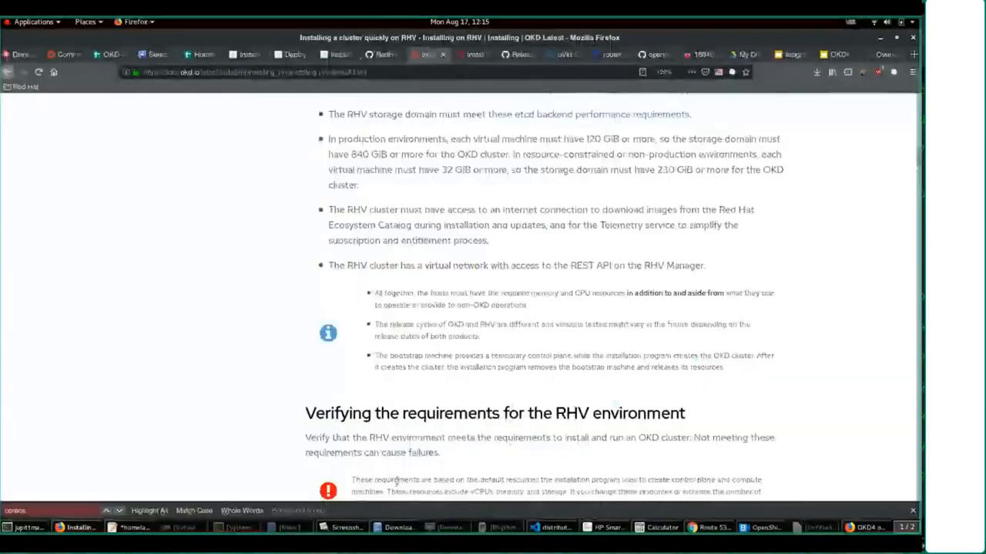
- Continue down the guide to the section on troubleshooting the OKD cluster API connection
scroll(down, 3)
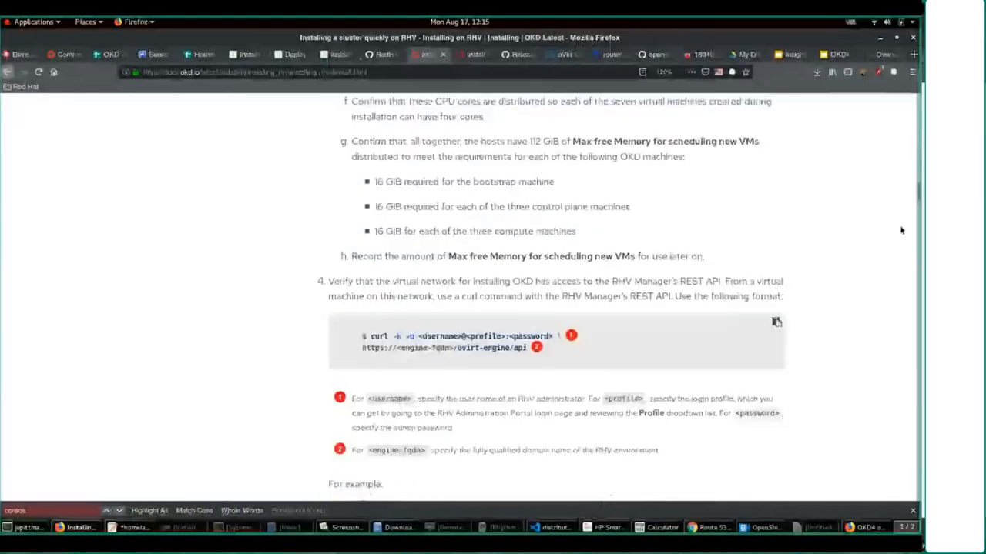
scroll(down, 3)
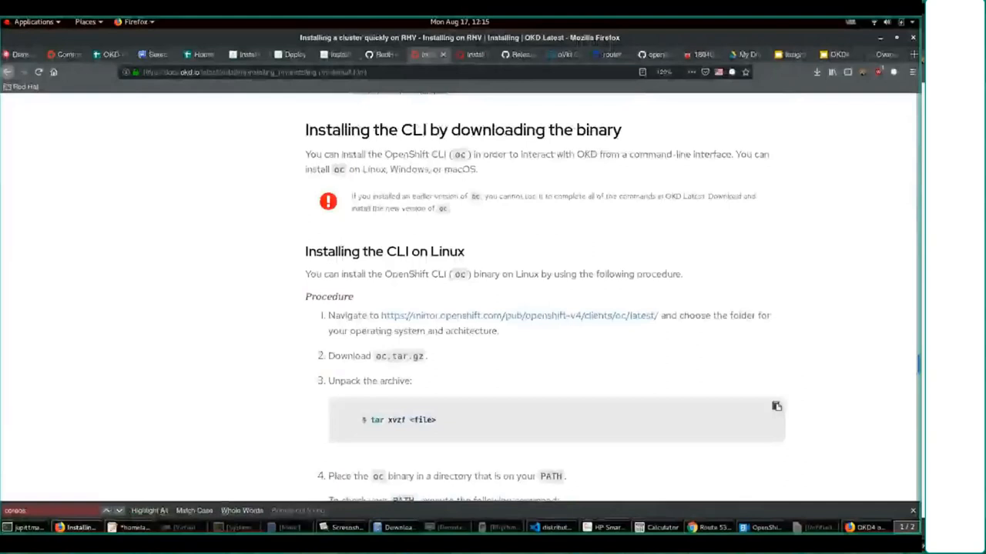
scroll(down, 3)
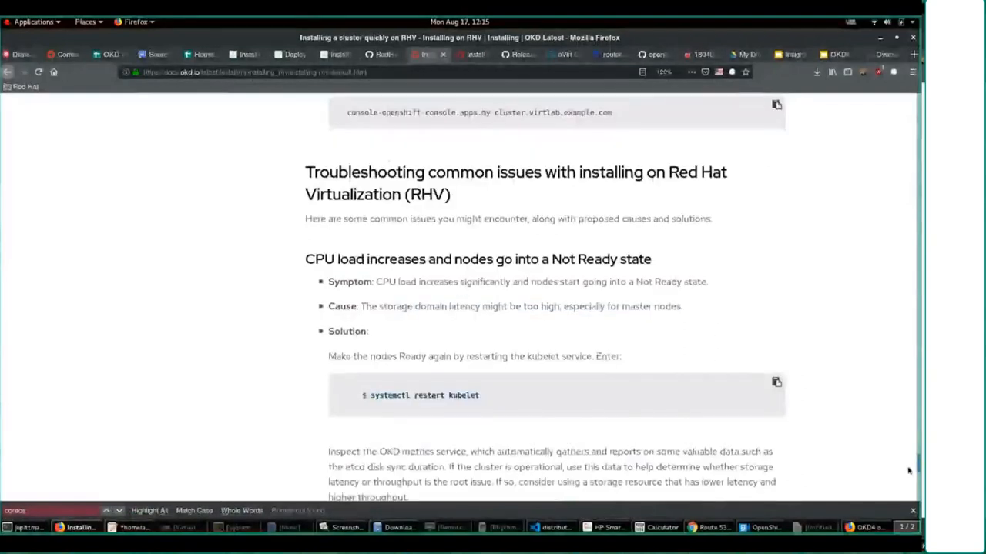
scroll(down, 3)
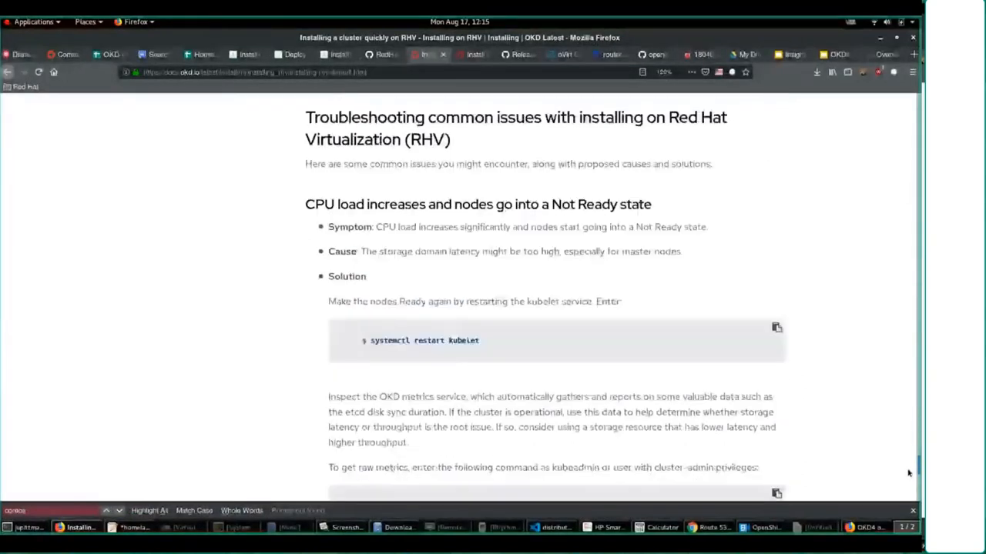
scroll(down, 3)
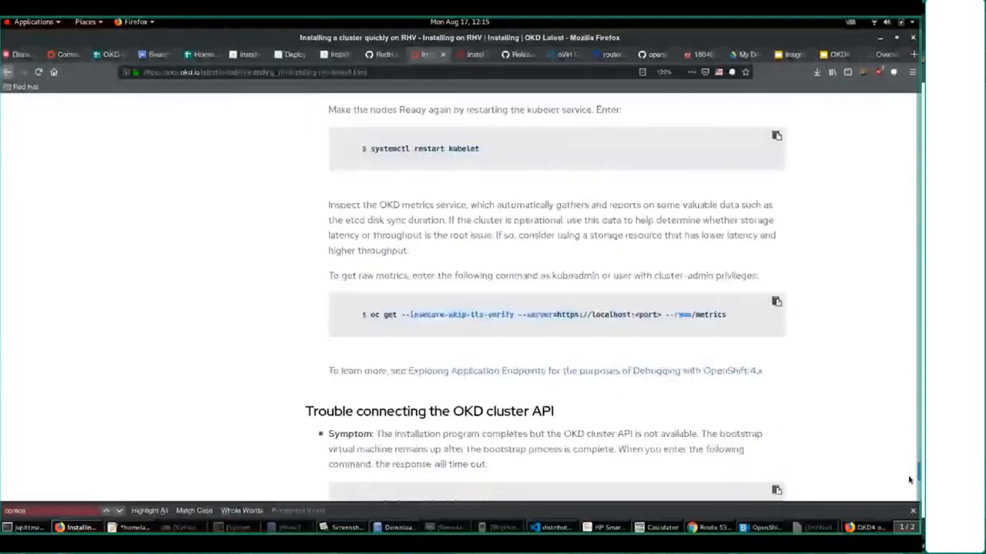
scroll(down, 3)
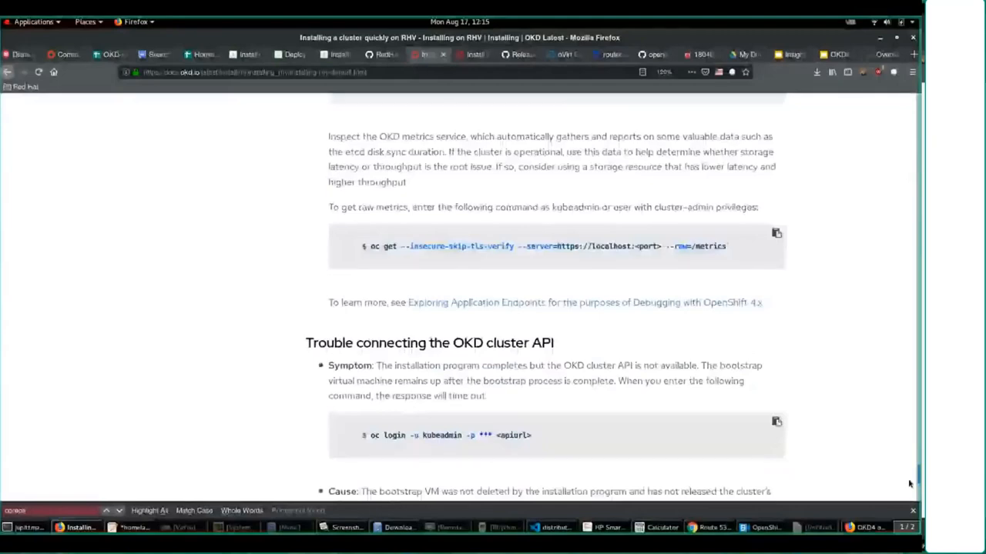
scroll(down, 3)
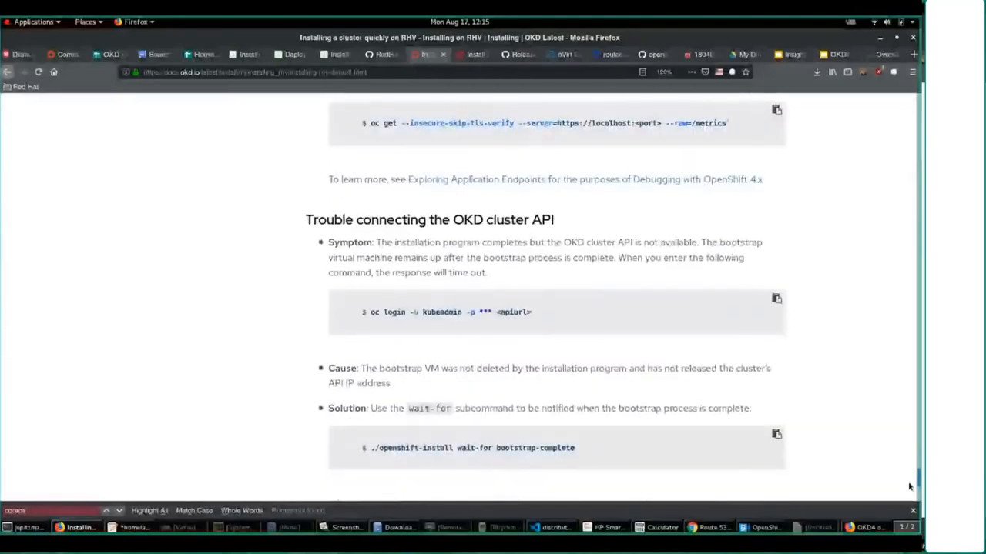
scroll(down, 3)
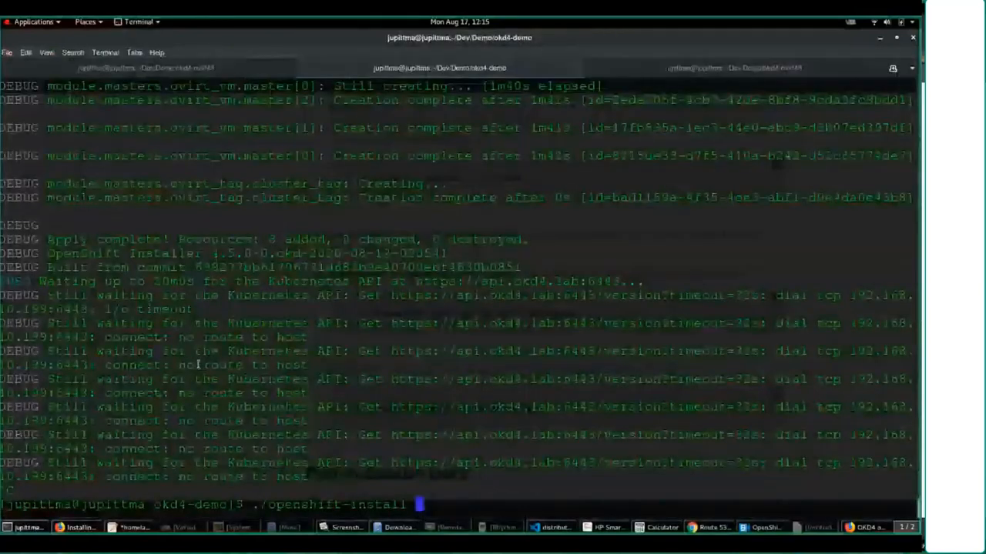
- Run ./openshift-install destroy cluster against the install directory, then return to the OKD docs
text(dest)
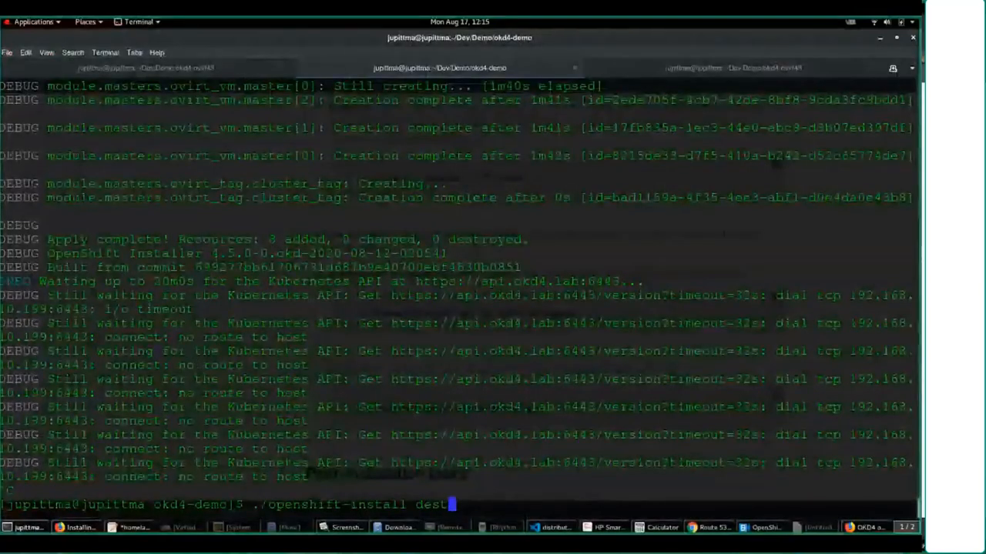
text(r)
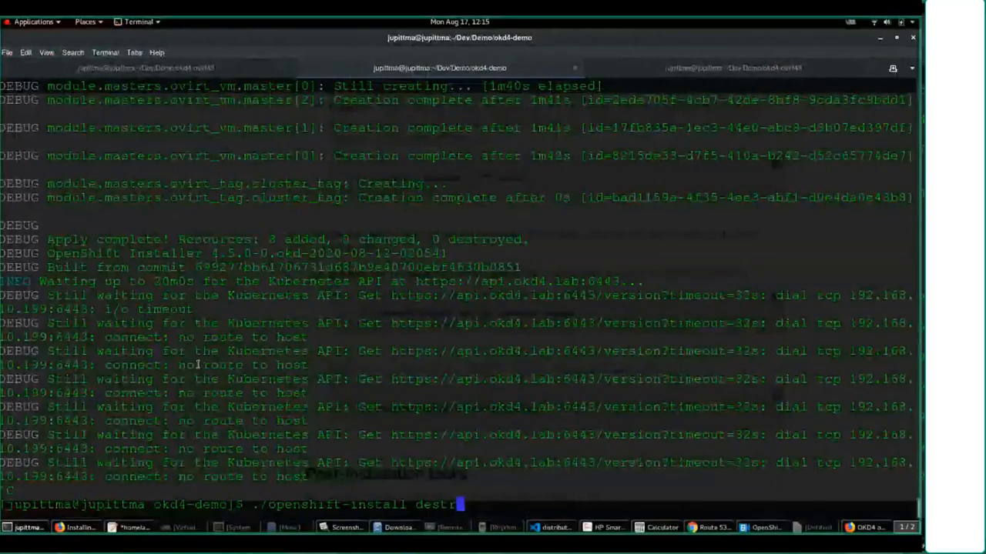
key(Return)
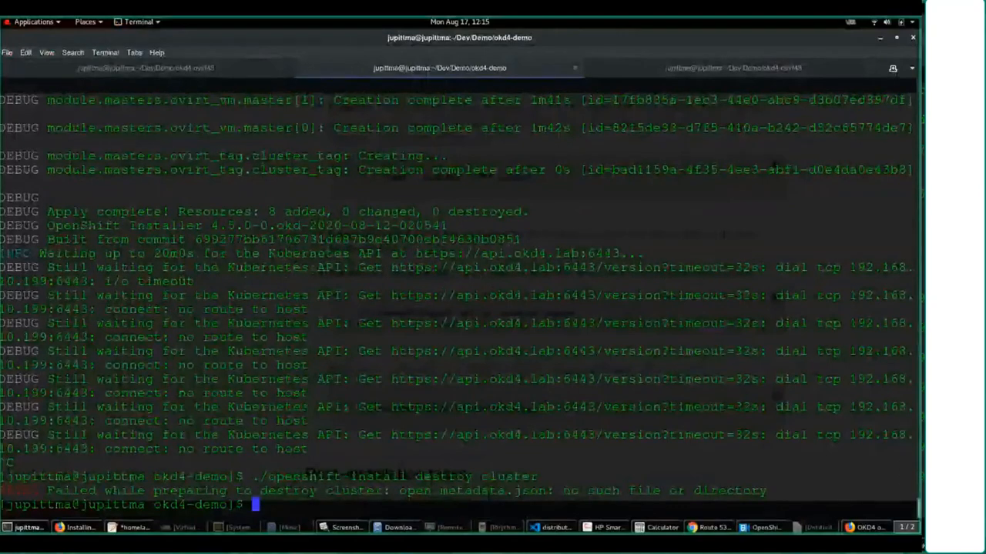
text(./openshift-install destroy cluster --dir=test-3)
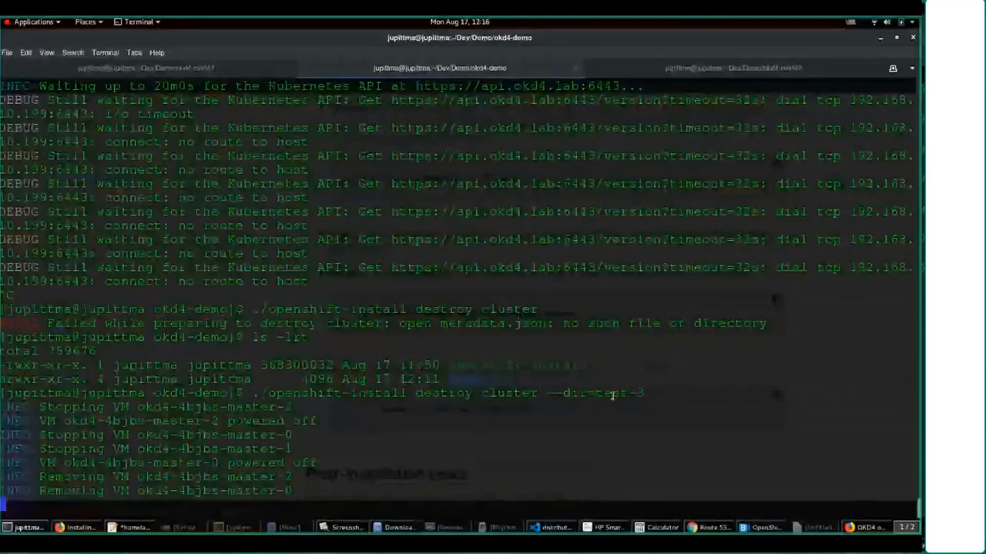
click(77, 526)
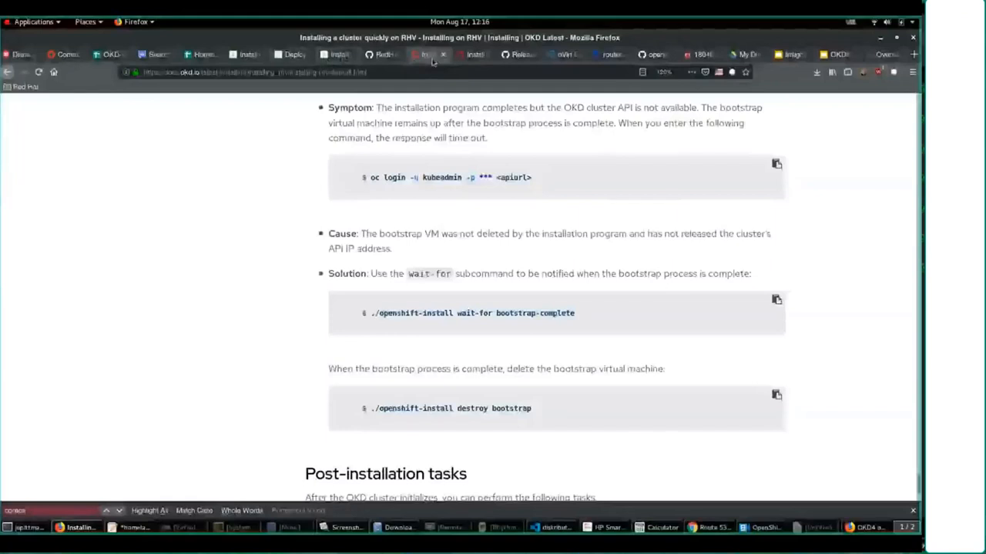
- Show the oVirt portal's Compute > Virtual Machines list to confirm the okd4 masters are gone
click(562, 54)
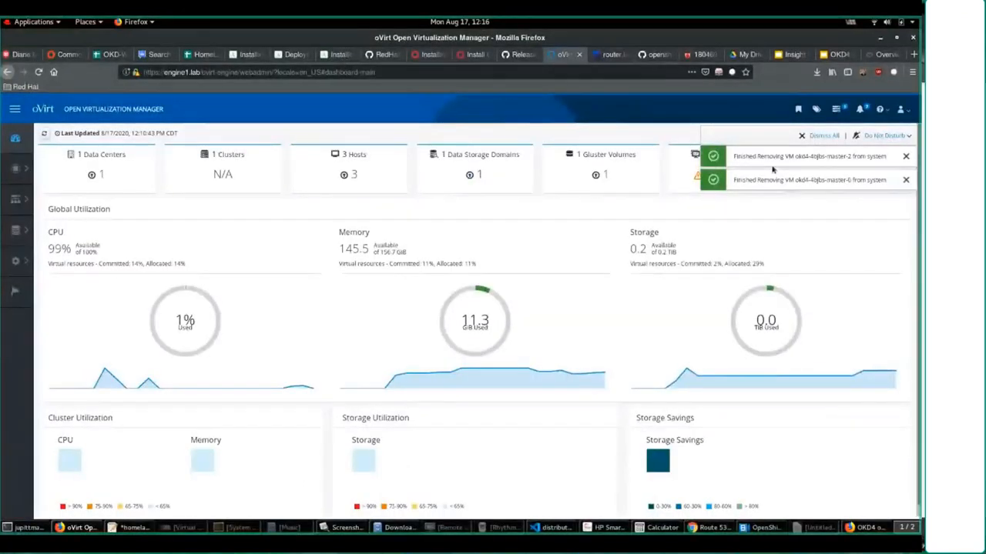
click(823, 136)
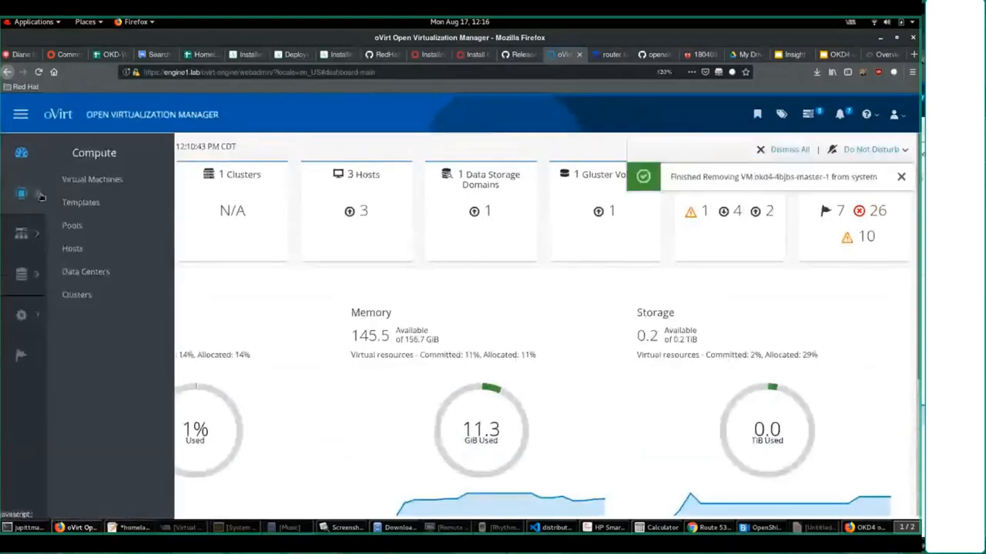
mouse_move(92, 178)
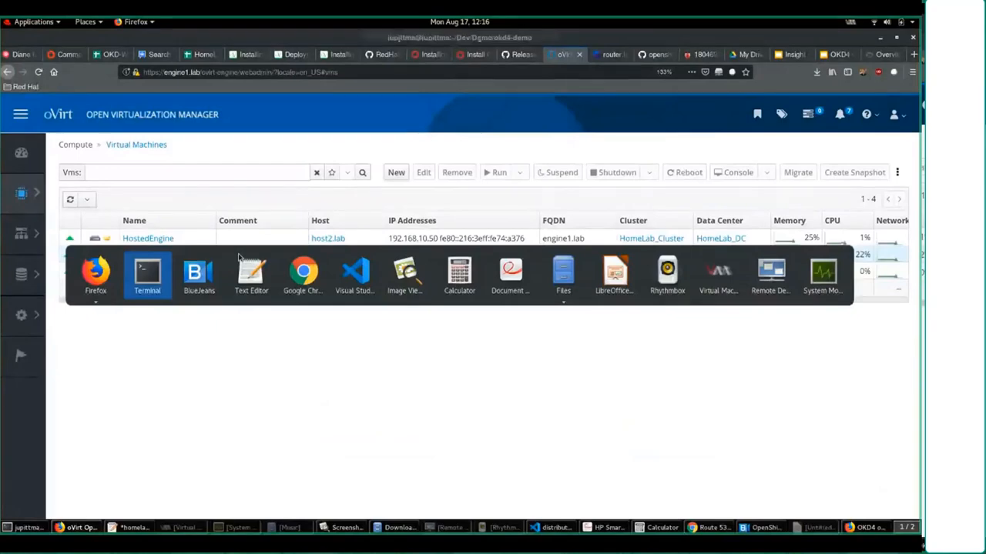
- Try openshift-install destroy bootstrap in the terminal, then shut down the okd4-4bjbs-bootstrap VM with a reason
click(146, 274)
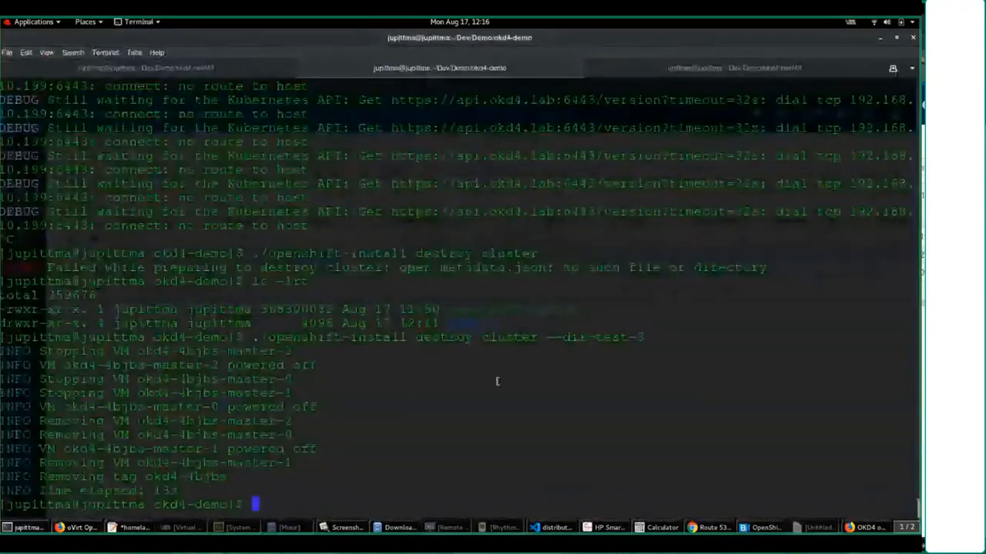
text(./openshift-install destroy boo --dir-test-e)
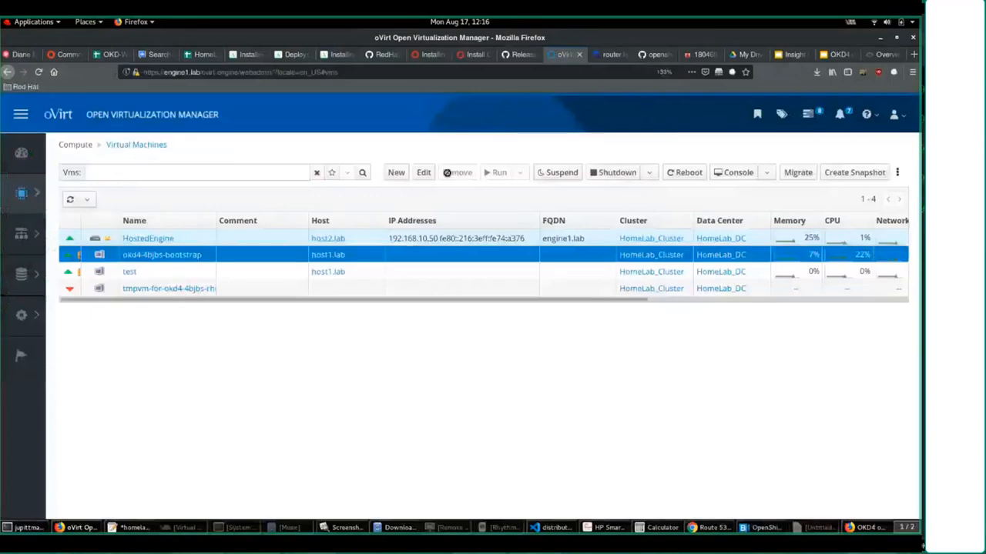
click(616, 172)
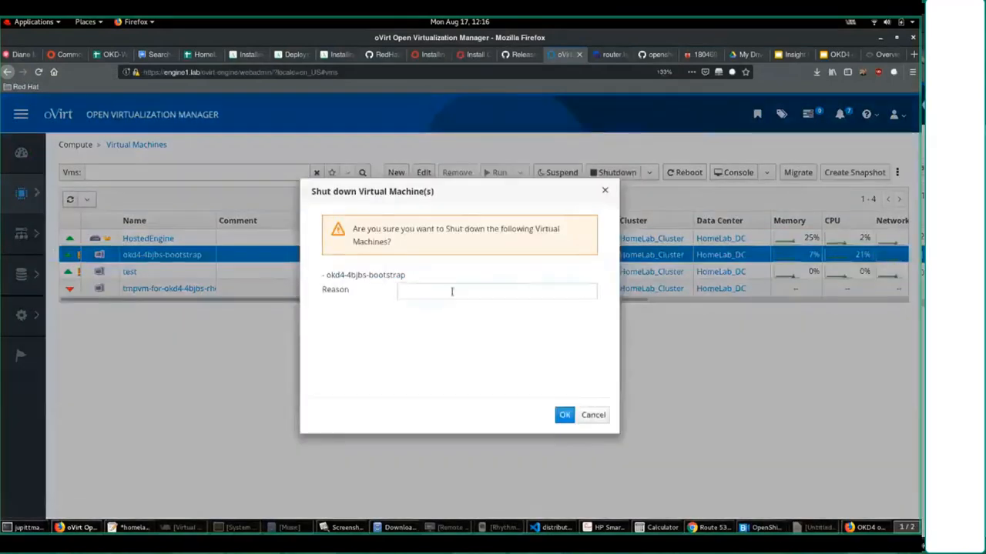
click(496, 290)
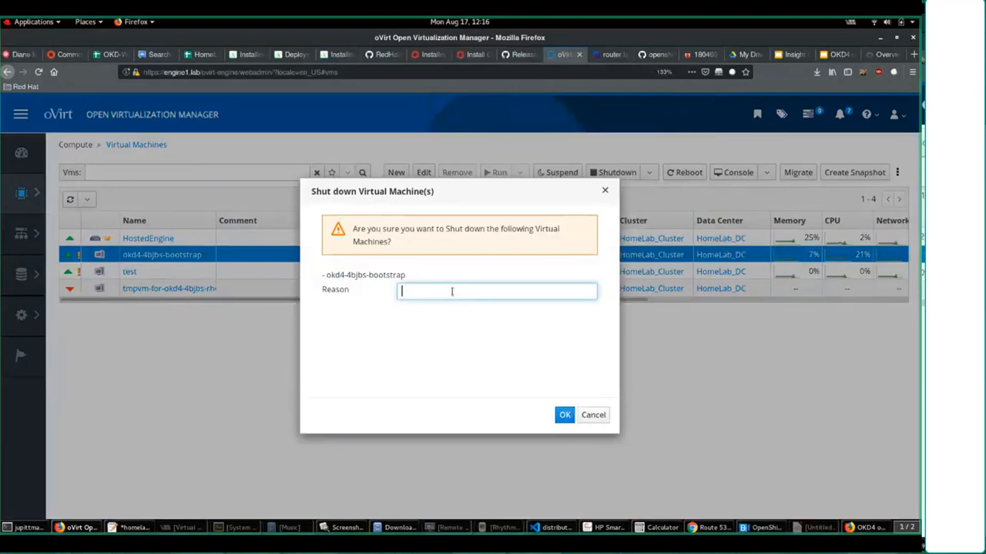
click(563, 416)
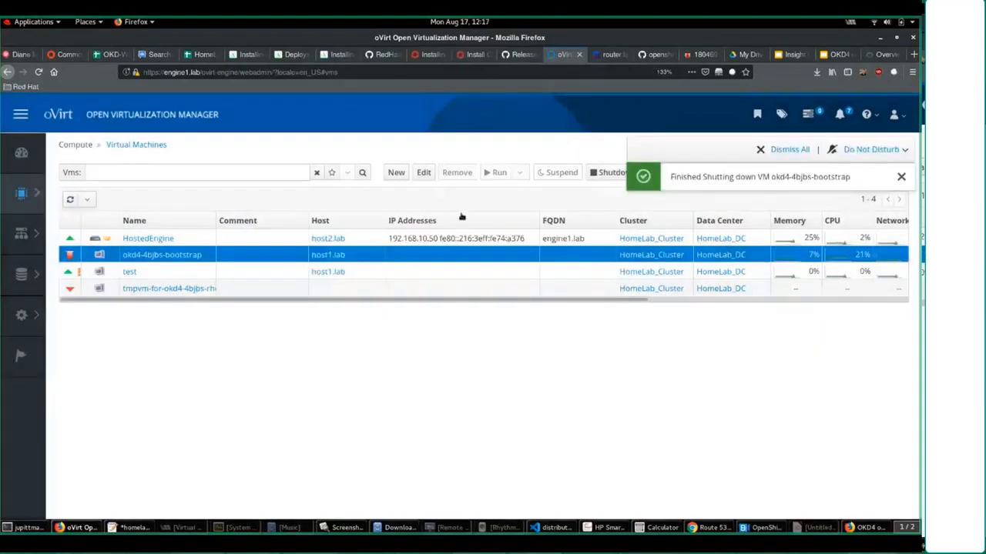
mouse_move(606, 200)
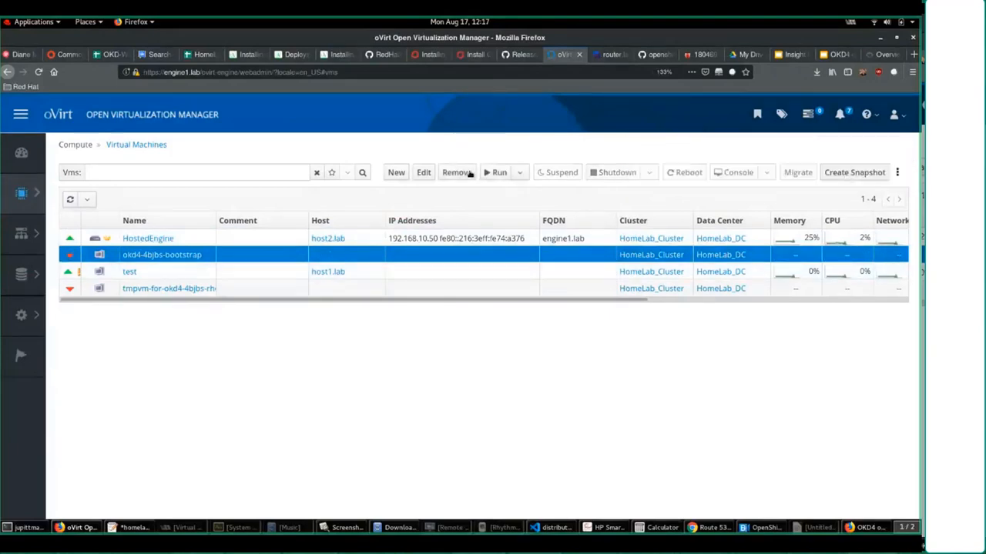
- Remove the bootstrap VM with reason 'don't nee...', leaving HostedEngine, test and the okd4 tmpvm
click(456, 173)
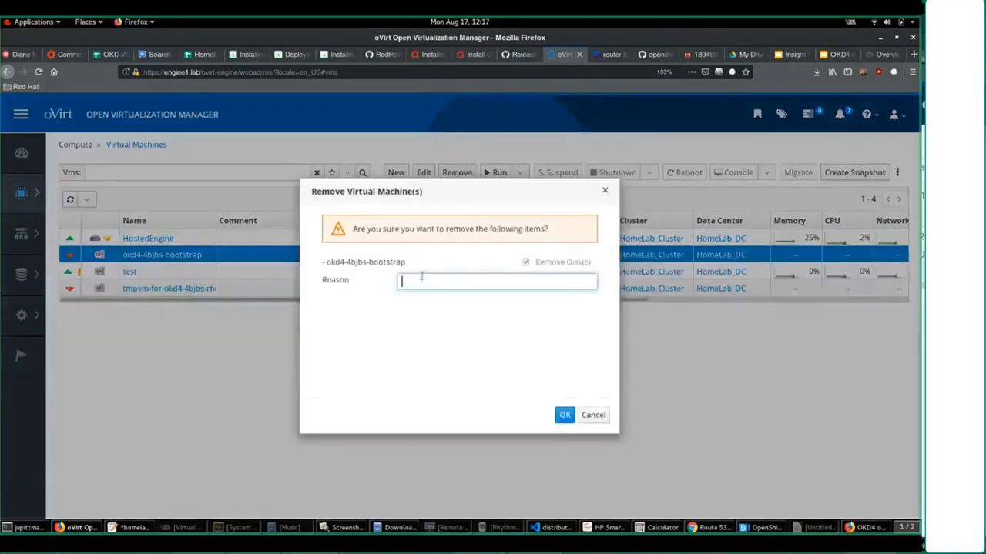
text(don't nee)
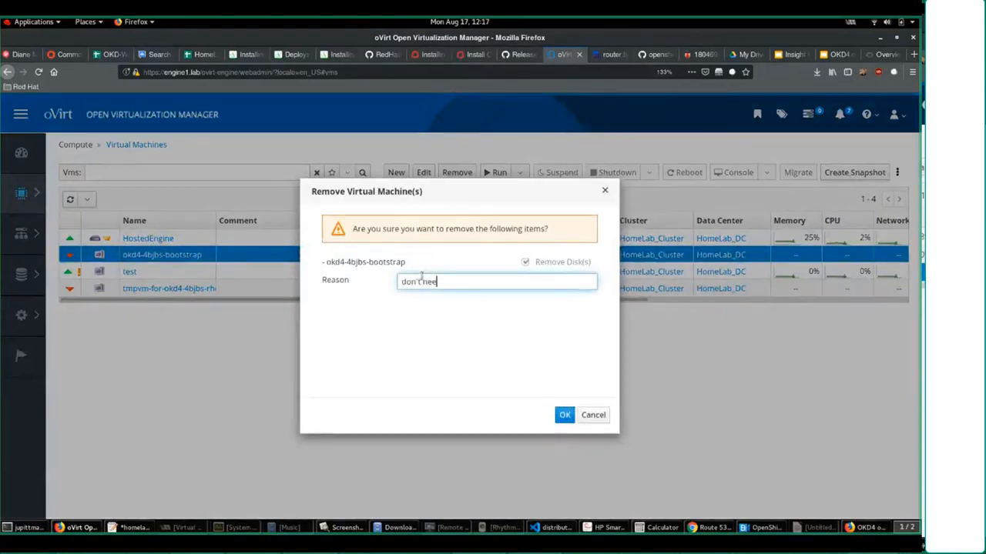
click(563, 415)
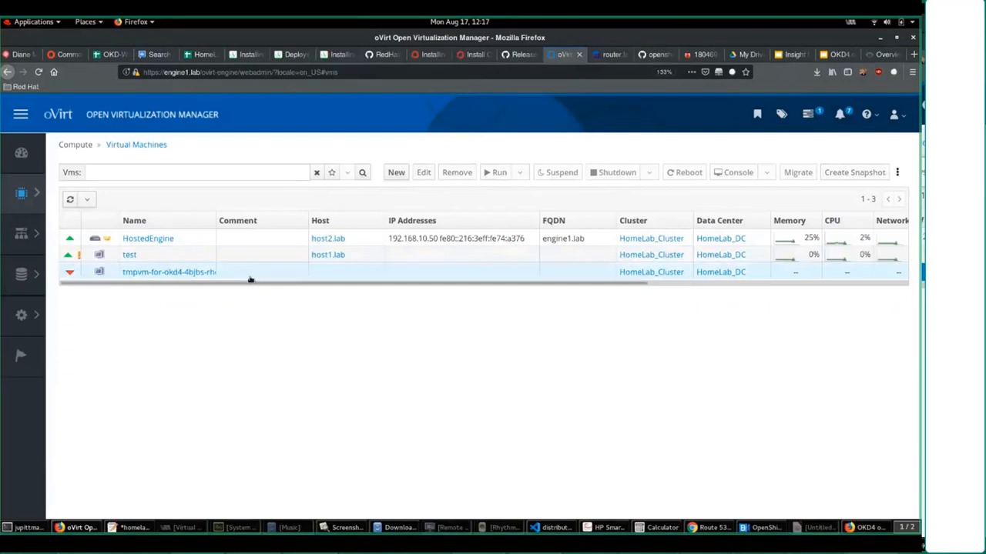
click(169, 271)
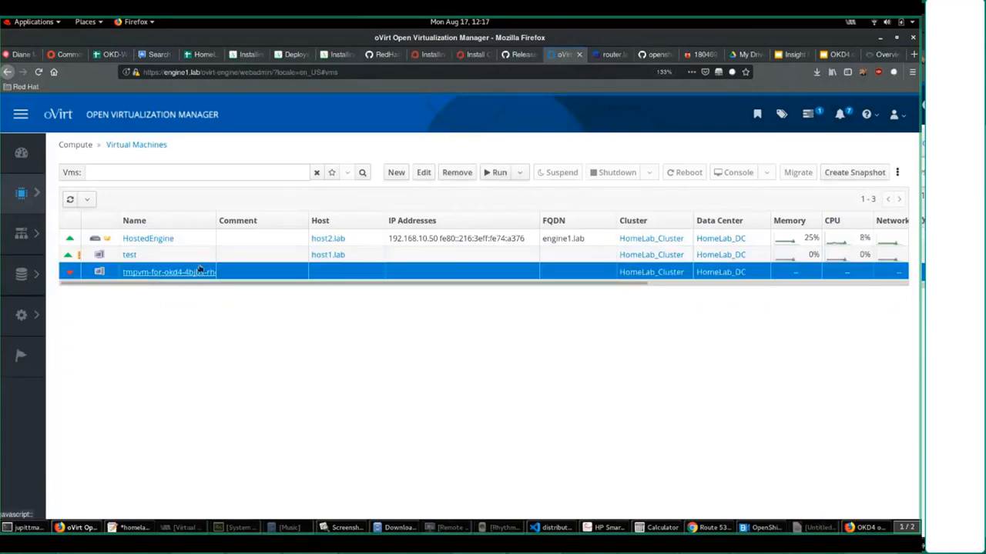
mouse_move(217, 222)
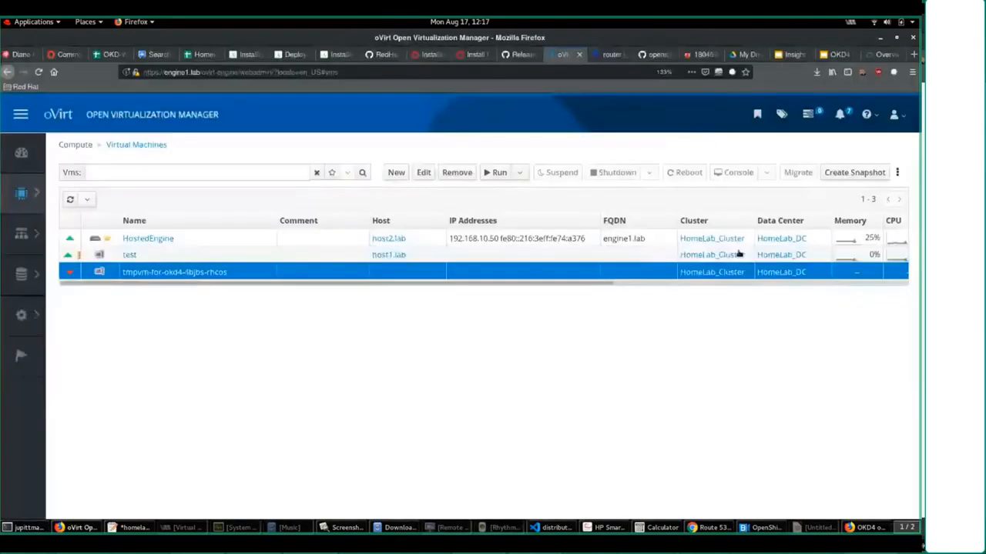
click(475, 54)
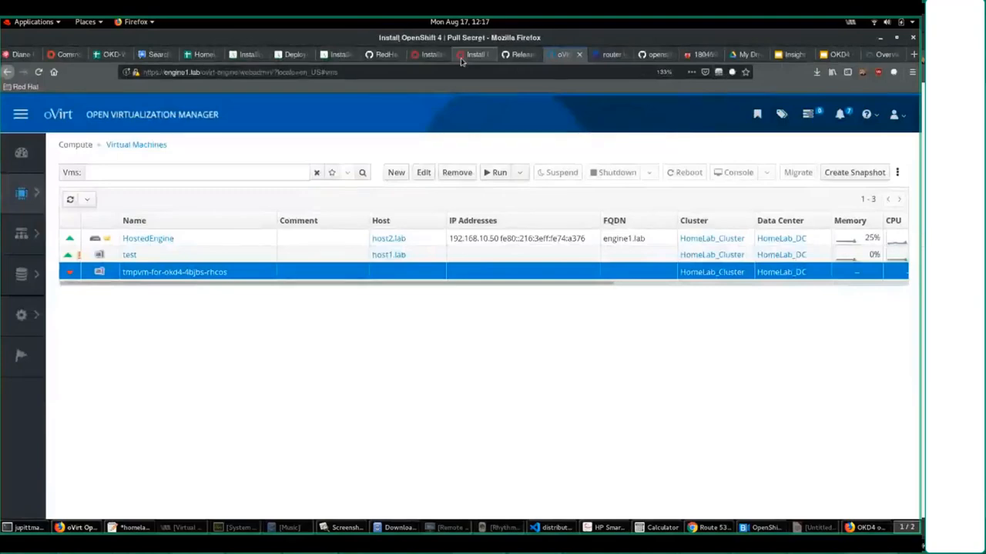
- Read the OKD RHV guide's requirements for storage, CPU cores and memory down through the host resources steps
click(428, 54)
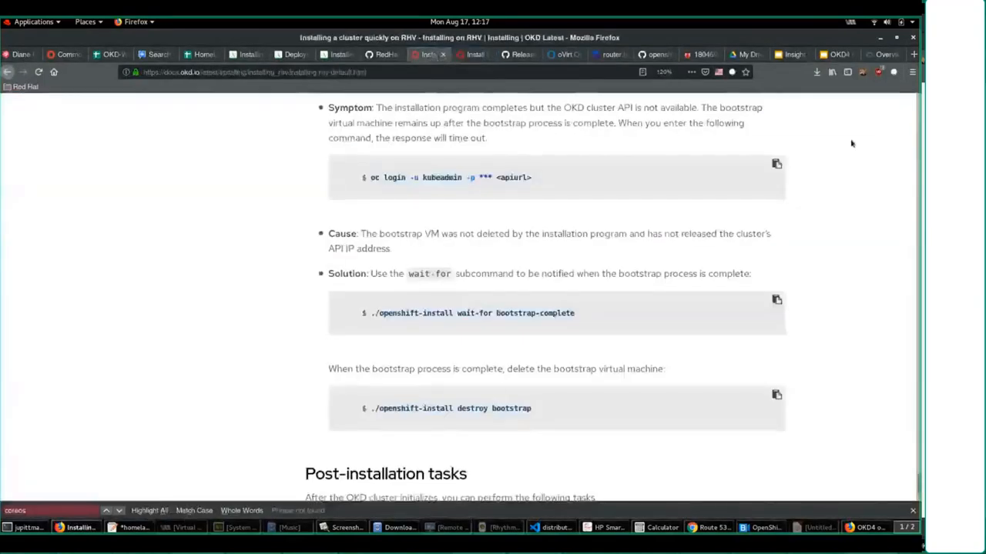
scroll(down, 3)
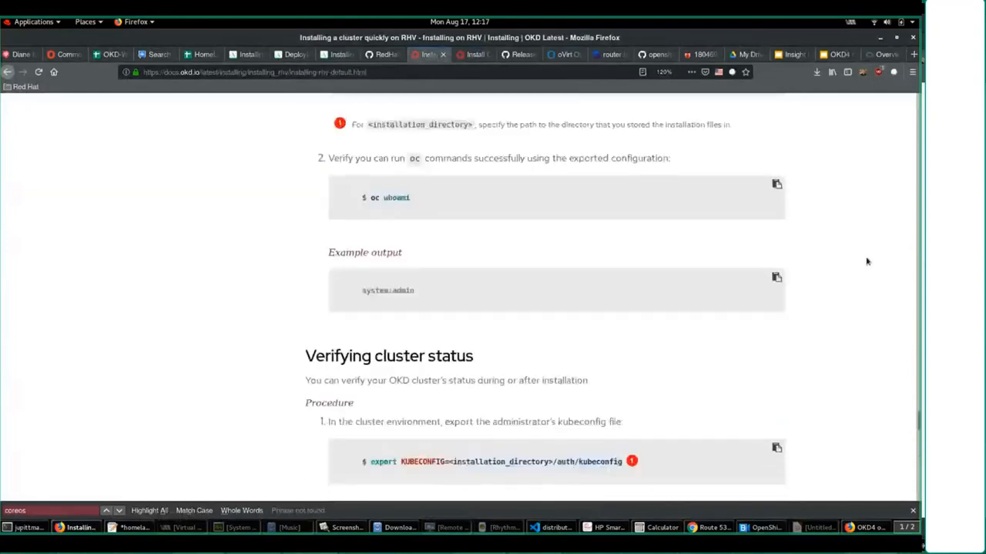
scroll(down, 3)
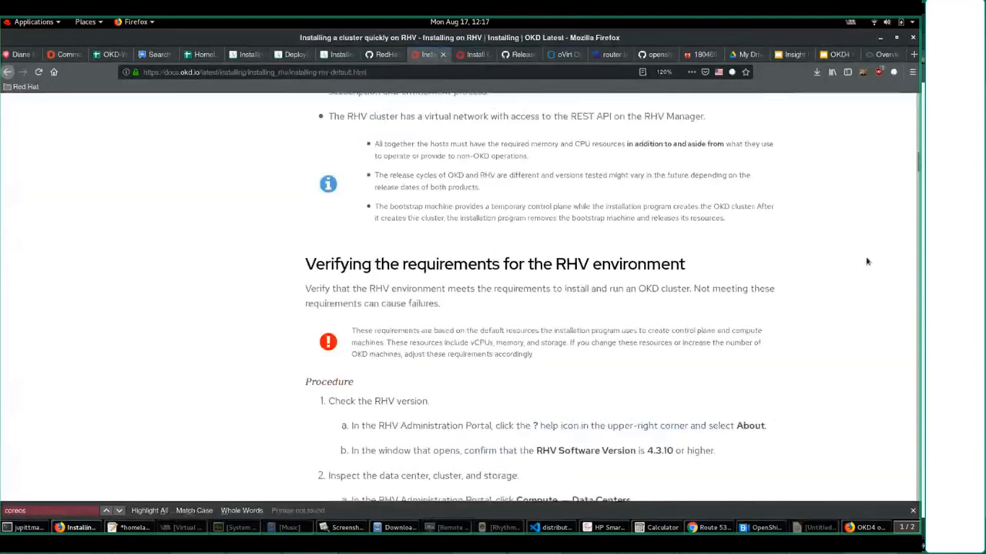
scroll(down, 3)
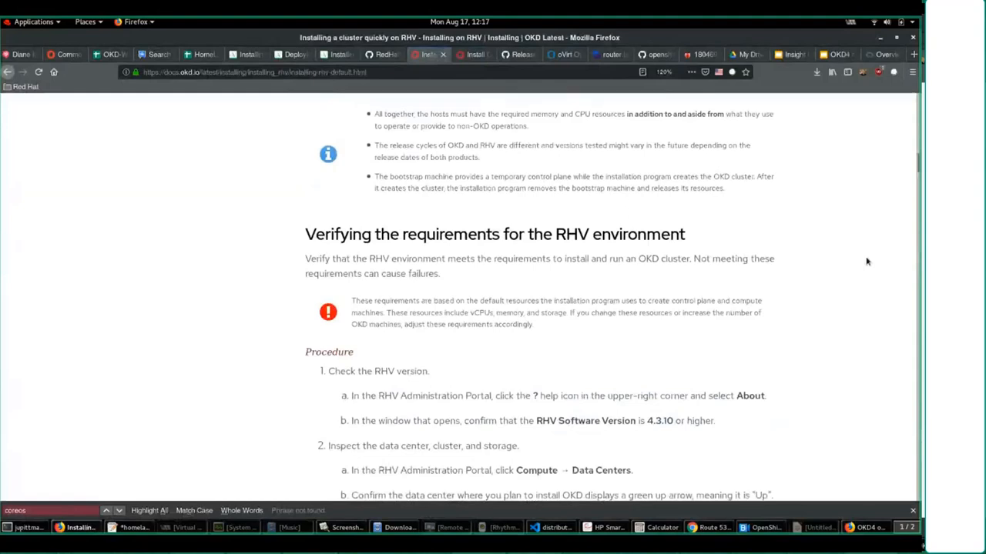
scroll(down, 3)
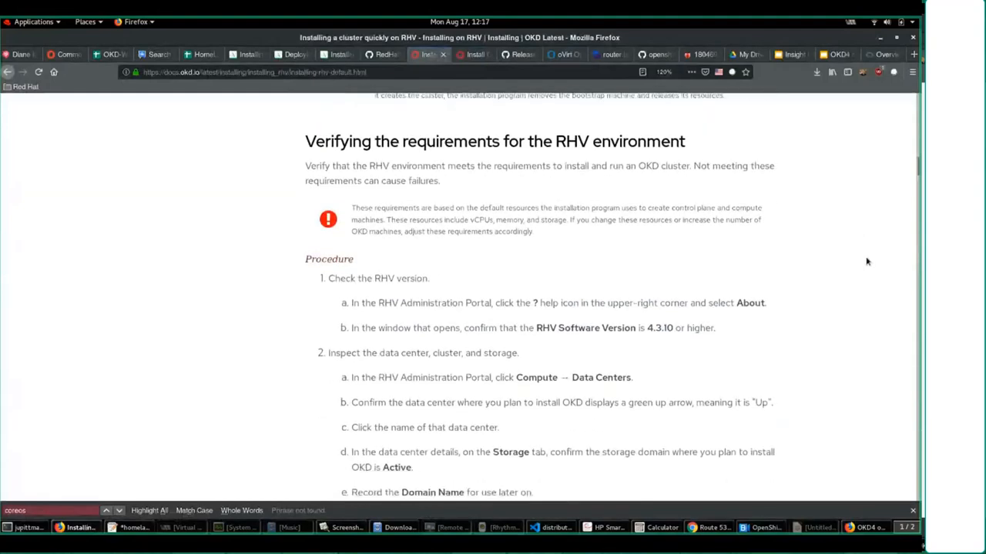
scroll(down, 3)
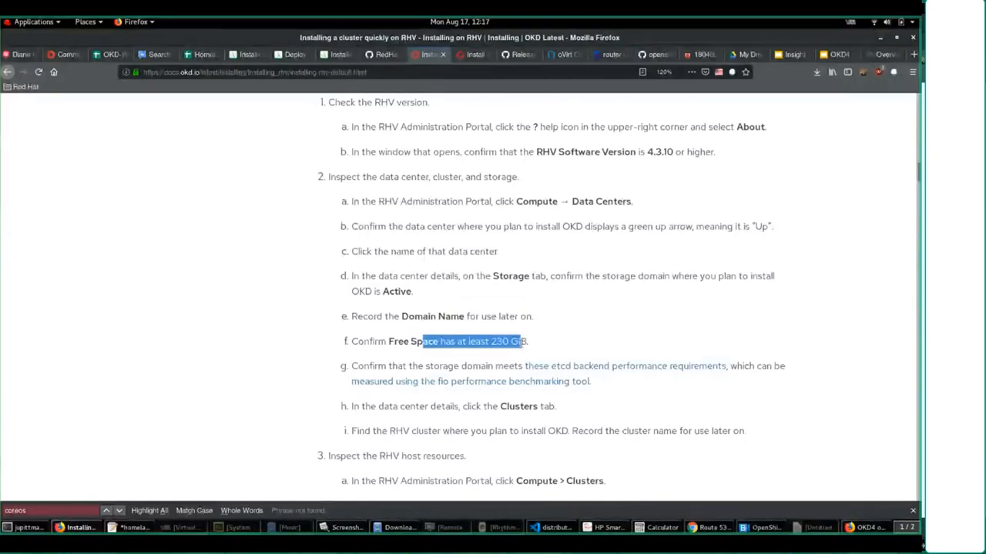
scroll(down, 3)
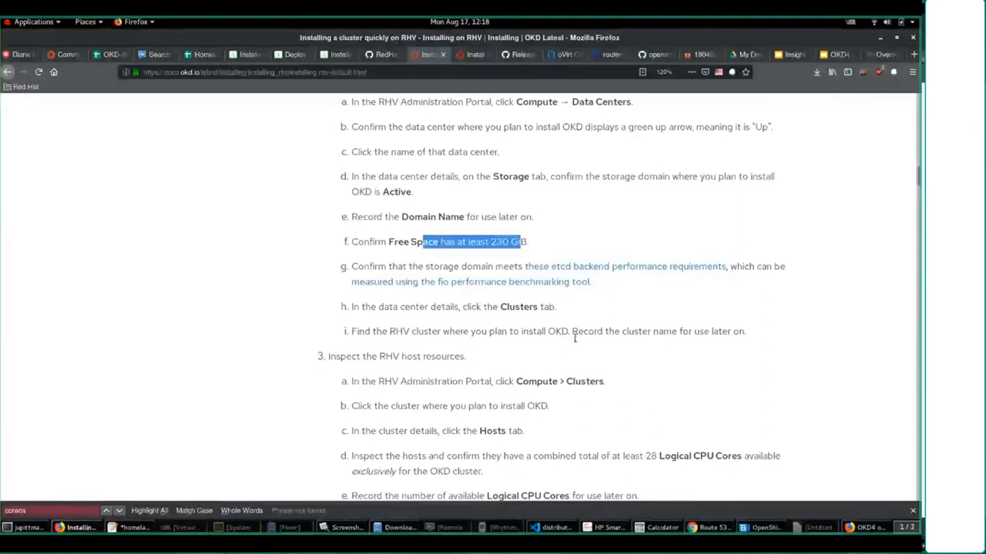
scroll(down, 3)
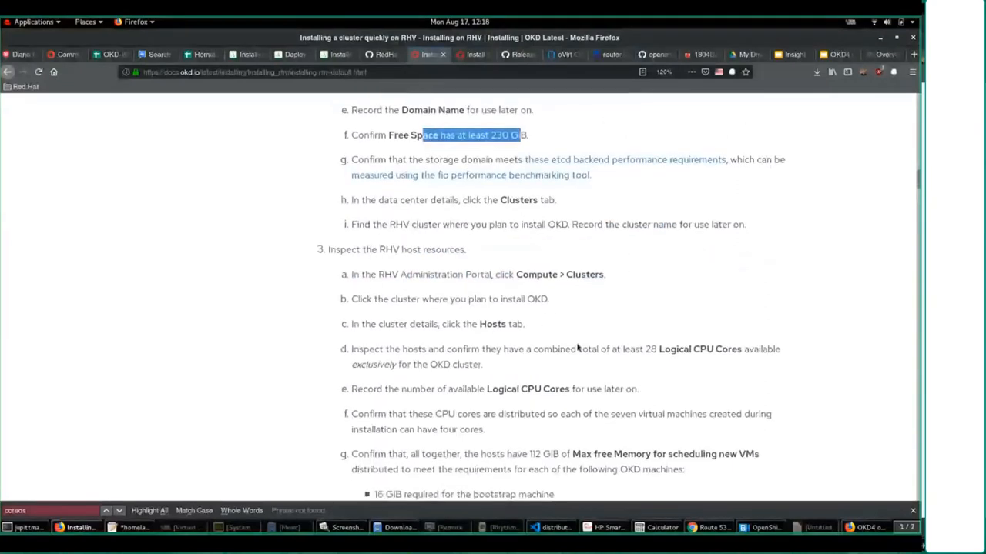
scroll(down, 3)
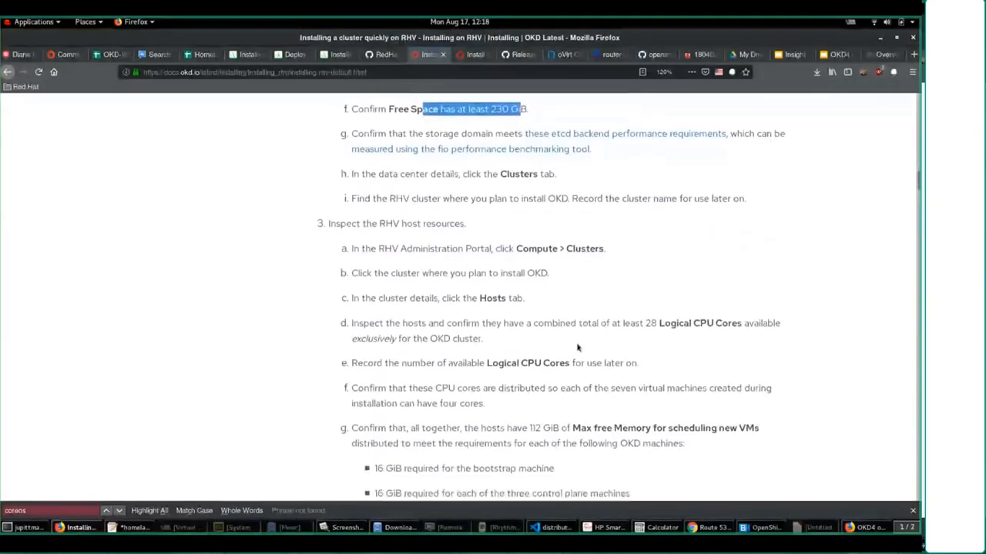
scroll(down, 3)
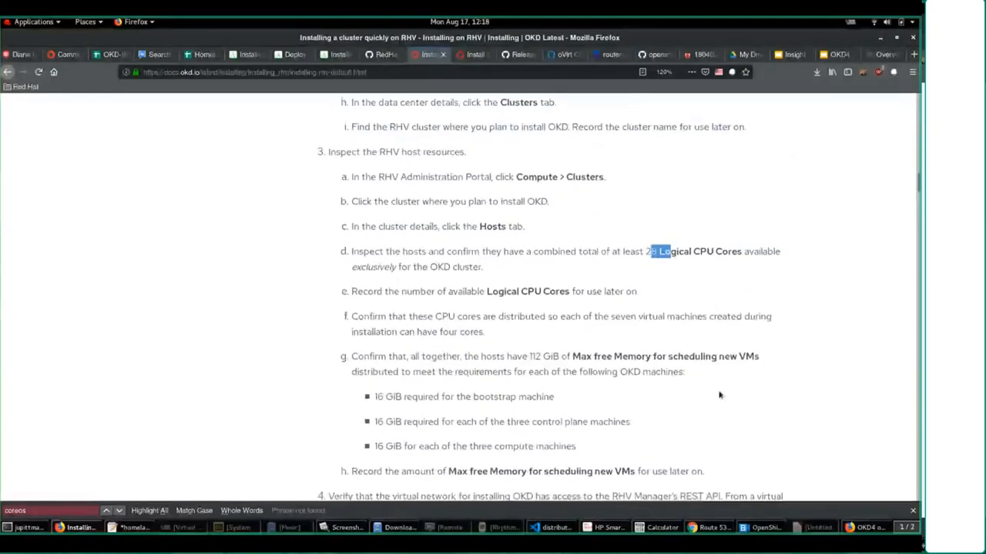
scroll(down, 3)
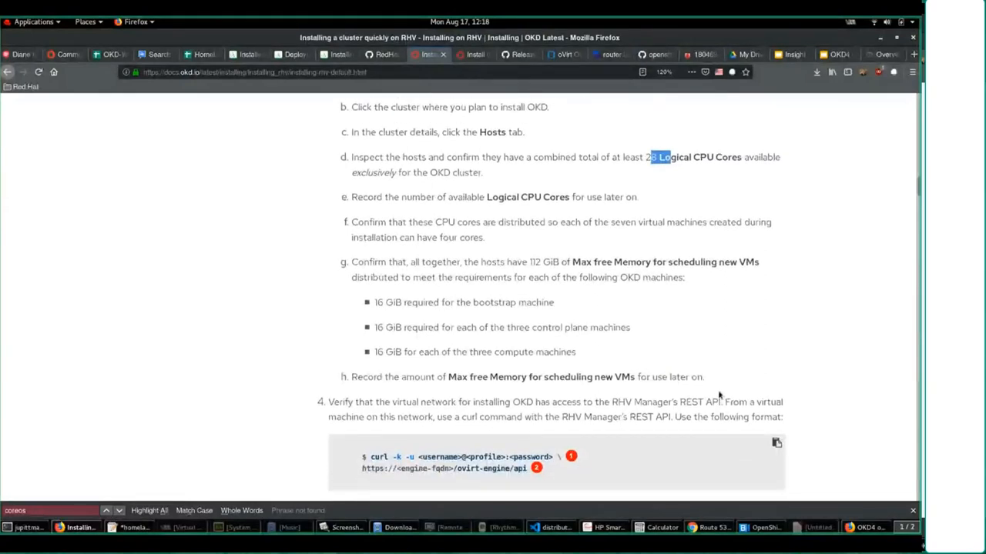
scroll(down, 3)
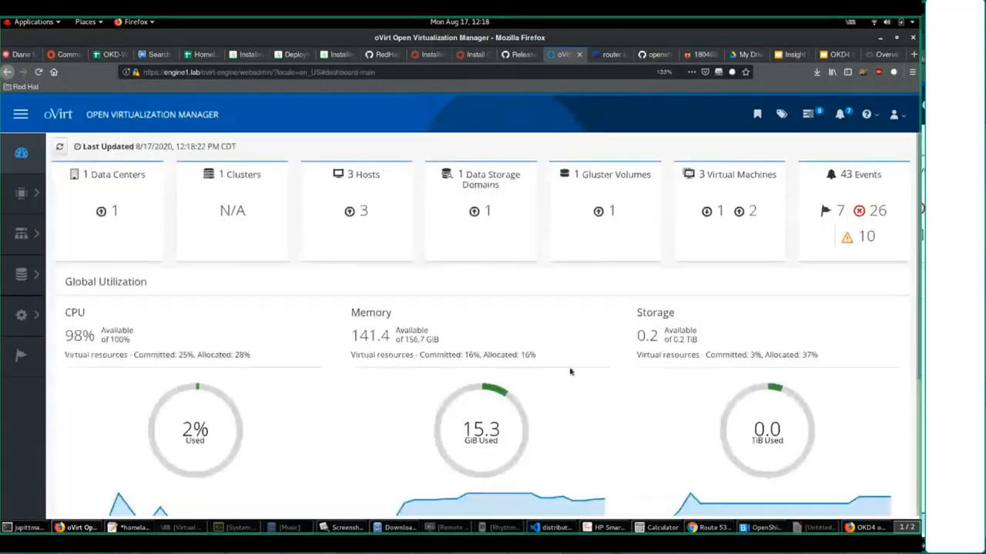
- Review the oVirt Global Utilization panels, then return to the OKD installing-on-RHV guide
scroll(down, 3)
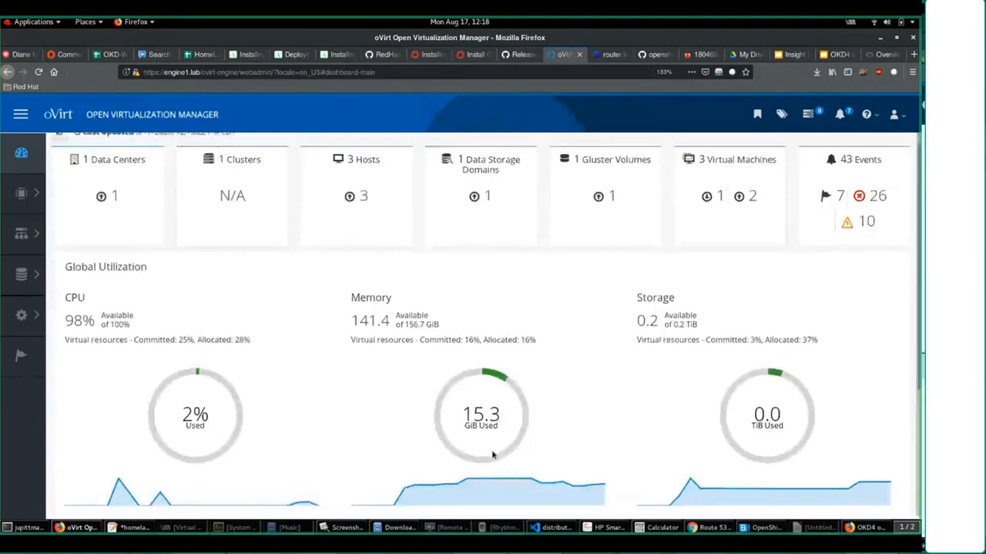
scroll(down, 3)
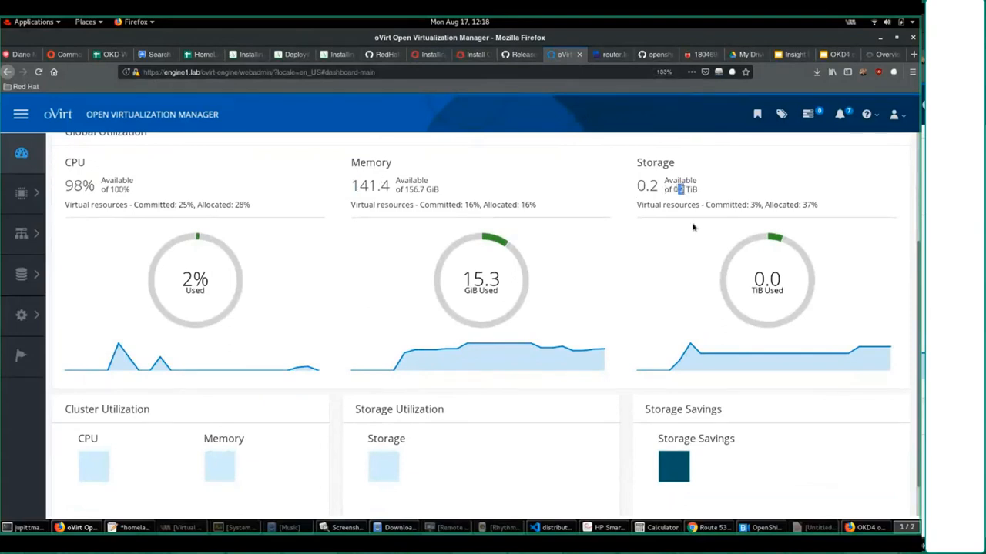
mouse_move(474, 145)
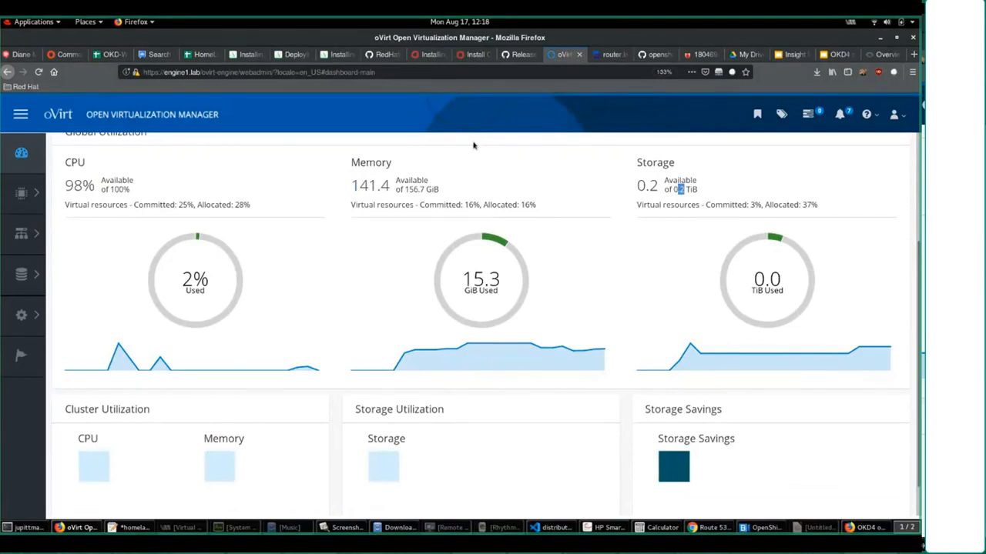
mouse_move(479, 86)
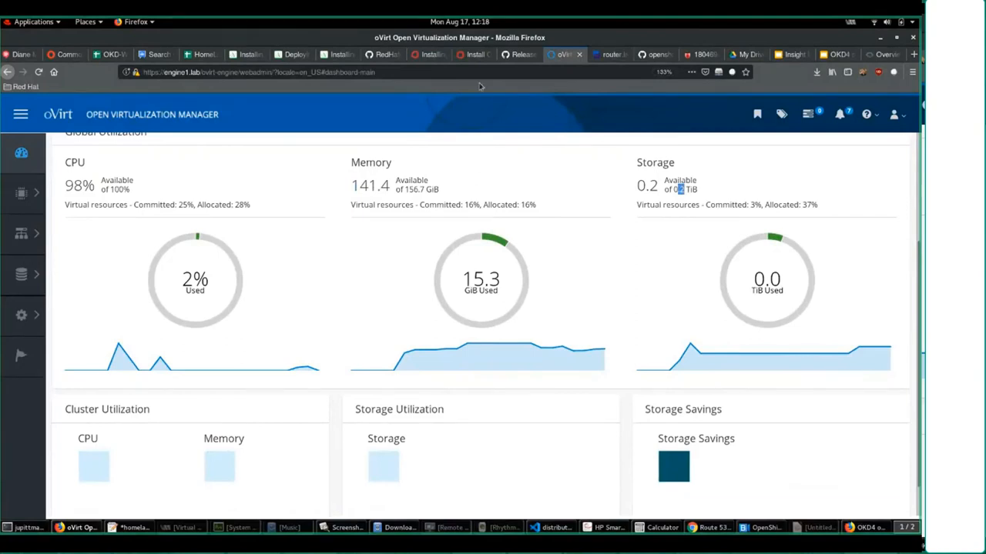
click(431, 56)
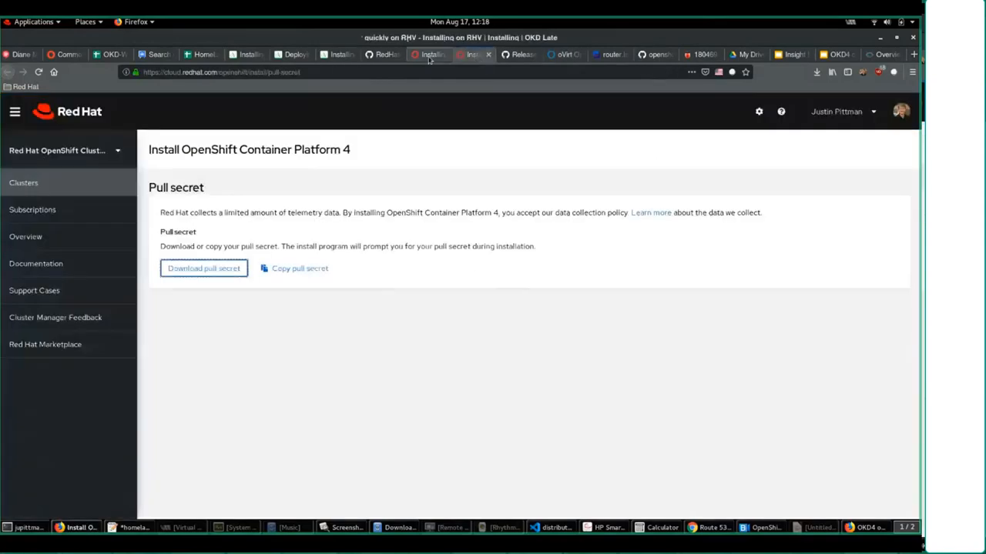
click(428, 53)
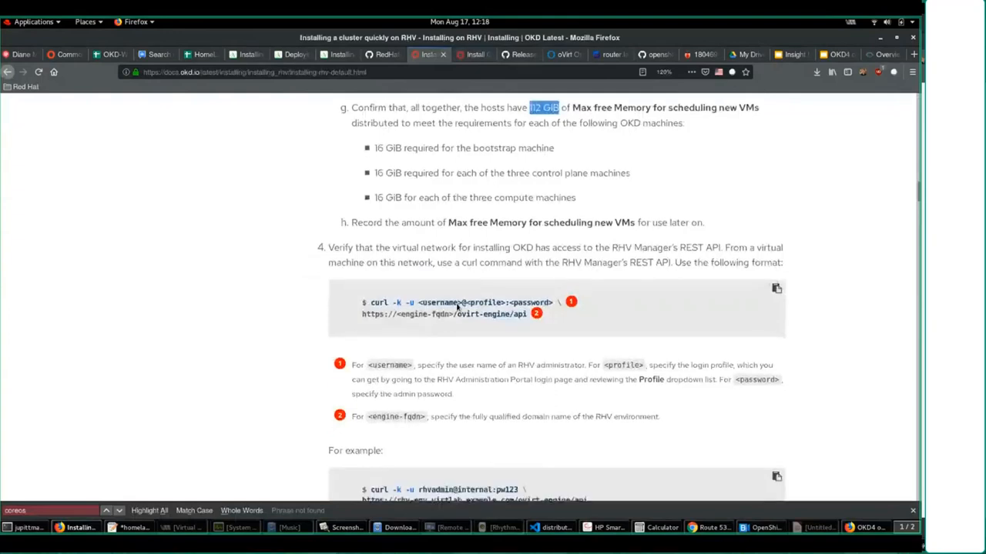
- Copy the REST API curl verification command from the guide and return to the oVirt dashboard
scroll(down, 3)
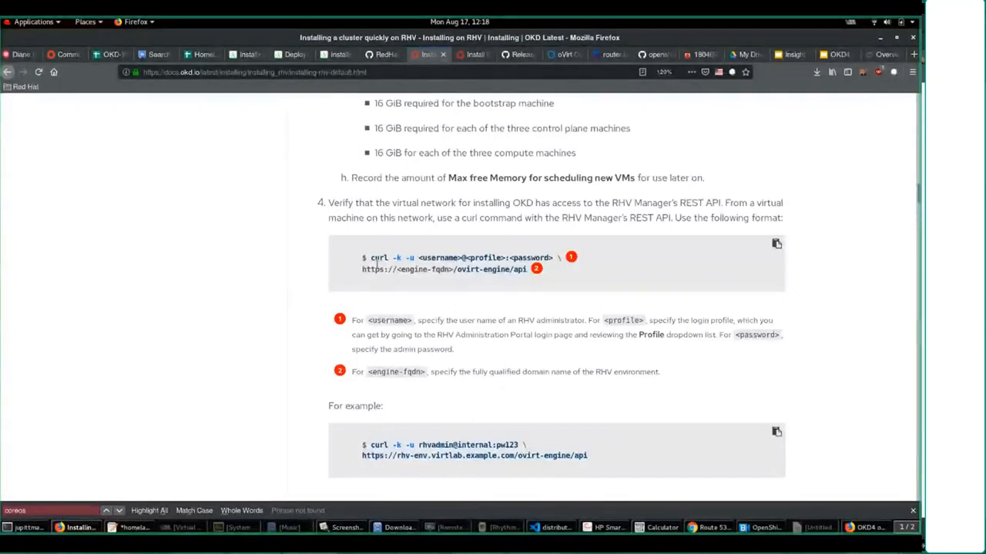
drag(370, 259, 527, 270)
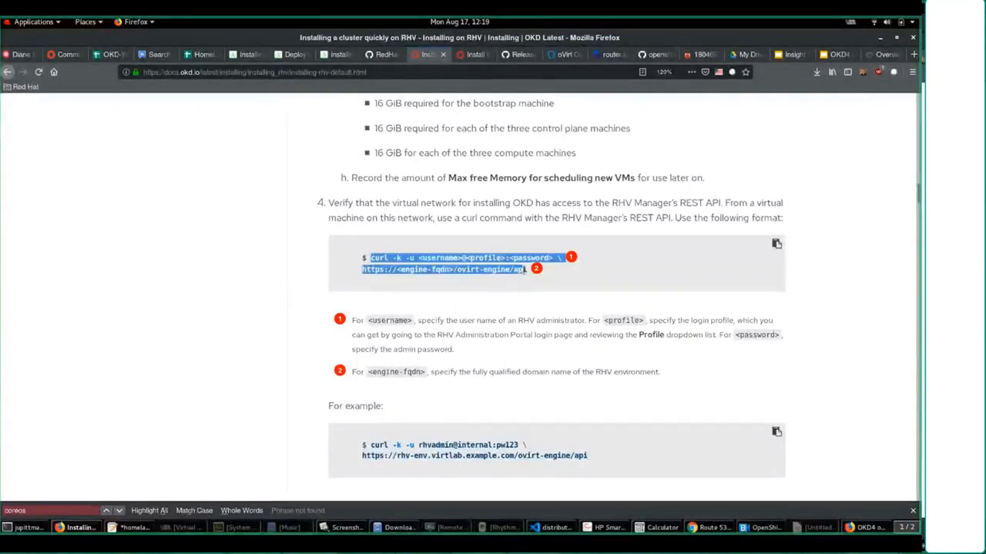
right_click(527, 268)
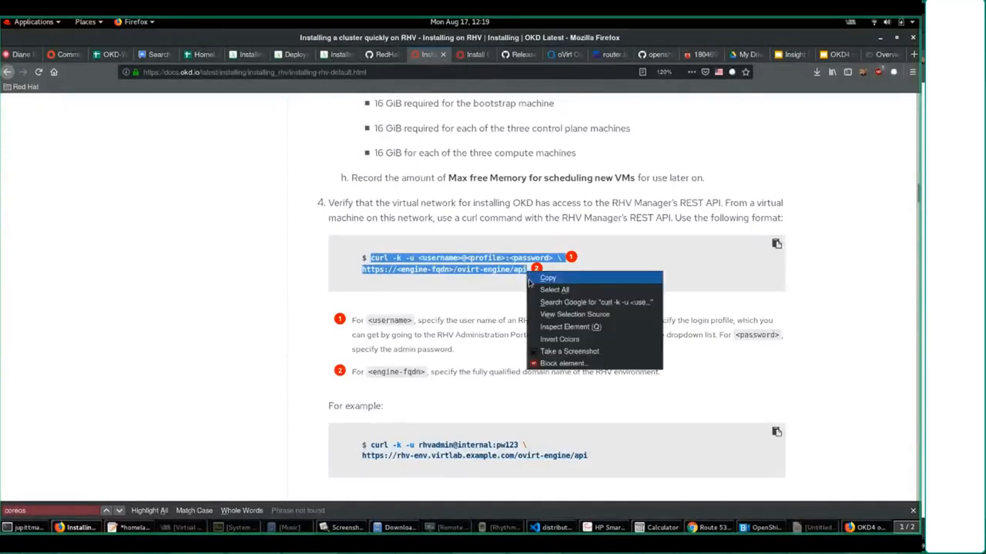
click(212, 277)
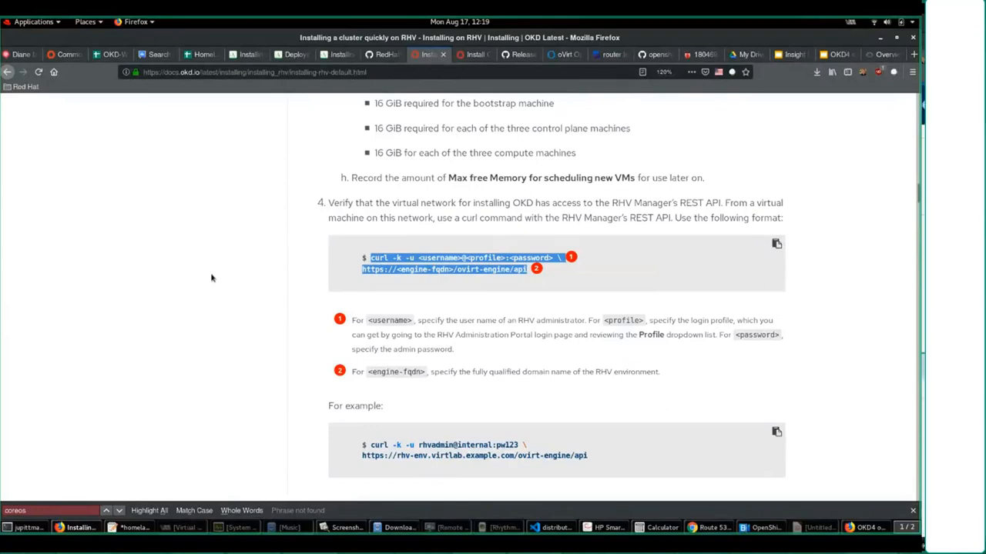
mouse_move(566, 65)
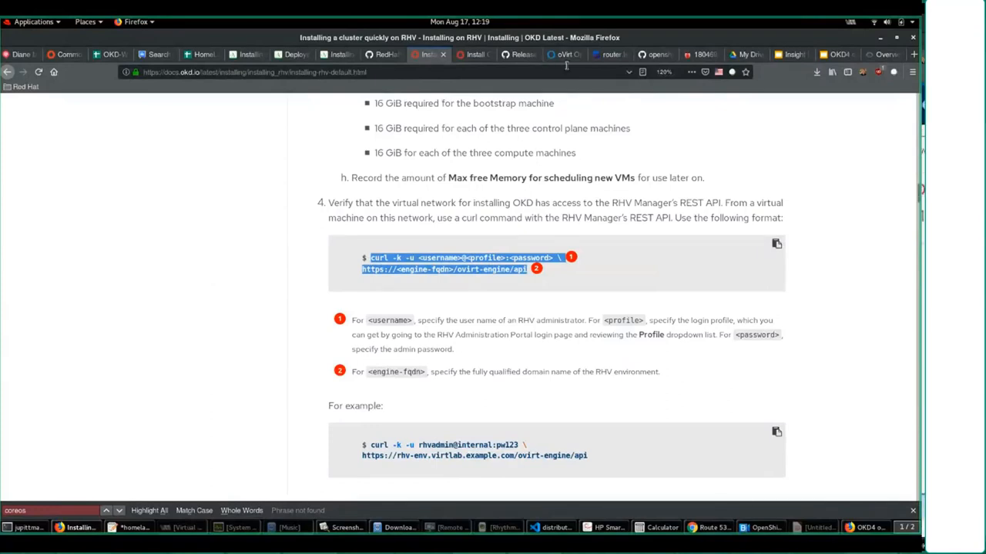
click(562, 53)
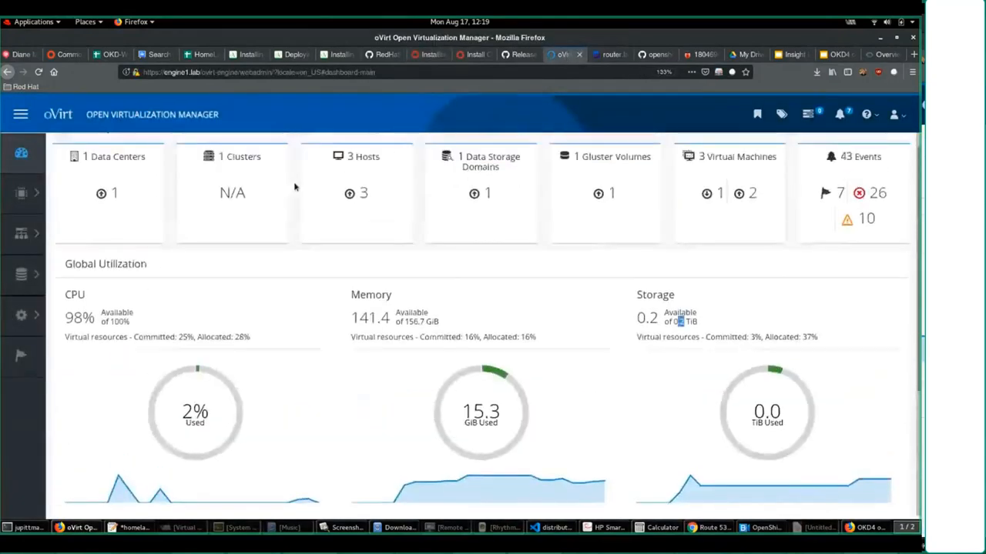
scroll(down, 3)
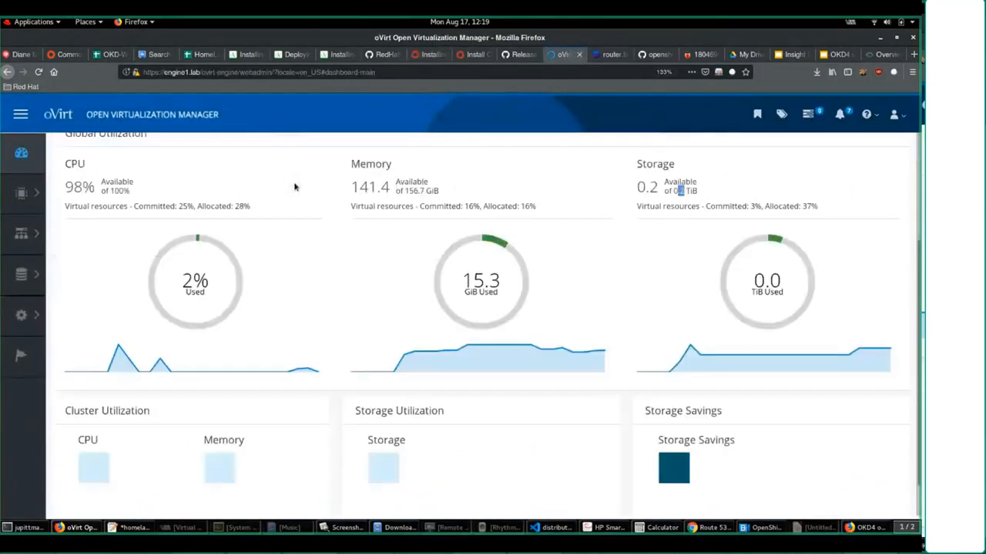
scroll(down, 3)
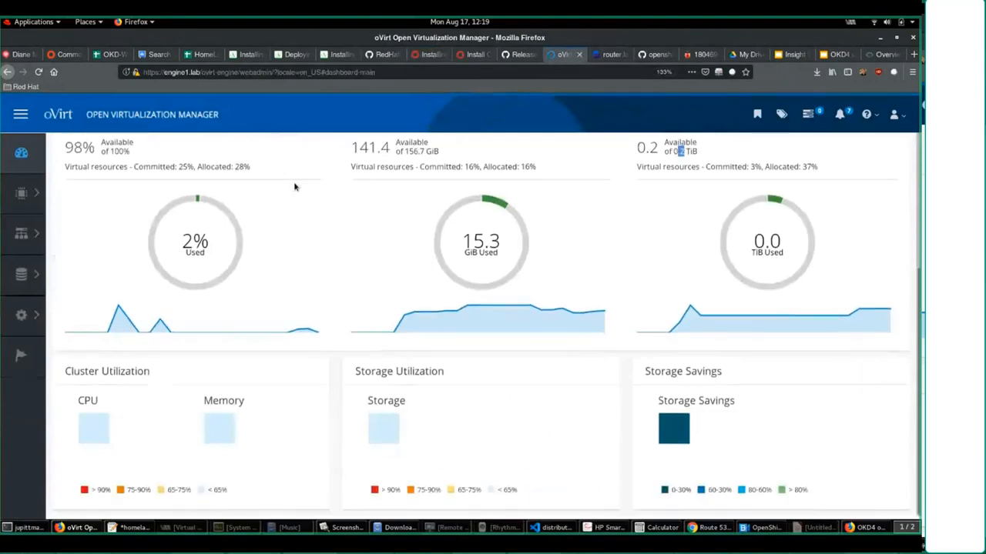
mouse_move(305, 213)
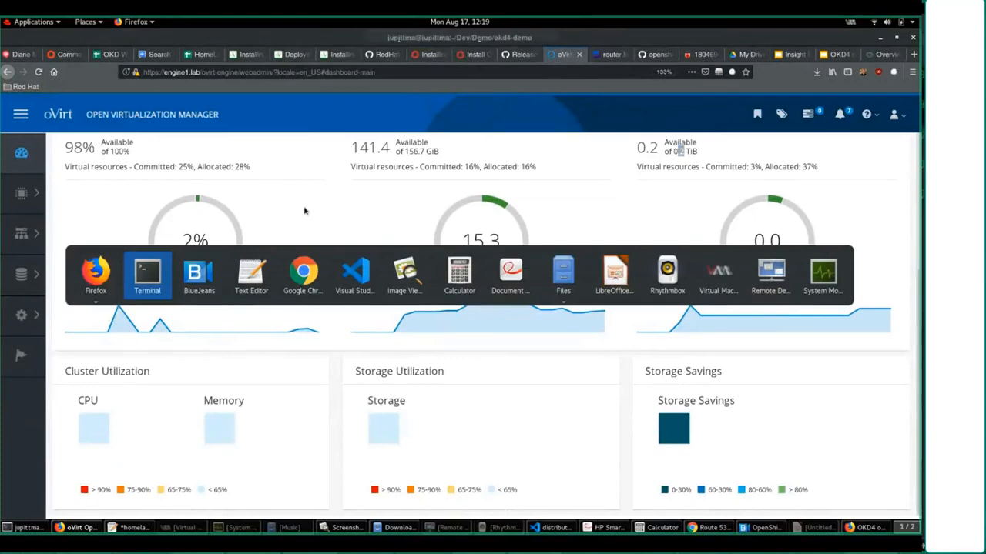
- In Terminal run ls -lrt, cd .. to Demo and mkdir live-okd4-install
click(146, 274)
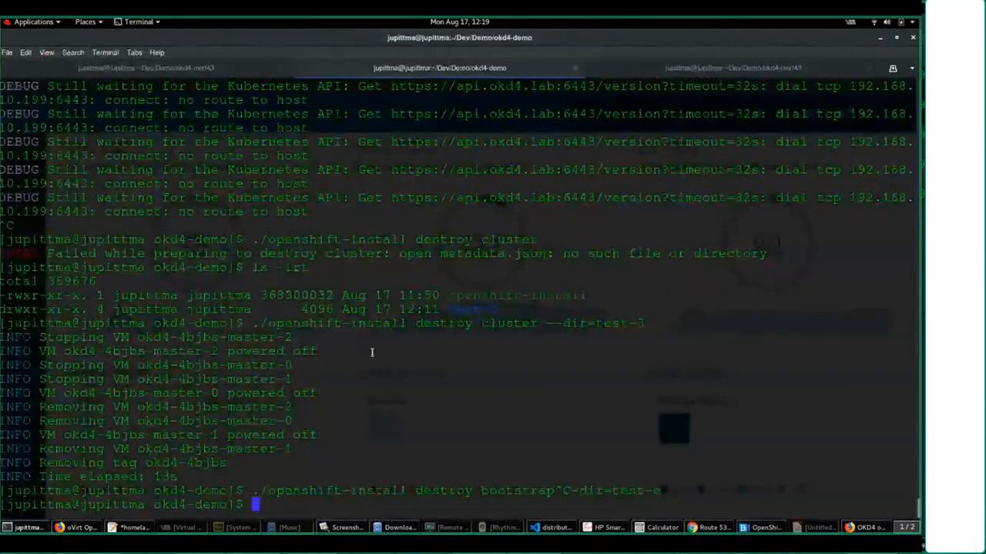
text(ls -lr)
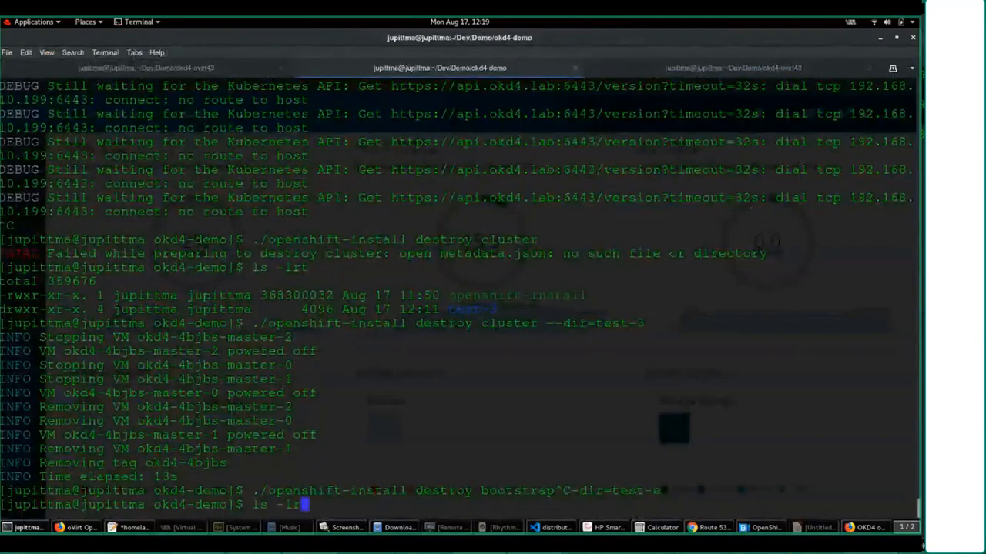
key(Return)
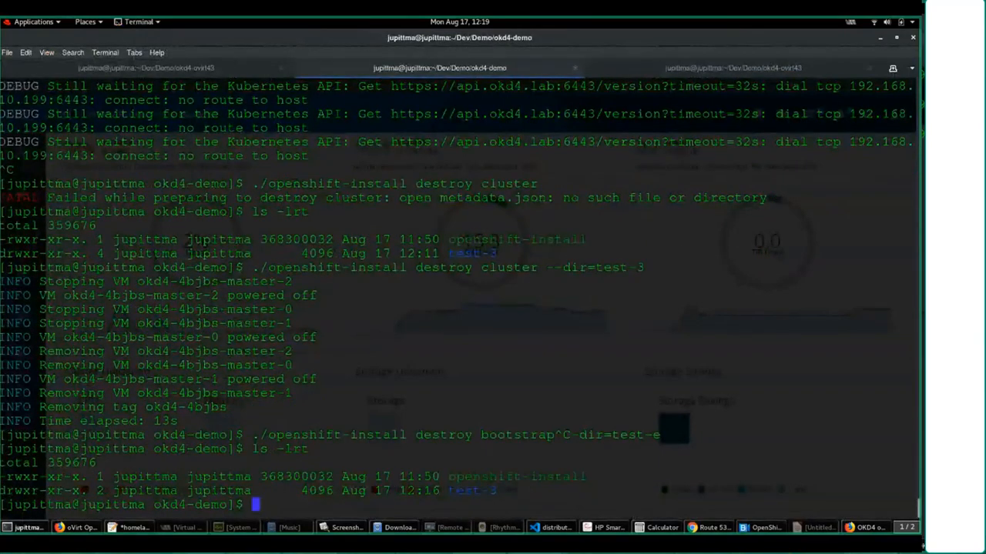
text(cd ..)
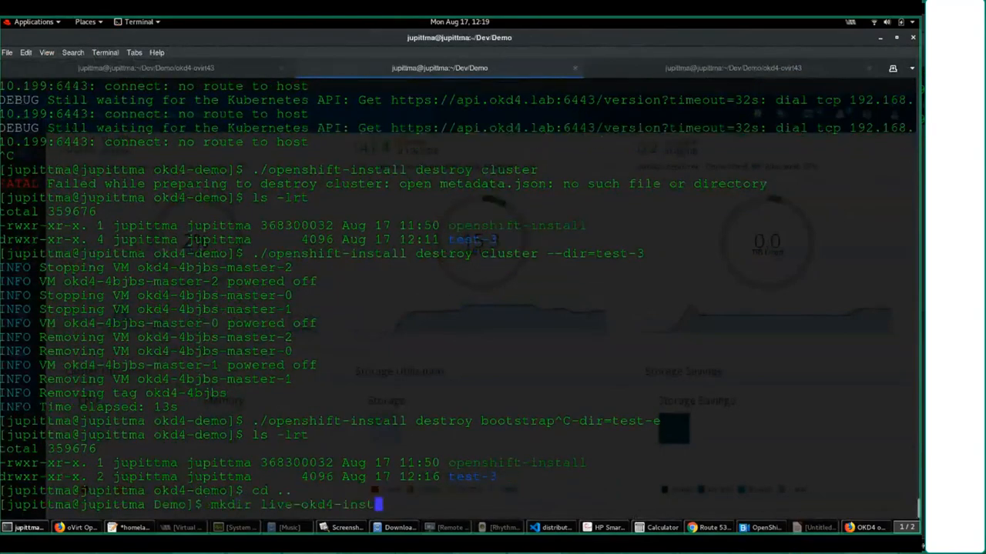
text(all)
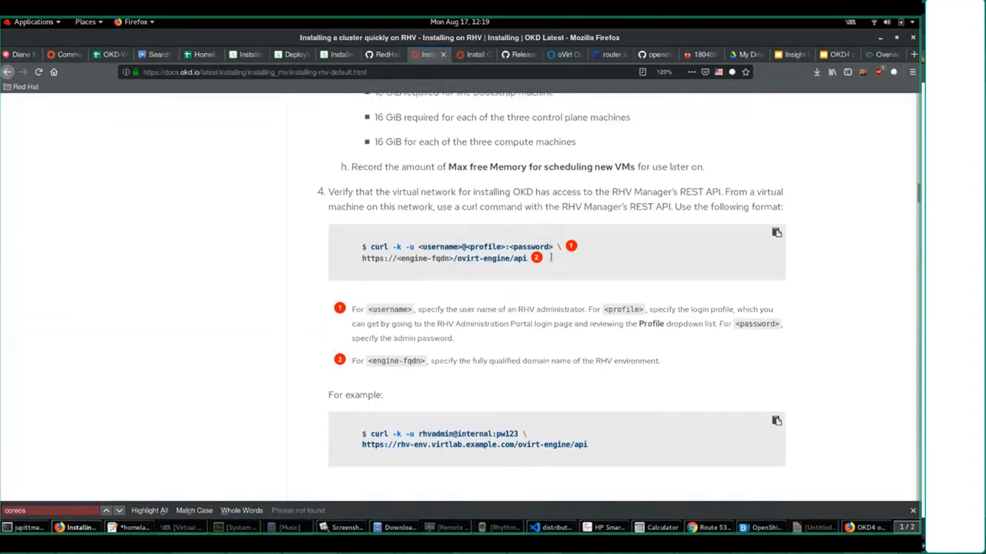
scroll(down, 3)
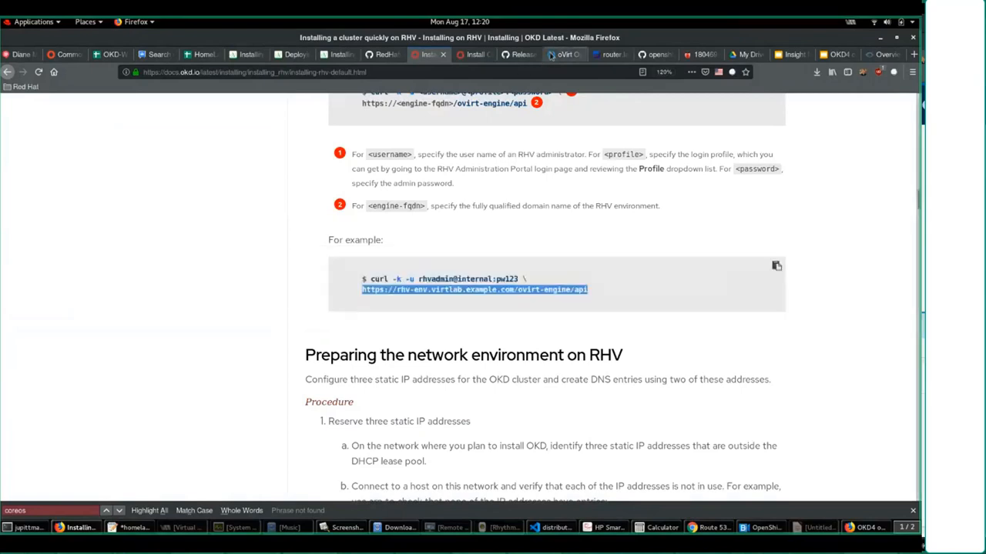
click(564, 56)
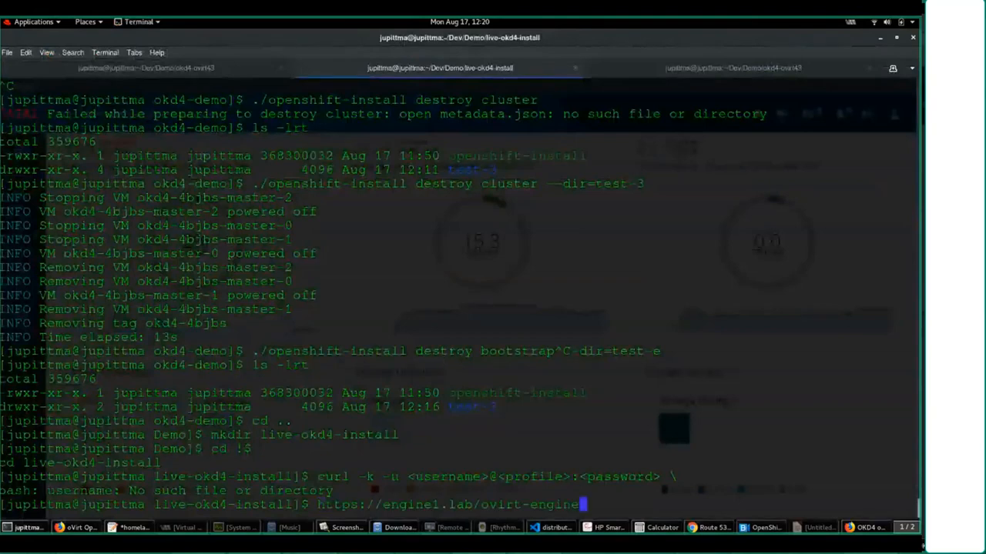
text(/api)
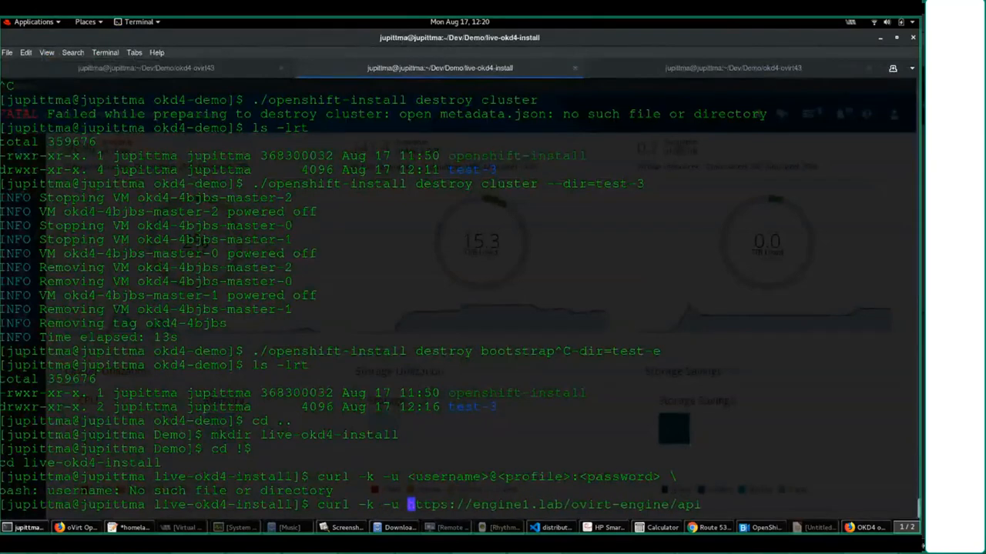
text(admin)
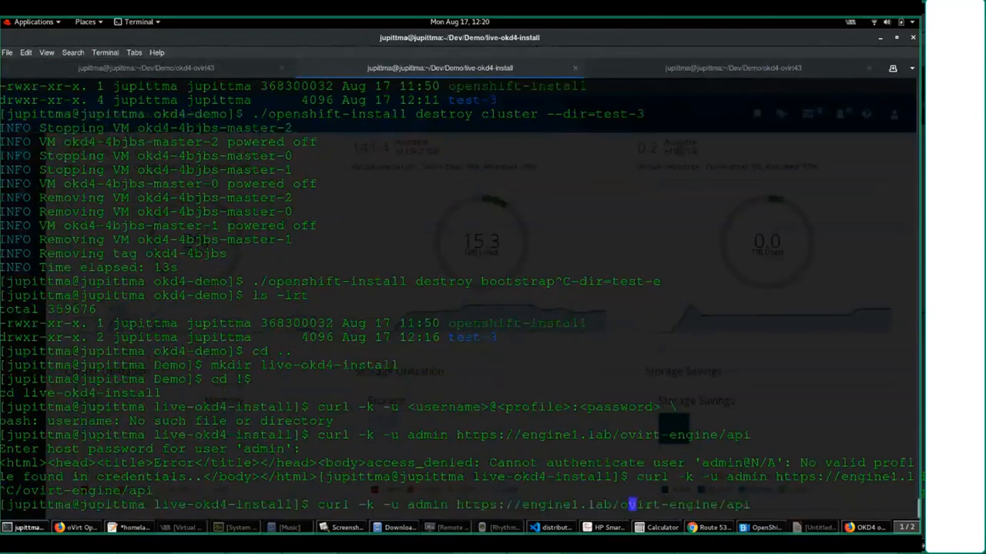
text(@in)
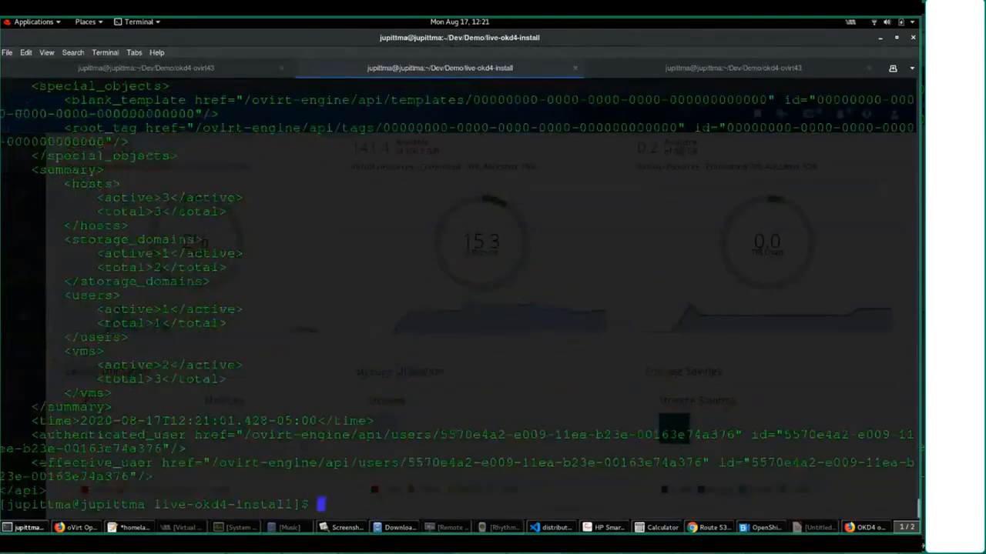
- Untick Transparent background on the GreenScreen profile's Colors settings for a solid black terminal
click(71, 52)
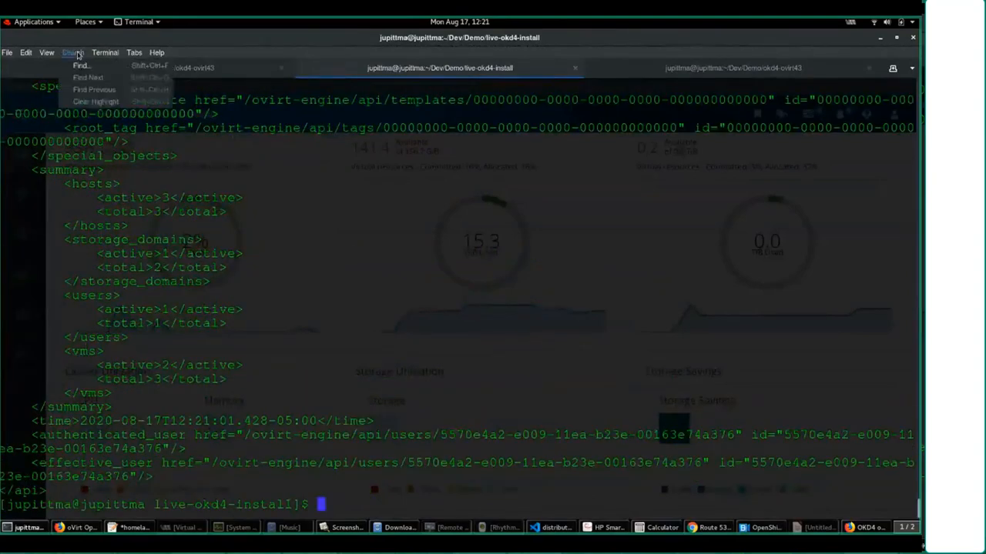
click(105, 52)
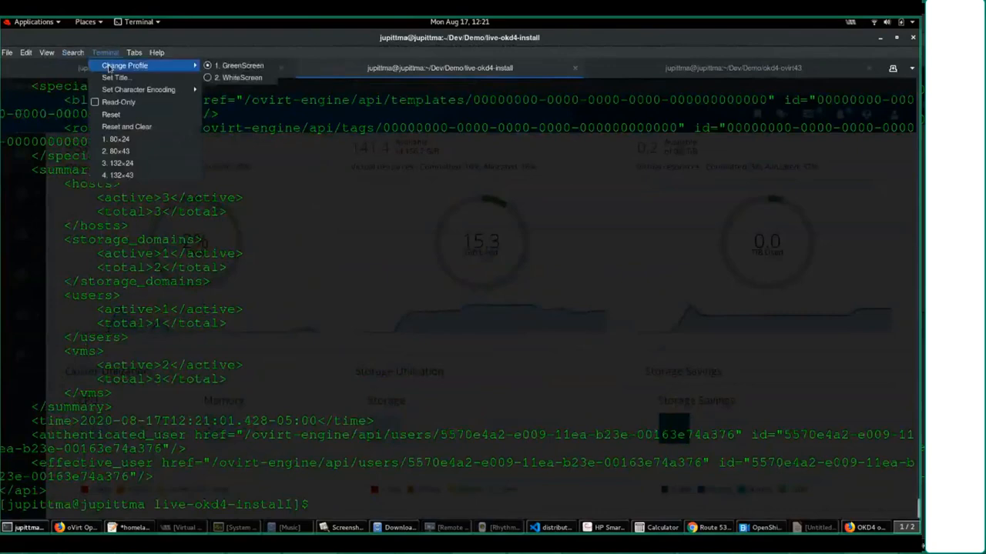
click(47, 53)
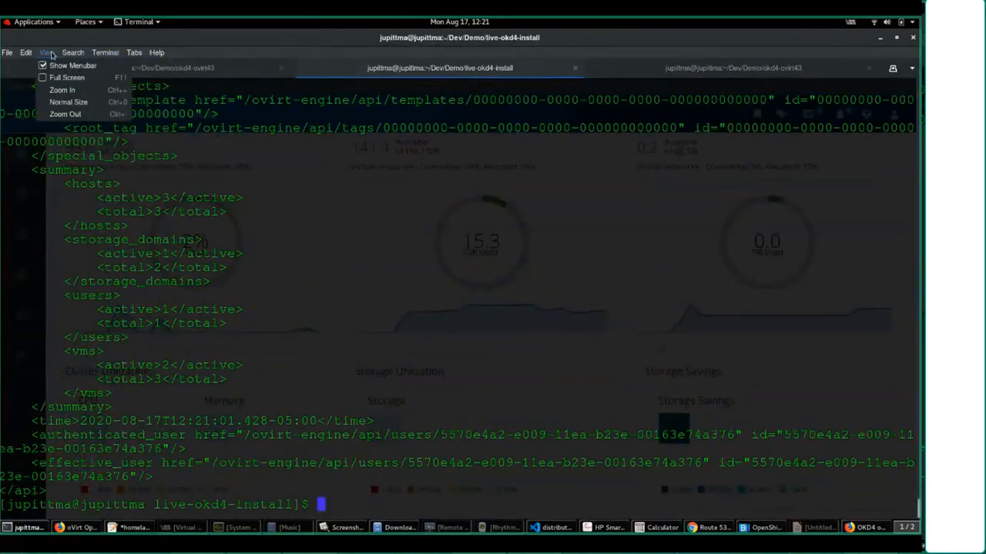
click(27, 52)
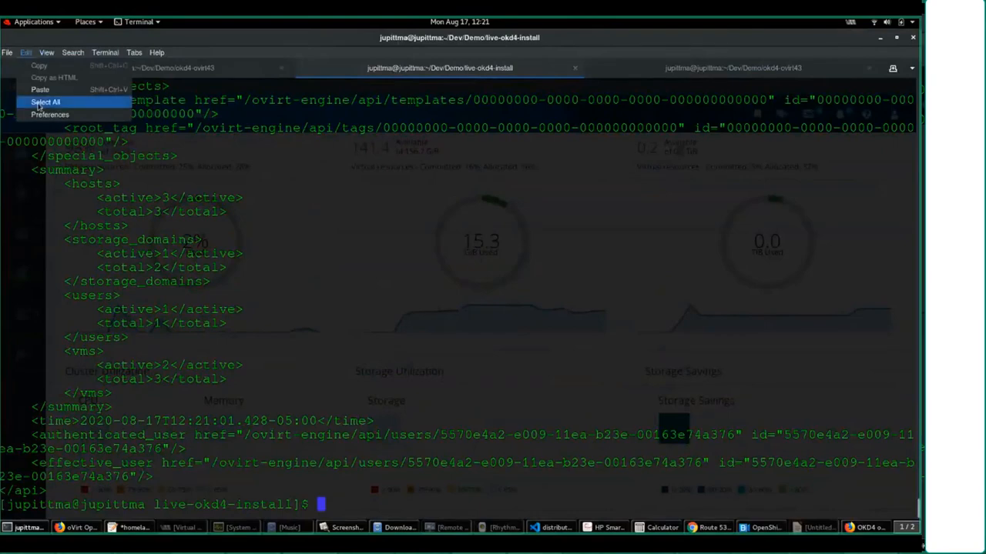
click(49, 114)
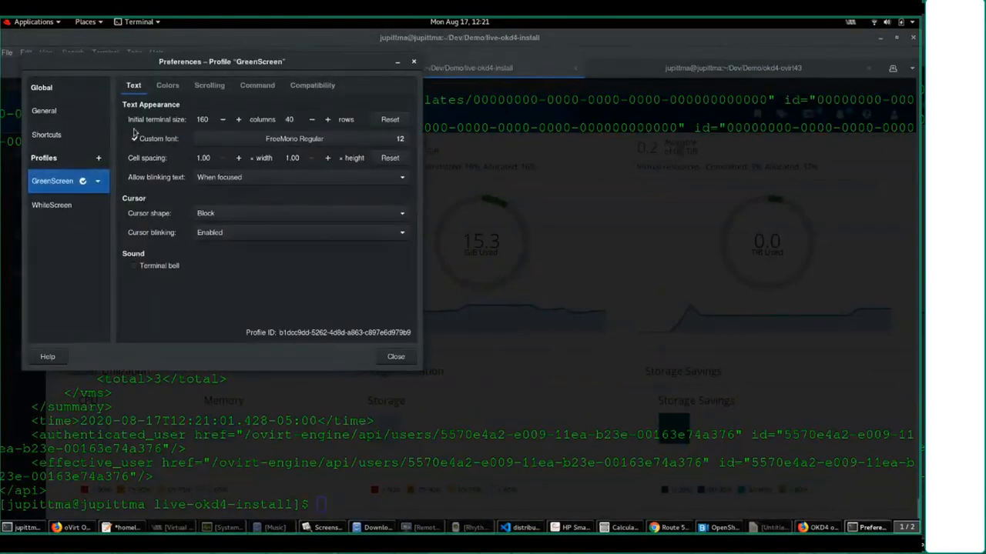
click(167, 84)
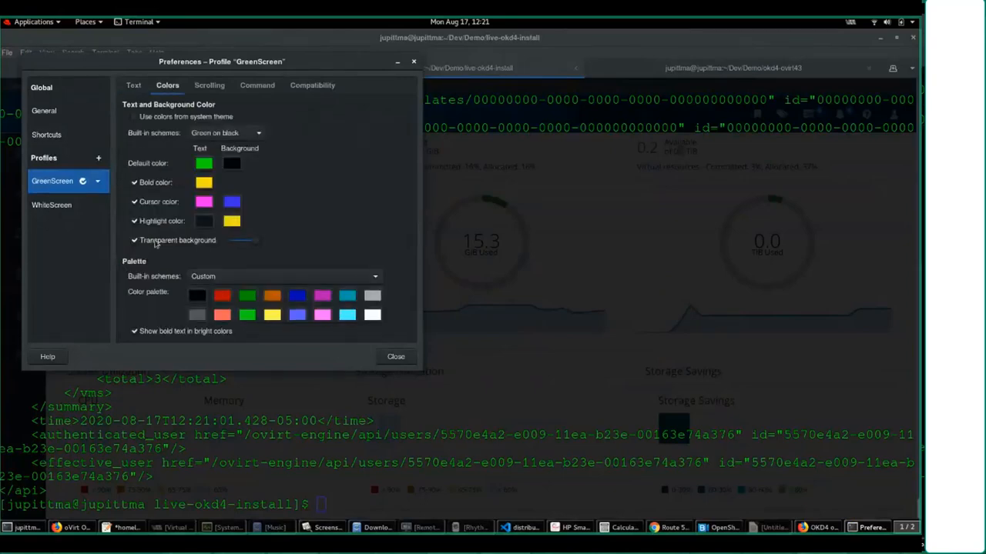
click(395, 356)
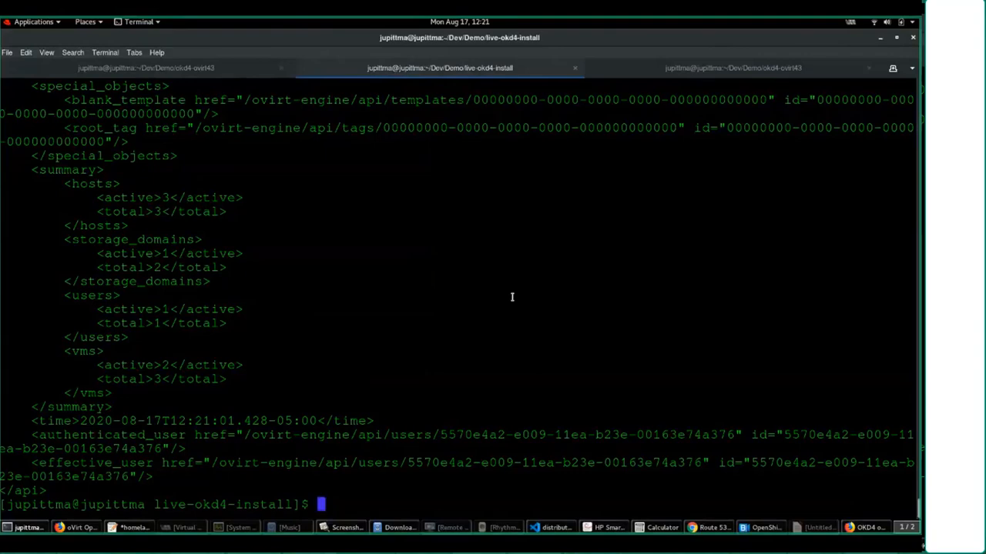
- Retype the curl admin@internal engine1.lab API command at the prompt and select the admin user name
text(curl -k -u admin@internal https://engine1.lab/ovirt-engine/api)
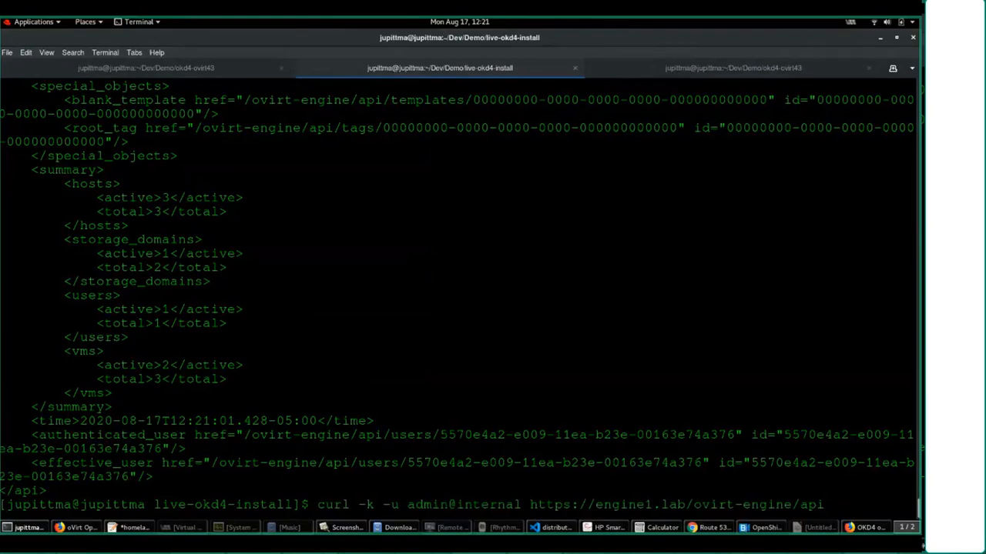
mouse_move(289, 202)
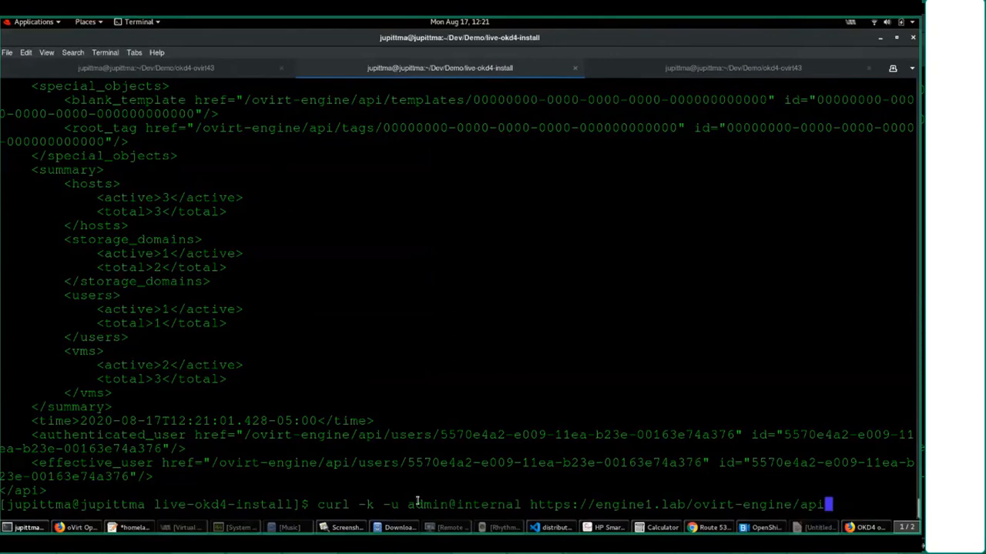
double_click(459, 505)
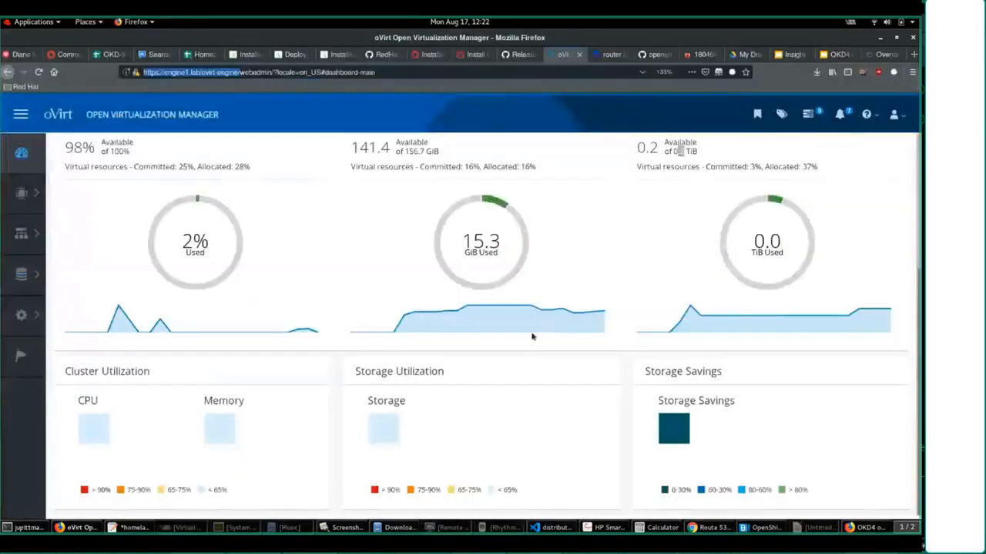
mouse_move(444, 64)
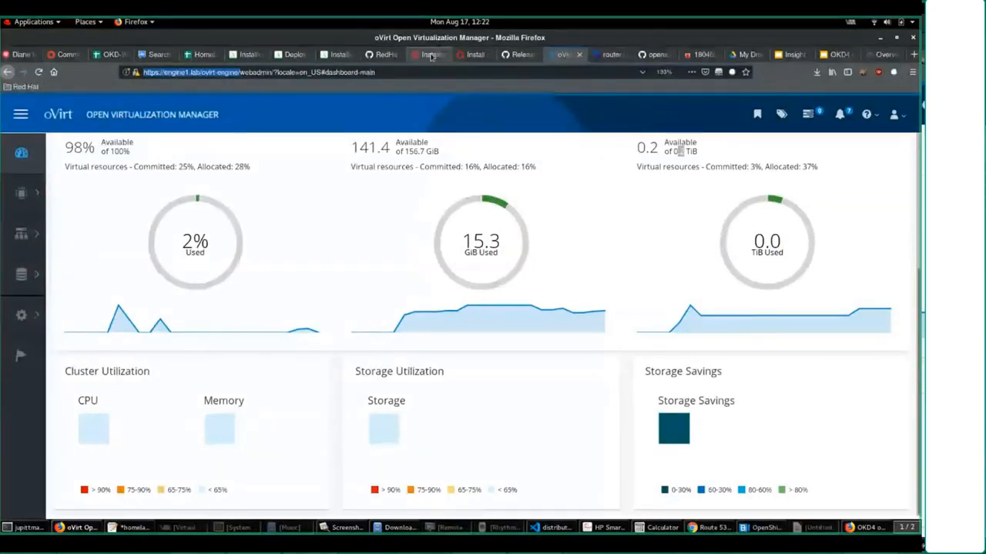
- Read the guide's 'Preparing the network environment on RHV' static IP steps, selecting the arp example
click(428, 54)
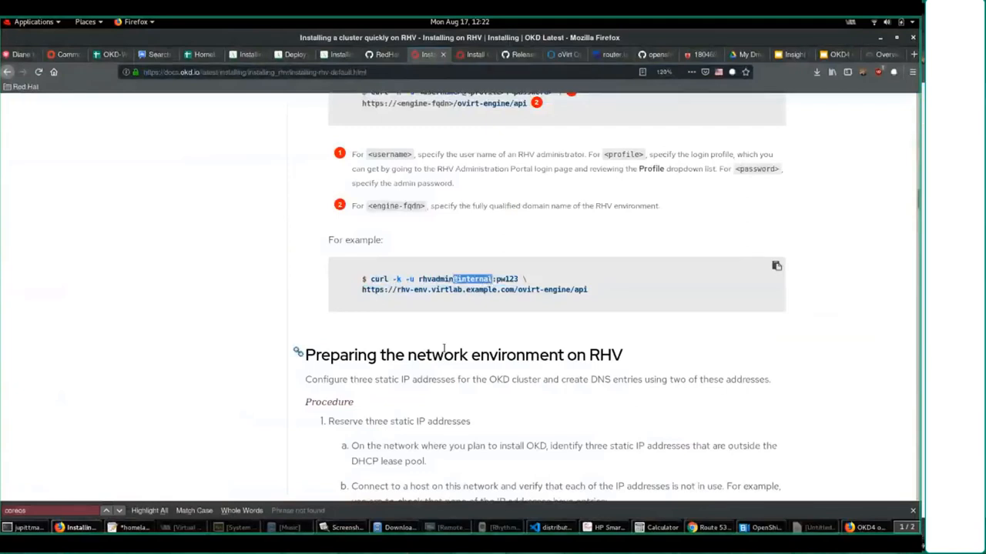
scroll(down, 3)
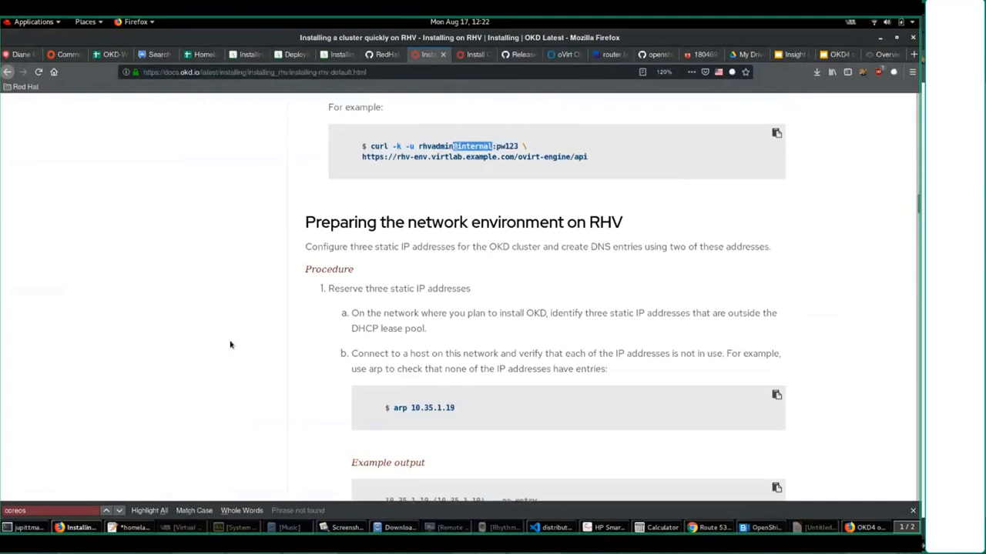
scroll(down, 3)
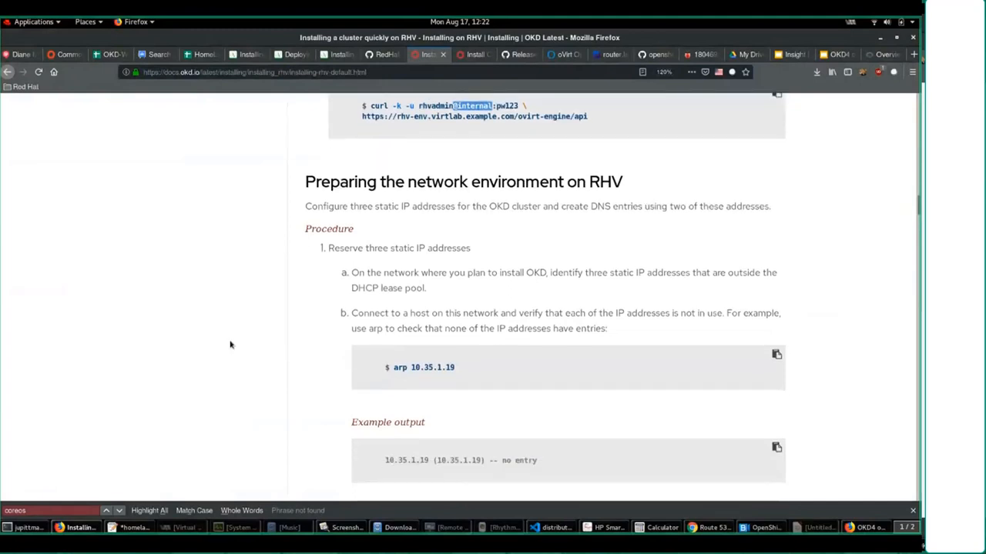
scroll(down, 3)
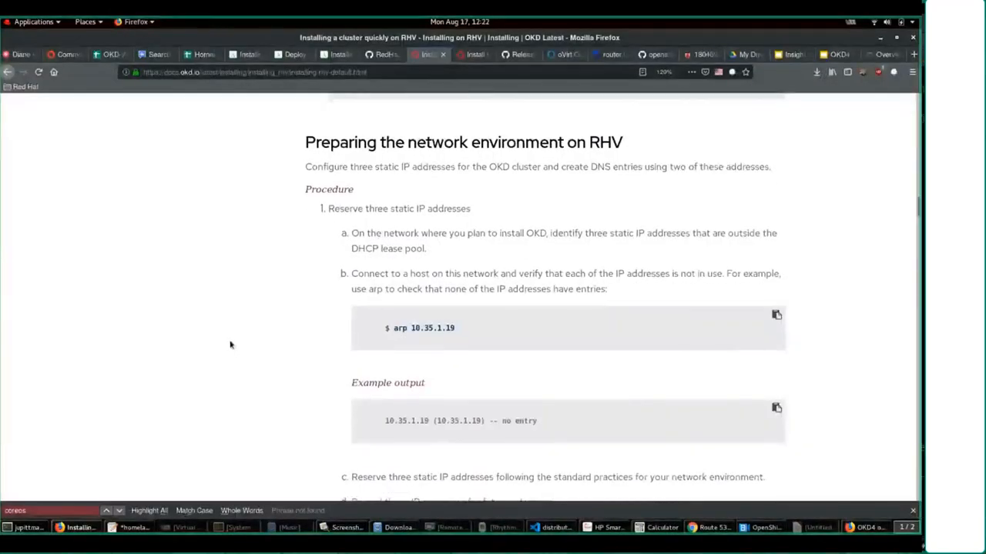
scroll(down, 3)
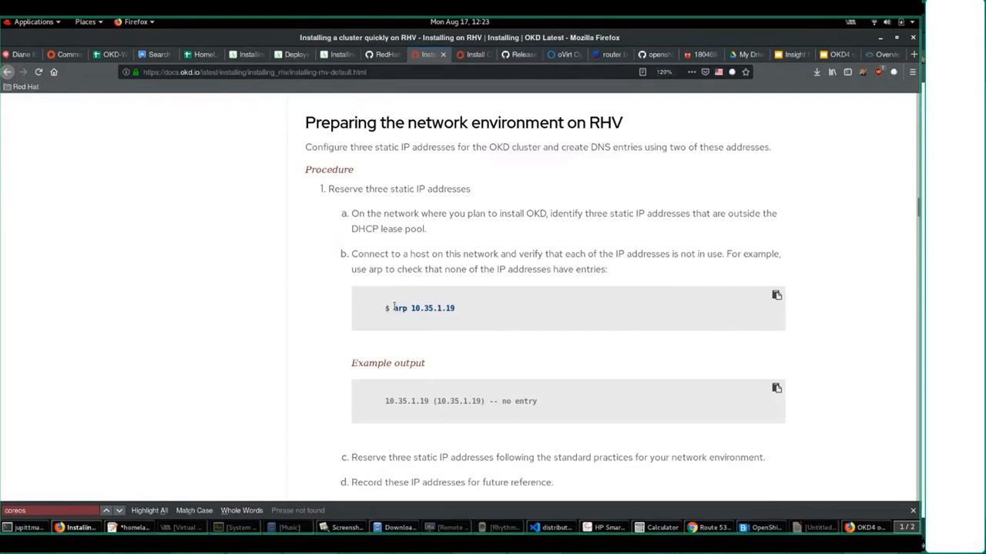
double_click(400, 308)
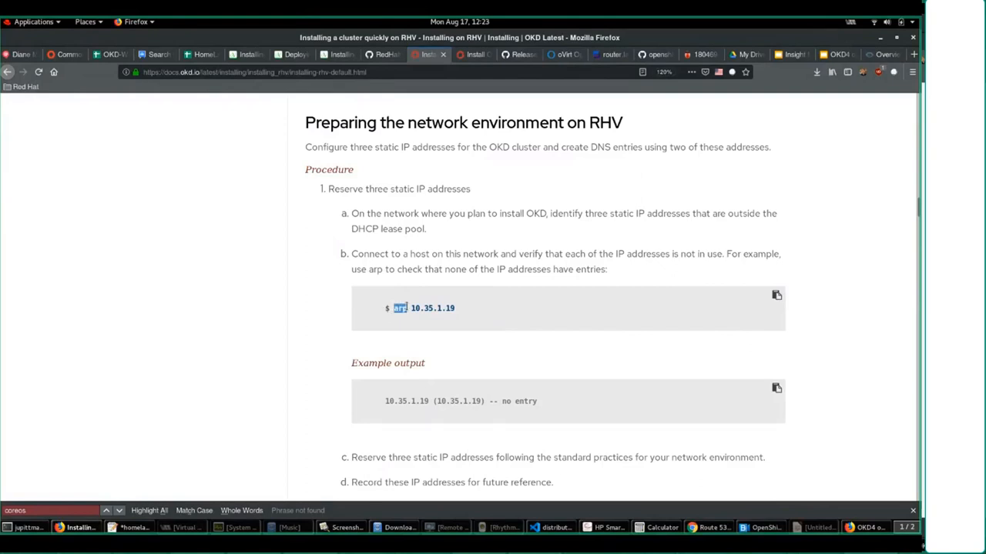
- Continue down the network preparation steps to the DNS entries for api and apps names
scroll(down, 3)
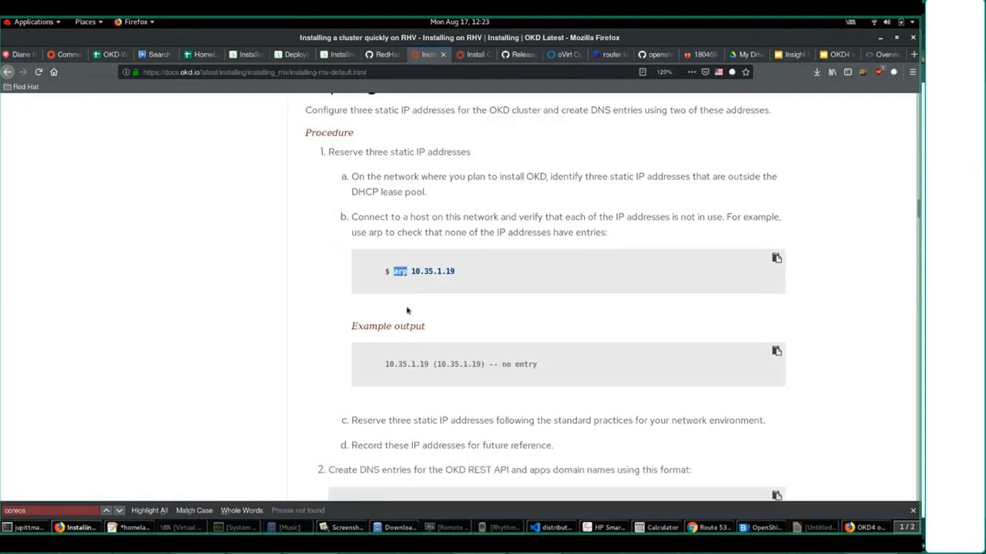
scroll(down, 3)
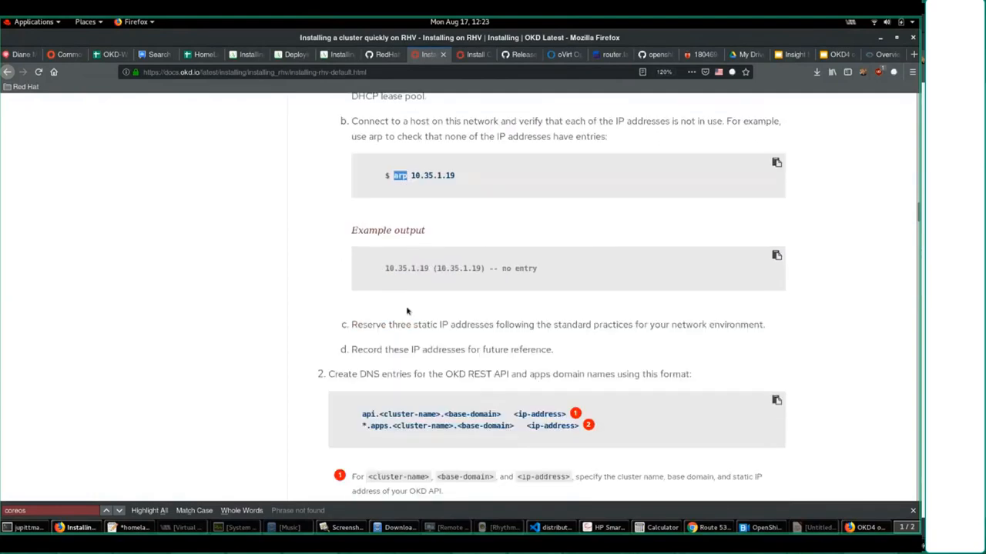
scroll(down, 3)
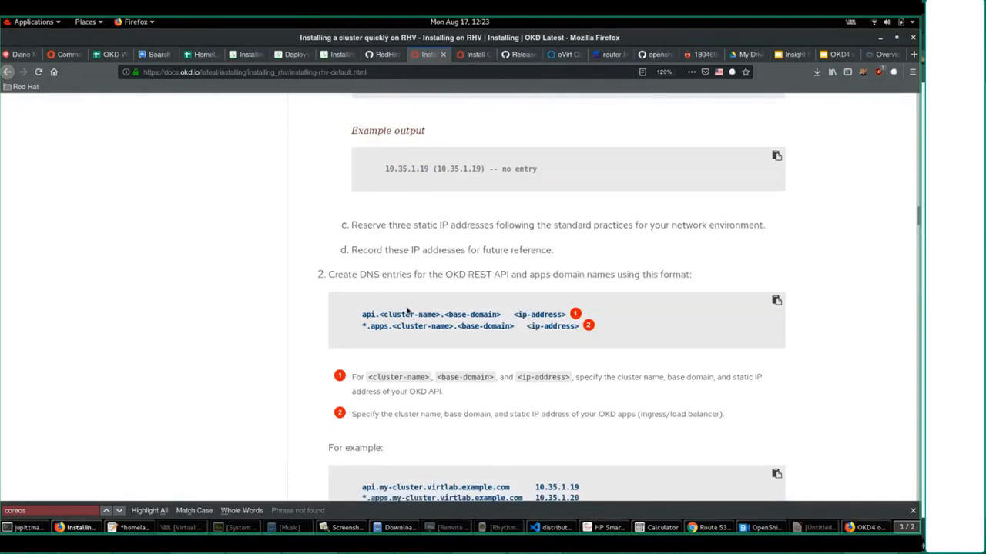
scroll(down, 3)
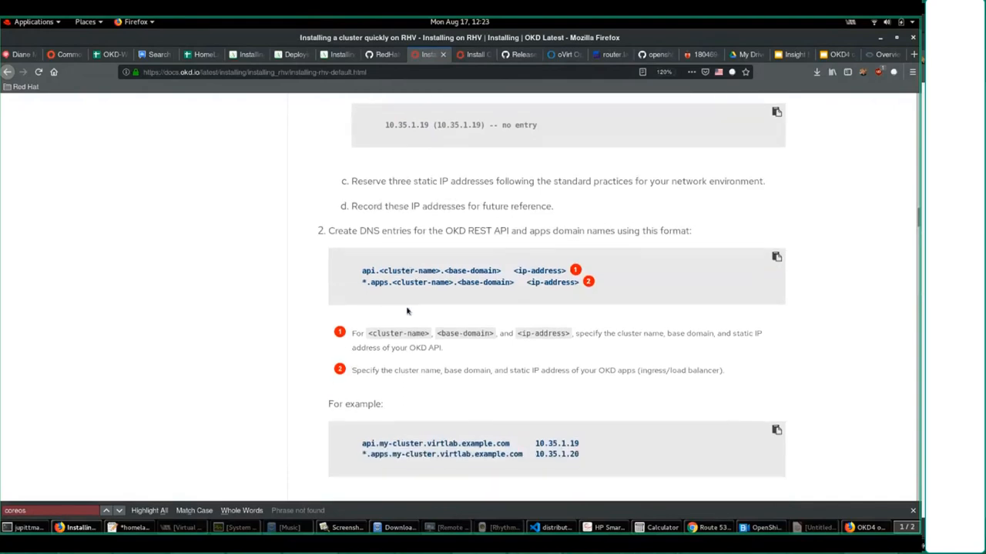
scroll(down, 3)
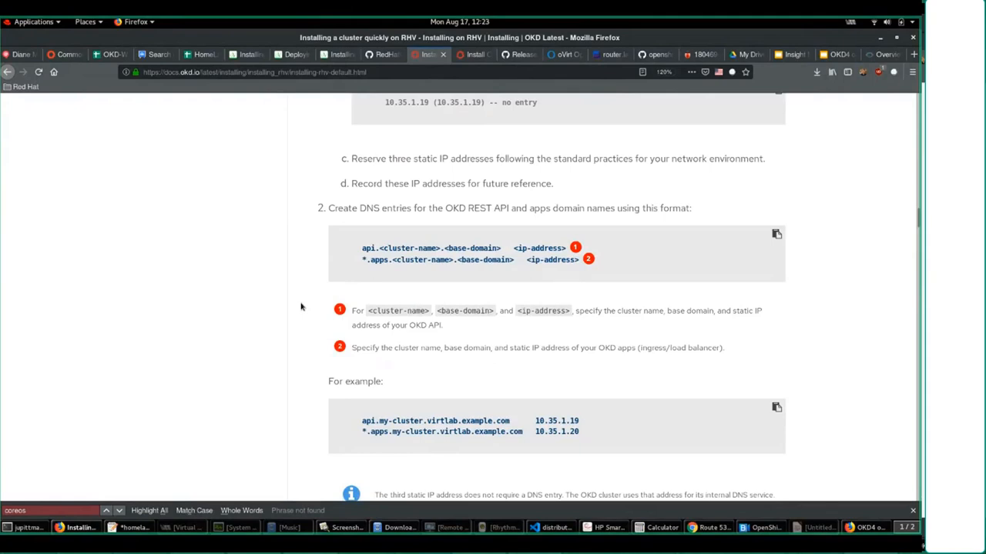
scroll(down, 3)
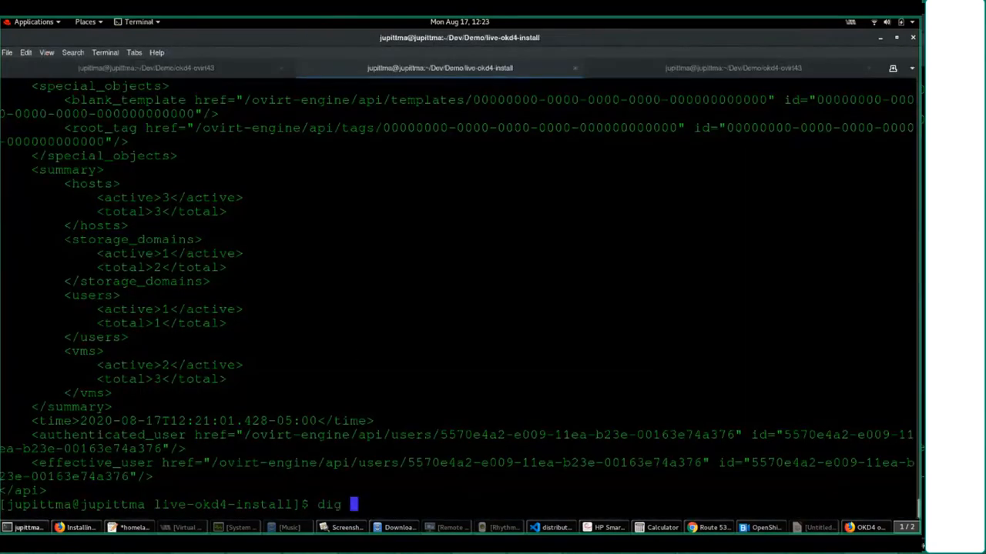
- Run dig api.okd4.lab (resolves to 192.168.10.199) and dig apps.okd4.lab (SERVFAIL)
text(api.okd4.l)
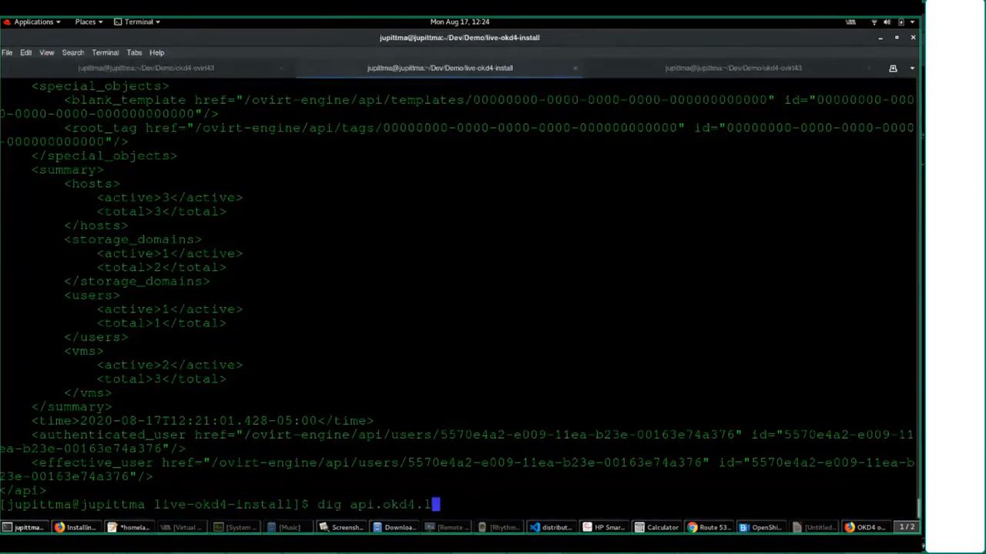
text(ab)
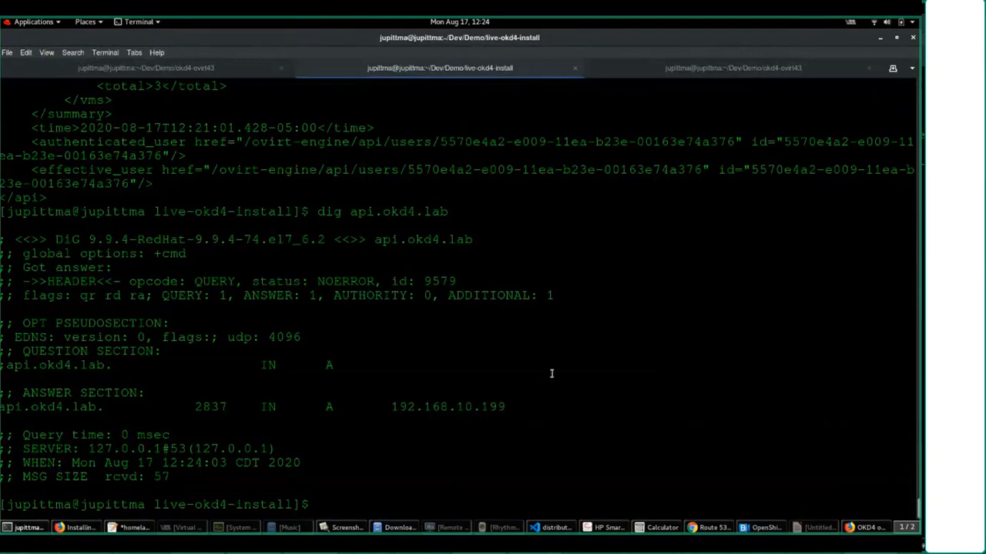
text(dig api.okd4.lab)
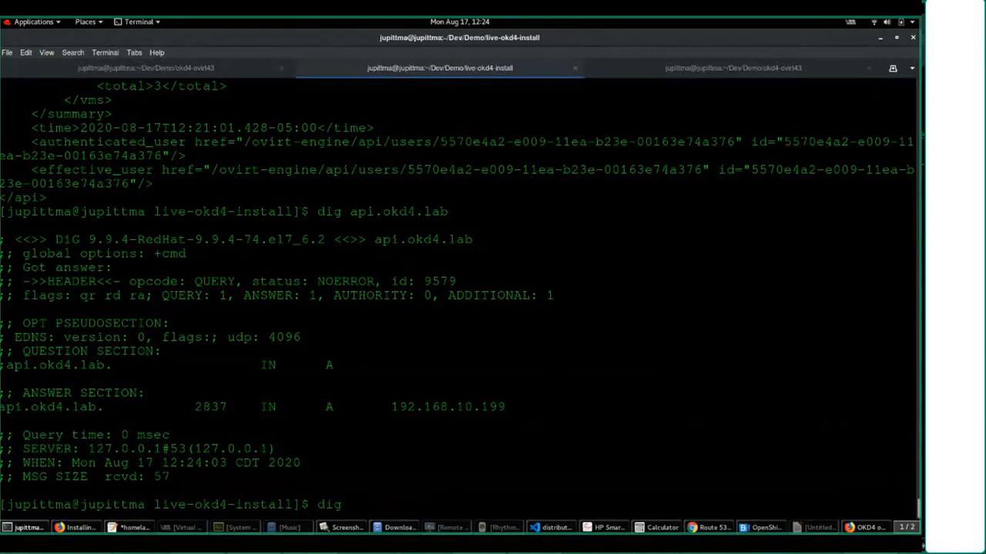
text(apps)
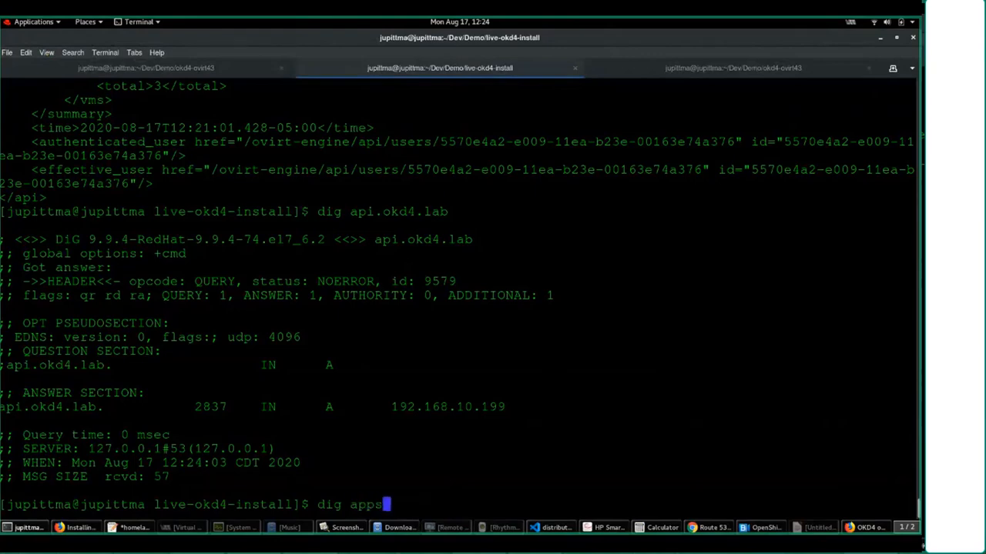
text(.okd4.lab)
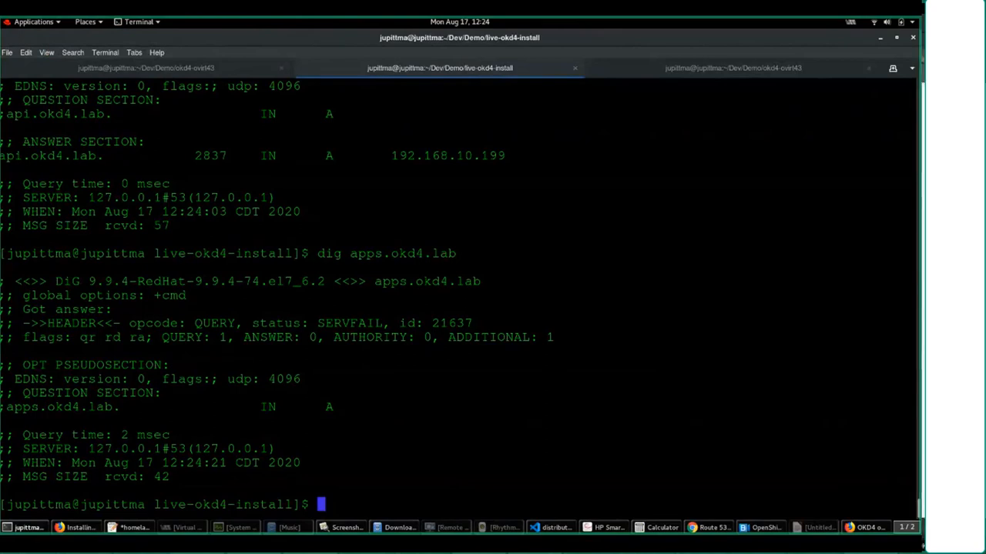
mouse_move(496, 396)
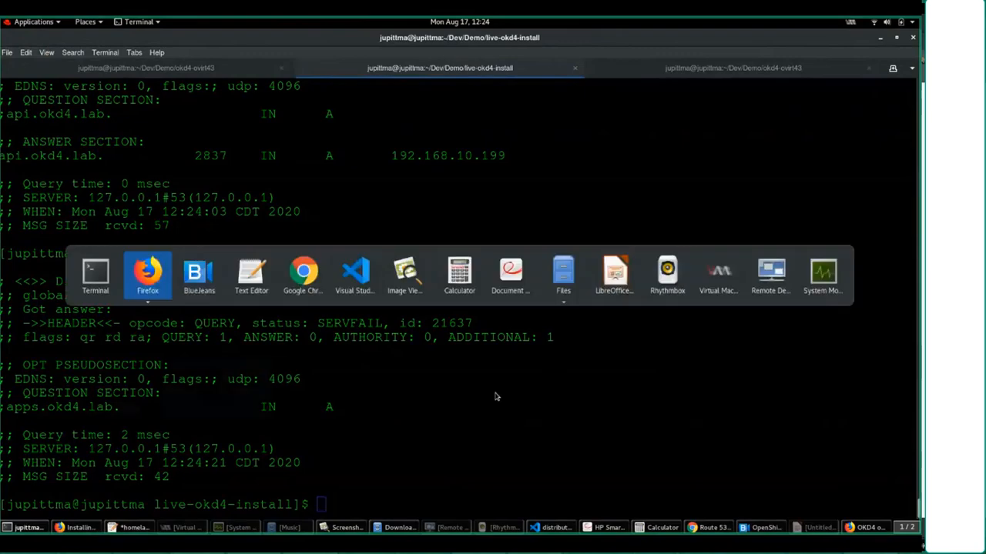
click(148, 274)
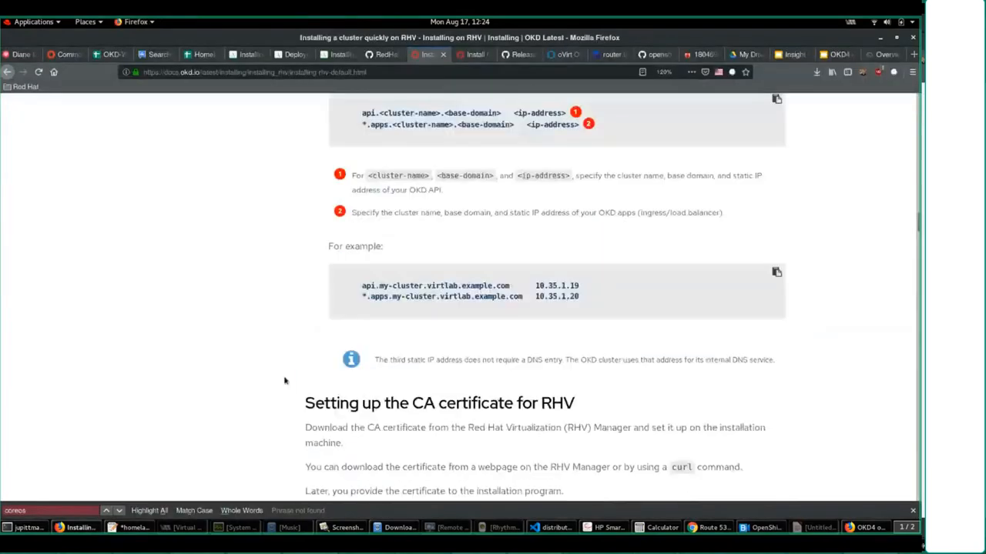
scroll(down, 3)
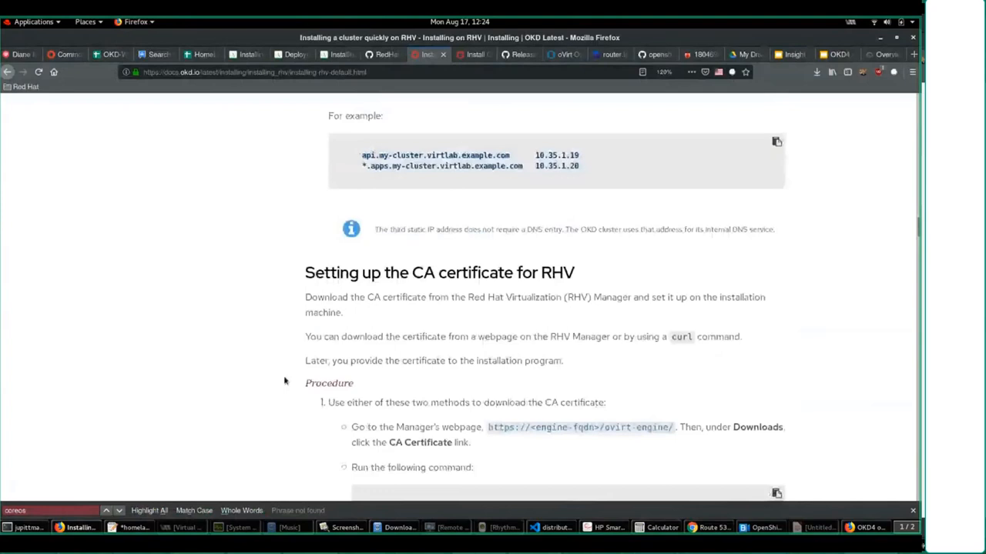
scroll(down, 3)
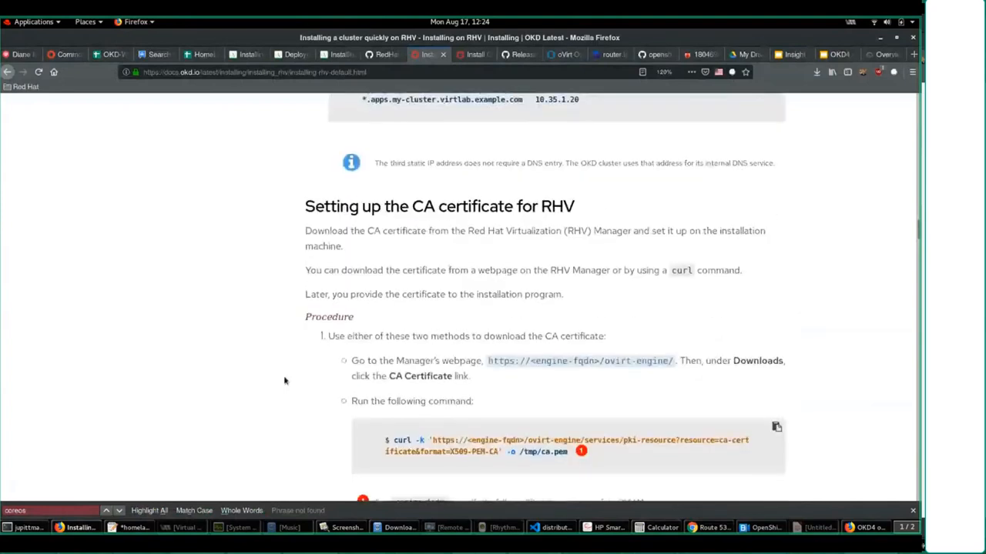
drag(422, 163, 547, 164)
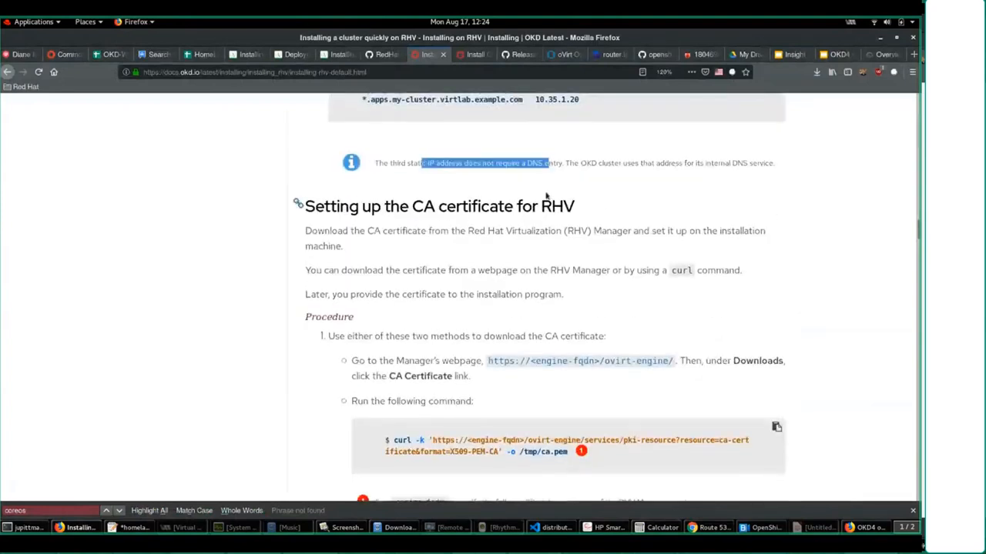
scroll(down, 3)
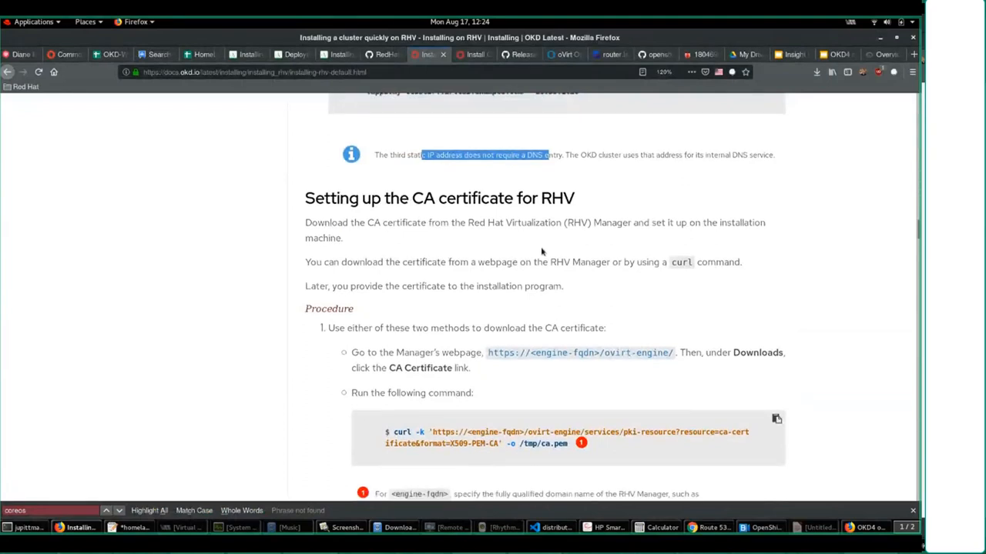
scroll(down, 3)
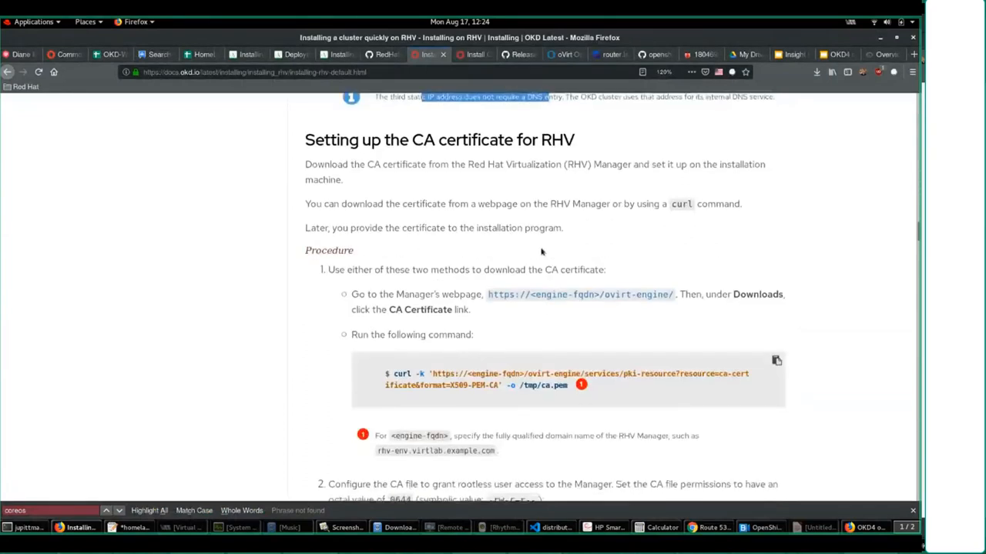
scroll(down, 3)
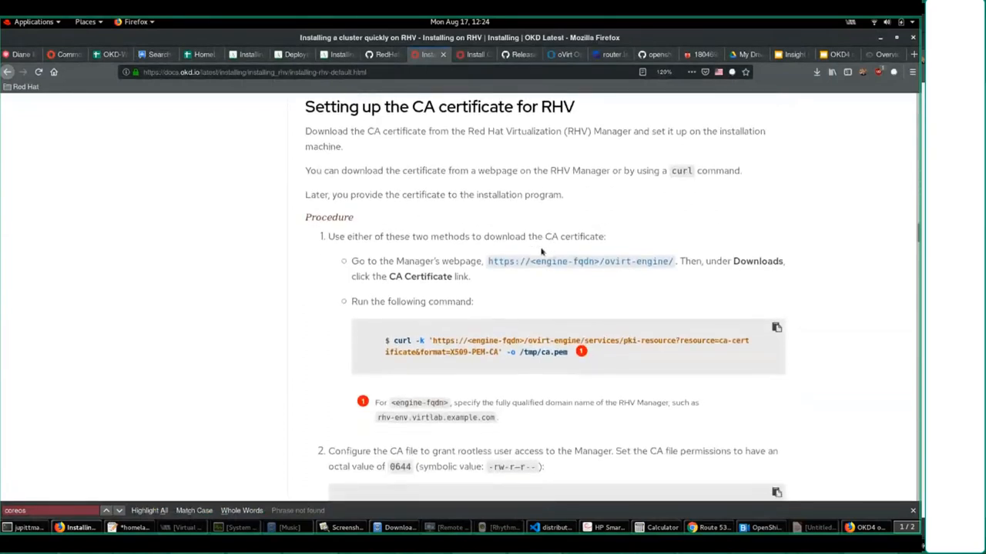
scroll(down, 3)
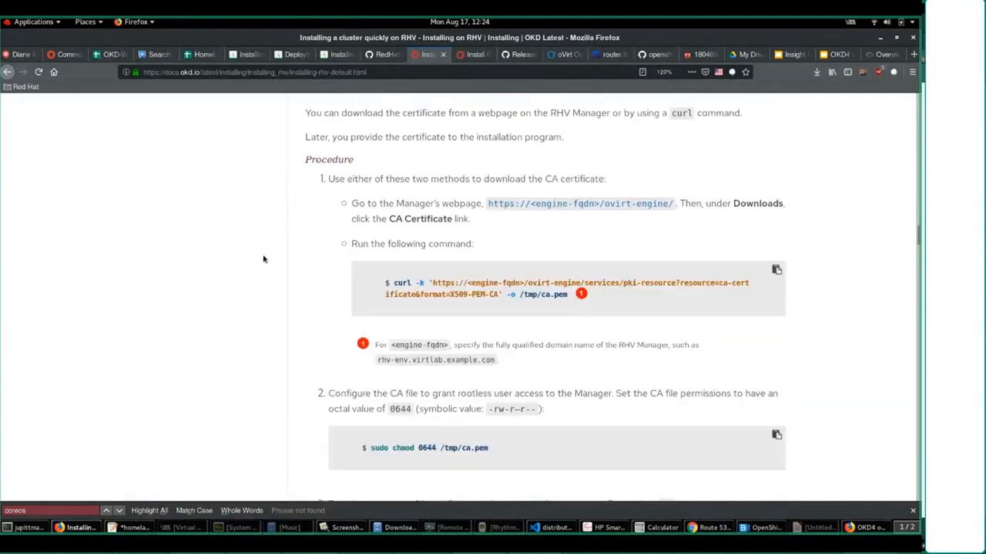
scroll(down, 3)
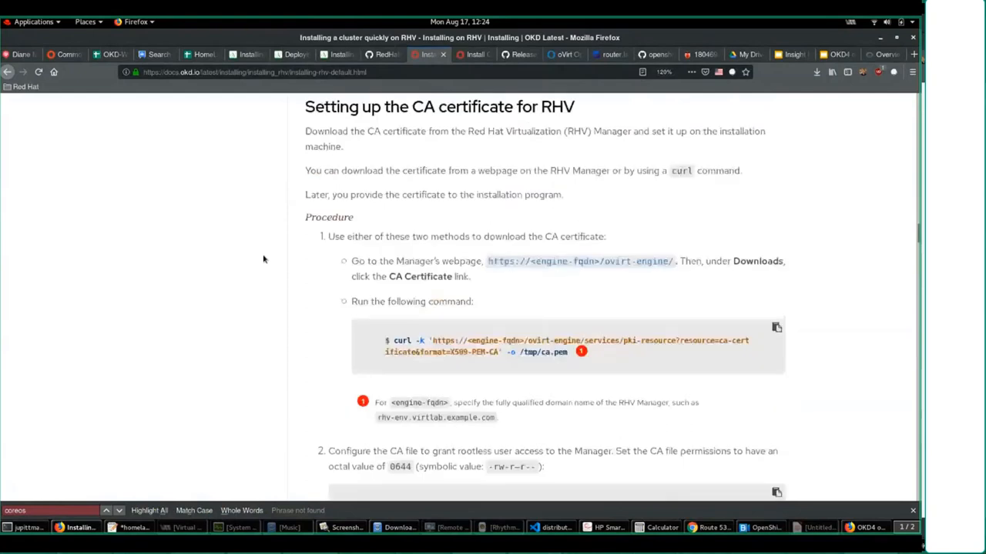
scroll(down, 3)
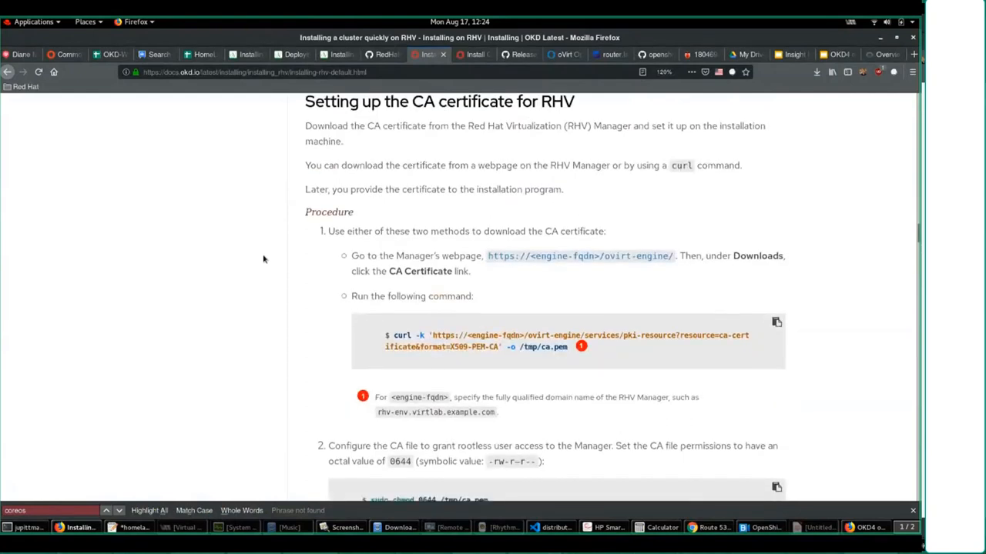
scroll(down, 3)
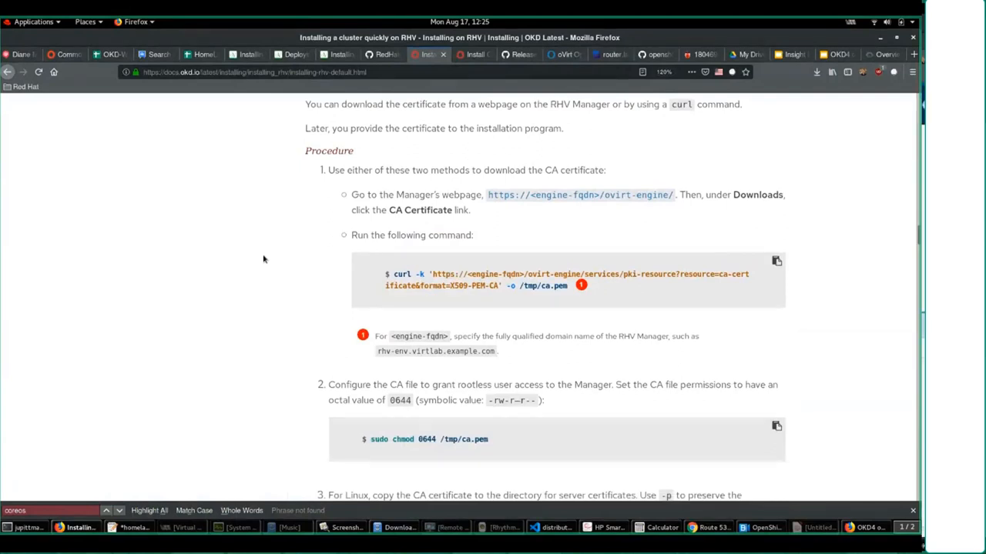
click(563, 54)
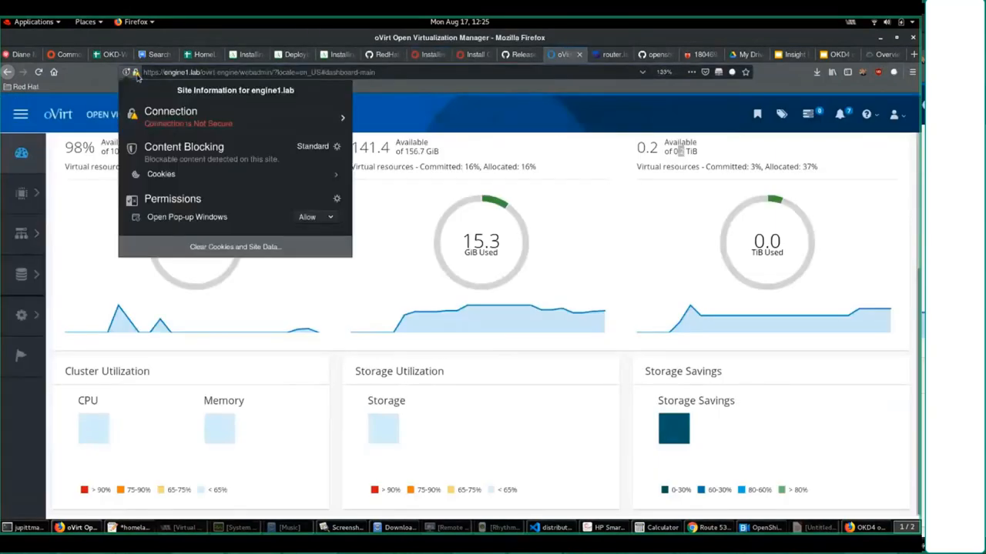
mouse_move(342, 117)
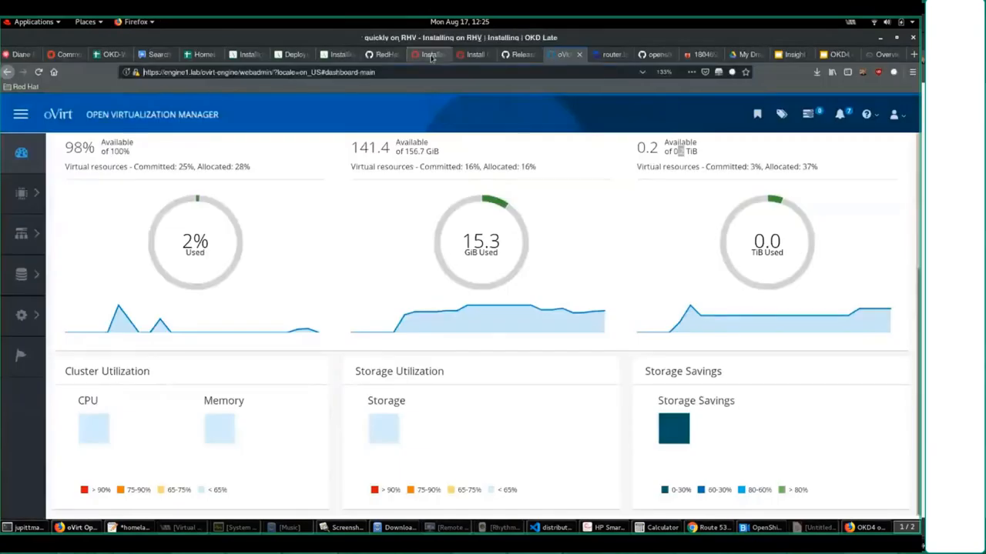
click(428, 55)
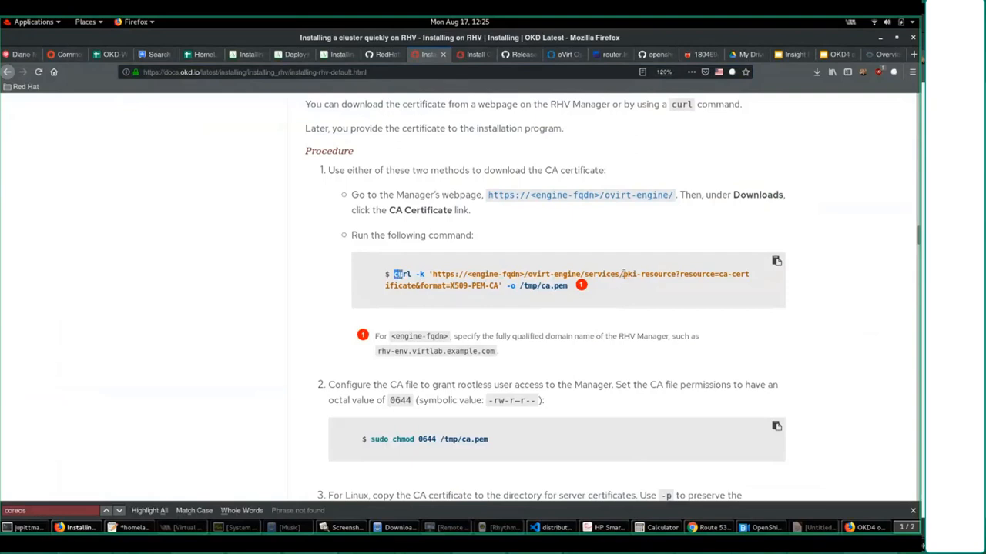
click(585, 274)
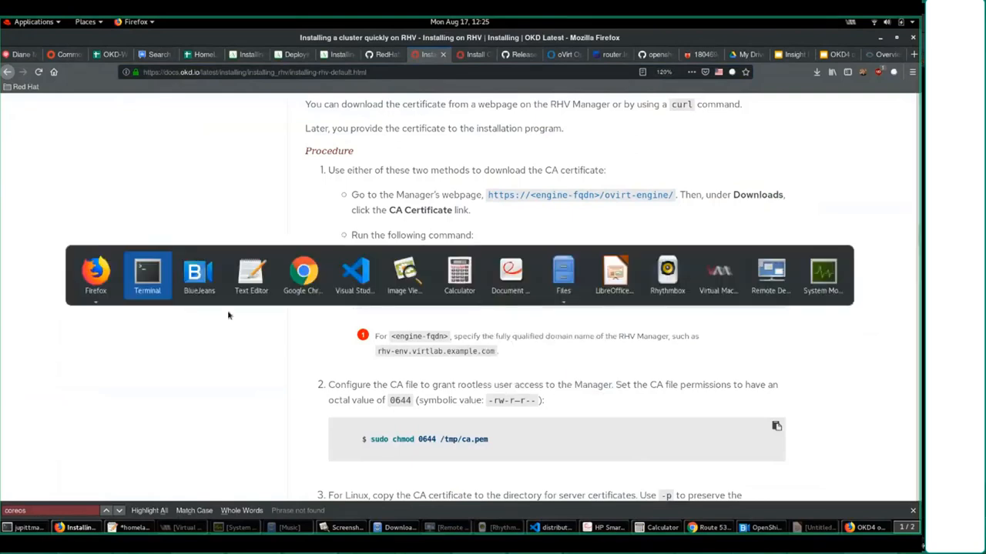
- Download the engine1.lab pki-resource CA certificate with curl -k -o ca.pem, rerunning with the URL quoted, then list it
click(146, 274)
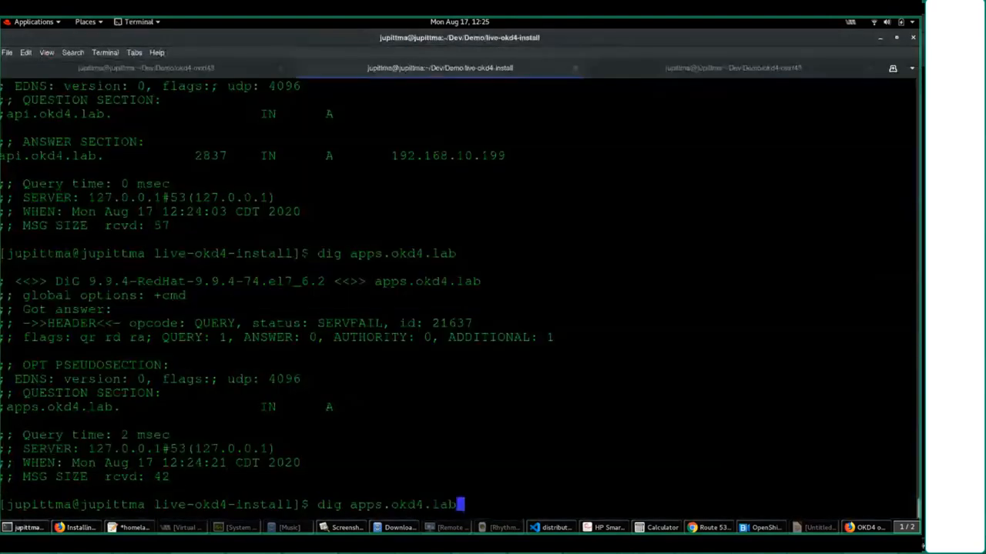
text(curl -k -u admin@internal https://engine1.lab/ovirt-engine/api)
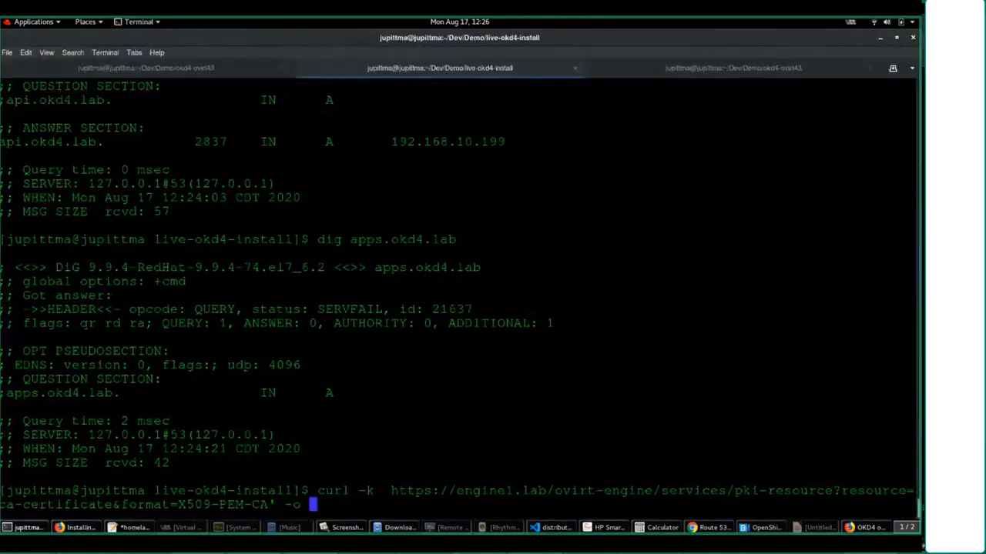
text(ca.p)
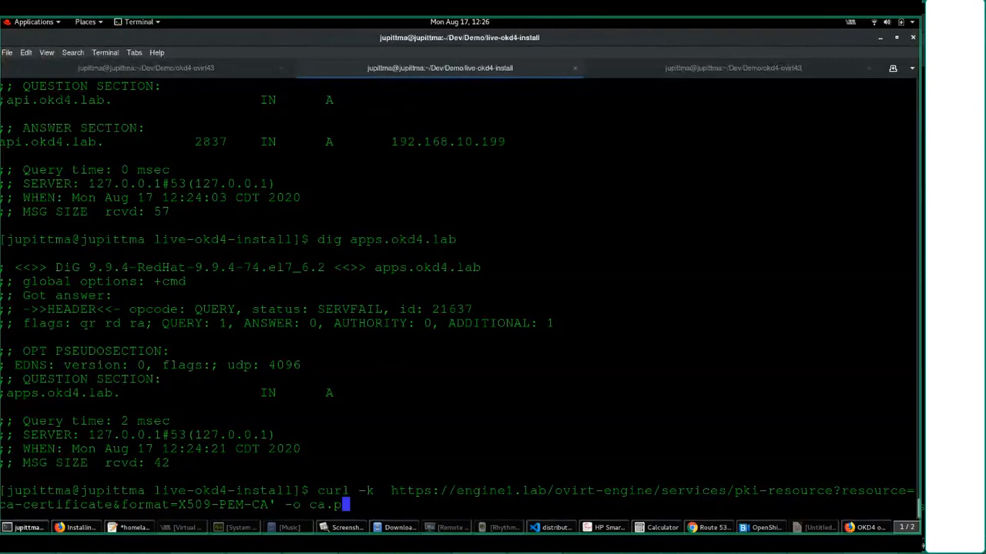
key(Return)
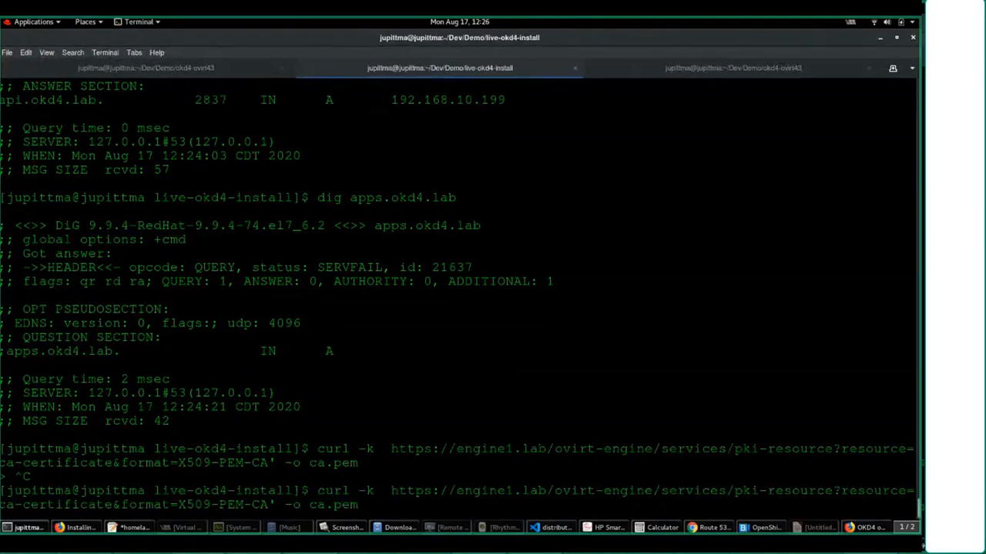
key(Return)
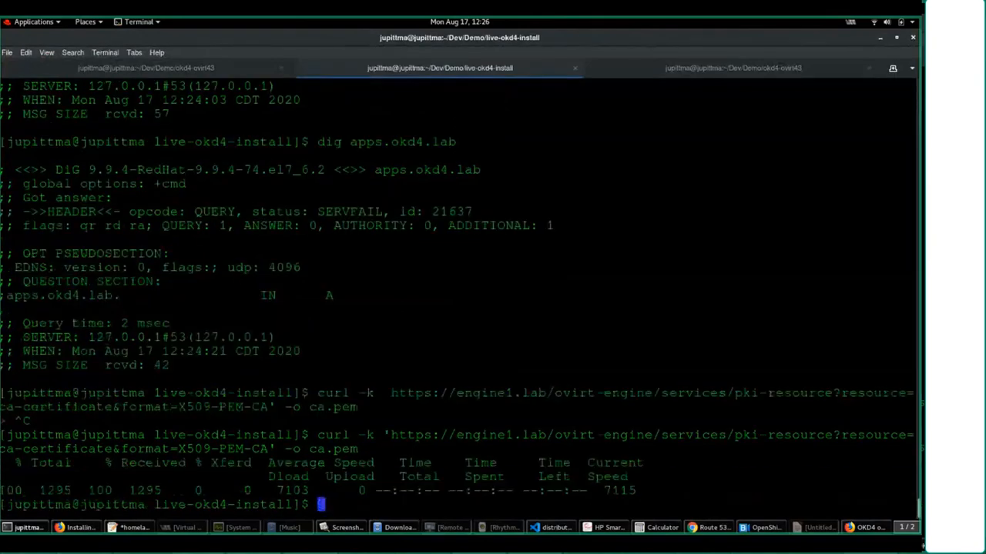
text(ls -)
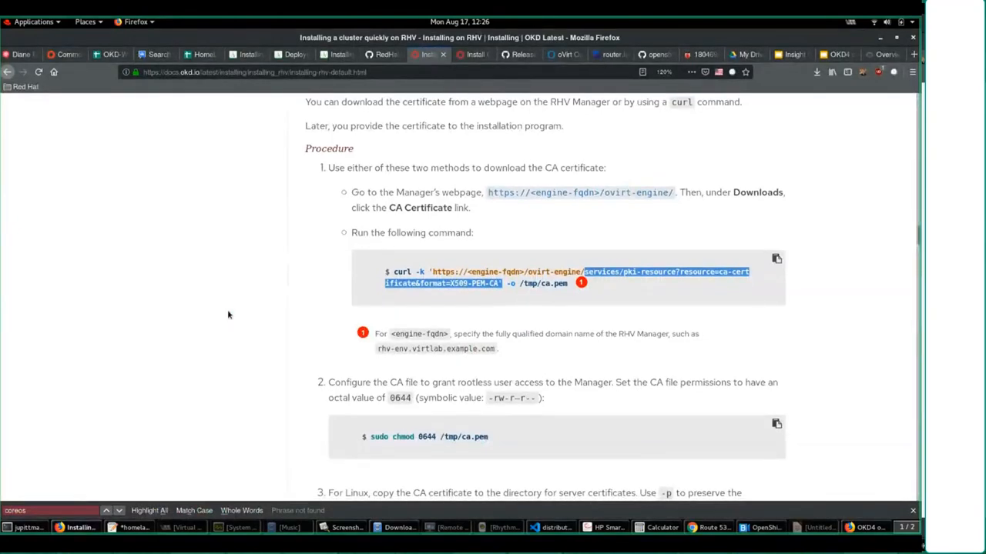
scroll(down, 3)
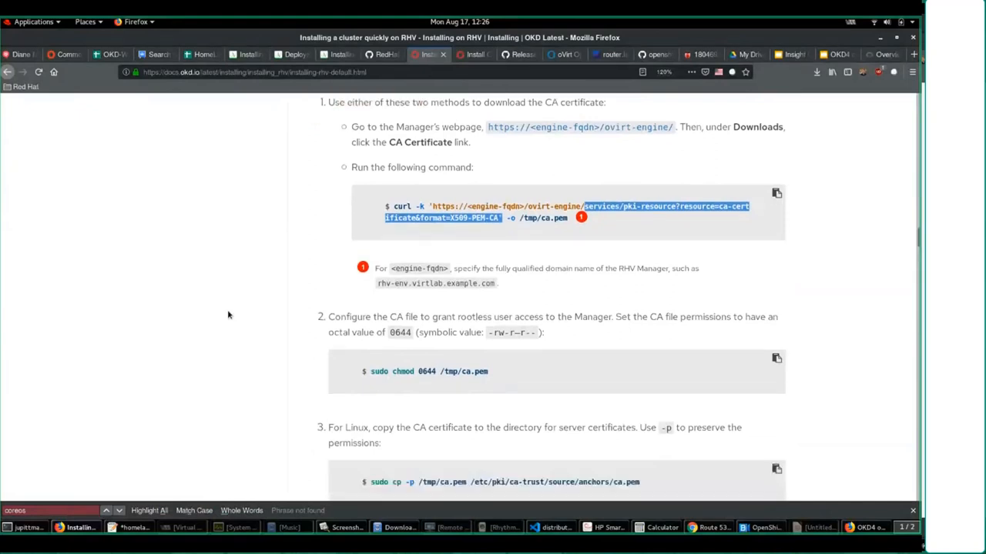
scroll(down, 3)
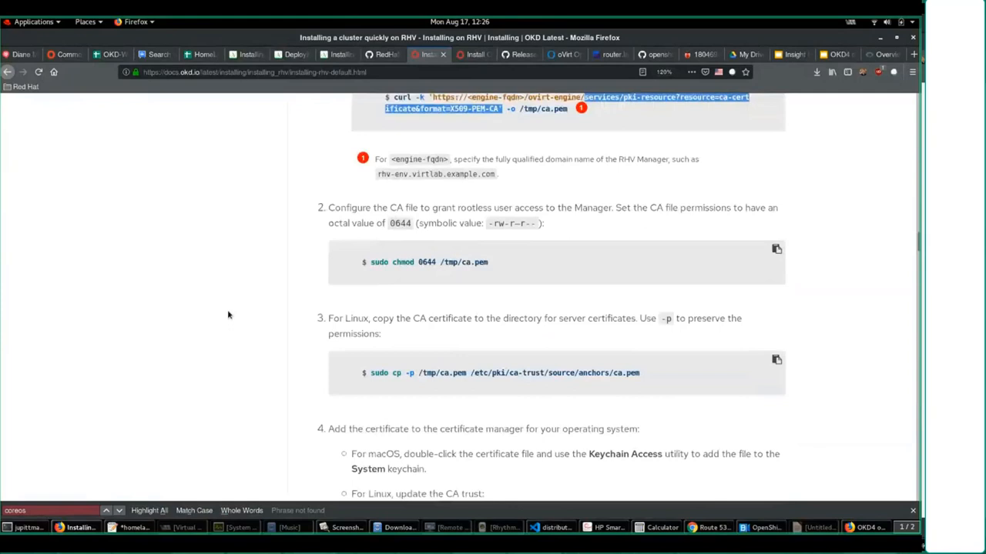
scroll(down, 3)
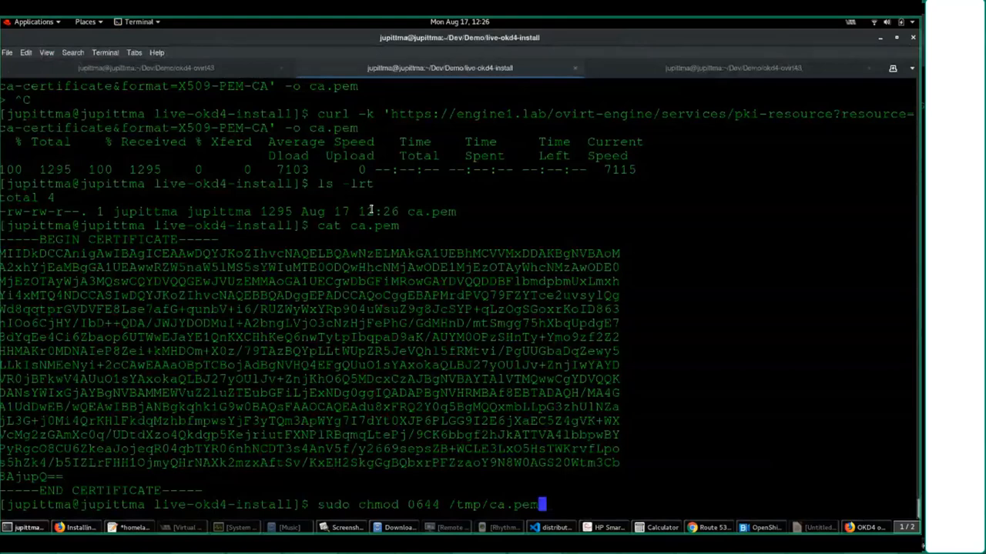
- Run sudo chmod 0644 ca.pem and sudo cp -p ca.pem into /etc/pki/ca-trust/source/anchors/
key(Return)
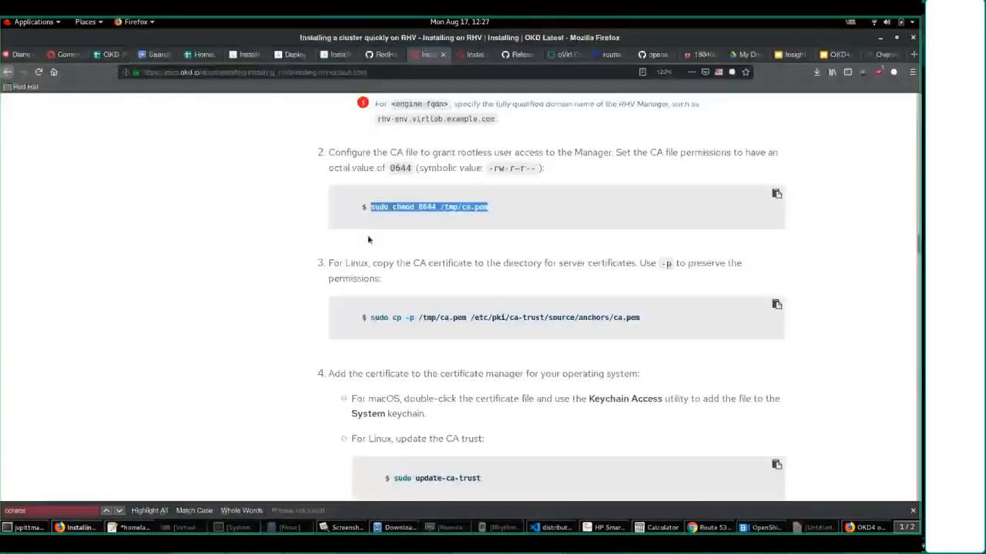
right_click(554, 218)
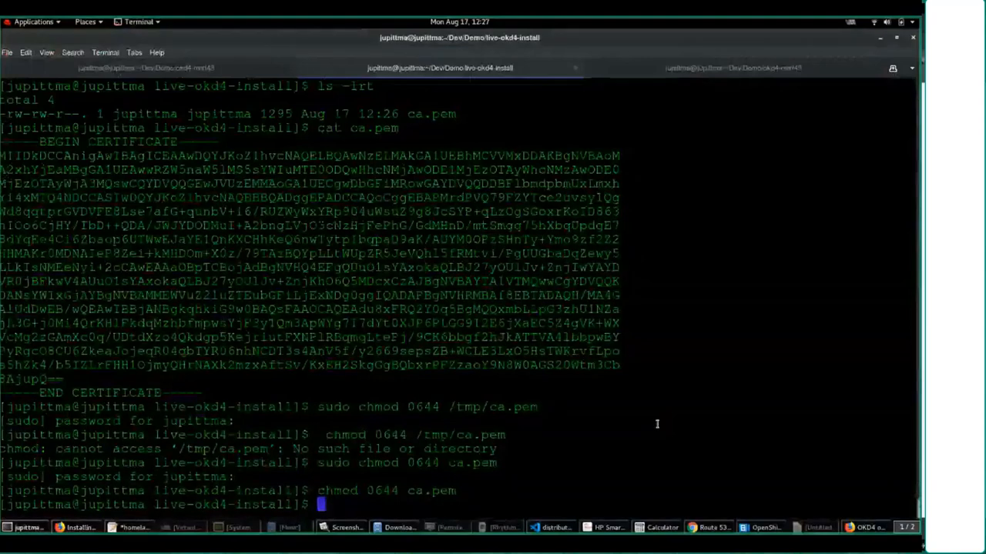
text(sudo cp -p ca.p)
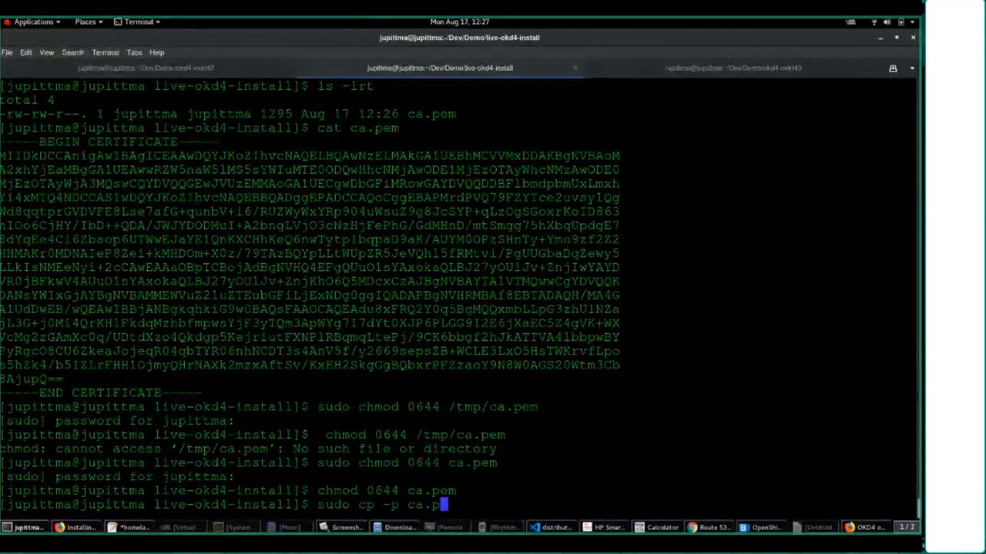
text(/etc/pki/ca-trust/source/anchors/ca.pem)
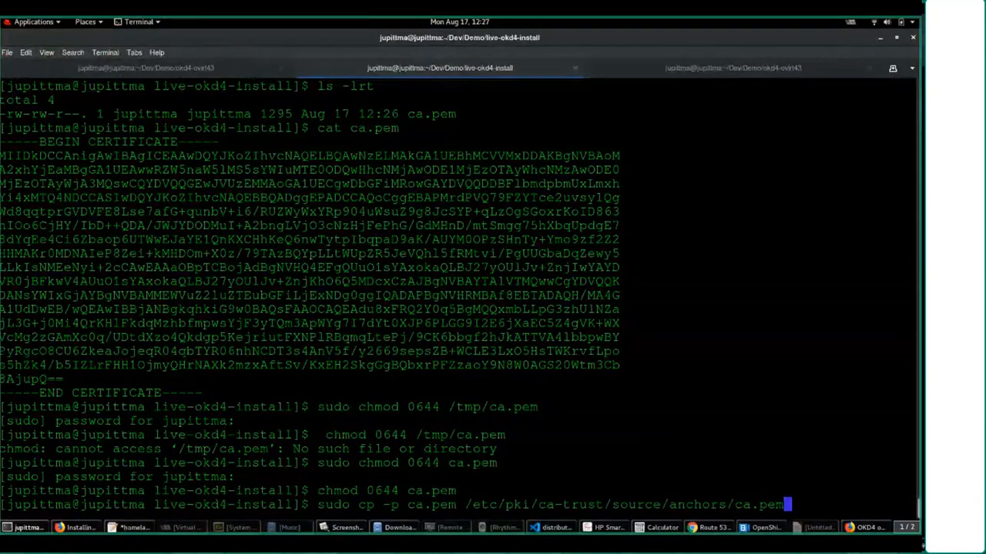
key(Return)
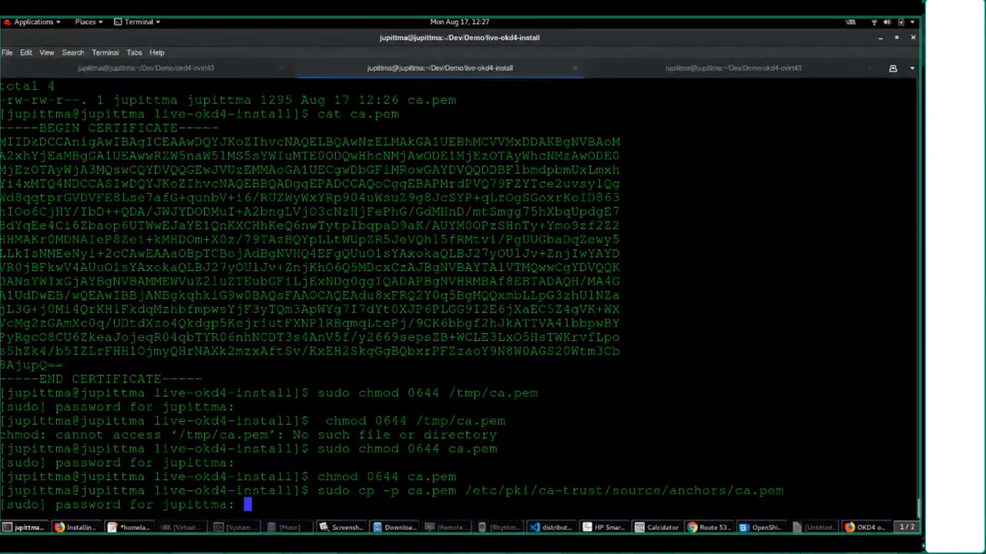
key(Return)
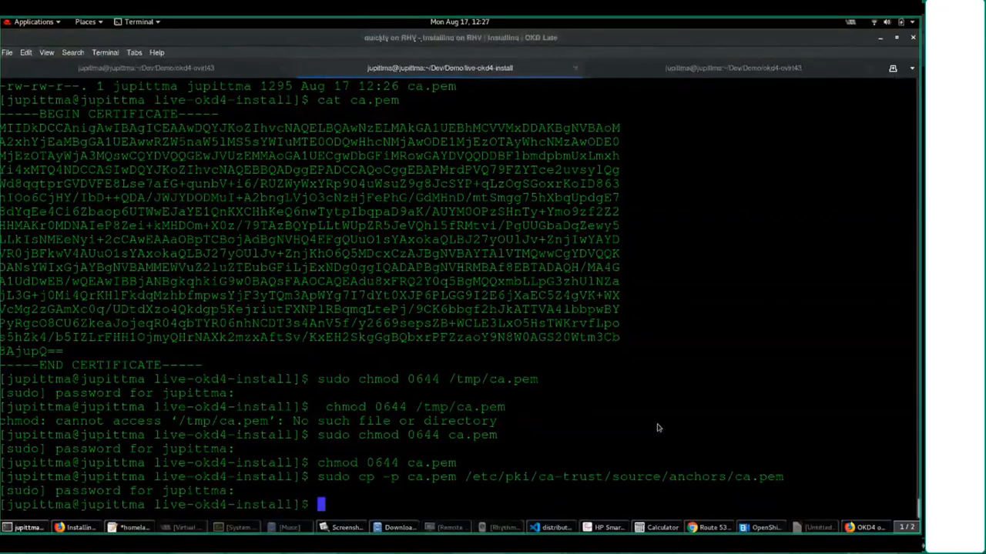
- Run sudo update-ca-trust to refresh the system CA trust store
text(sudo update-ca-trust)
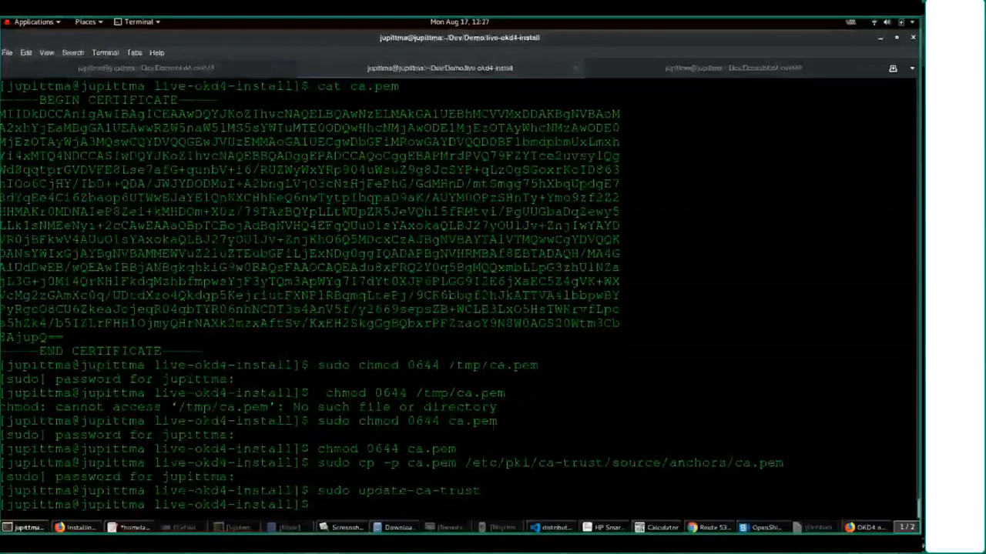
key(Return)
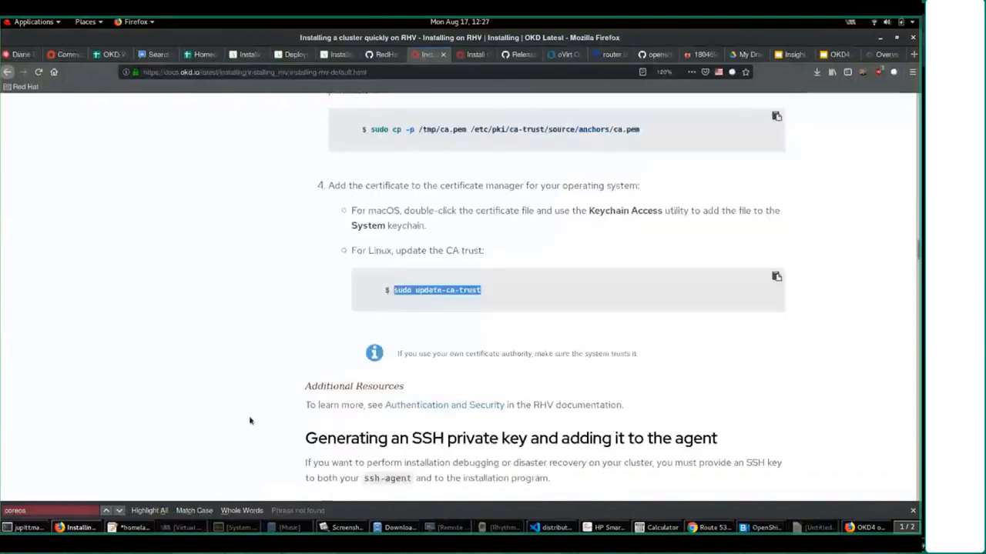
- Scroll the OKD quick-install guide through the SSH key generation and ssh-agent steps
scroll(down, 3)
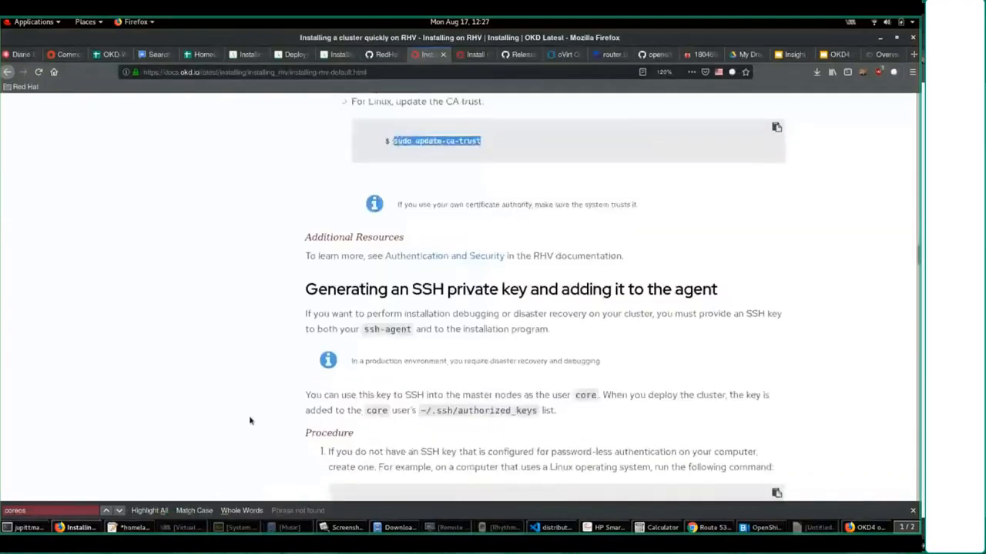
scroll(down, 3)
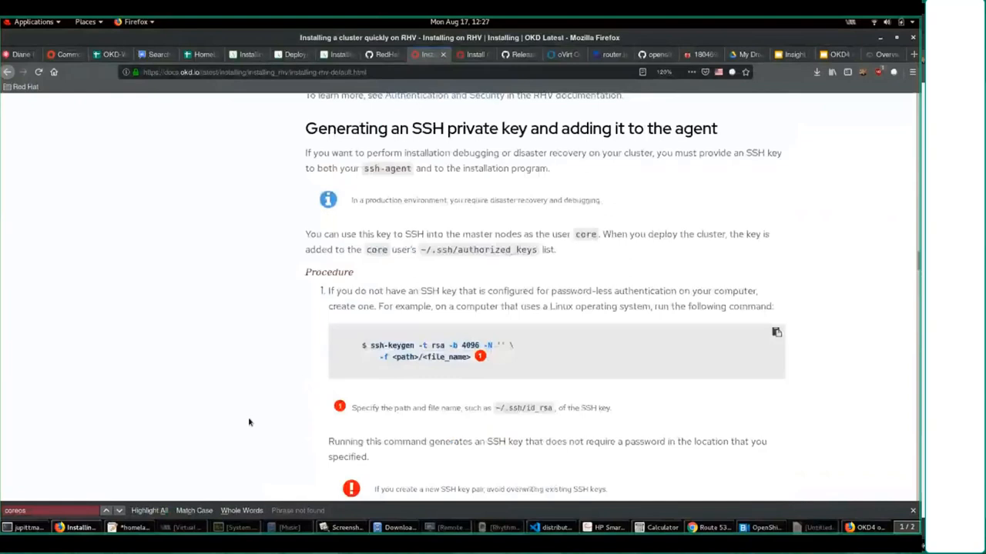
scroll(down, 3)
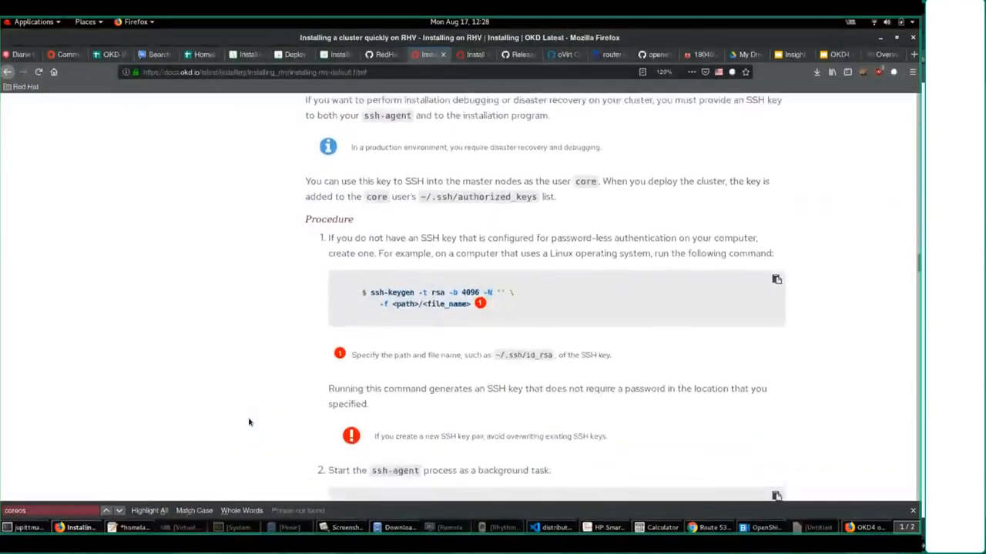
scroll(up, 3)
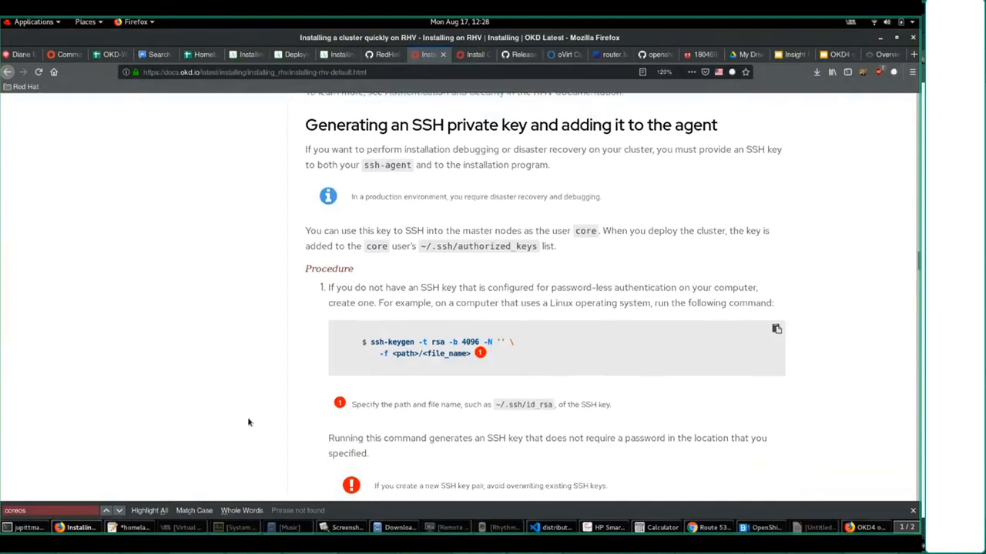
scroll(down, 3)
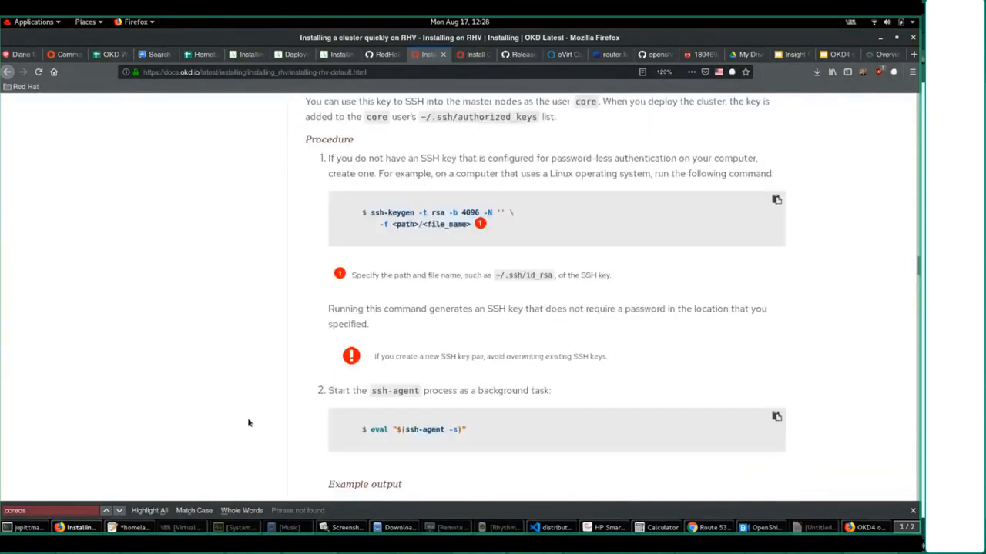
scroll(down, 3)
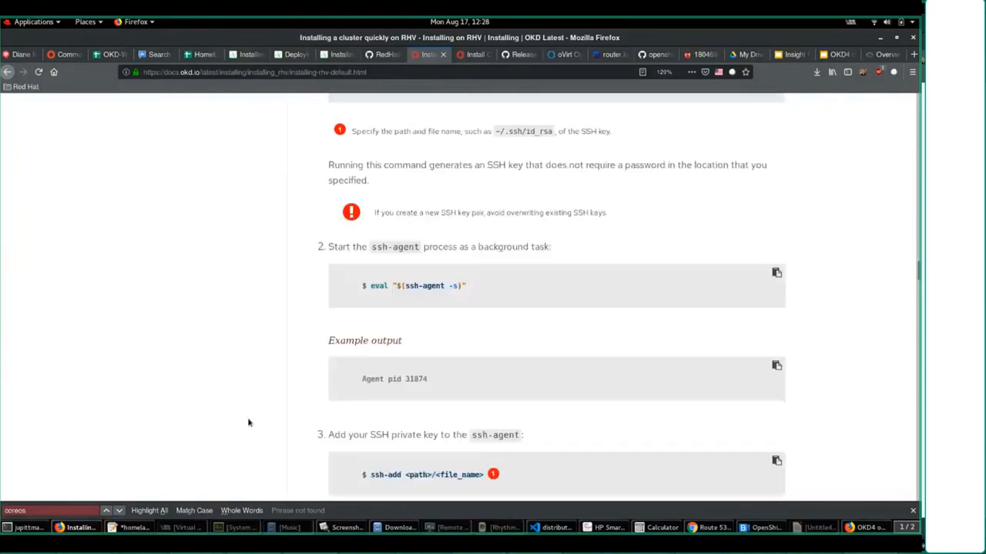
scroll(down, 3)
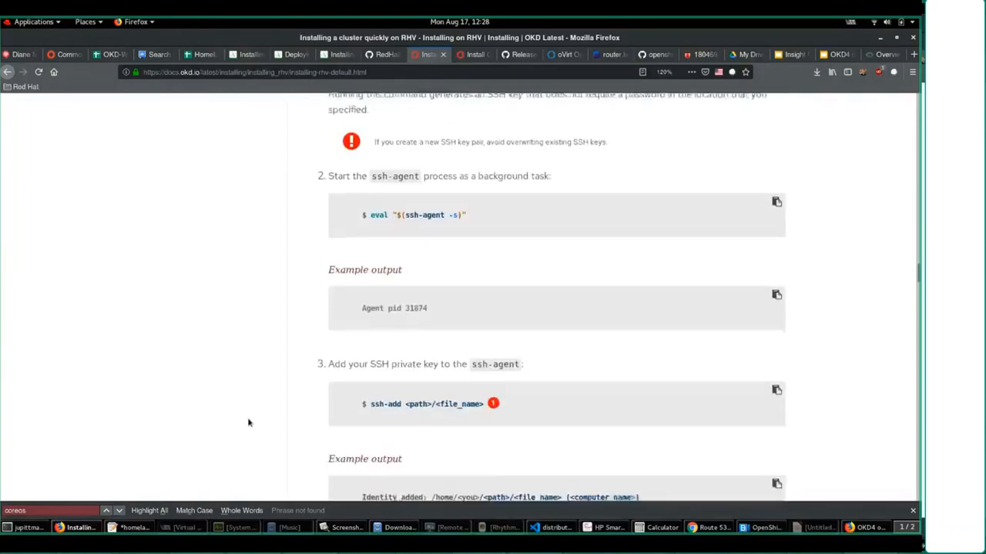
scroll(down, 3)
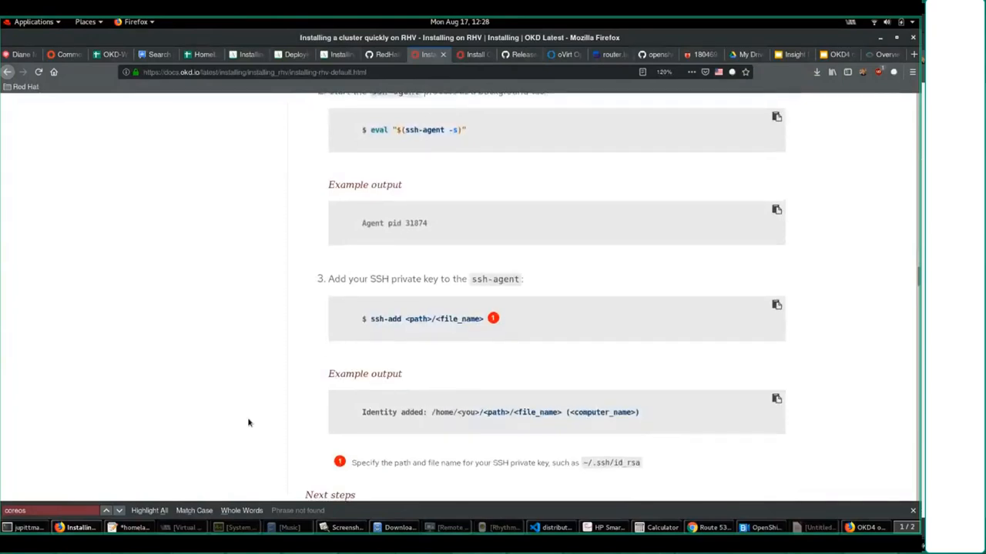
- Continue down to the 'Obtaining the installation program' procedure
scroll(down, 3)
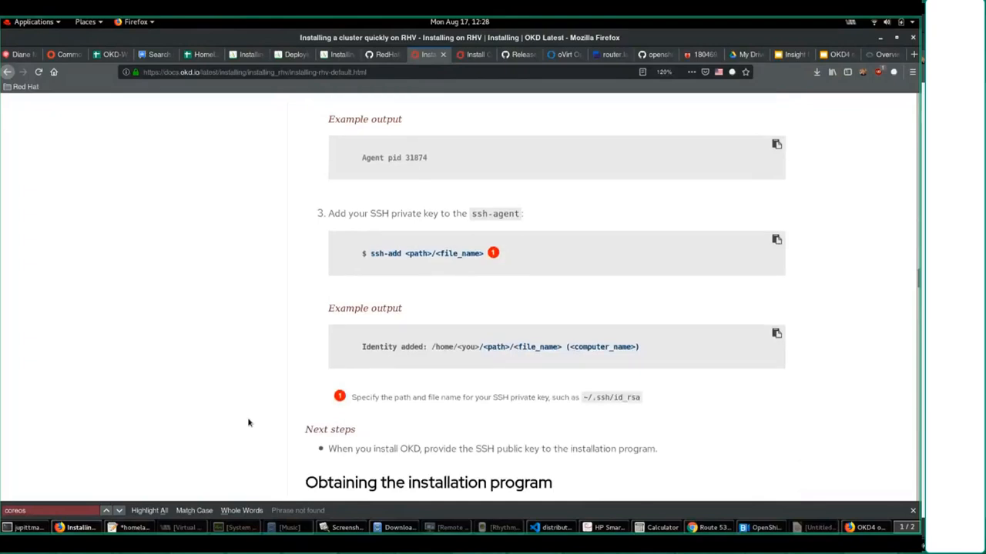
scroll(up, 3)
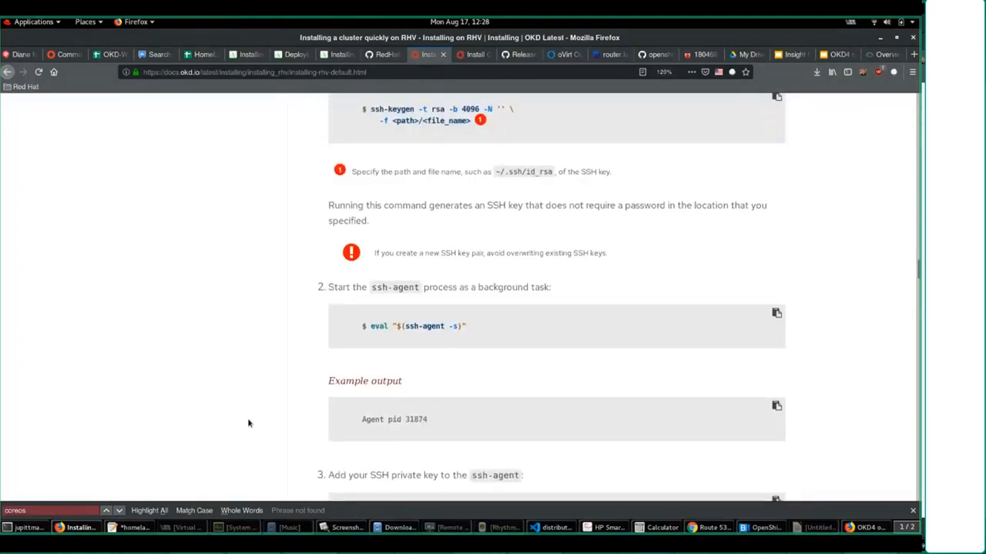
scroll(down, 3)
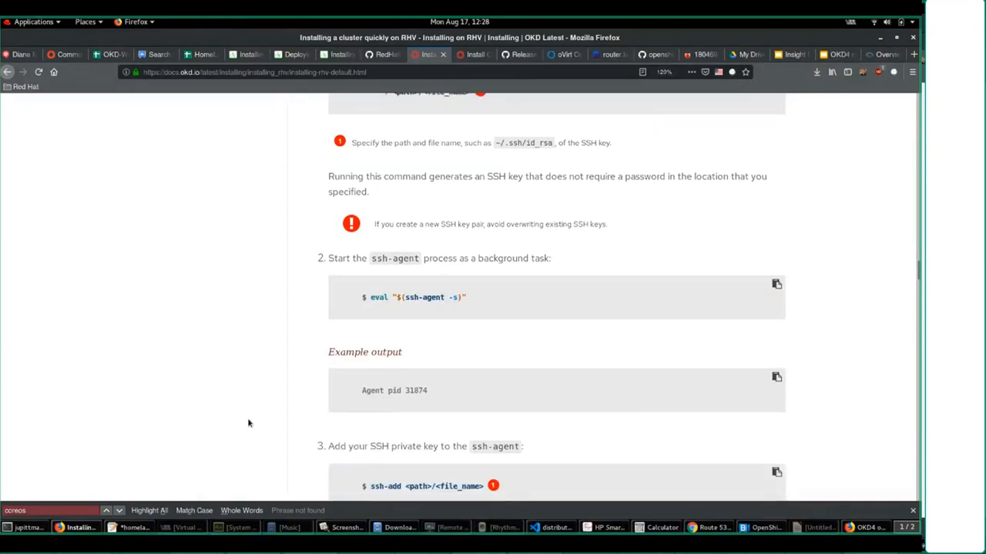
scroll(down, 3)
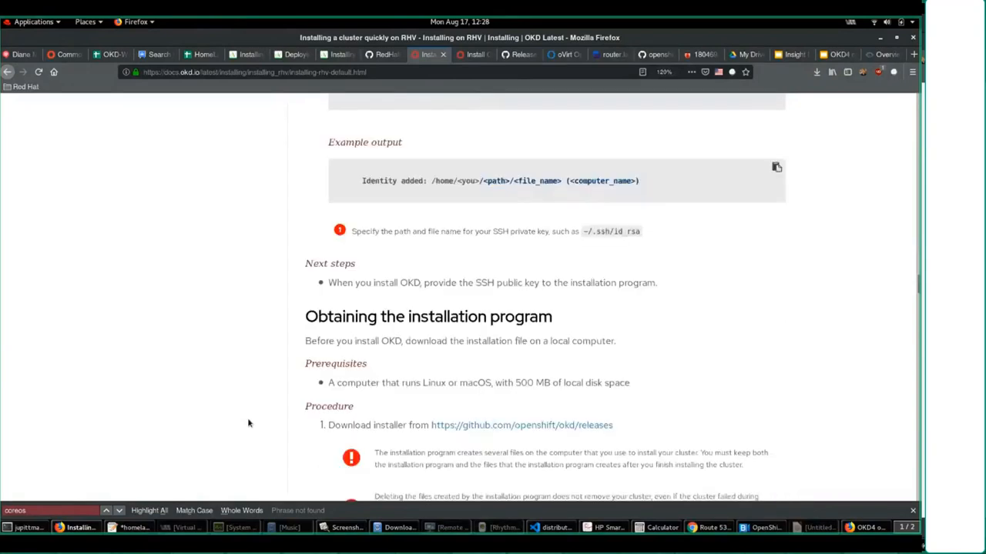
scroll(down, 3)
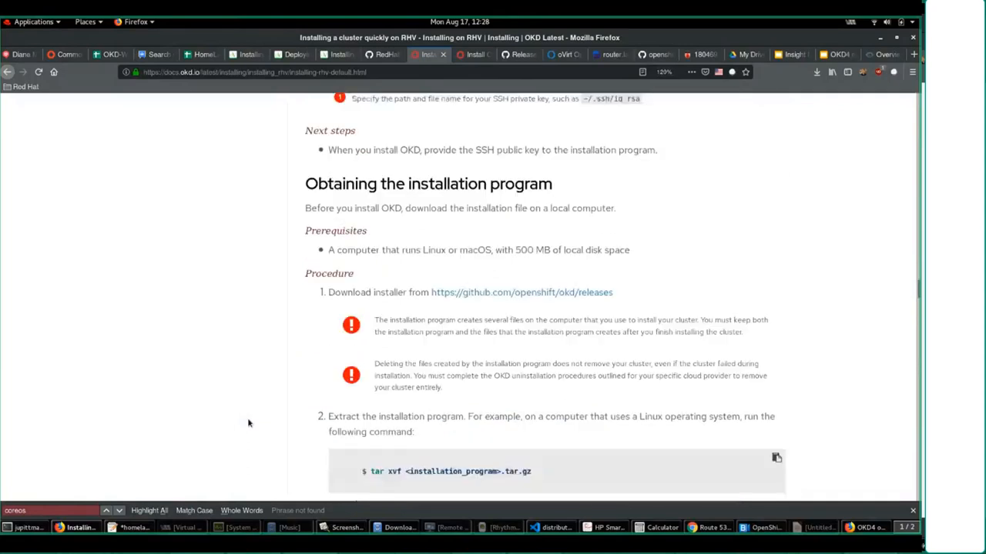
scroll(down, 3)
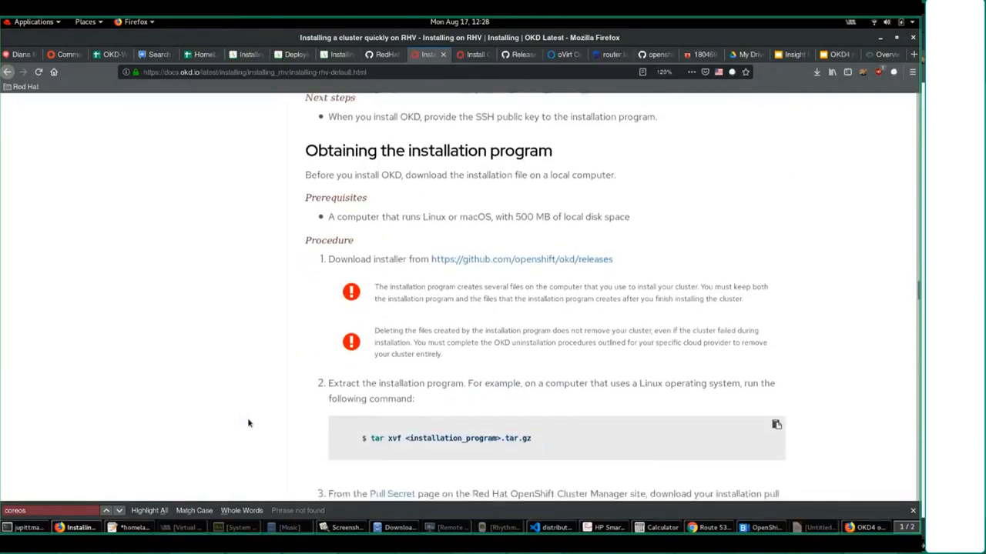
scroll(down, 3)
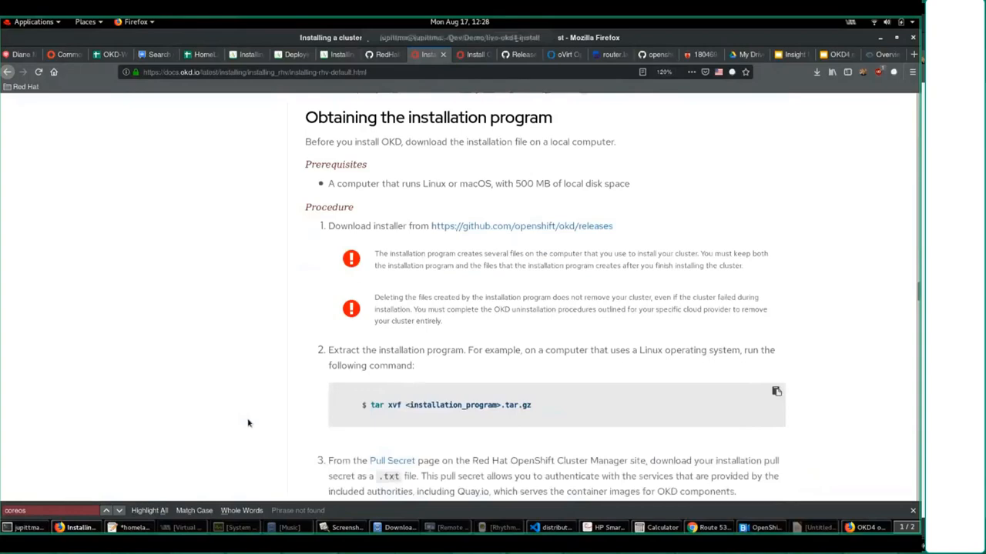
- Run ps aufwx | grep ssh in the terminal to list running ssh processes
click(27, 527)
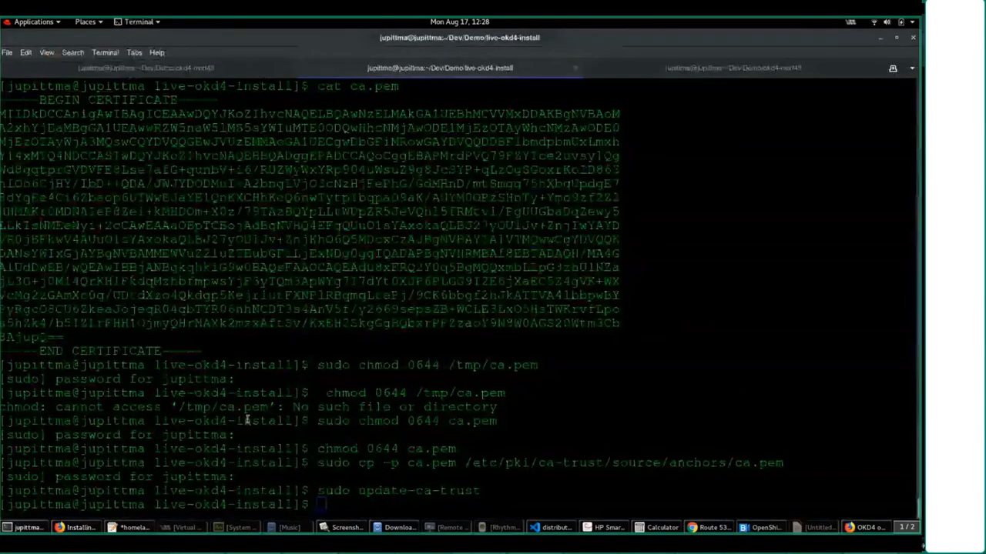
text(ps aufwx | grep ss)
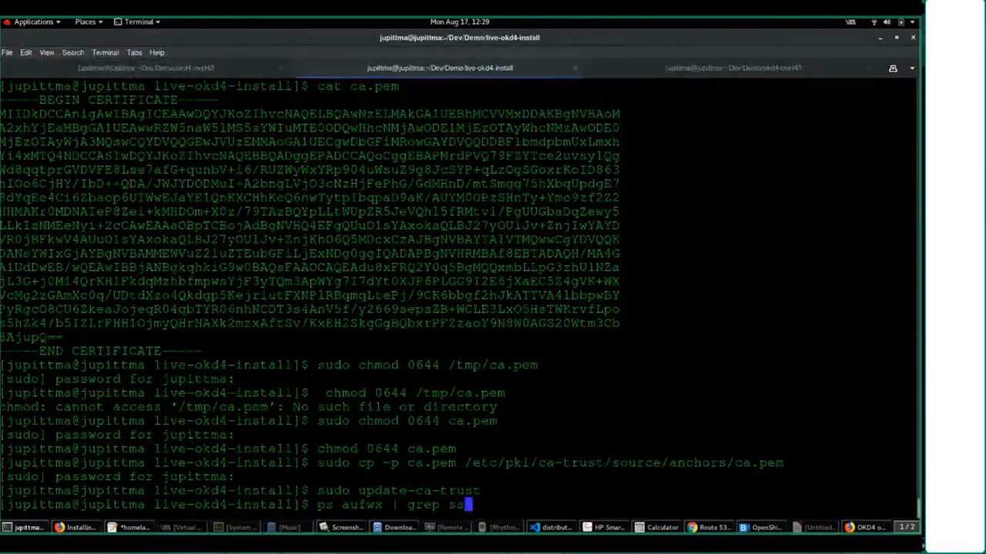
key(Return)
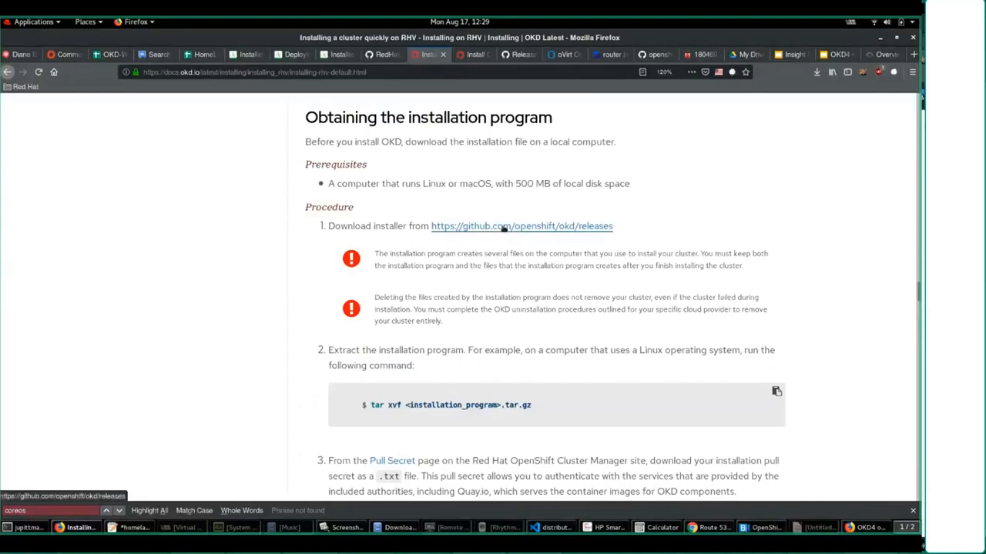
right_click(521, 225)
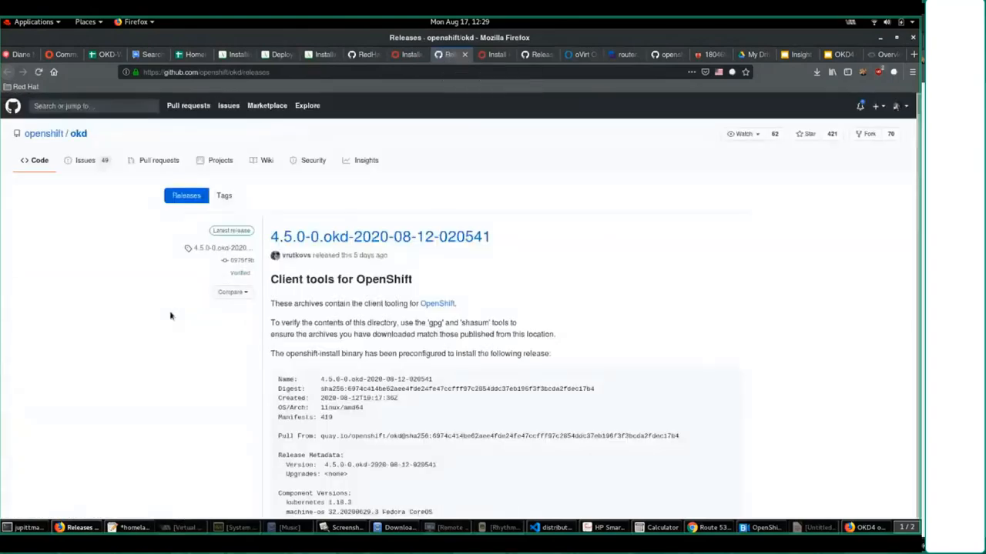
scroll(down, 3)
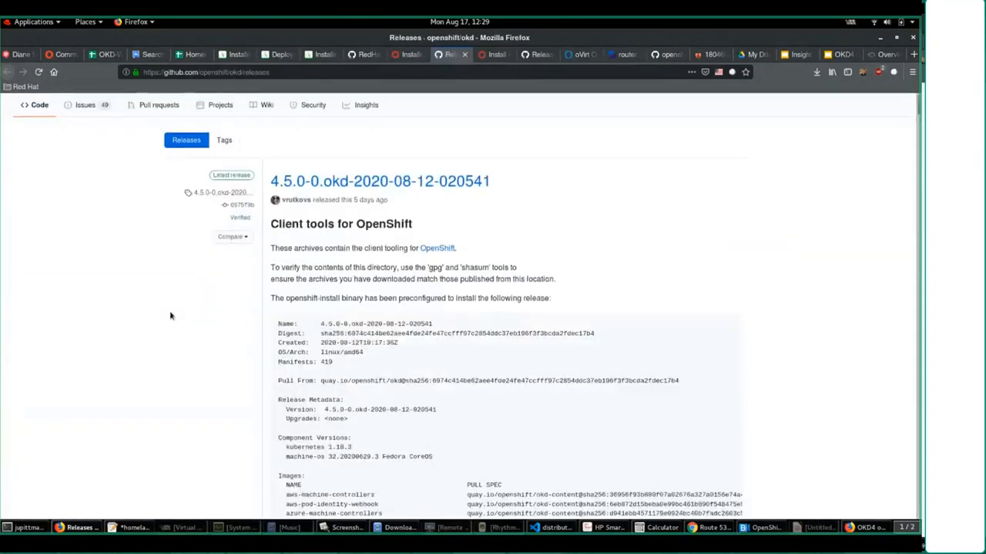
scroll(down, 3)
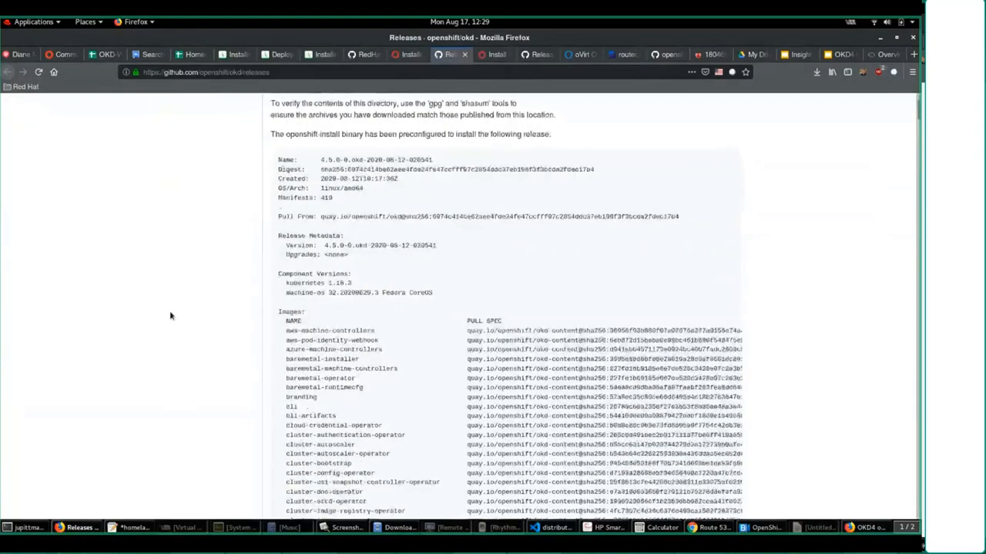
scroll(down, 3)
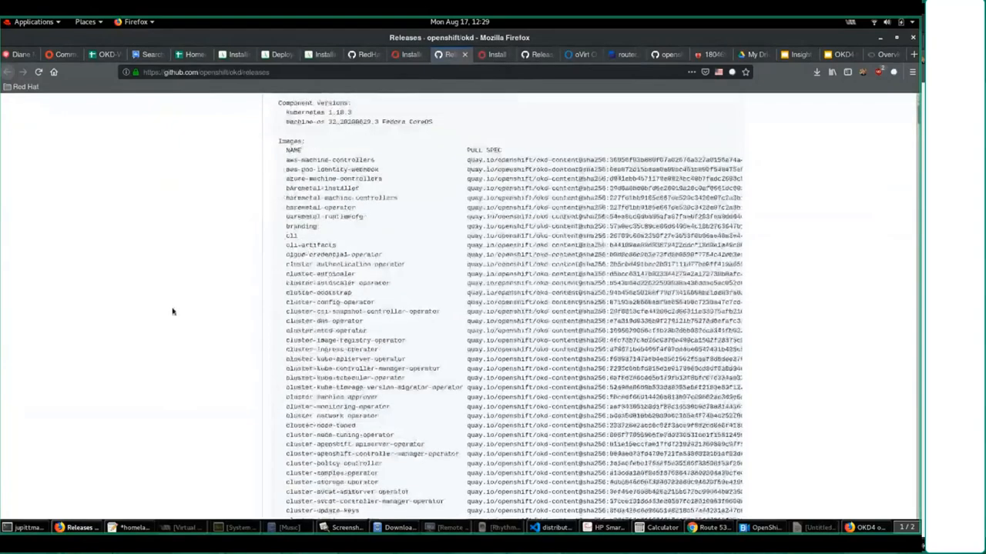
scroll(down, 3)
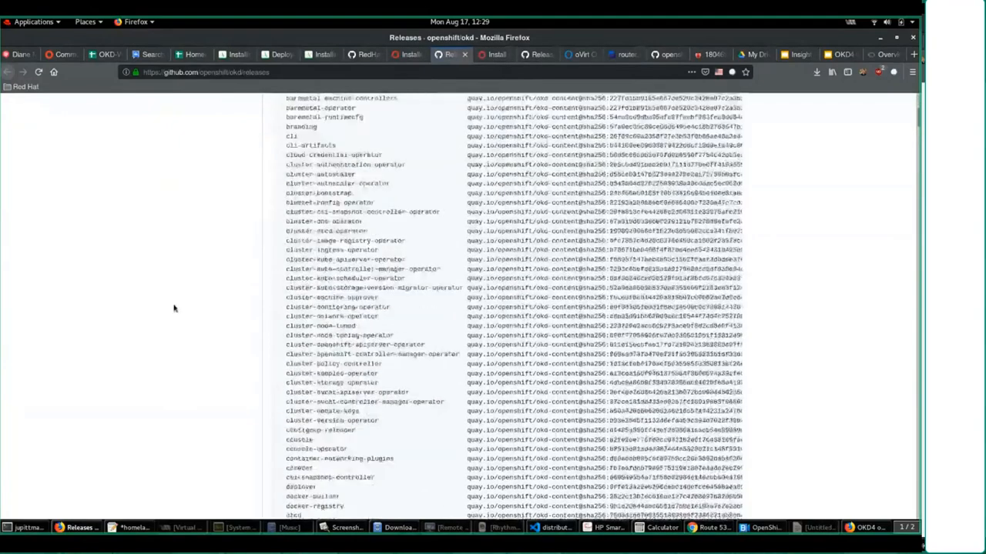
scroll(down, 3)
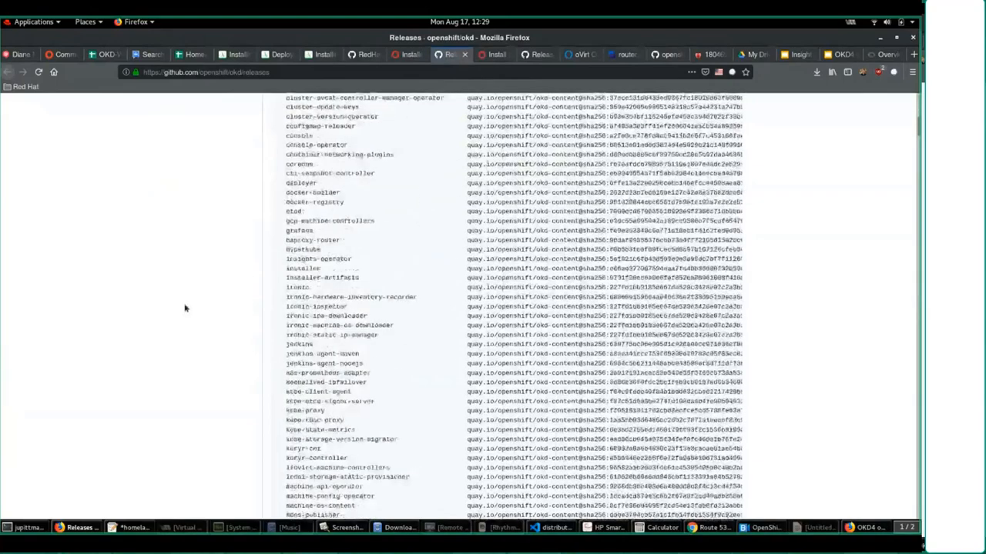
scroll(down, 3)
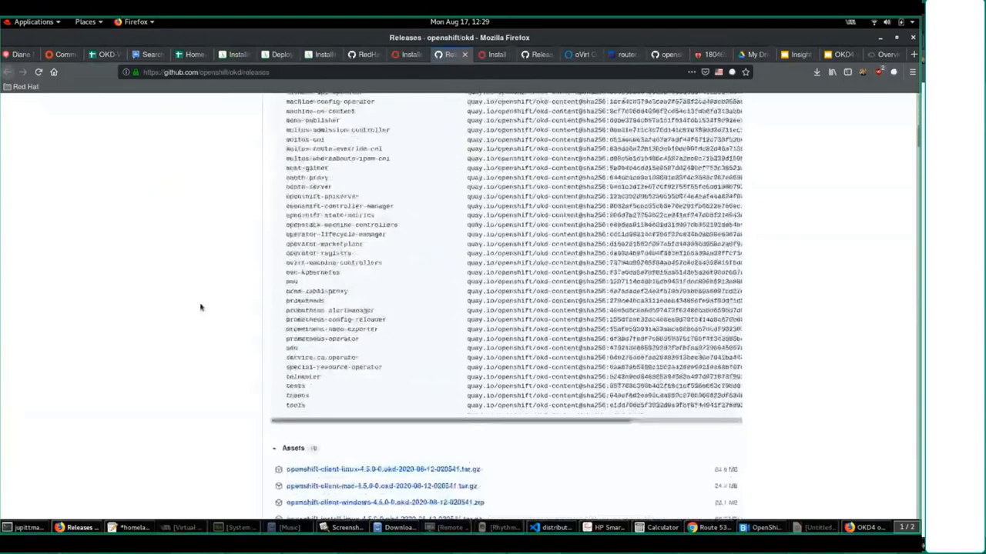
scroll(down, 3)
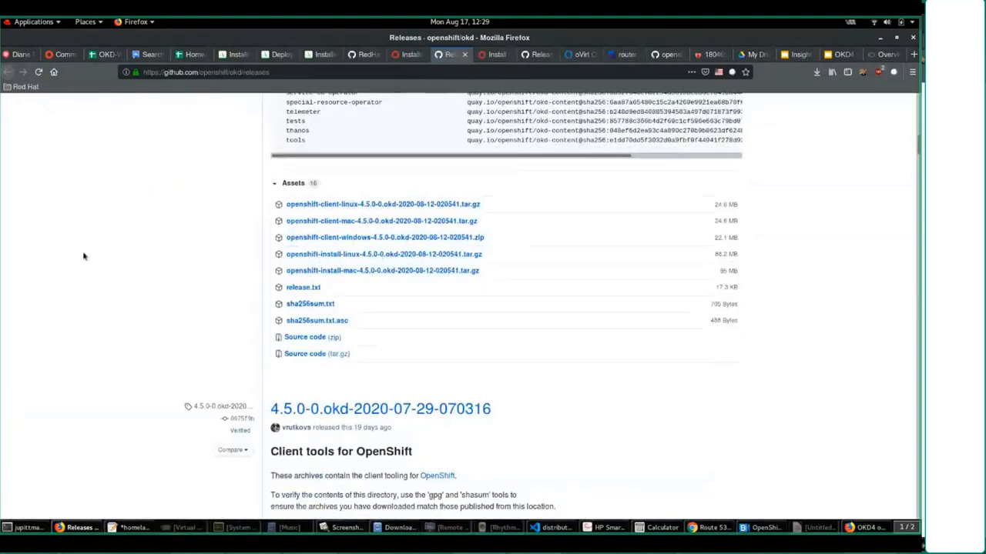
mouse_move(105, 262)
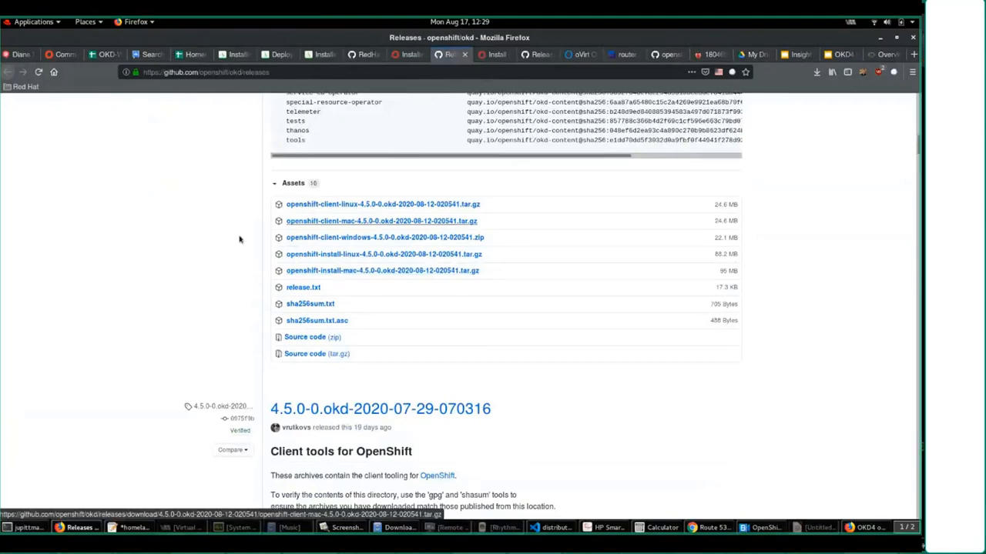
click(28, 527)
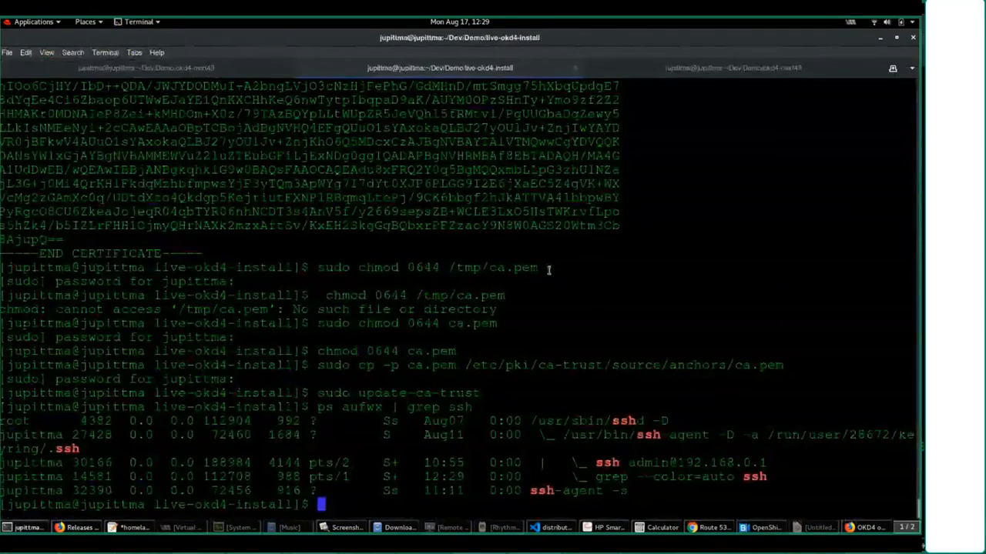
- List the current folder and the ../okd4-demo folder contents with ls -lrt
text(ls -lr)
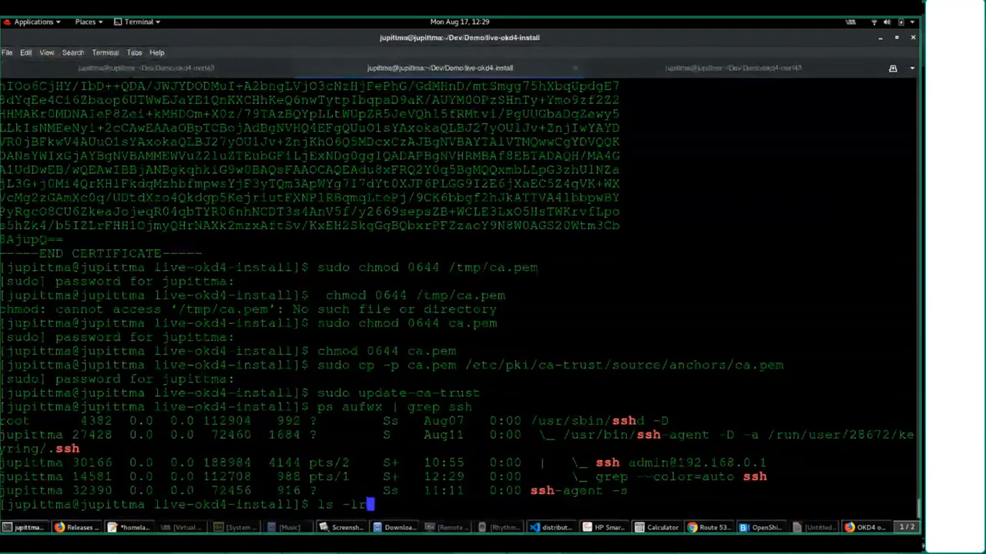
key(Return)
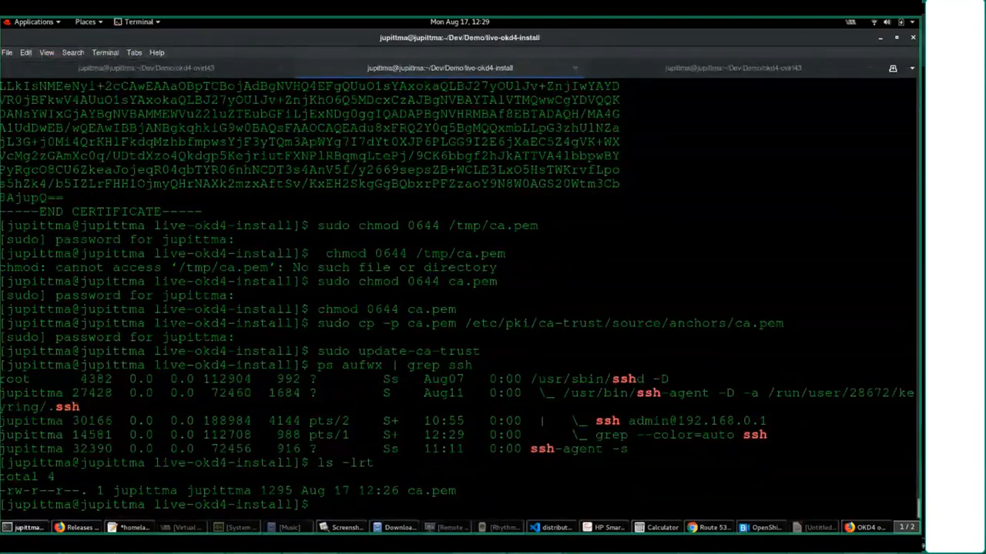
text(ls -lrt ../okd4-demo/)
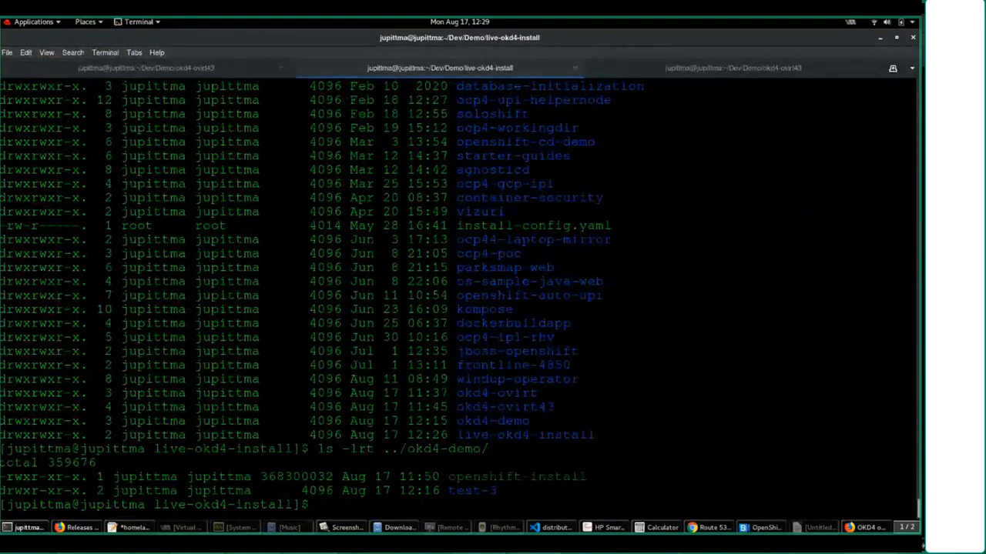
- Move openshift-install from ../okd4-demo here and run ./openshift-install version
text(mv ../)
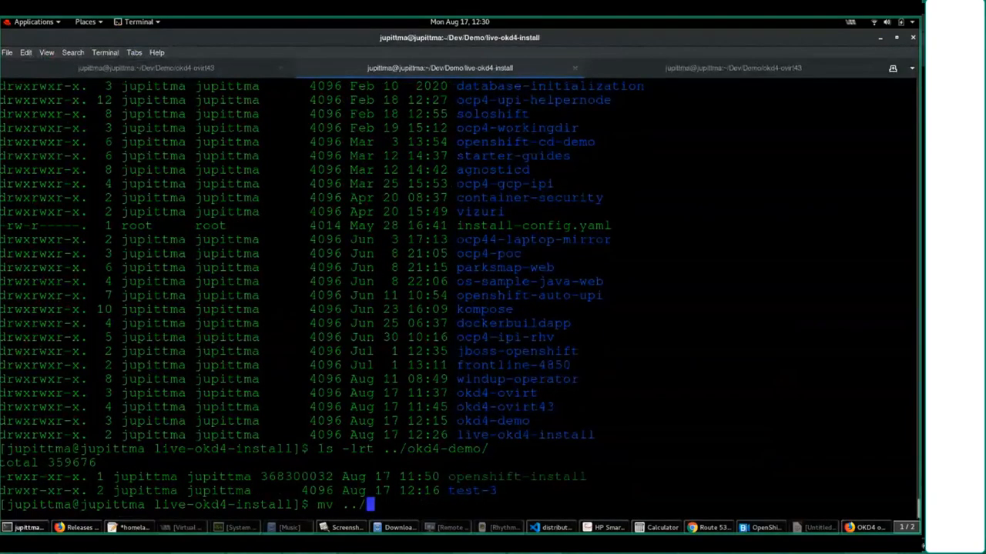
text(okd4-demo/openshift-install ./)
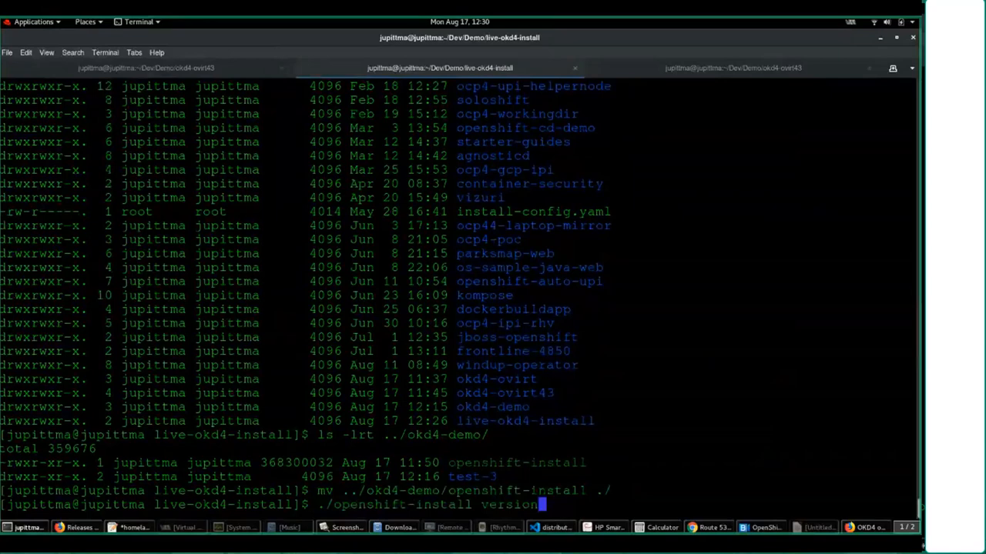
key(Return)
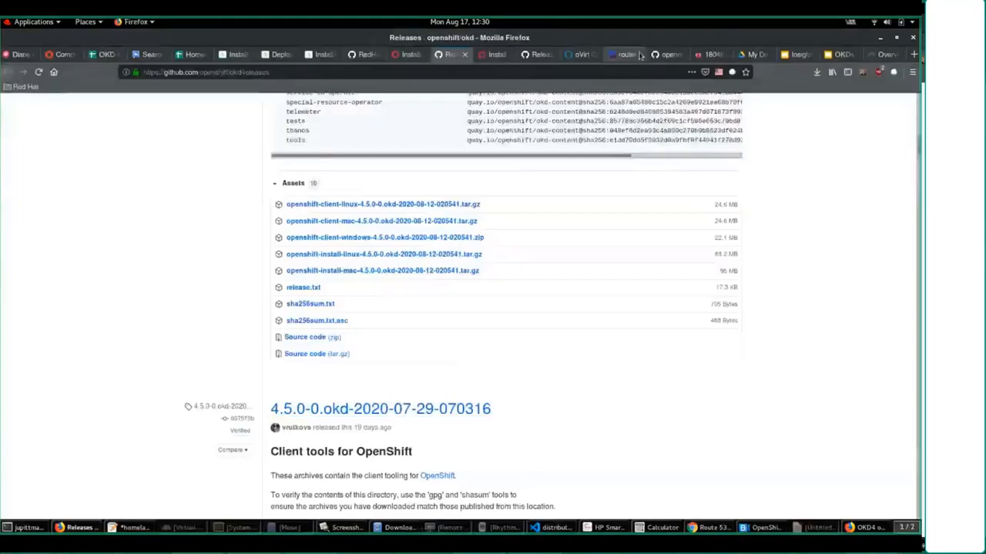
mouse_move(385, 190)
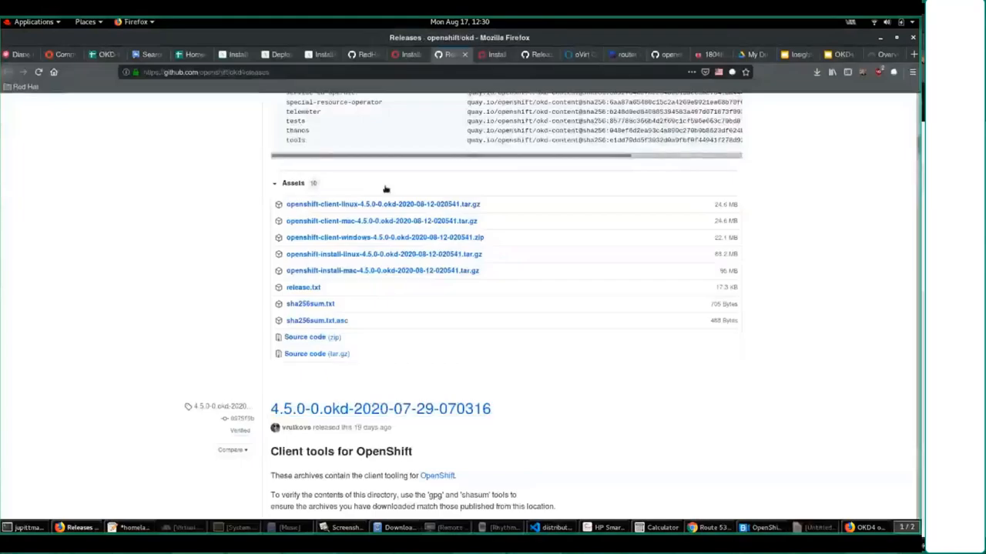
- Return to the OKD install guide's Deploying the cluster section and bring up the Pull Secret link's menu
click(406, 54)
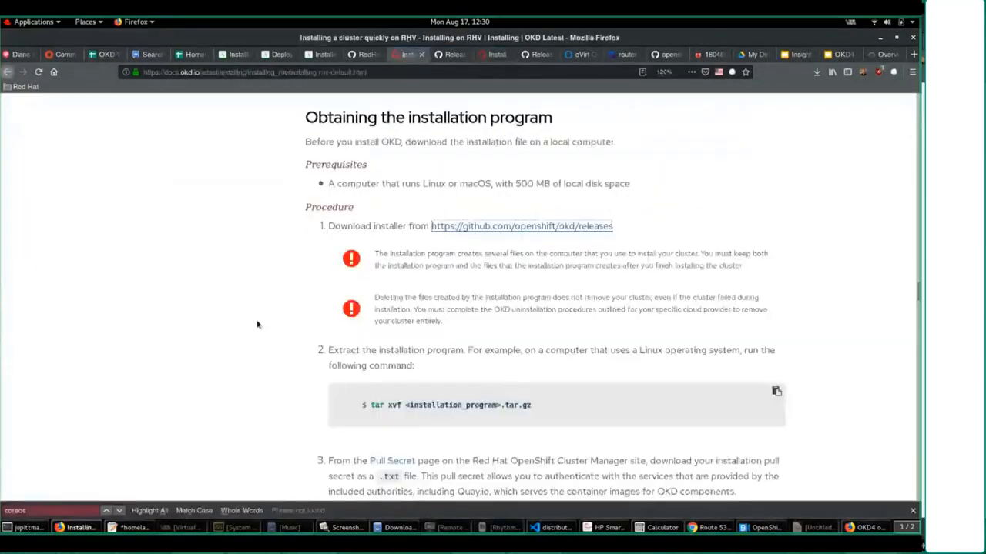
scroll(down, 3)
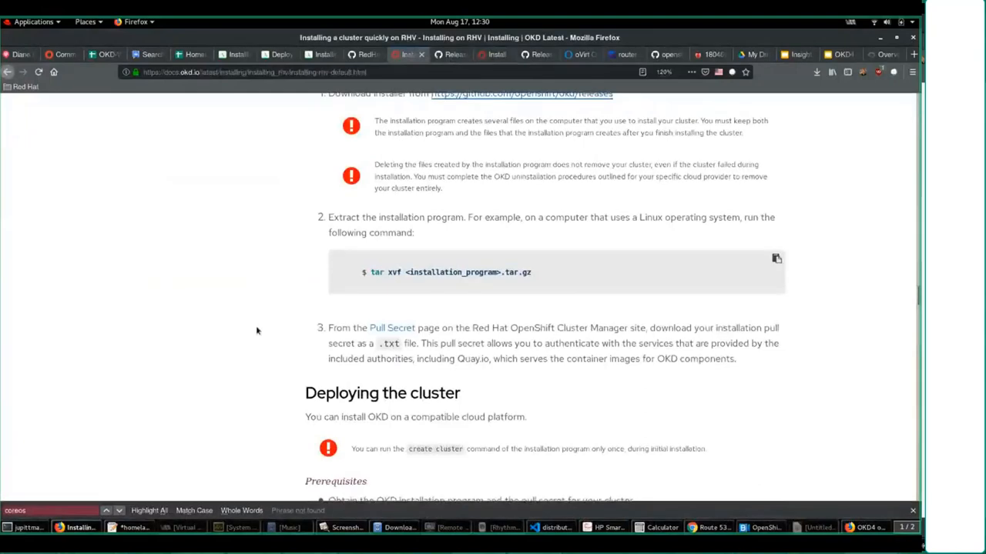
scroll(down, 3)
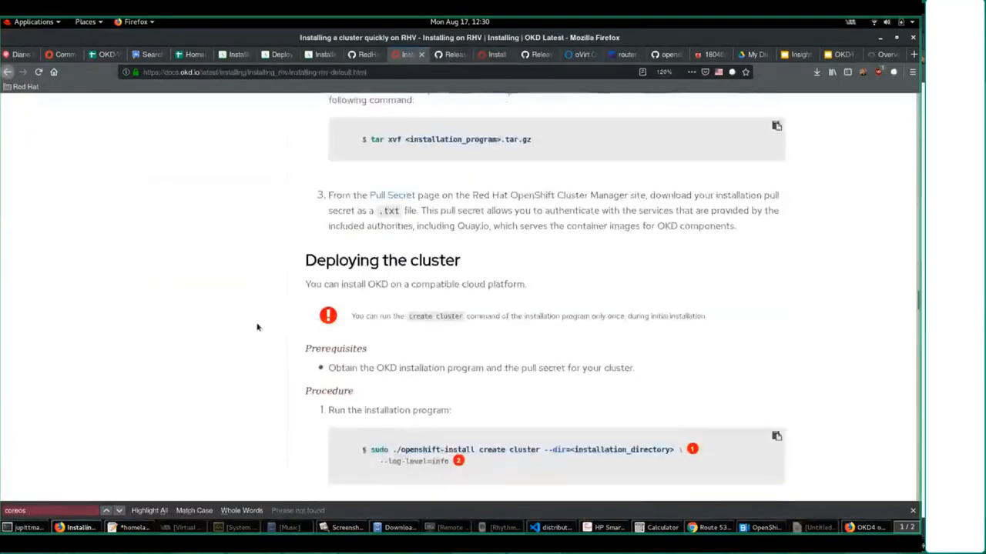
scroll(up, 3)
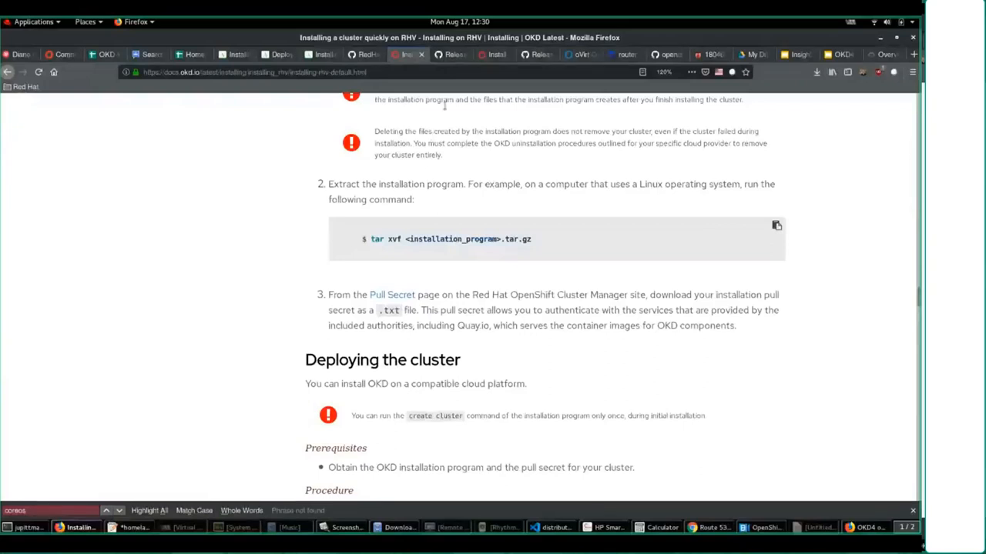
right_click(391, 294)
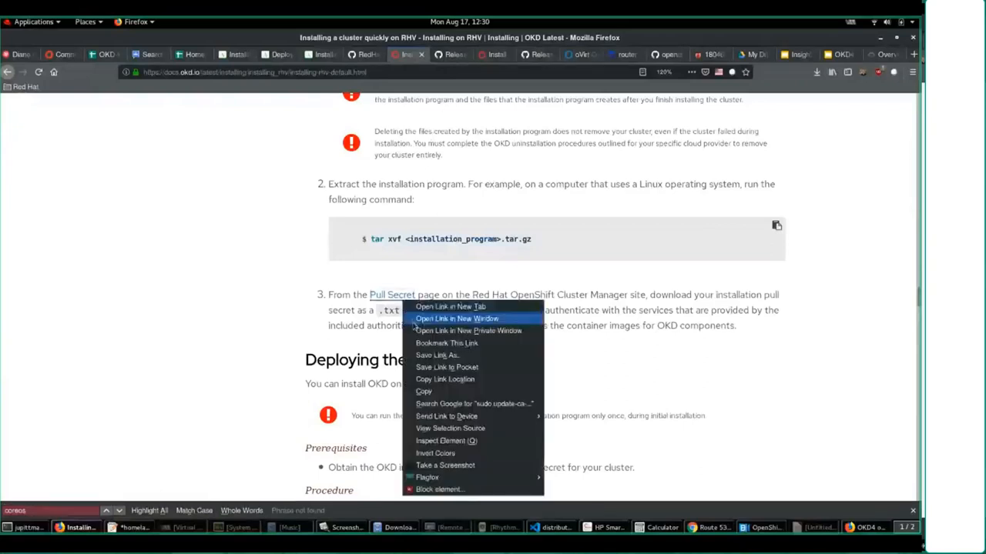
- Open the Pull Secret link in a new private window and select the Red Hat login field
click(468, 329)
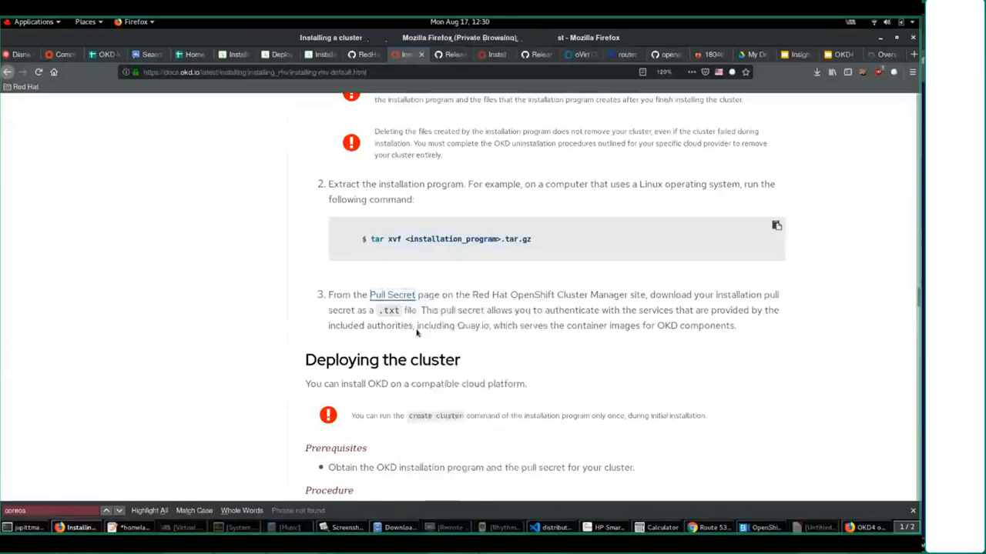
click(391, 295)
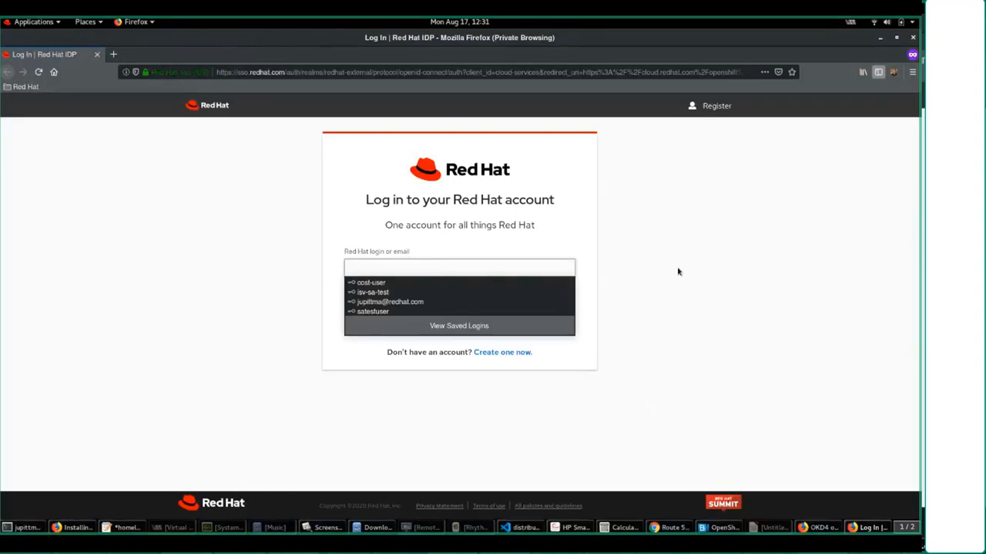
click(459, 268)
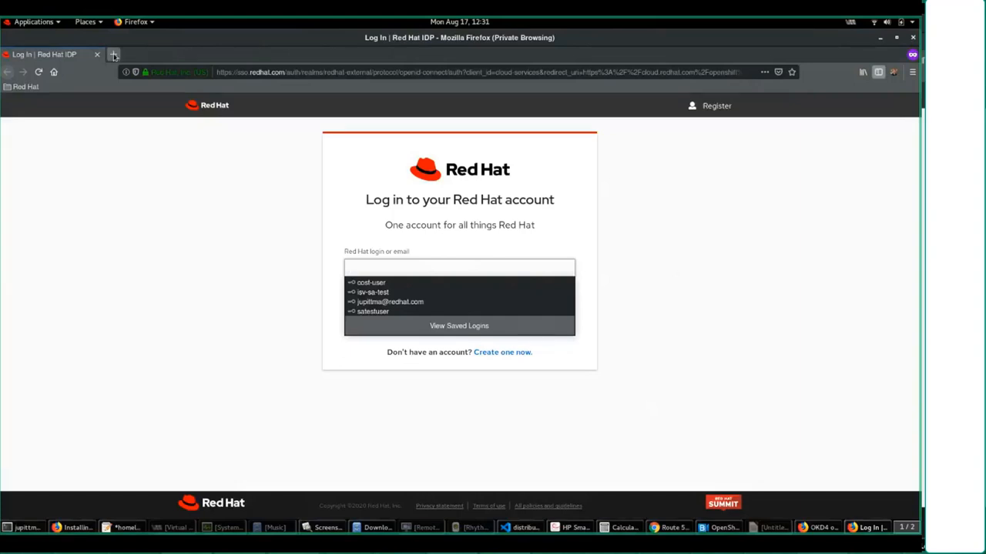
mouse_move(114, 55)
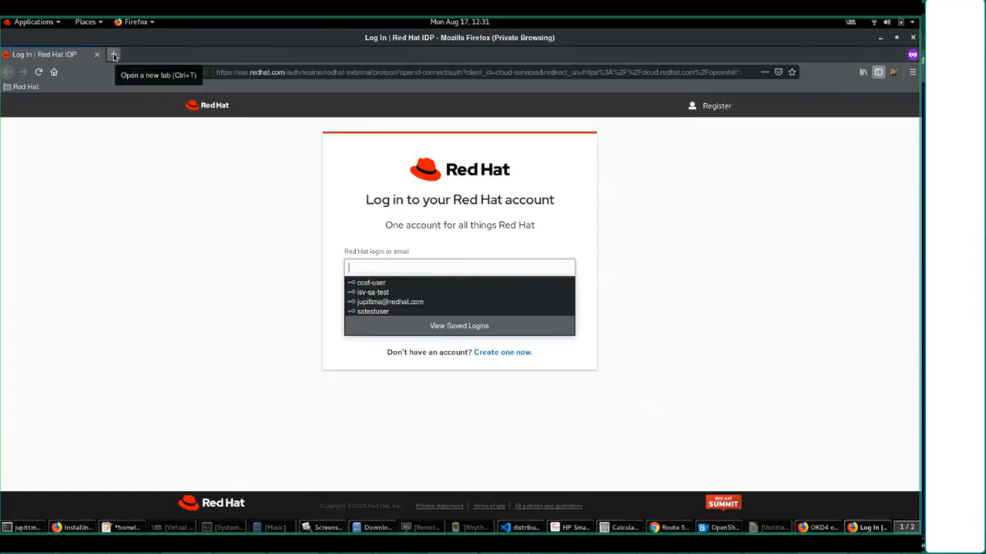
- Load developers.redhat.com in a second private tab, go to Log In, and compare the two login tabs
click(114, 54)
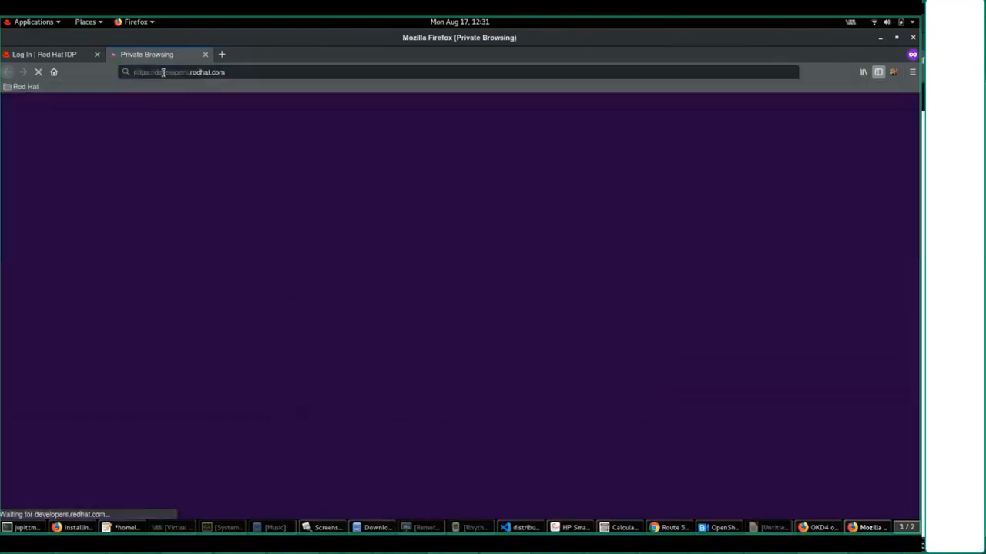
key(Return)
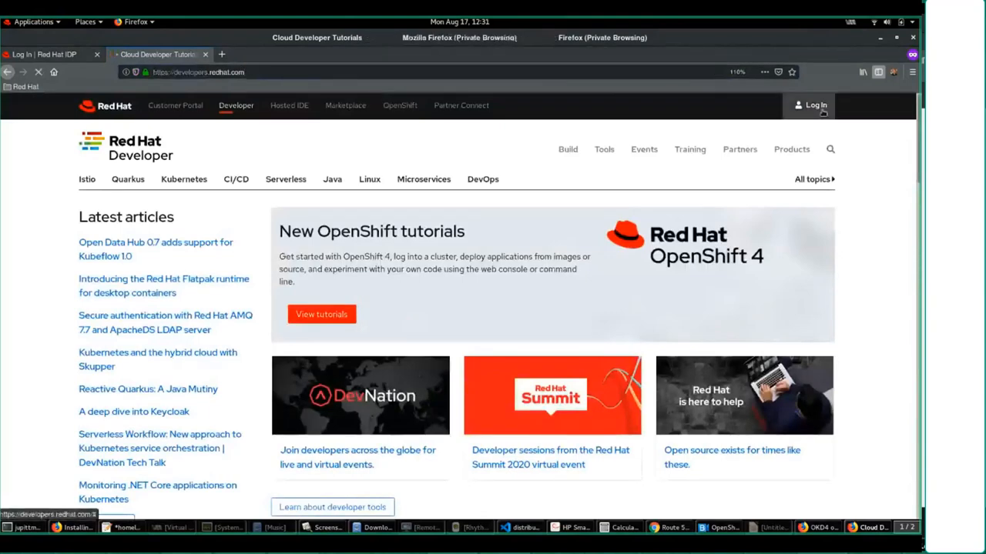
click(810, 105)
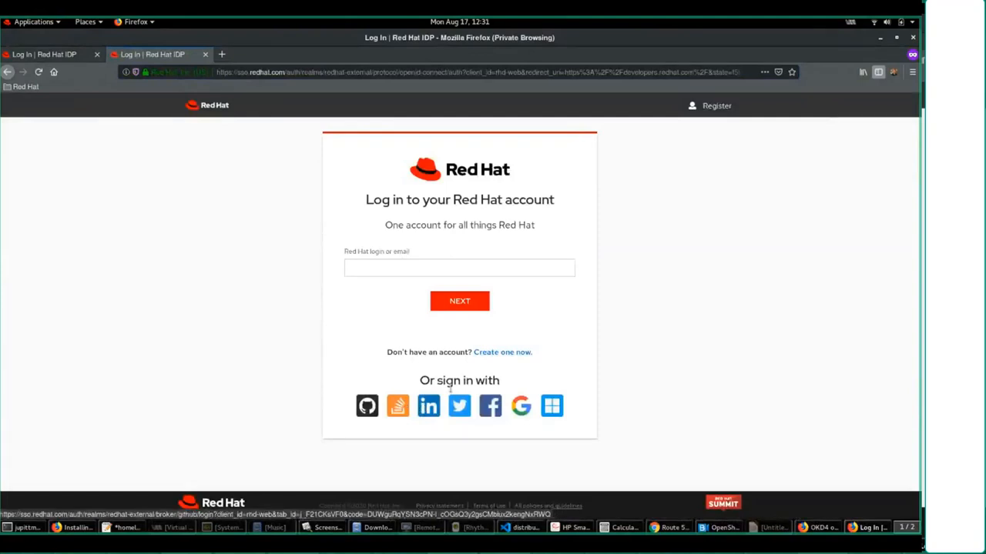
mouse_move(366, 407)
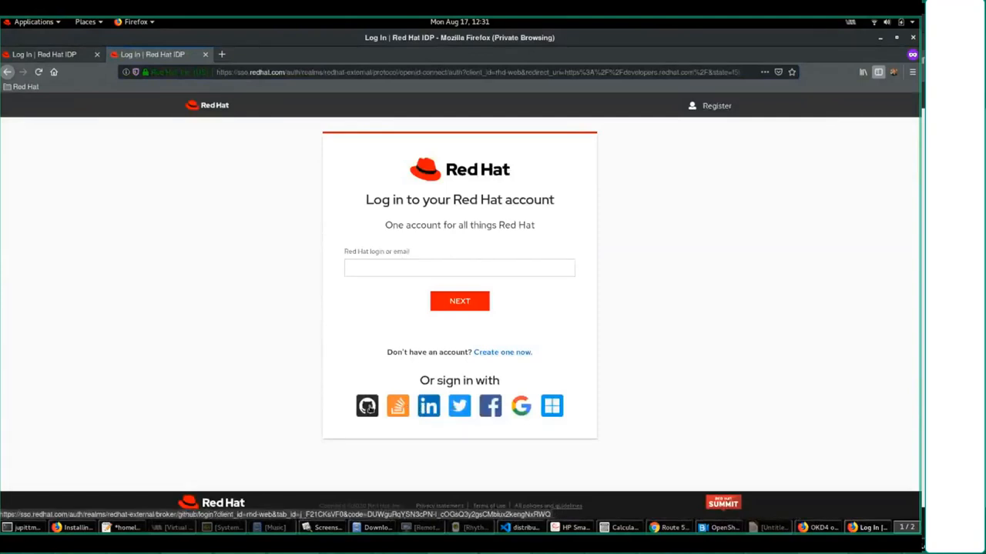
mouse_move(367, 406)
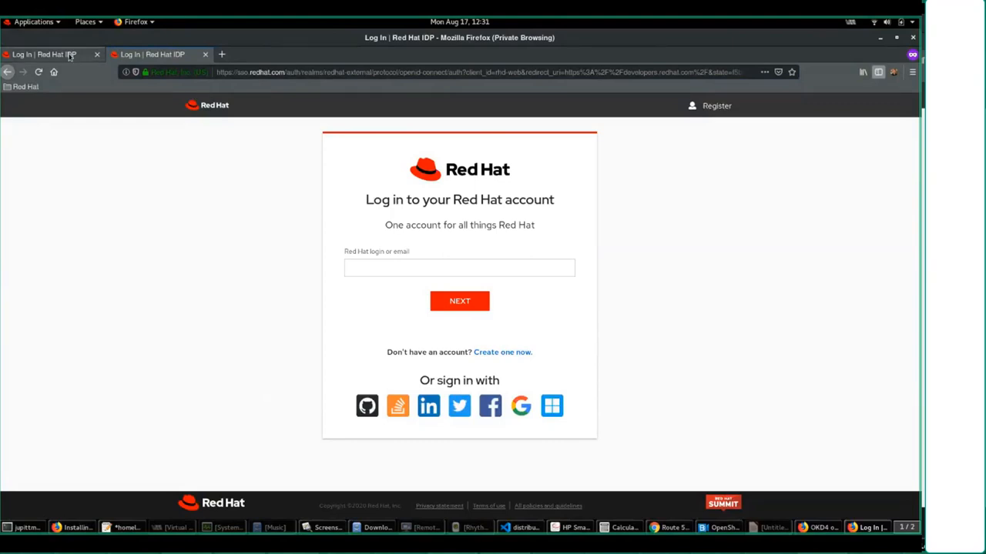
click(459, 268)
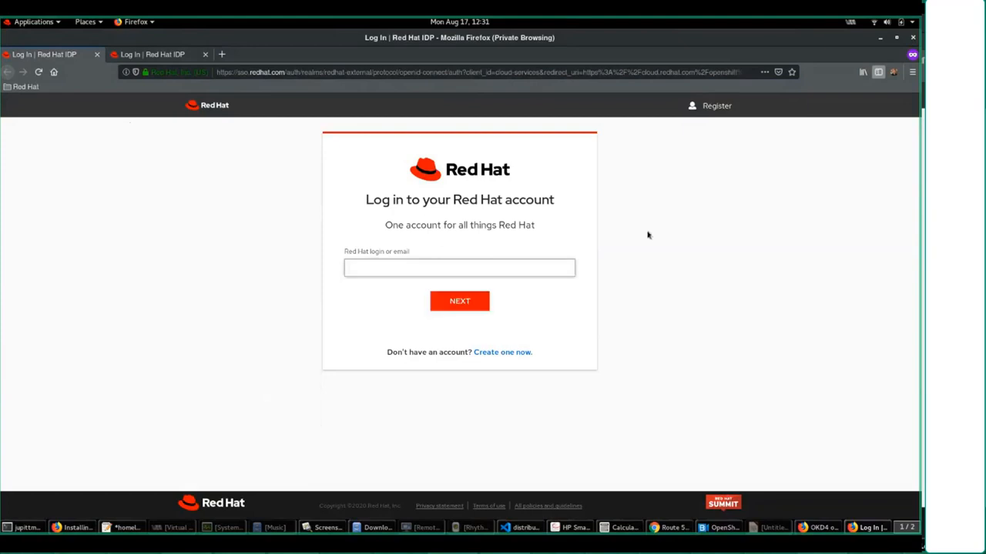
click(47, 54)
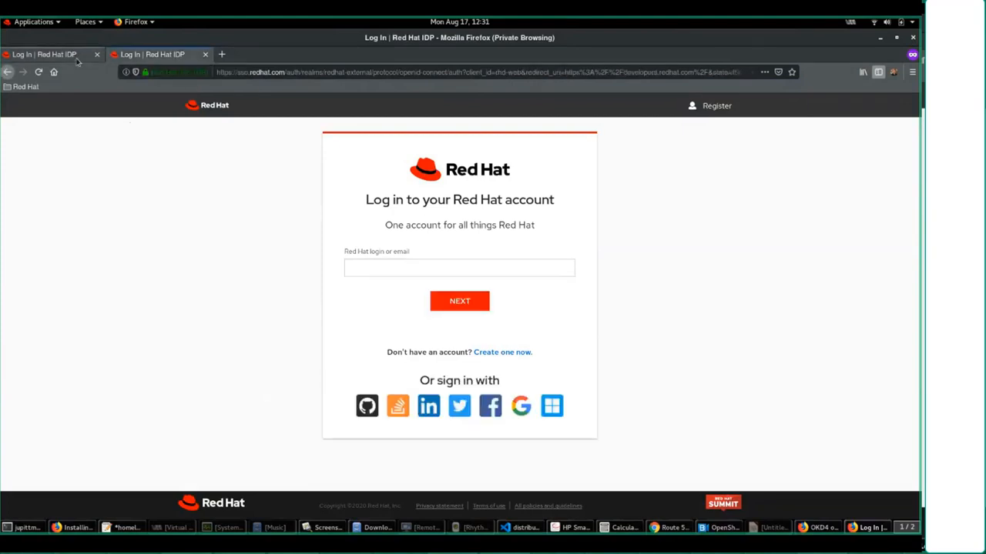
mouse_move(46, 54)
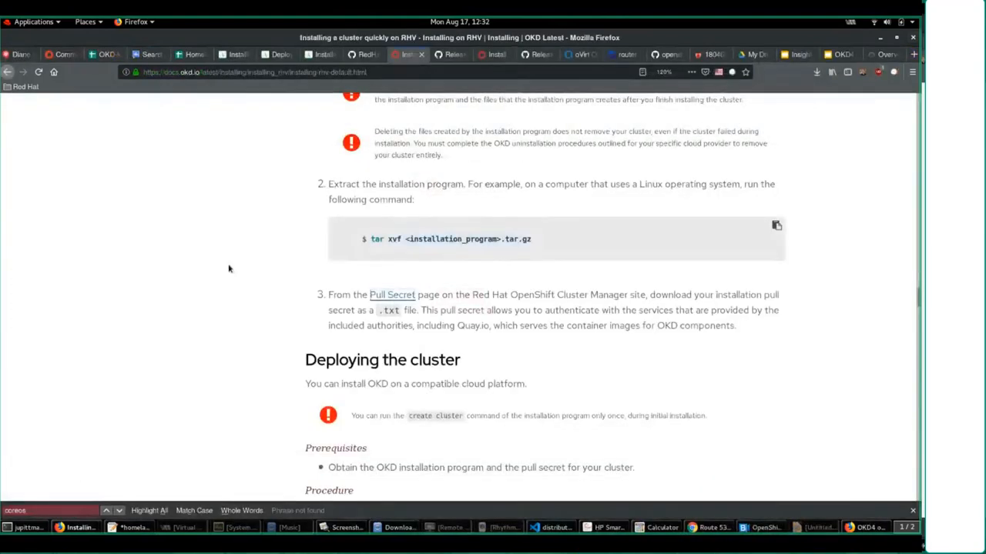
- Scroll the OKD guide down to the Pull Secret paragraph
scroll(down, 3)
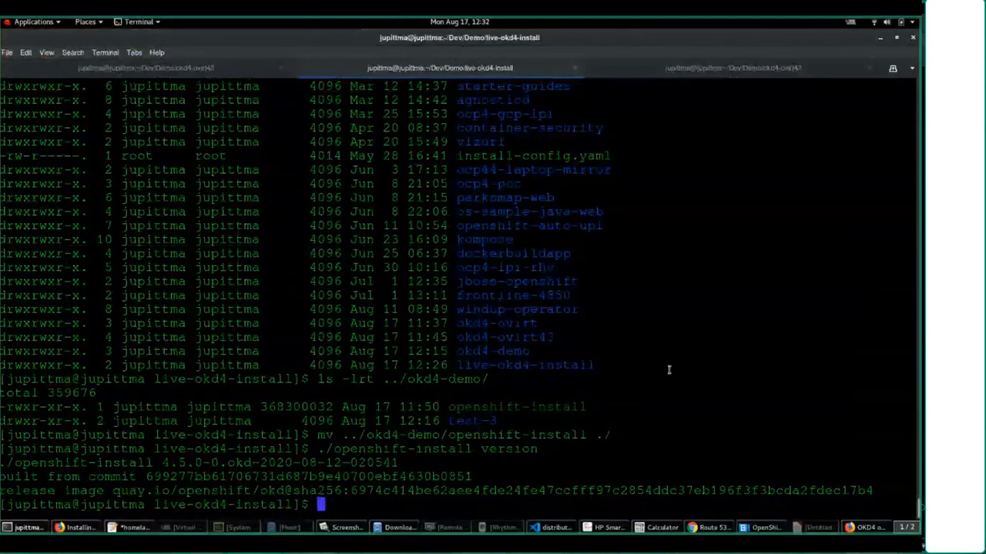
- Enter cp ../okd4-ovirt43/pull-secret ./ using tab completion
text(cp ../okd4)
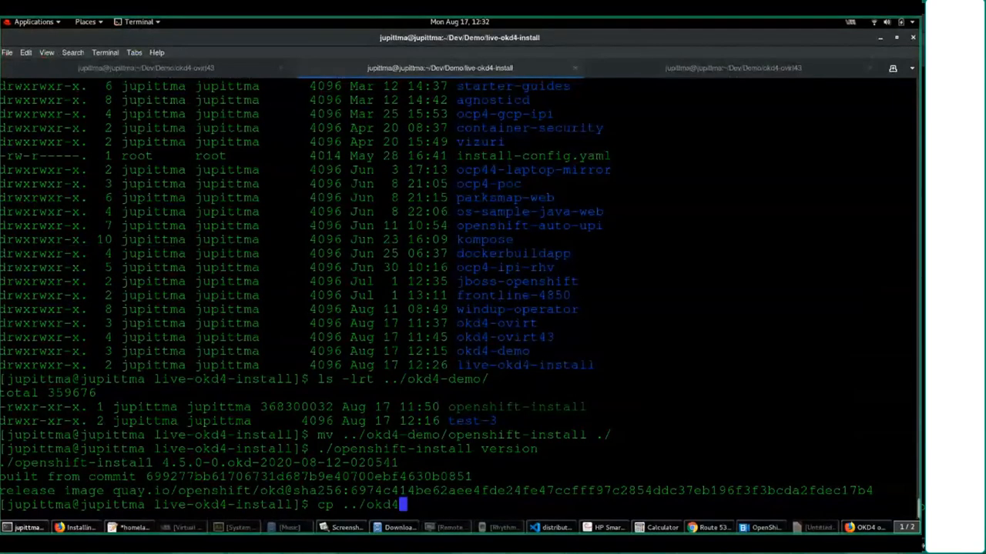
text(ov)
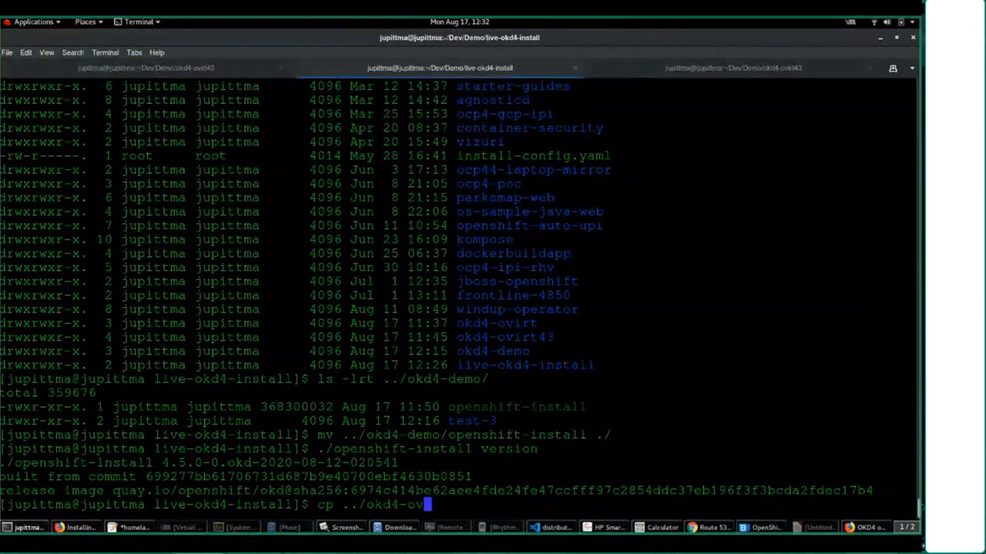
text(irt43)
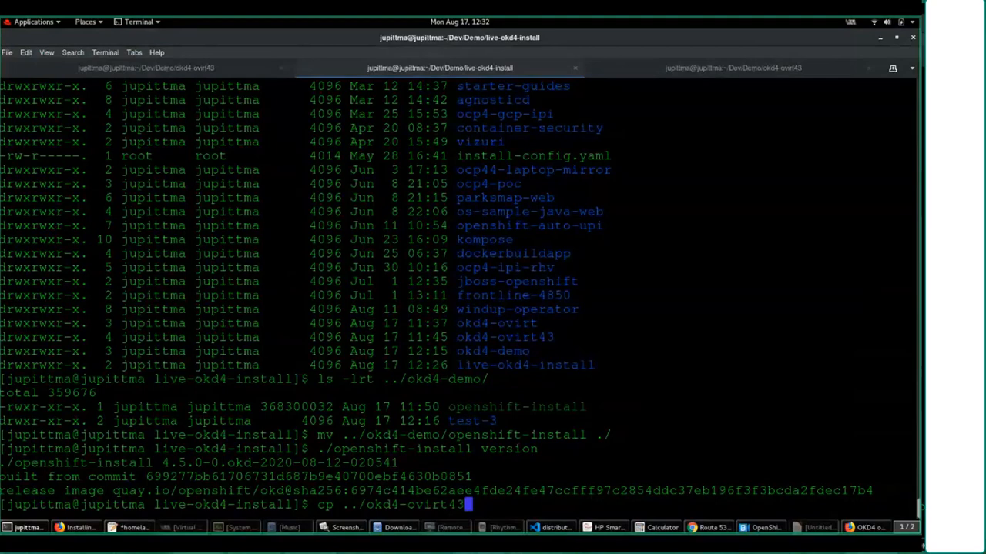
text(/pull-secret ./)
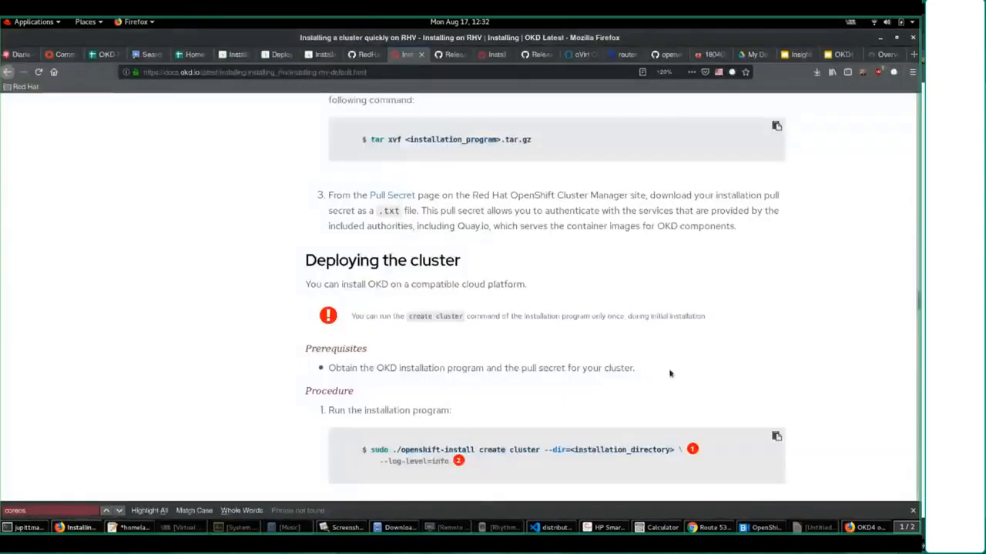
- Scroll to the sudo ./openshift-install create cluster command in Deploying the cluster
scroll(down, 3)
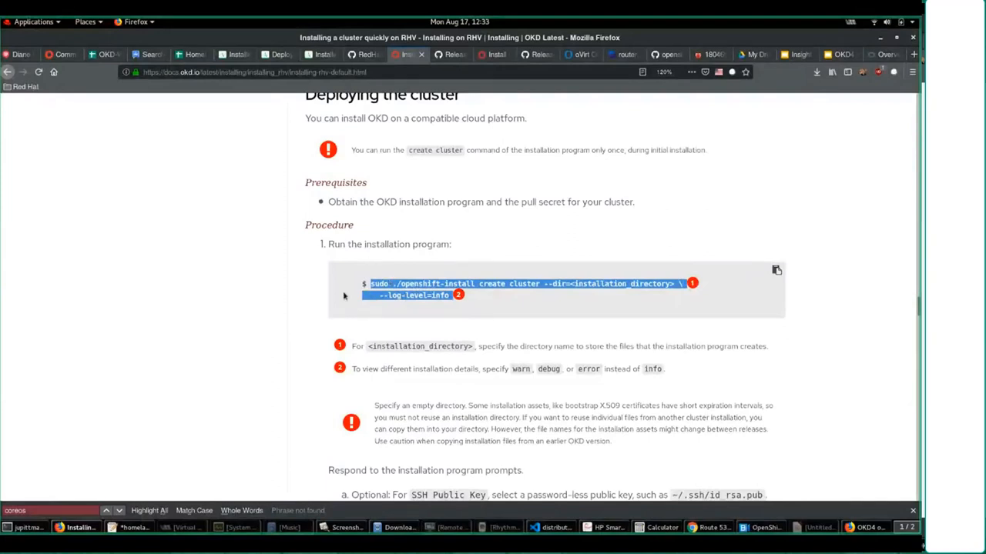
mouse_move(283, 284)
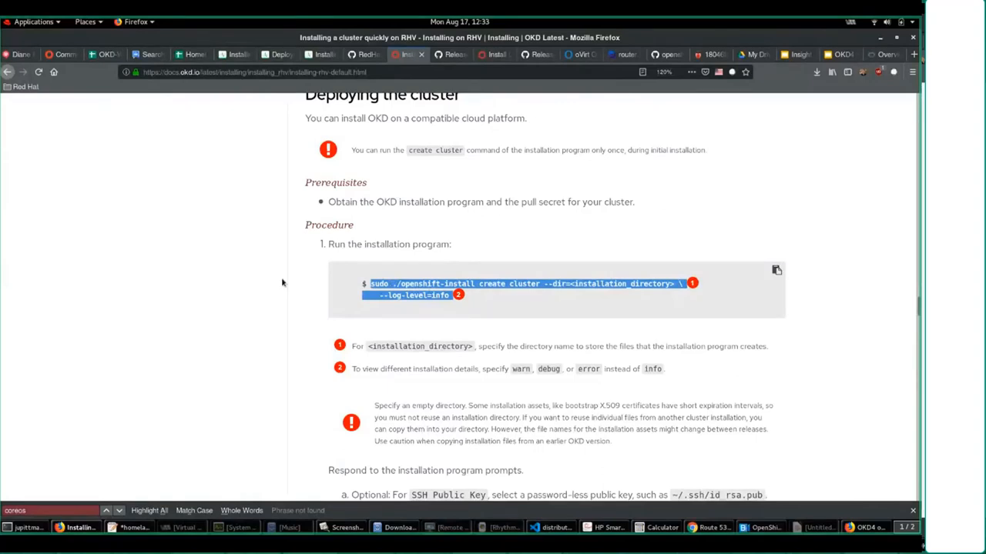
mouse_move(262, 297)
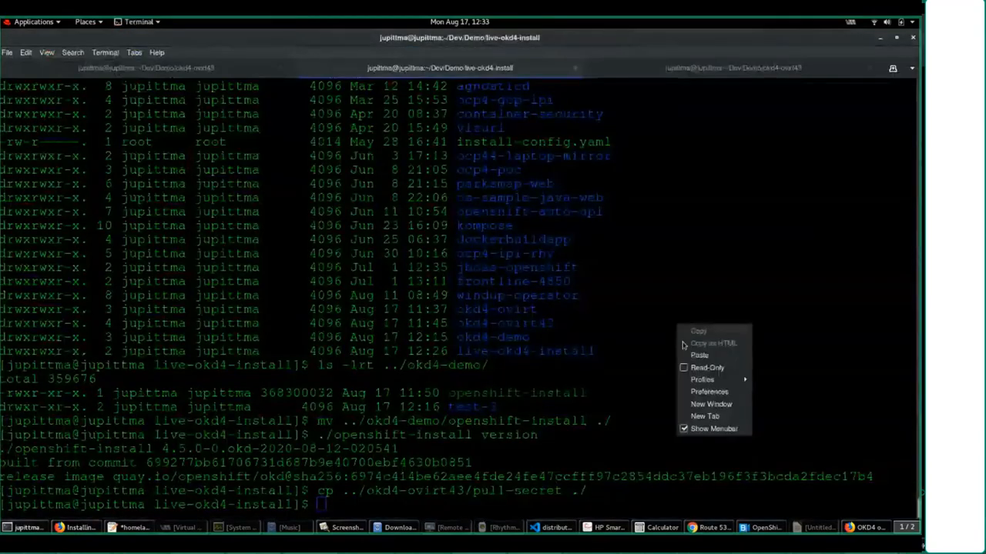
- Run the pasted sudo create cluster command into wont-work, then recall it to rerun with --dir=will-work --log-level=info
click(393, 288)
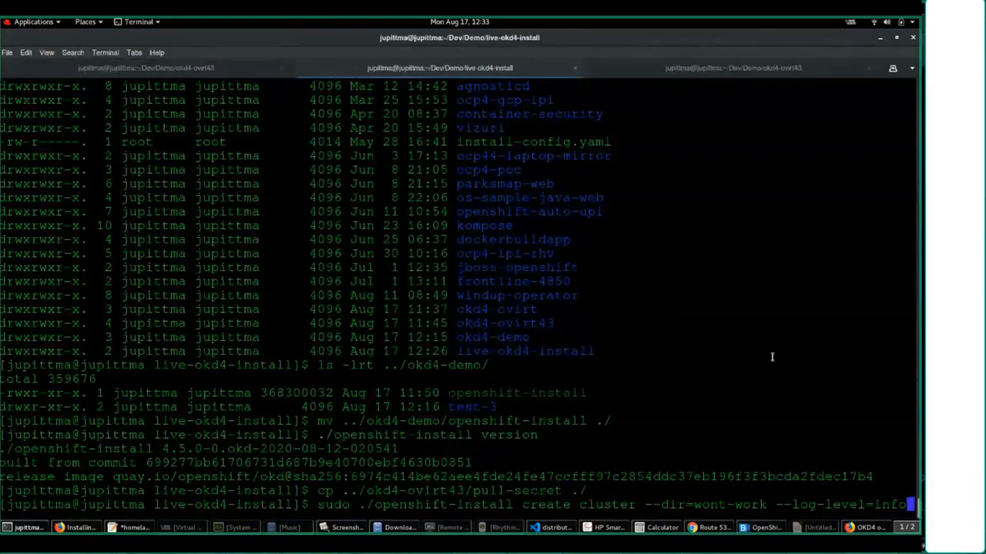
key(Return)
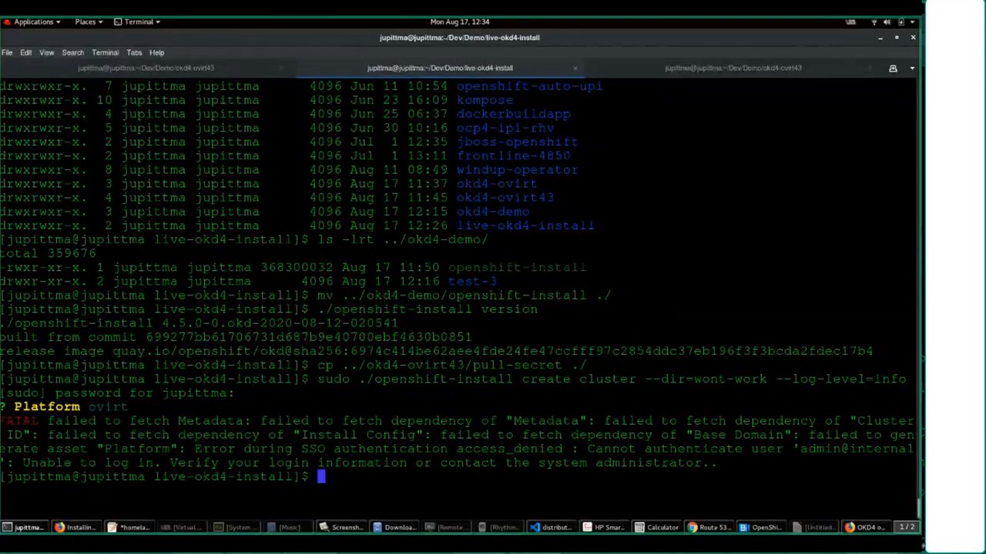
key(Up)
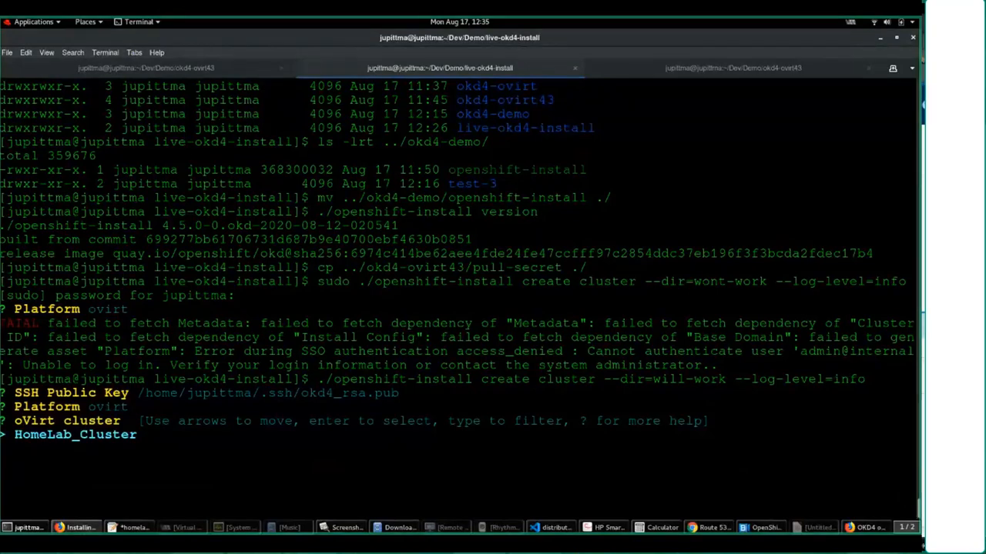
- Check HomeLab_Cluster and hosted_storage in oVirt's Clusters and Storage Domains, then return to the installer
click(77, 527)
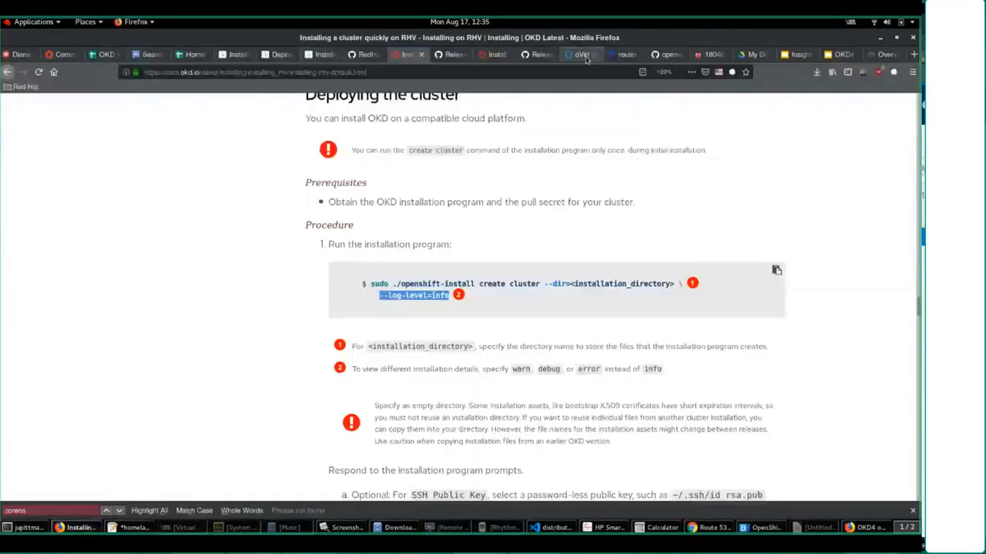
click(579, 54)
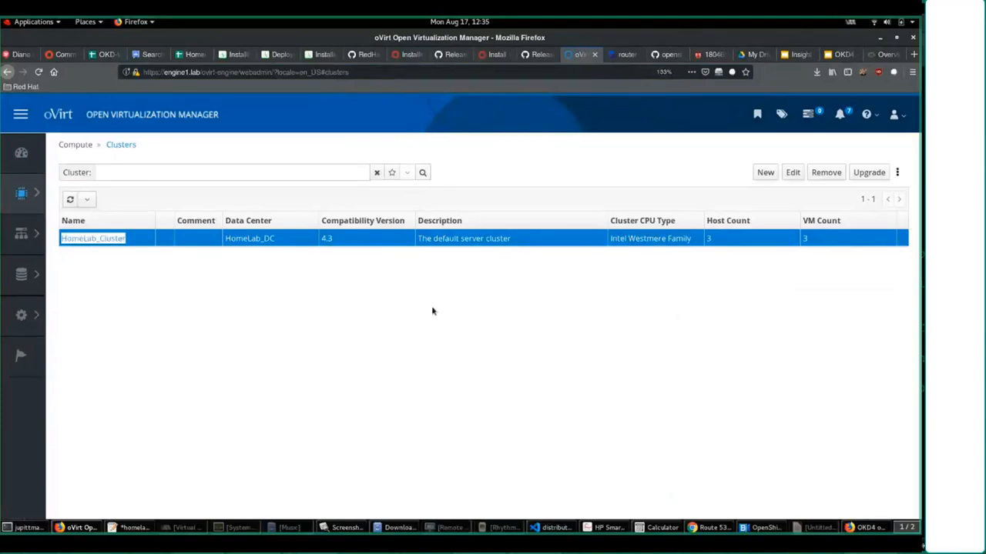
click(27, 527)
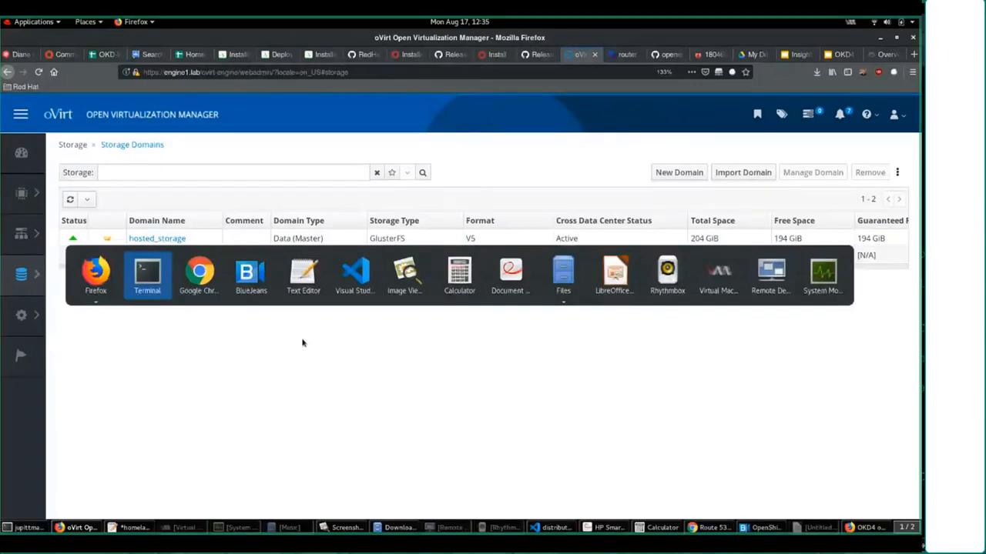
click(146, 274)
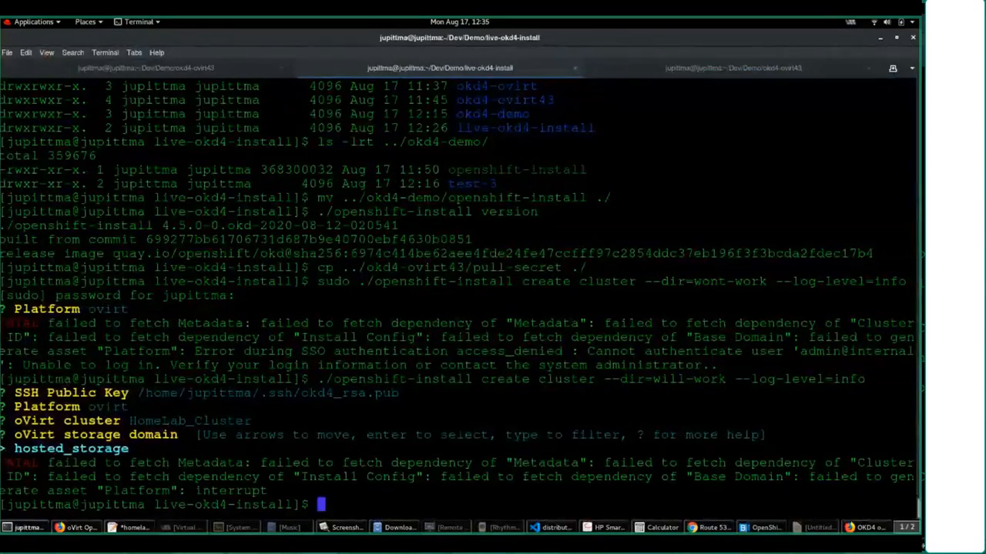
double_click(331, 280)
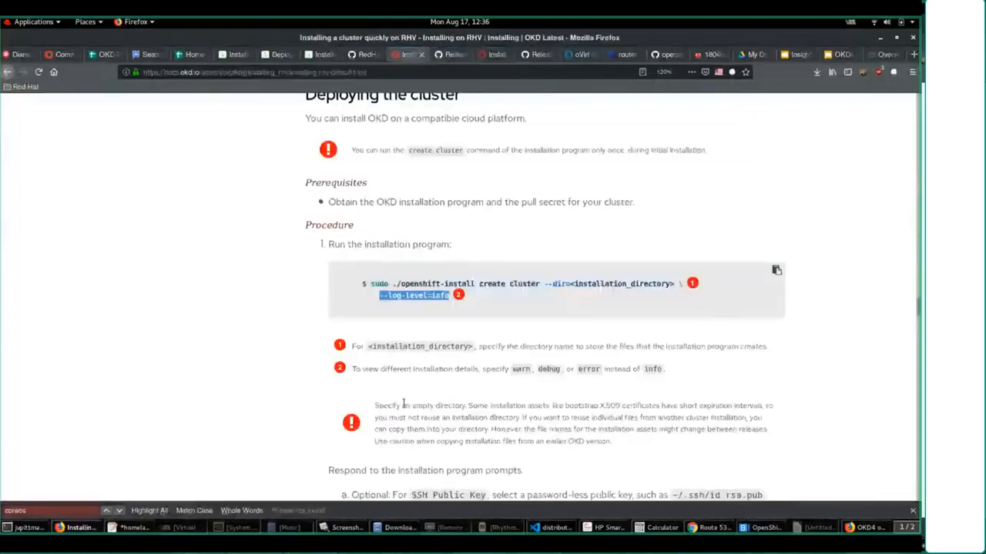
double_click(379, 283)
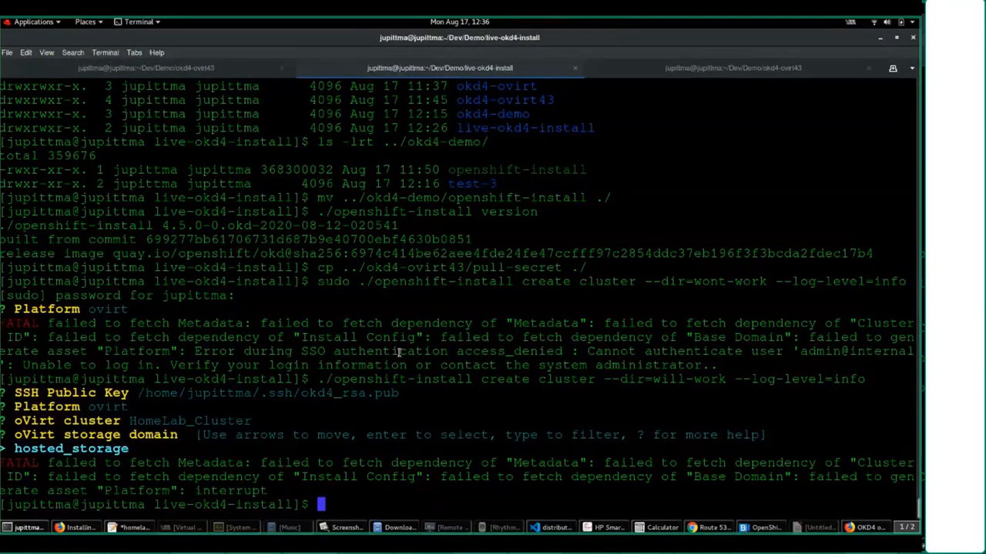
text(ls ~/.ovirt/)
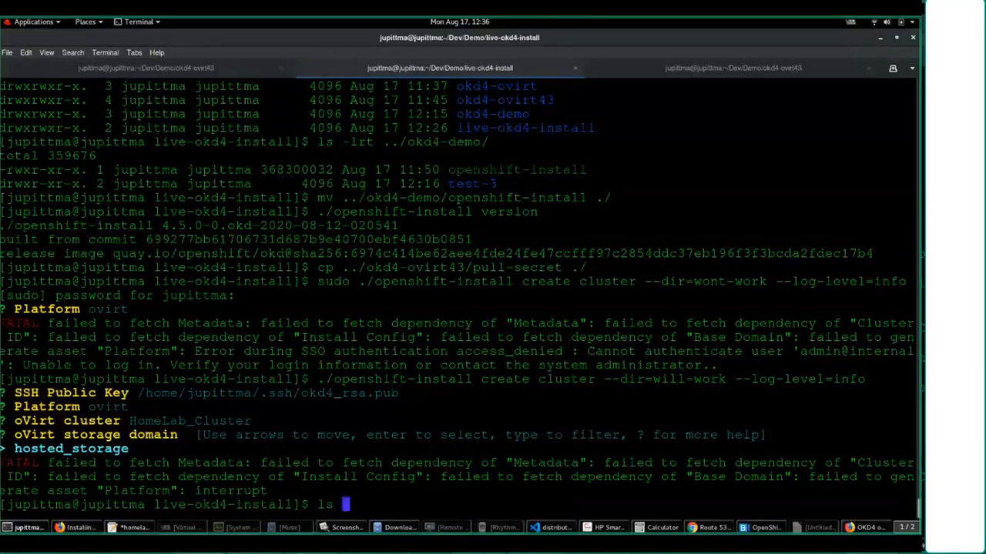
- List the directory, then cat ../okd4-ovirt43/ovirt-config.yaml.old to show engine URL, user and CA bundle
text(-)
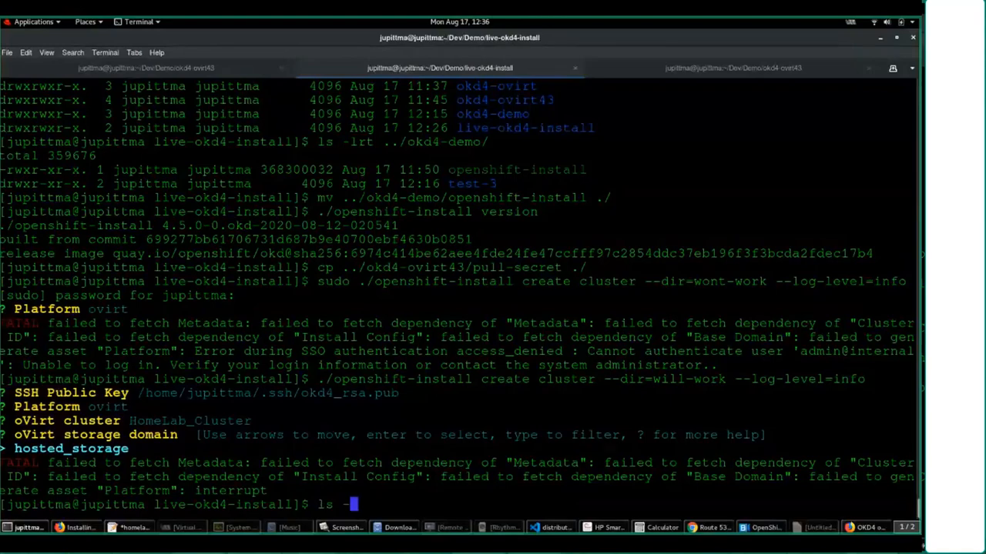
key(Return)
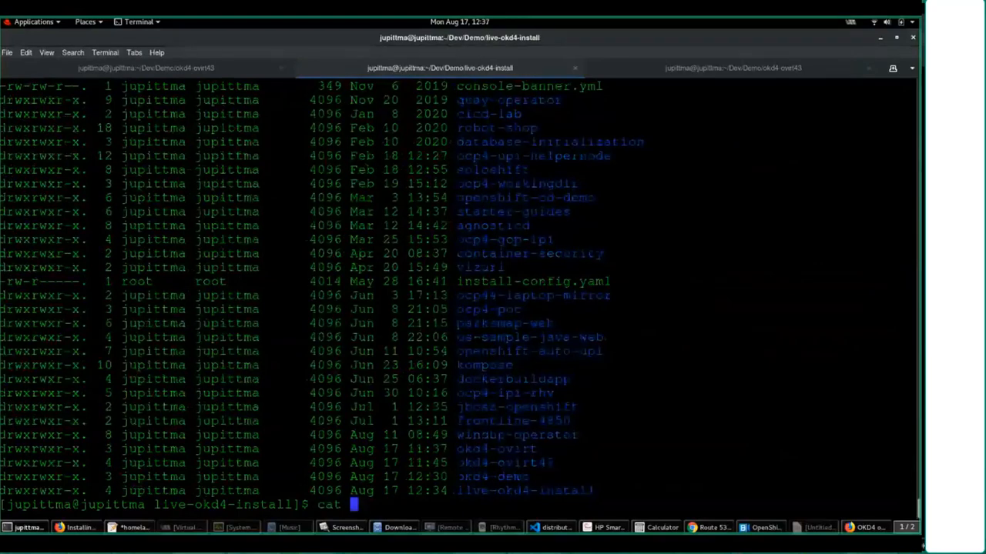
text(../okd4-ovirt43/ovirt-config.yaml.)
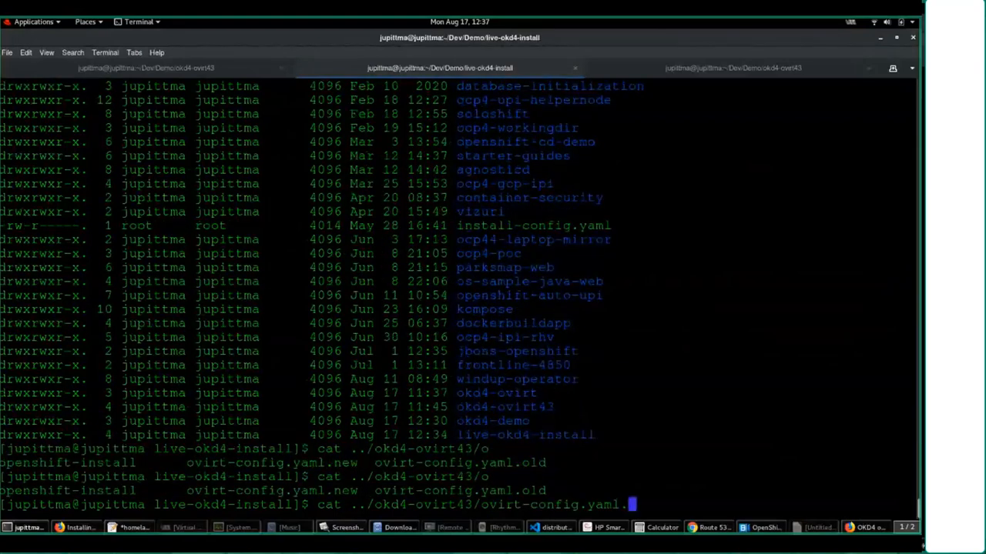
text(old)
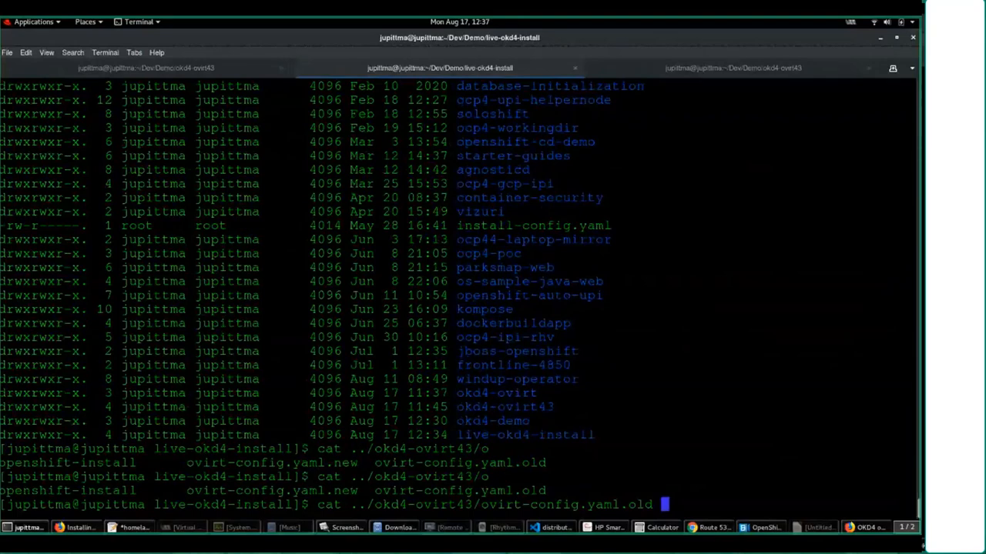
key(Return)
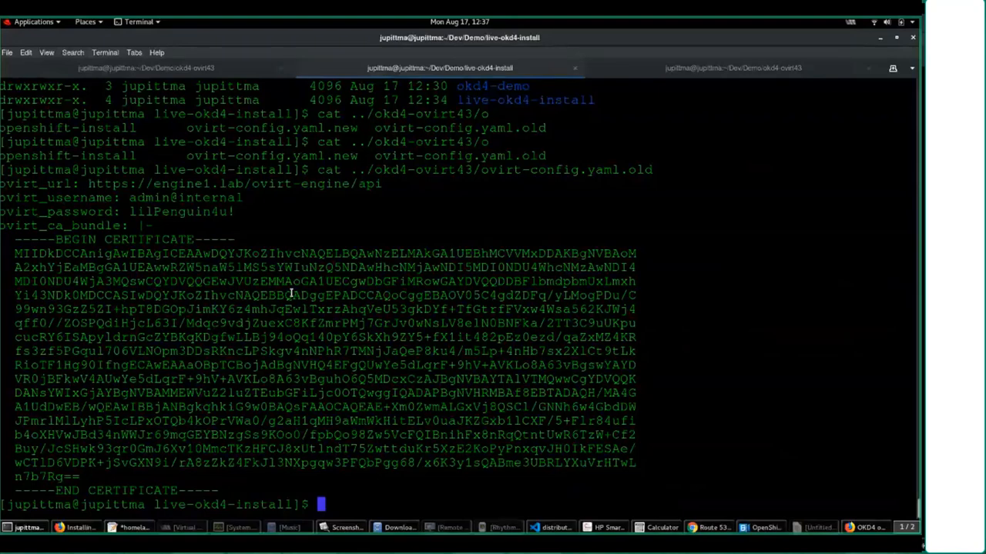
mouse_move(290, 291)
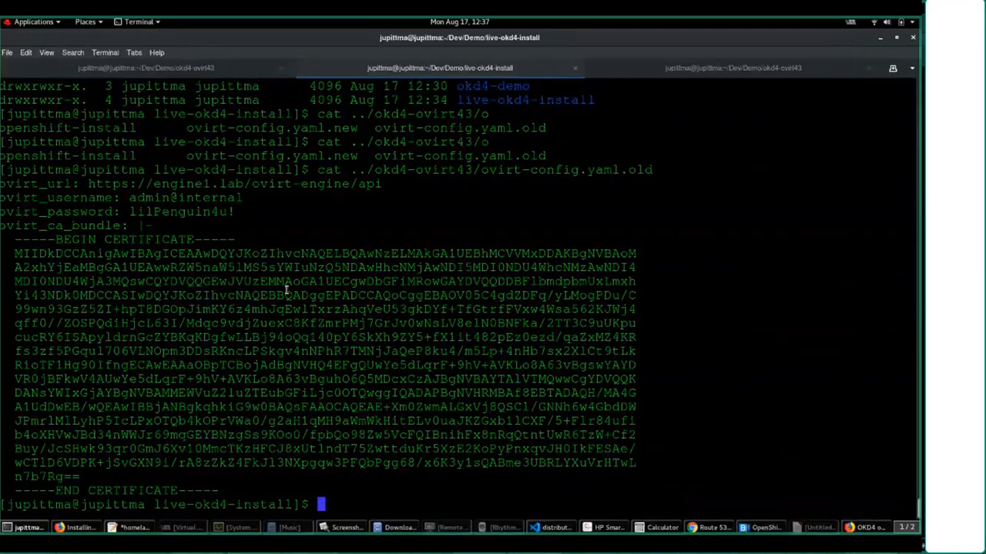
- Remove ~/.ovirt with rm -rf after plain rm refuses, then retype the create cluster command for will-work
text(rm)
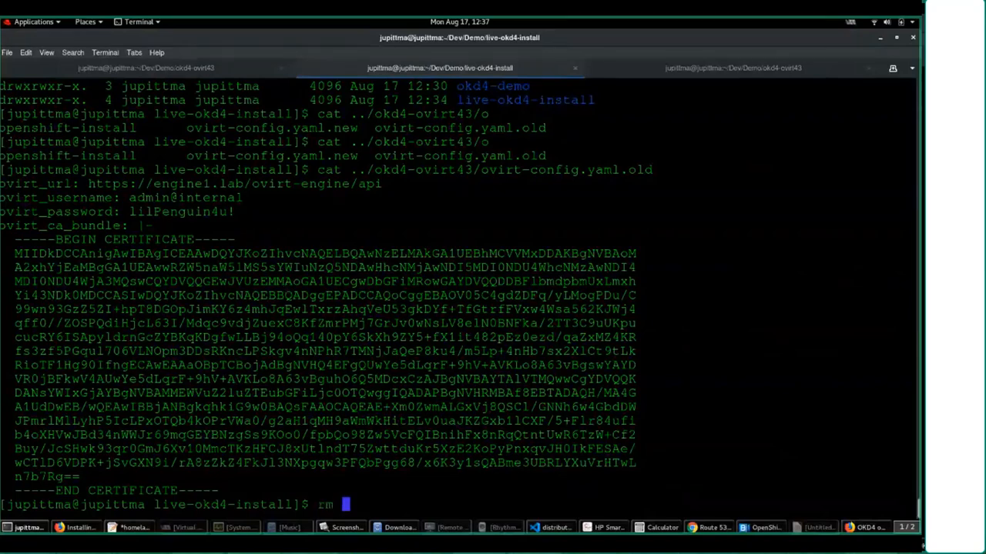
text(~/.o)
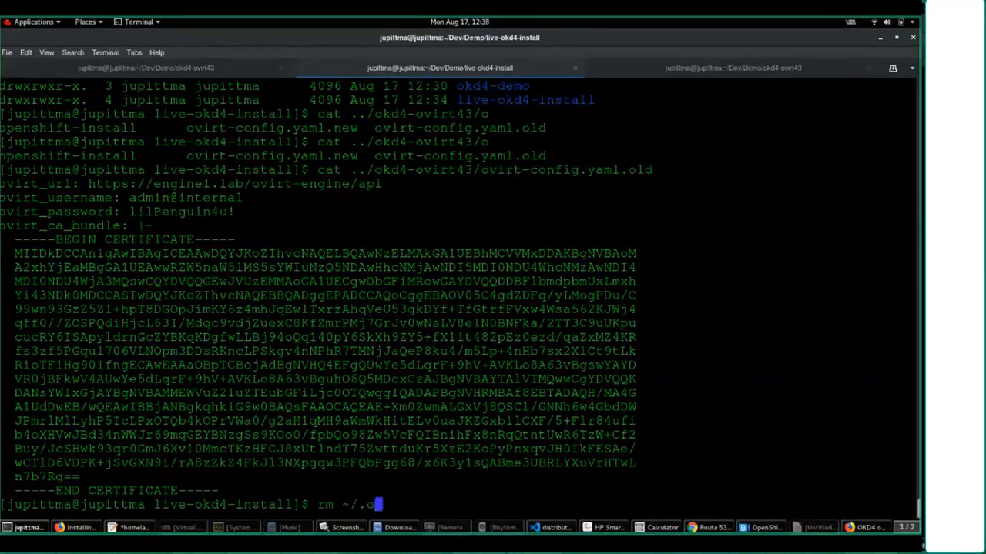
text(virt/)
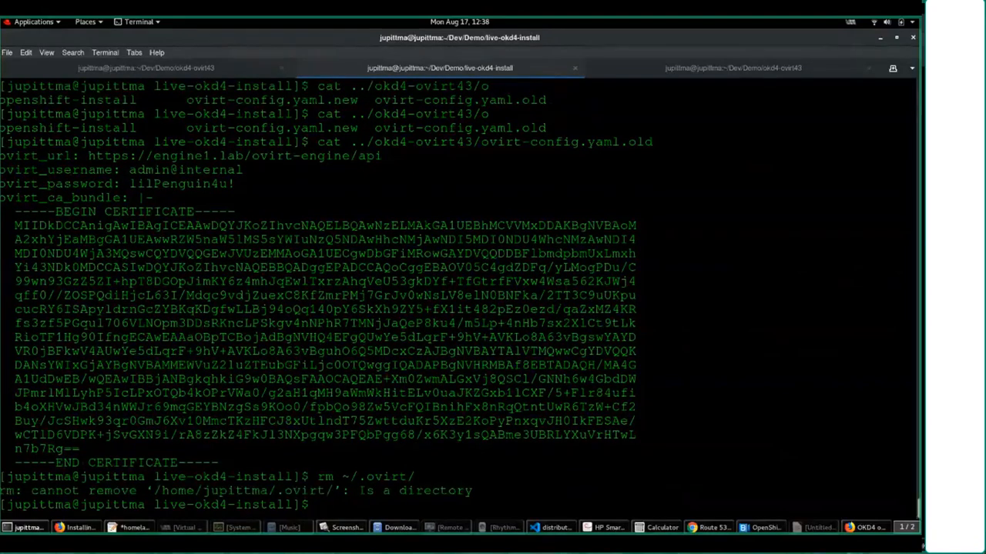
text(rm -/.ovirt/)
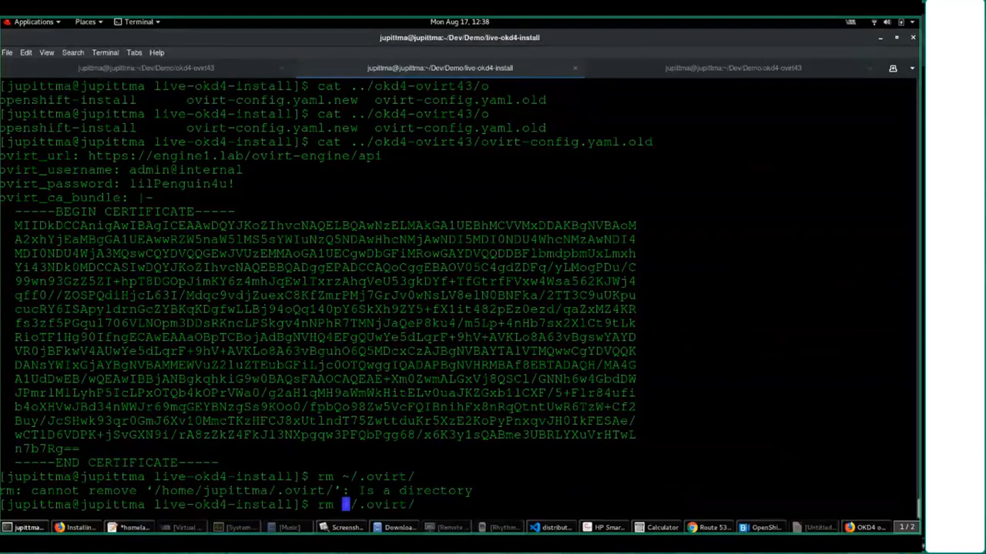
text(-rf)
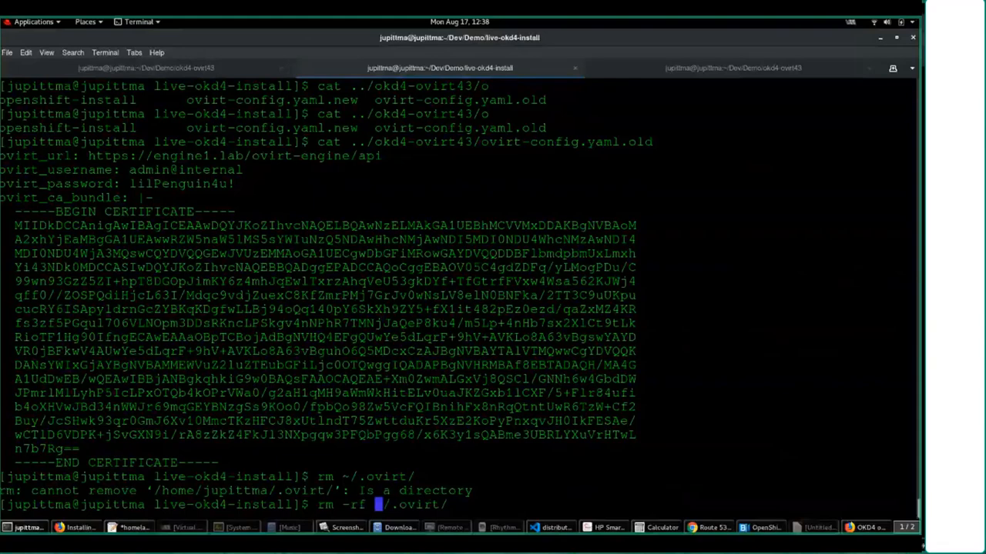
key(Return)
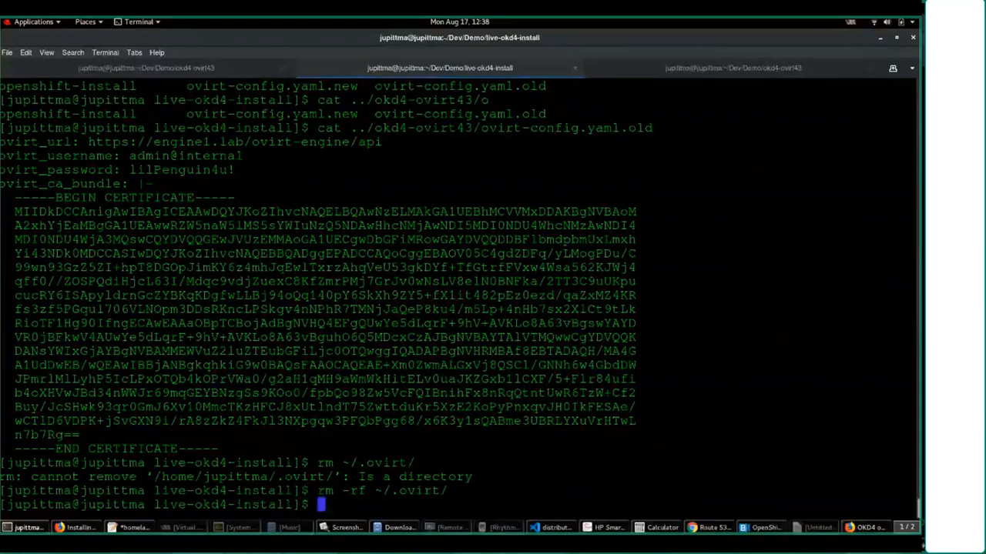
text(./openshift-install create cluster --dir=will-work --log-level=info)
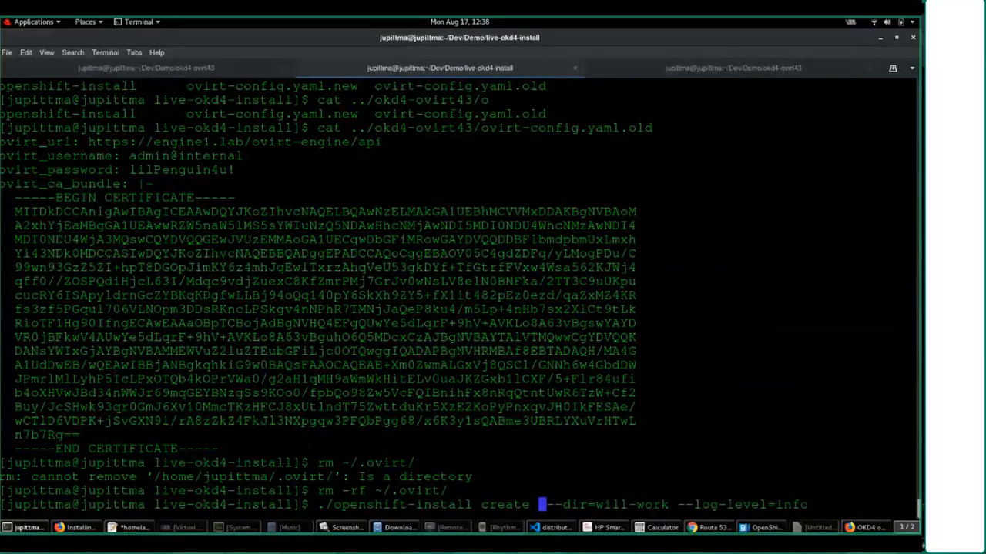
- Run openshift-install create install-config into will-work, reaching the oVirt API endpoint prompt
text(install-config)
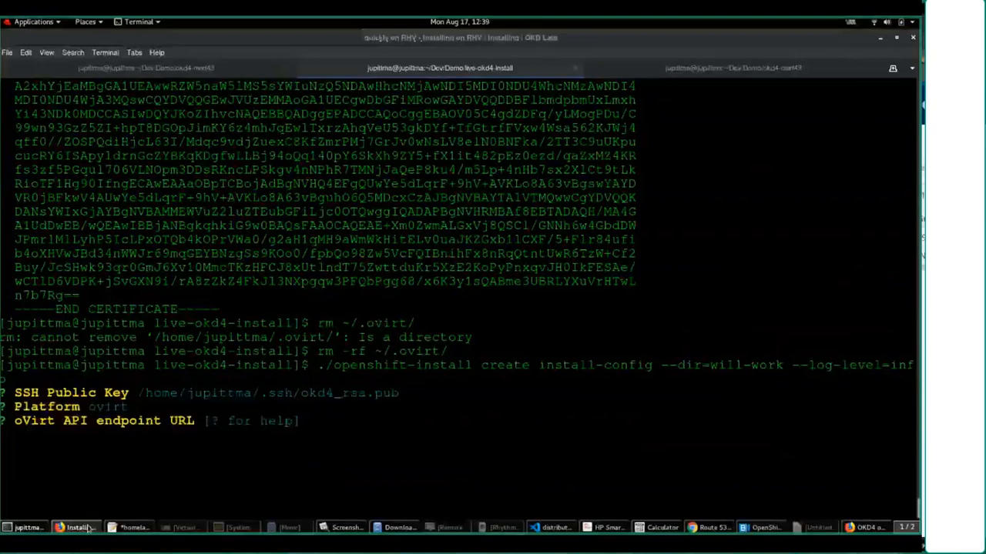
click(76, 526)
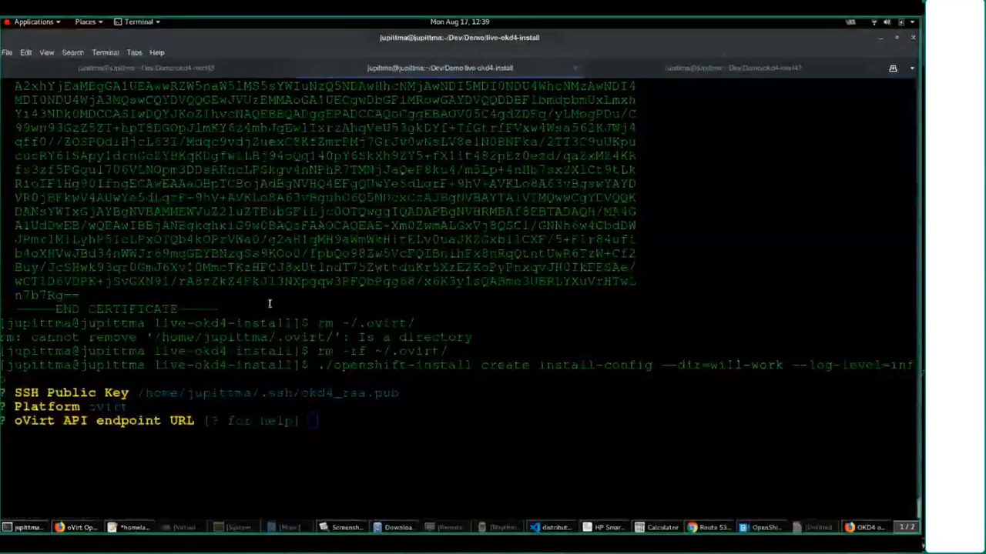
text(https://engine1.lab/ovirt-engine/api)
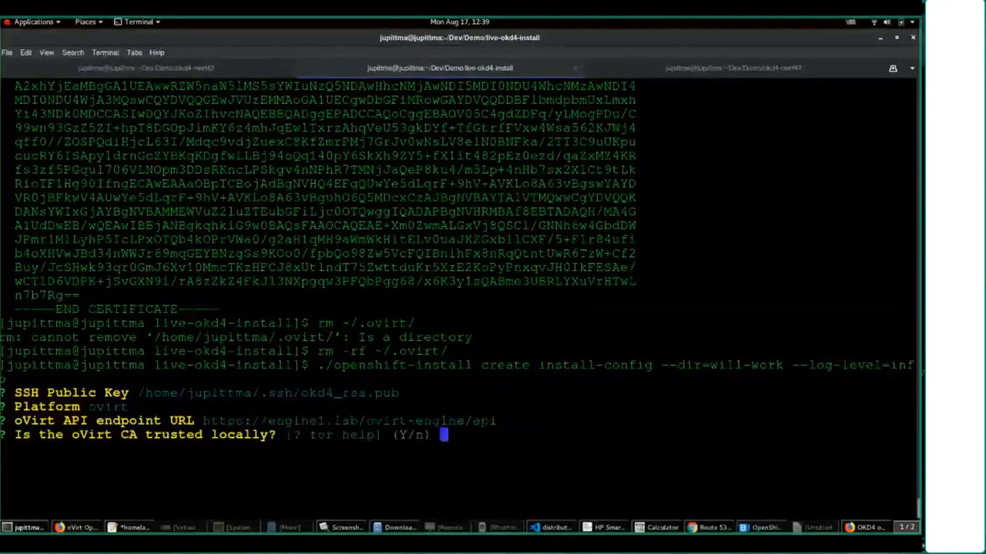
text(Y)
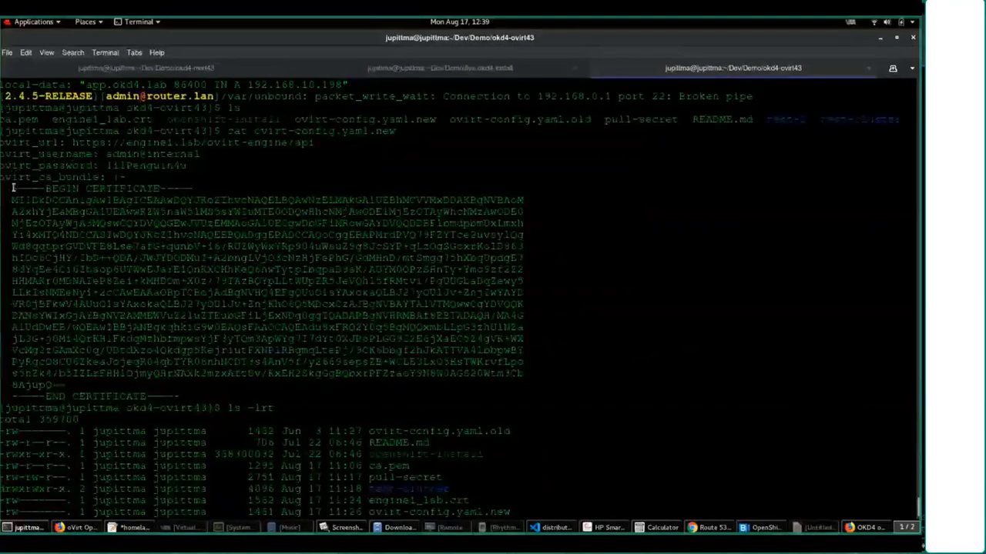
- Show the pull-secret contents, then list the install directory files by date with ls -lrt
text(cat pull-secret)
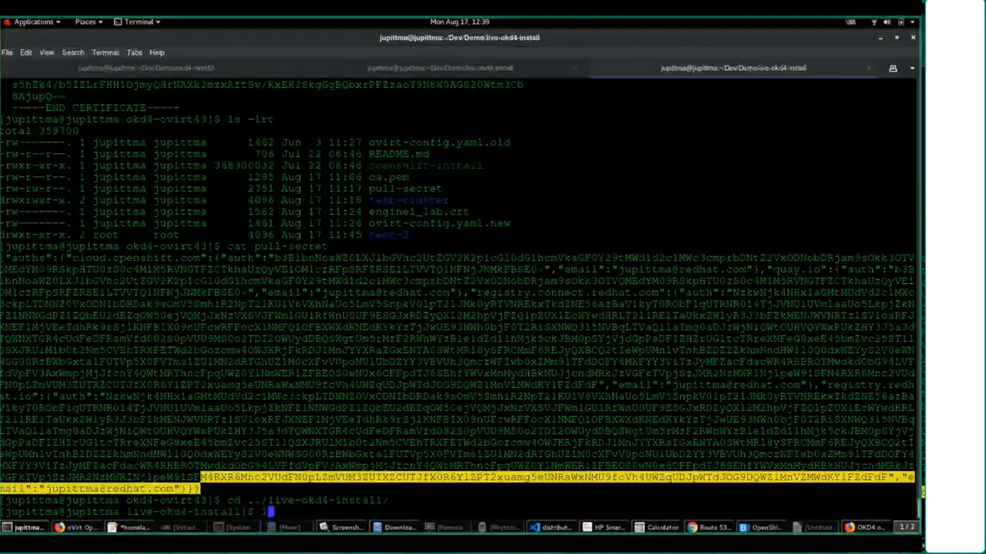
text(ls -lrt)
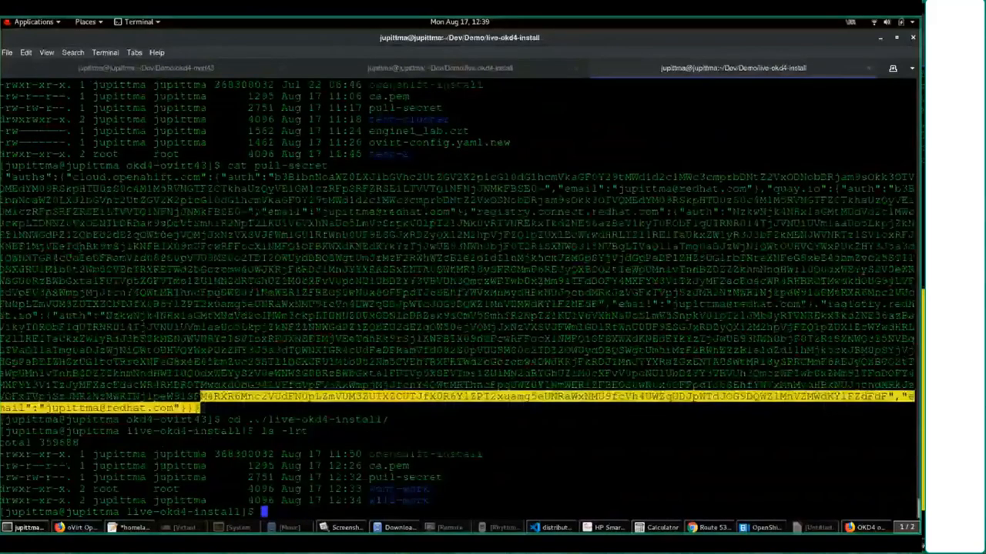
key(Return)
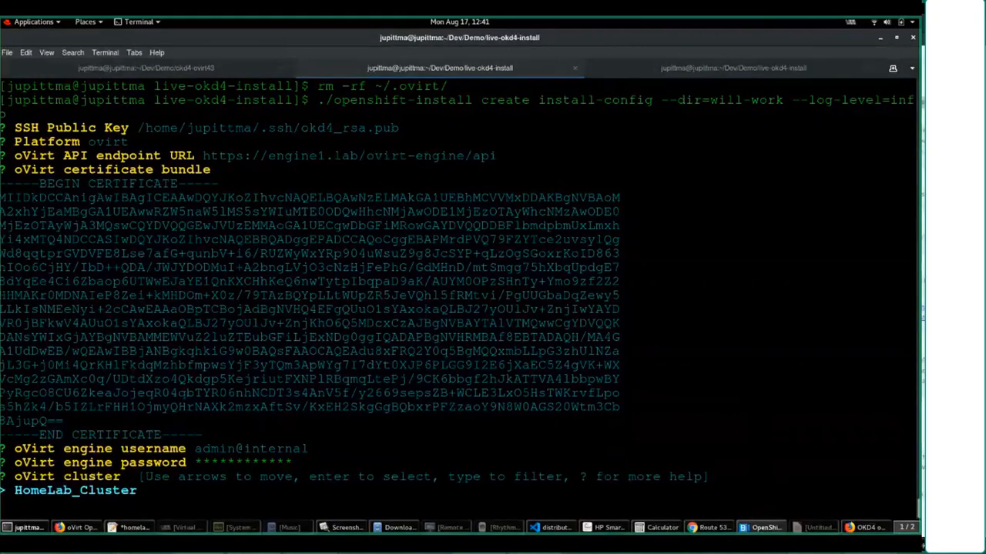
mouse_move(706, 451)
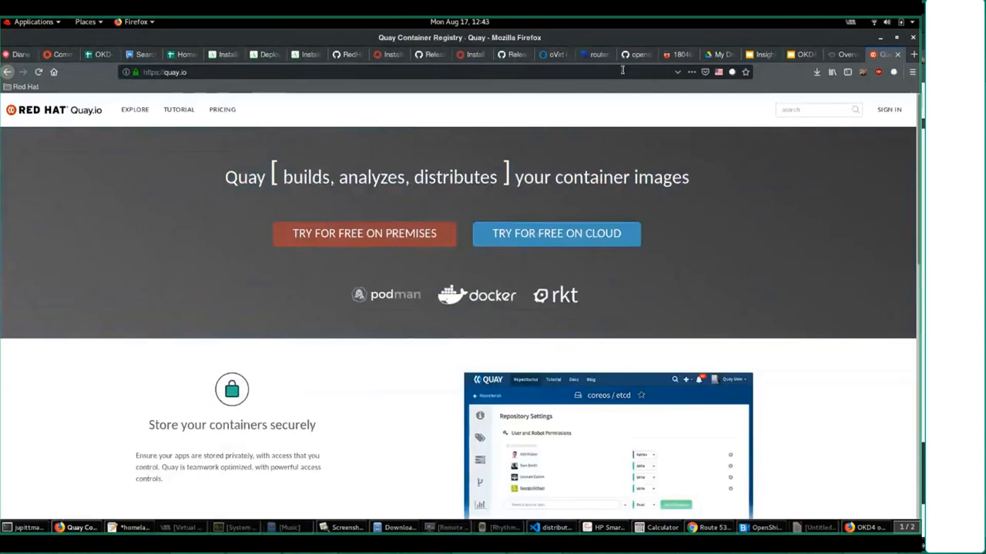
- Go to Quay.io's sign-in page with Red Hat, Google and GitHub options
click(888, 109)
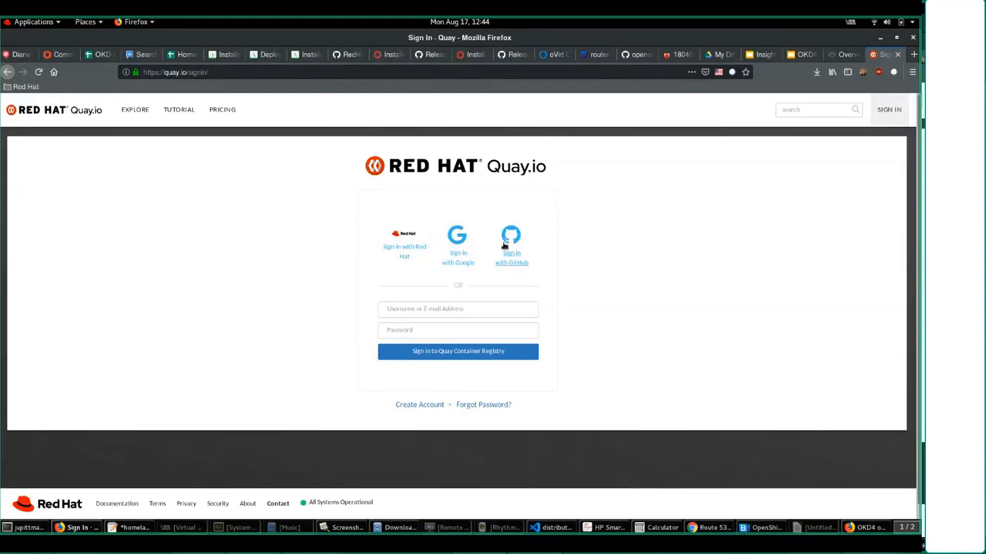
mouse_move(514, 254)
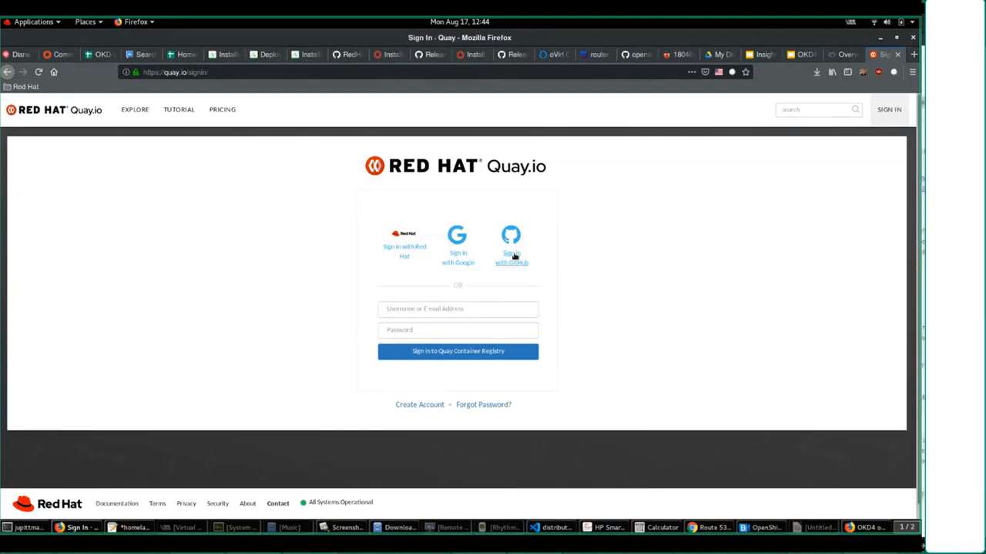
mouse_move(819, 501)
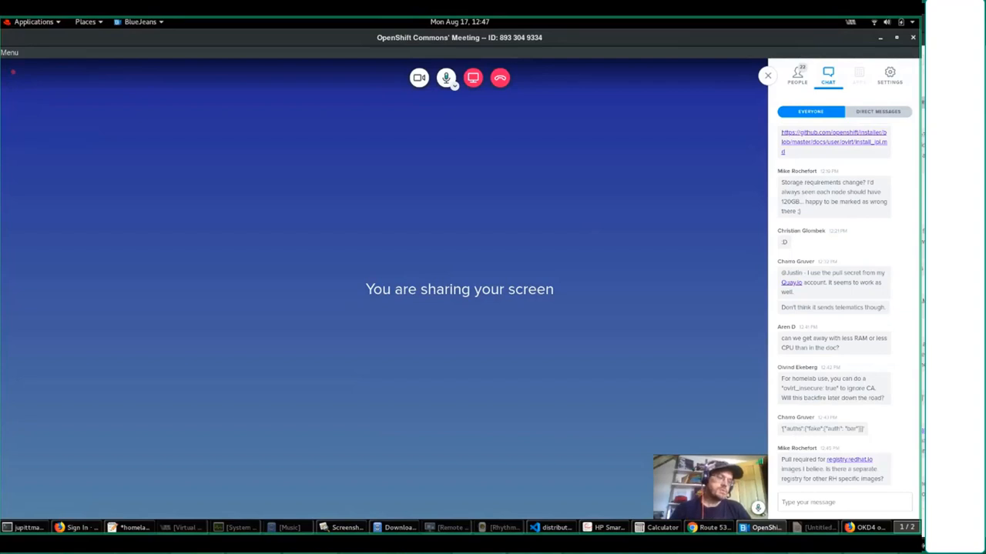
scroll(down, 3)
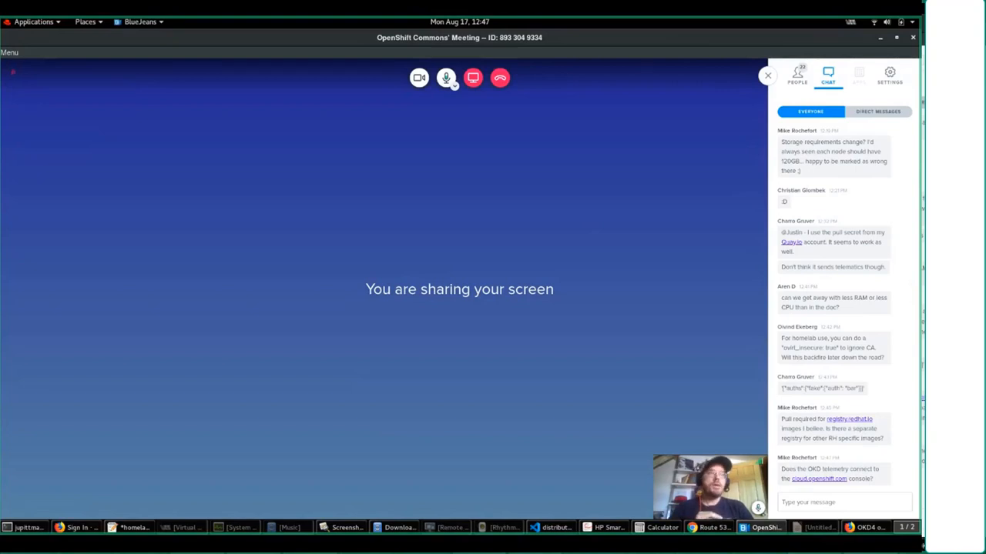
scroll(down, 3)
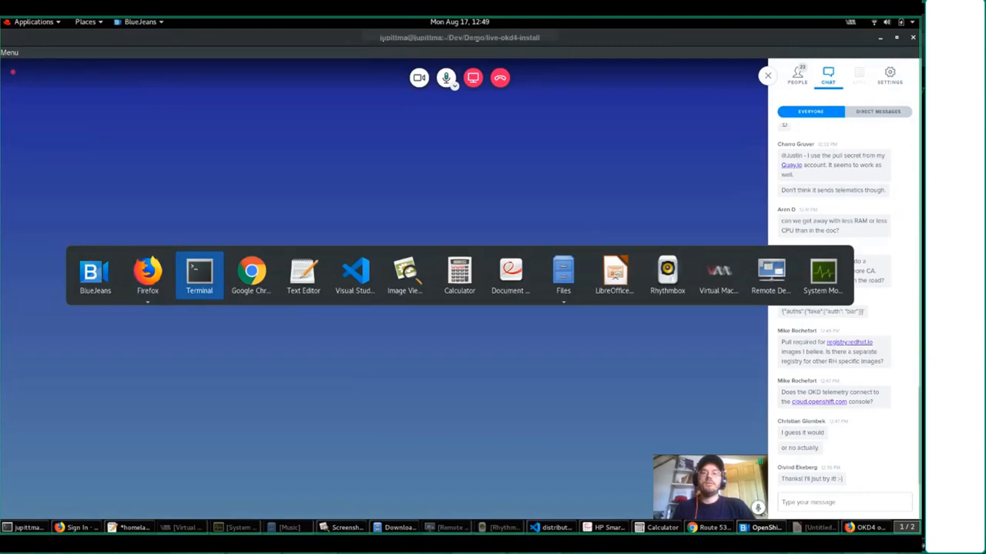
- Accept ovirtmgmt as the oVirt network and start the internal API virtual IP as 192.168.10
click(199, 271)
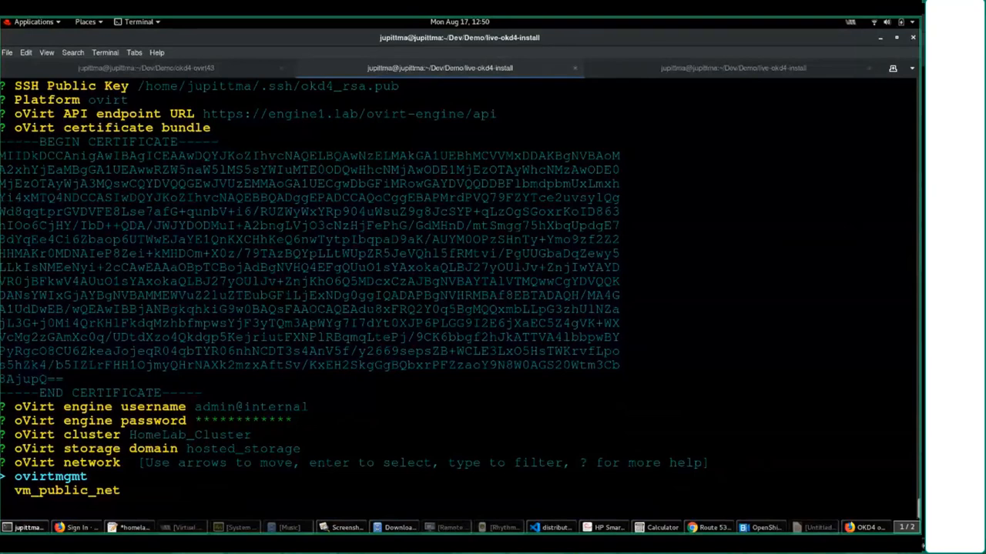
key(enter)
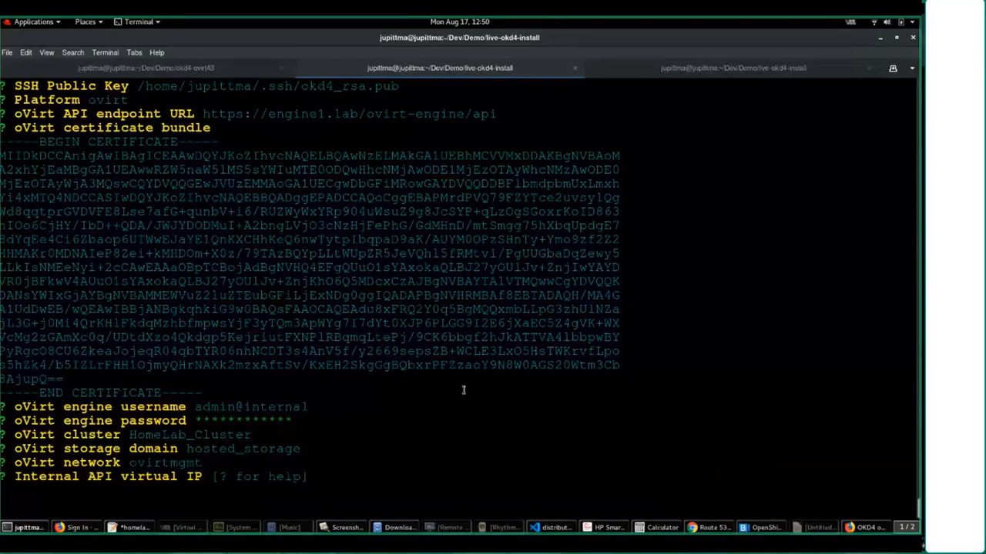
mouse_move(439, 410)
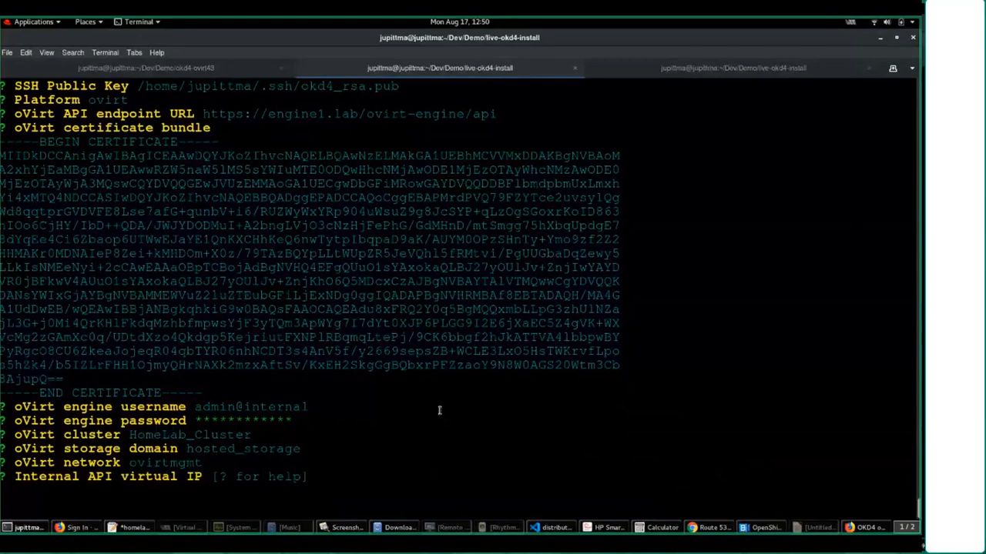
text(192.168.10)
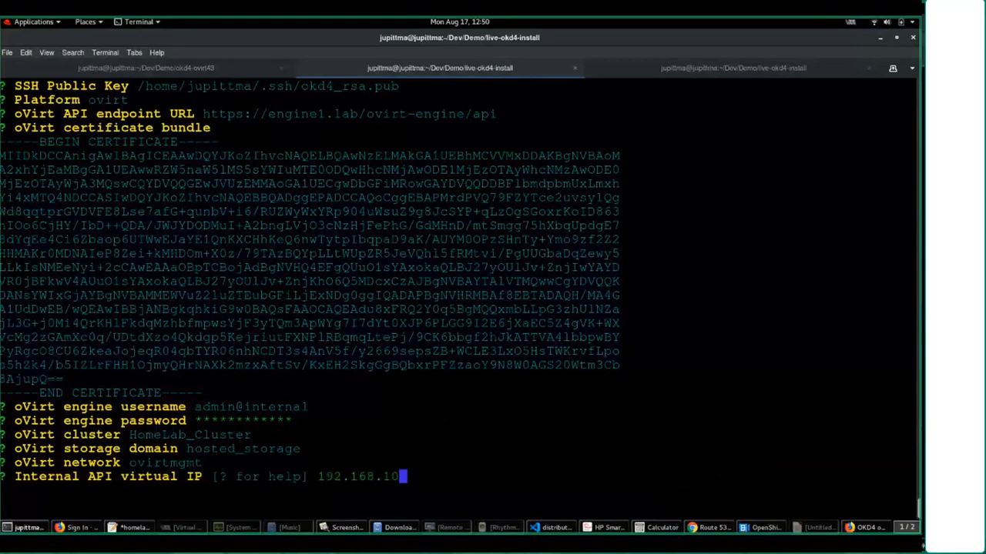
text(.)
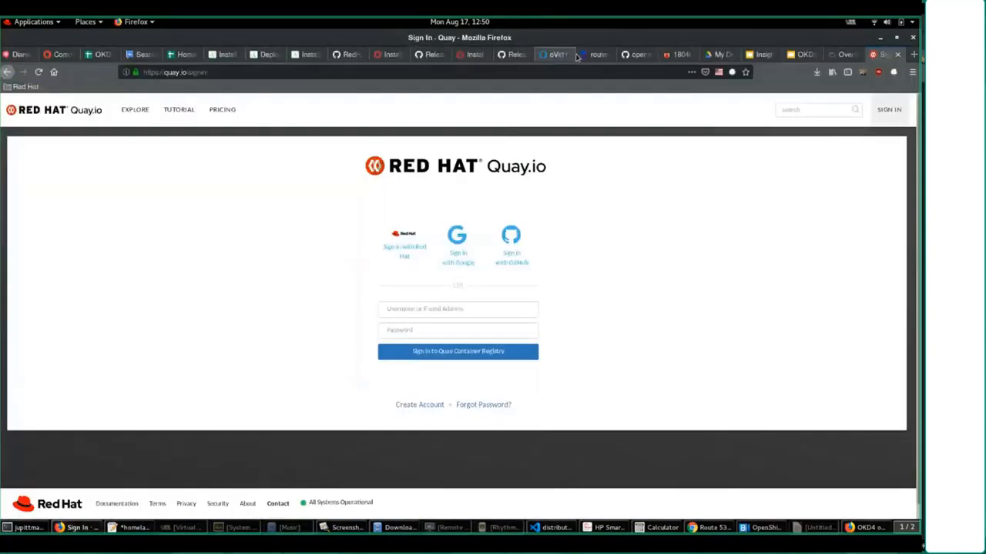
click(593, 56)
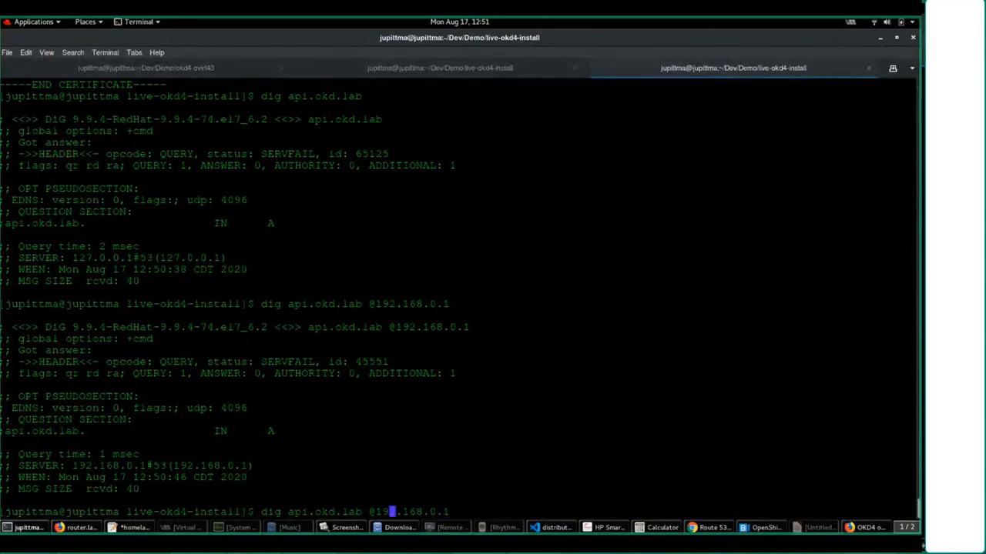
key(Return)
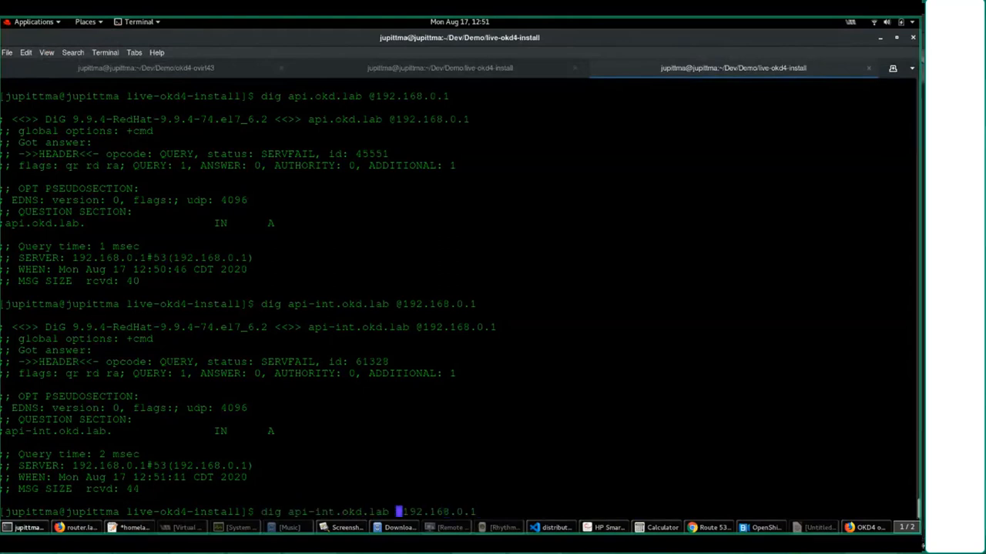
text(+shor)
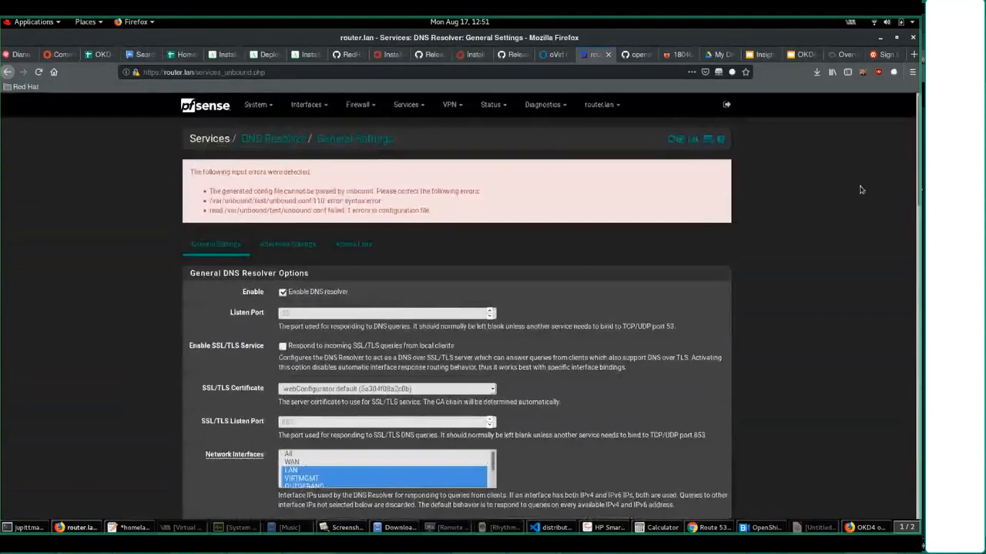
scroll(down, 3)
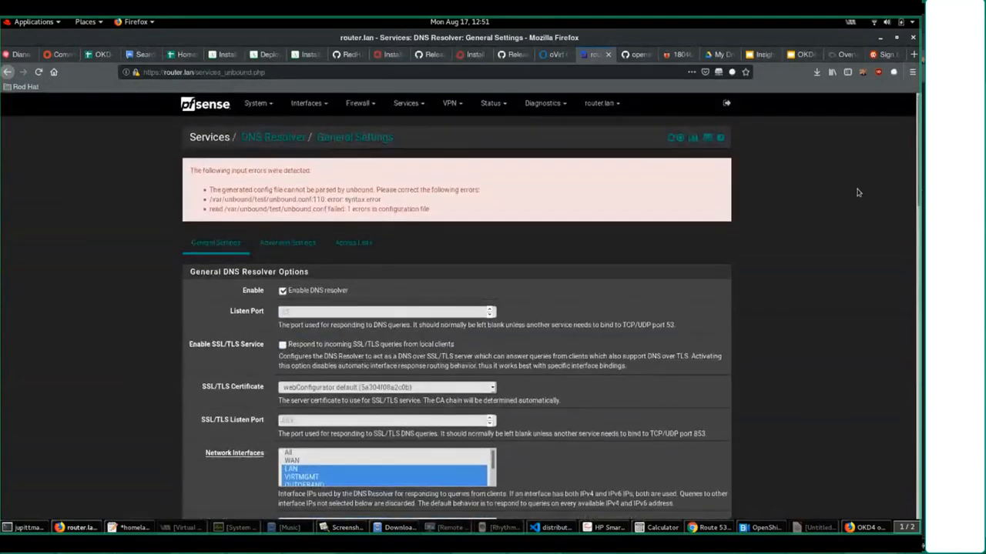
scroll(down, 3)
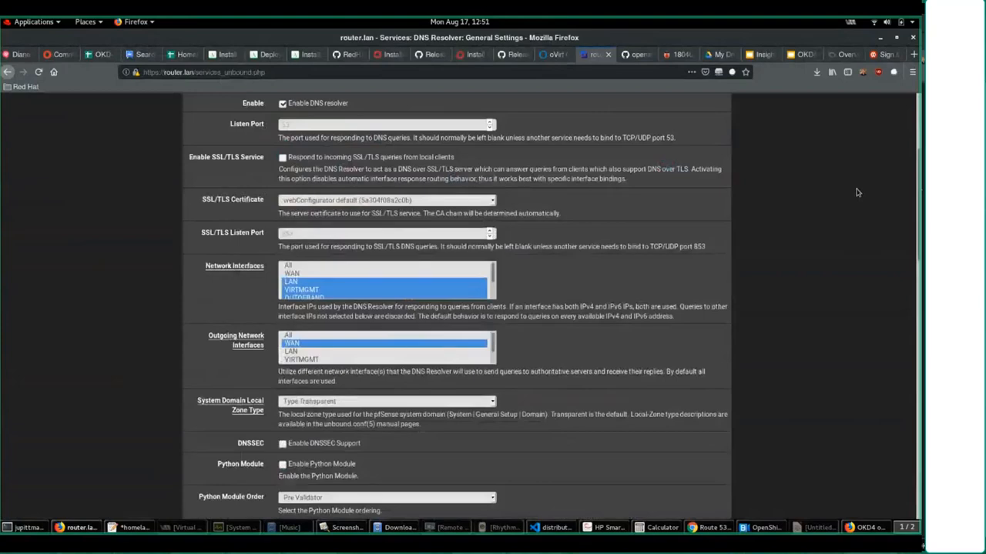
scroll(down, 3)
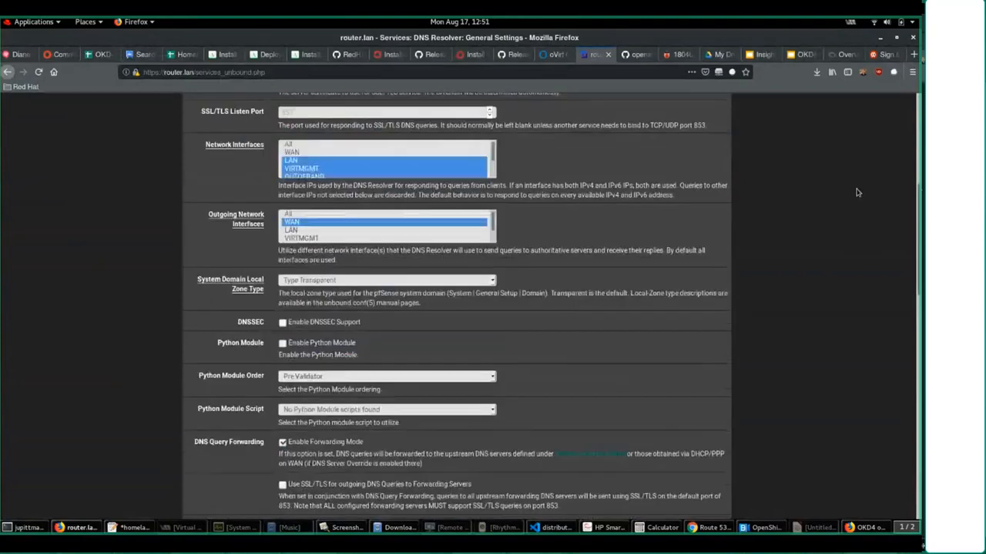
scroll(down, 3)
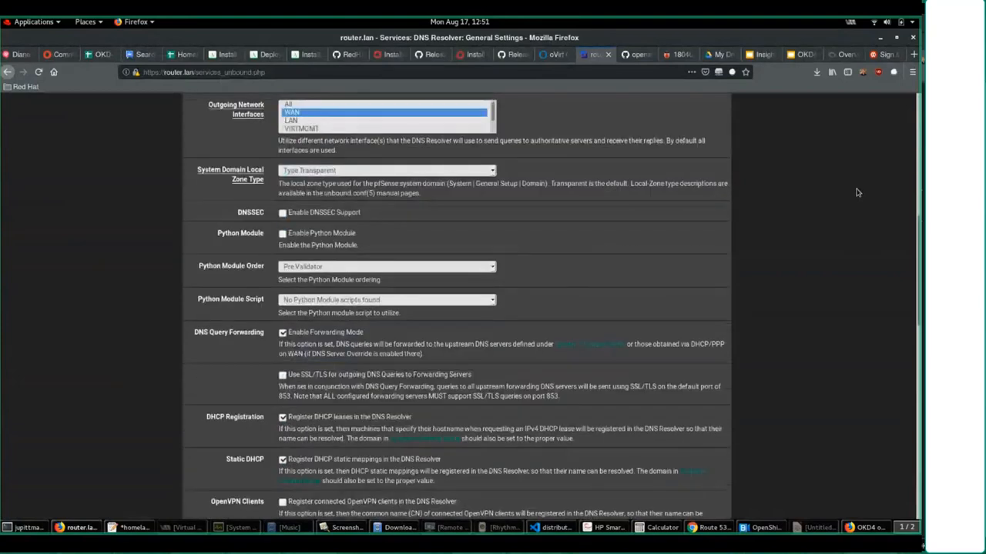
scroll(down, 3)
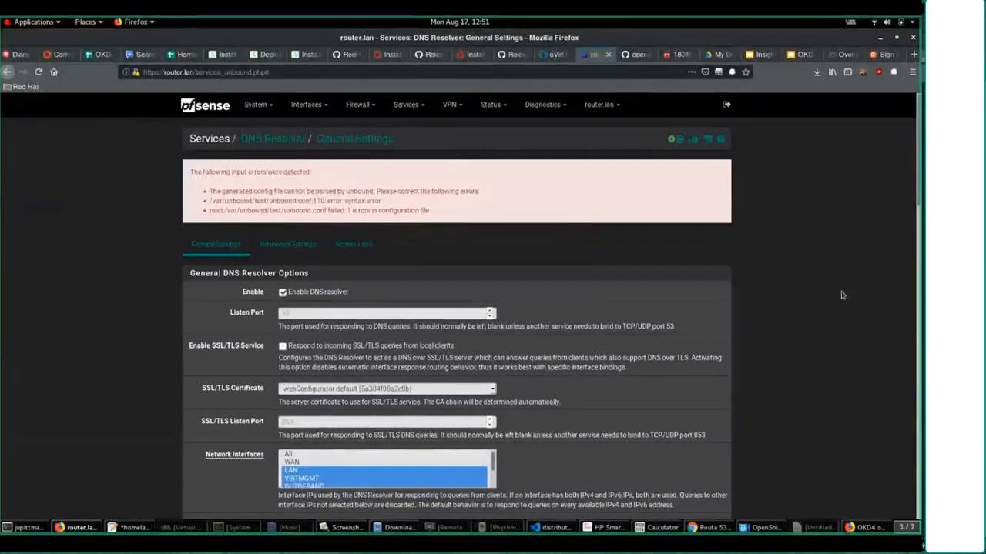
scroll(down, 3)
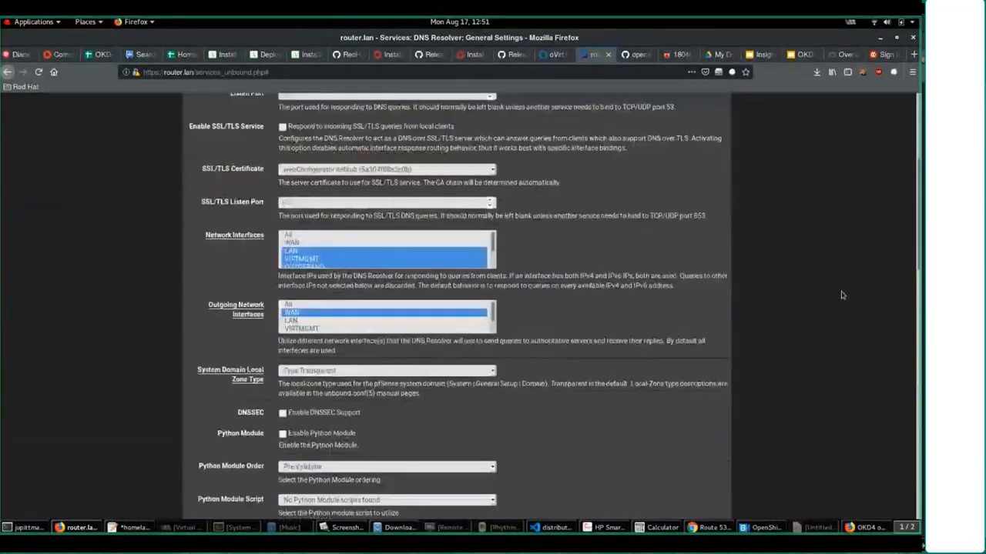
scroll(down, 3)
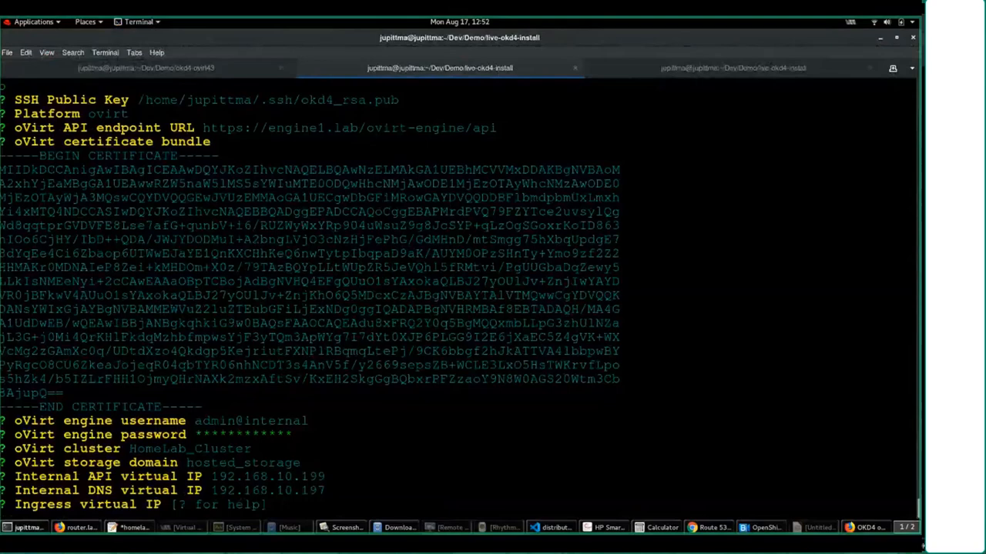
- Enter ingress IP 192.168.10.198, then list the install directory, cat pull-secret and copy it
text(19.2168.10.198)
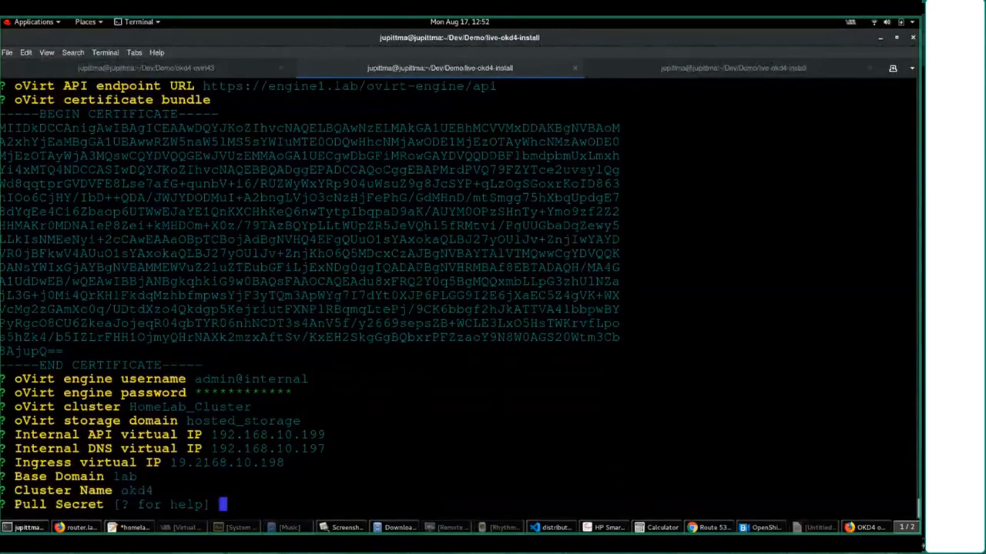
click(733, 68)
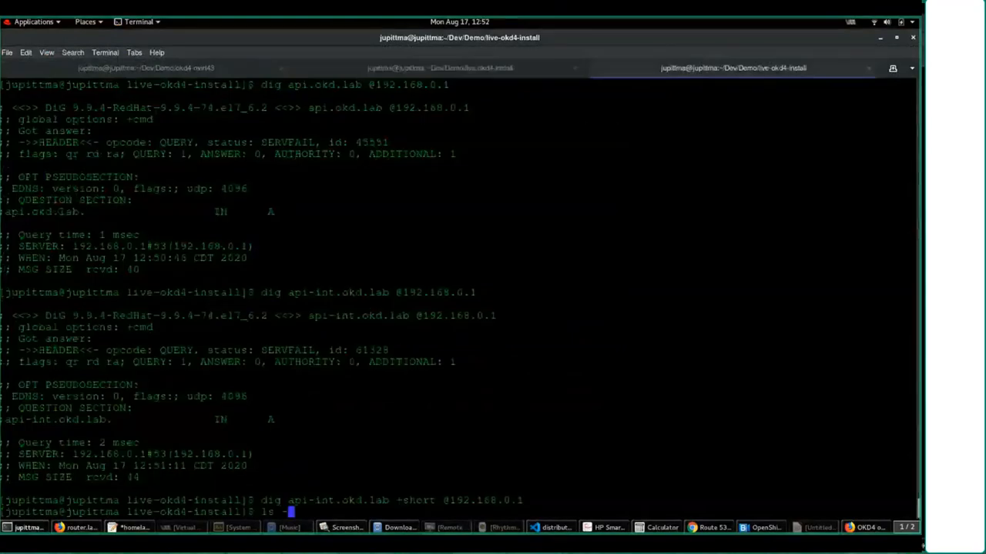
key(Return)
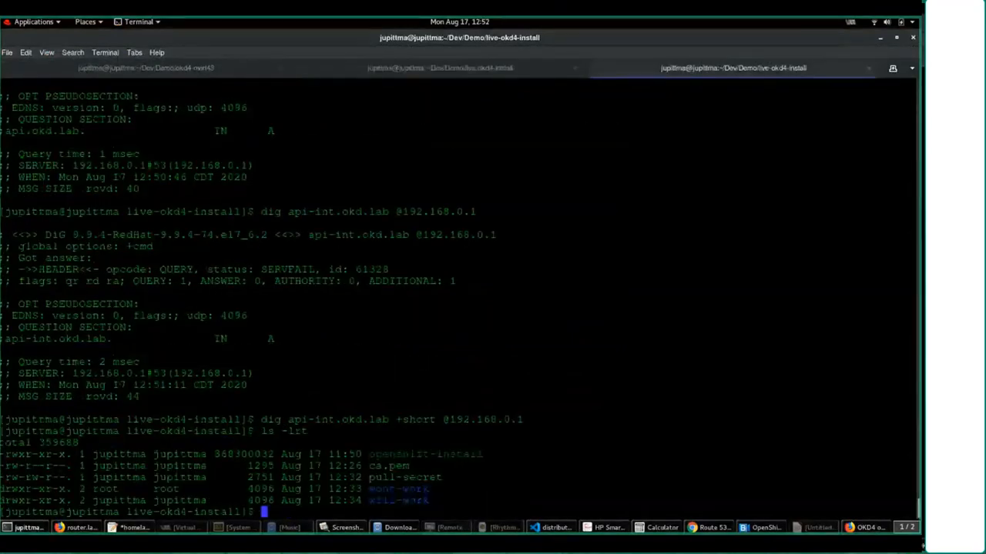
text(cat pull-secret)
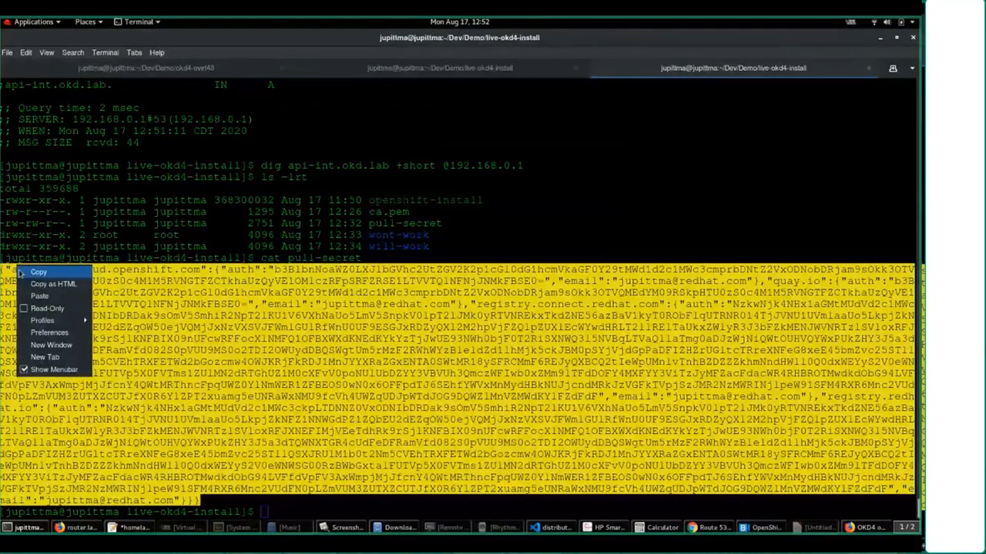
click(379, 85)
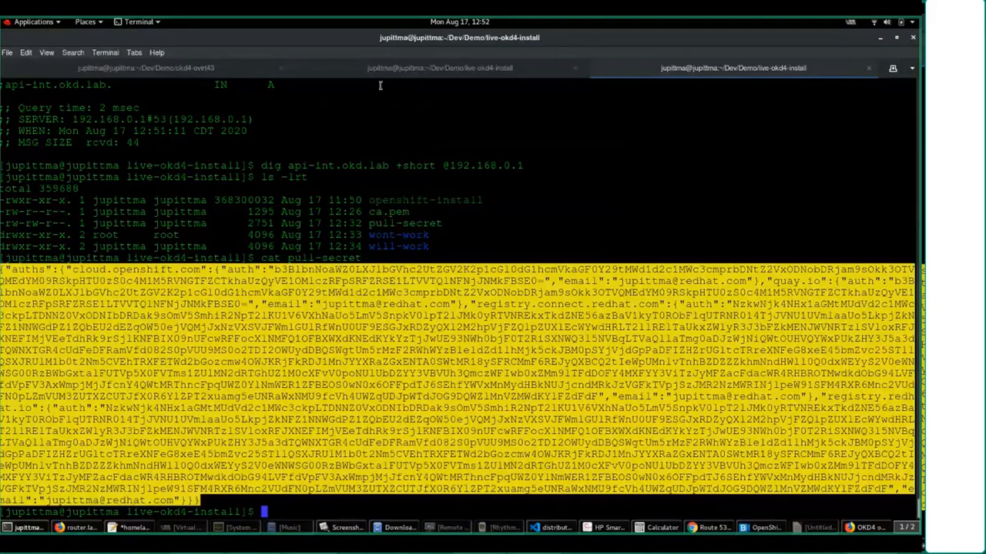
mouse_move(385, 77)
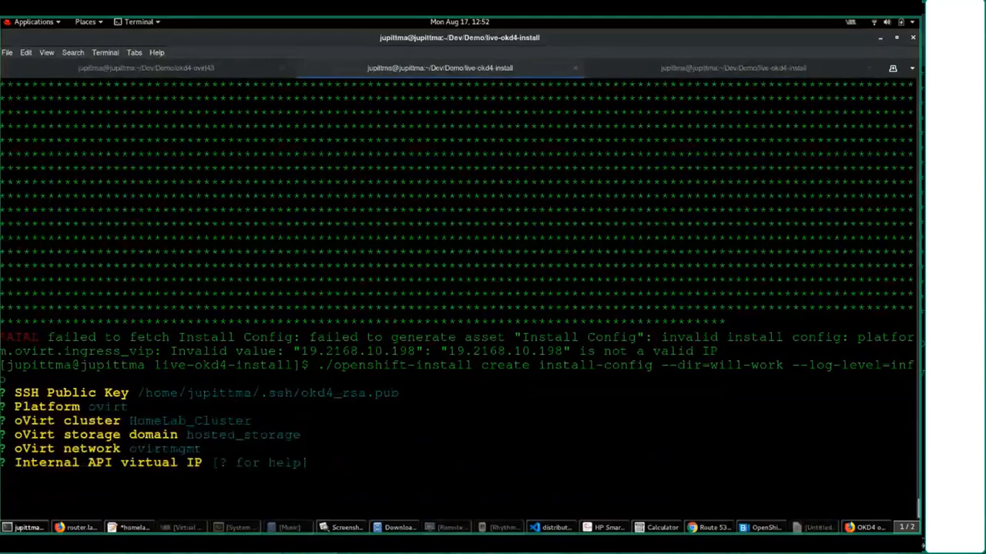
- Enter the 192.168.10.x virtual IPs, base domain lab and cluster name okd in the installer prompts
text(192)
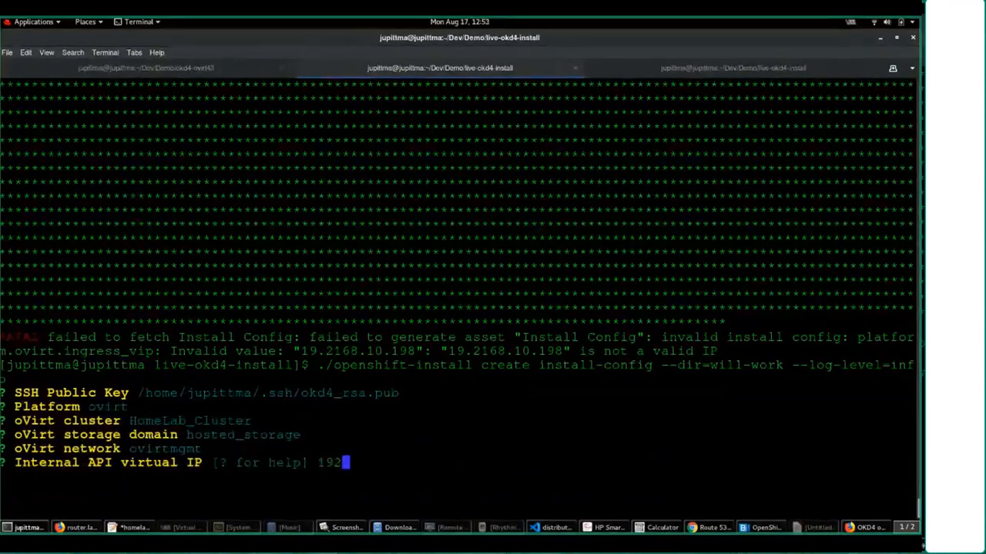
text(.168)
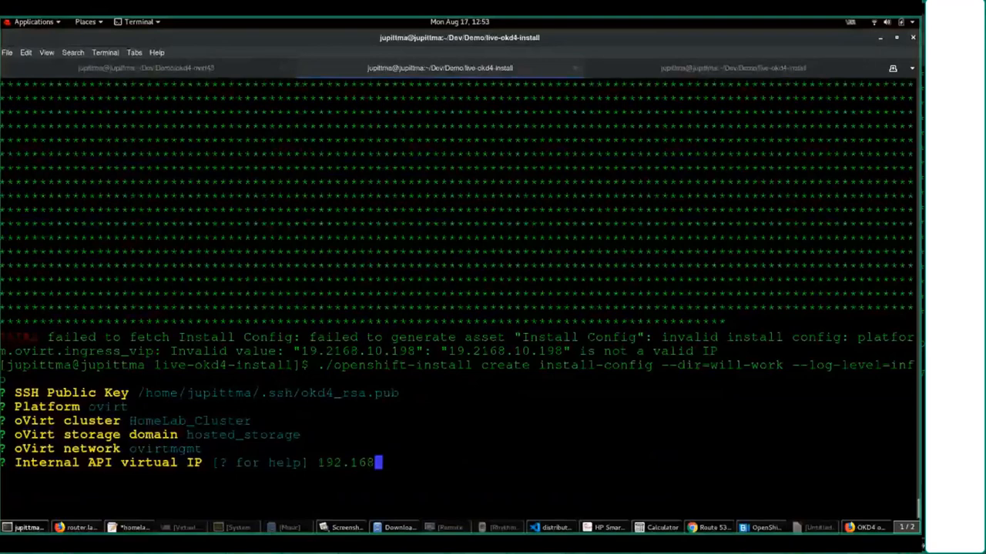
text(.)
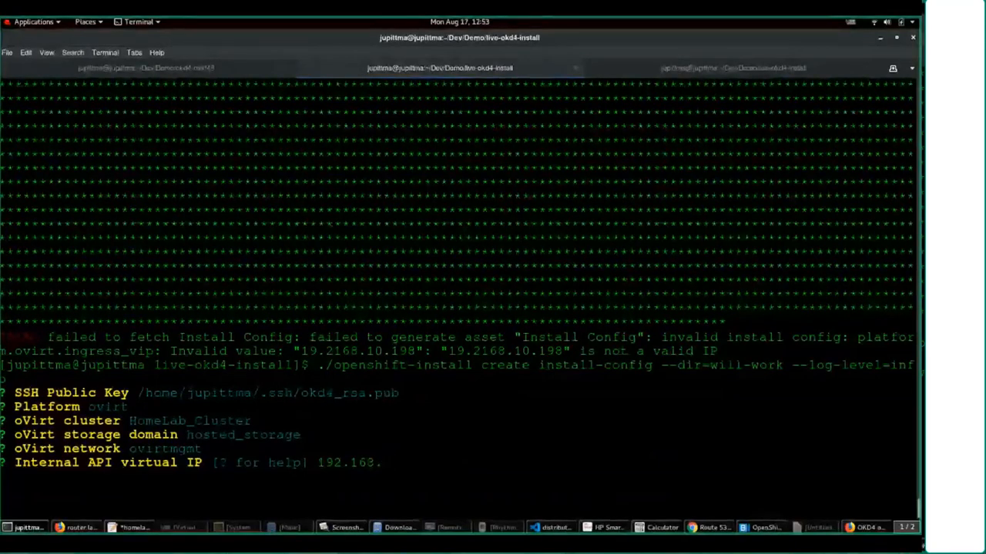
text(10.199)
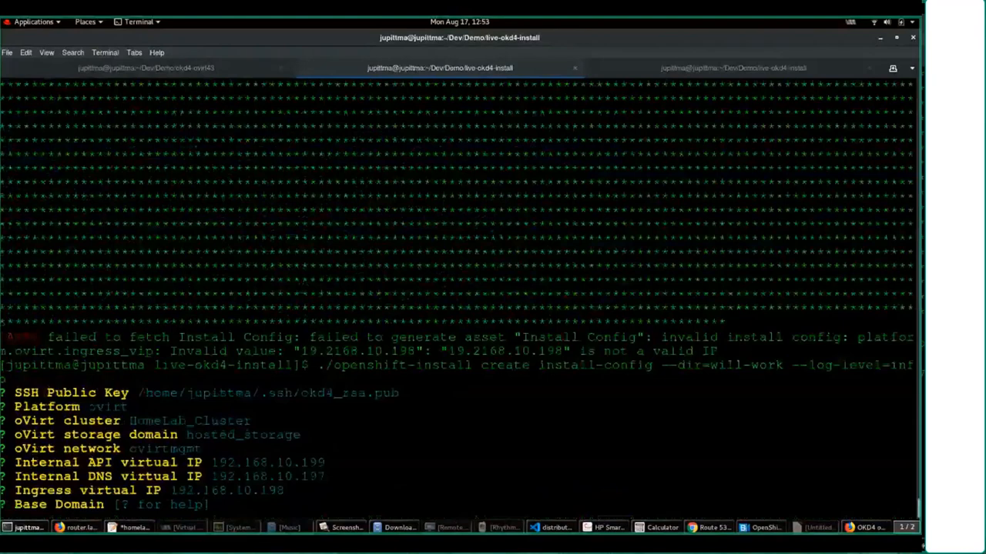
text(lab)
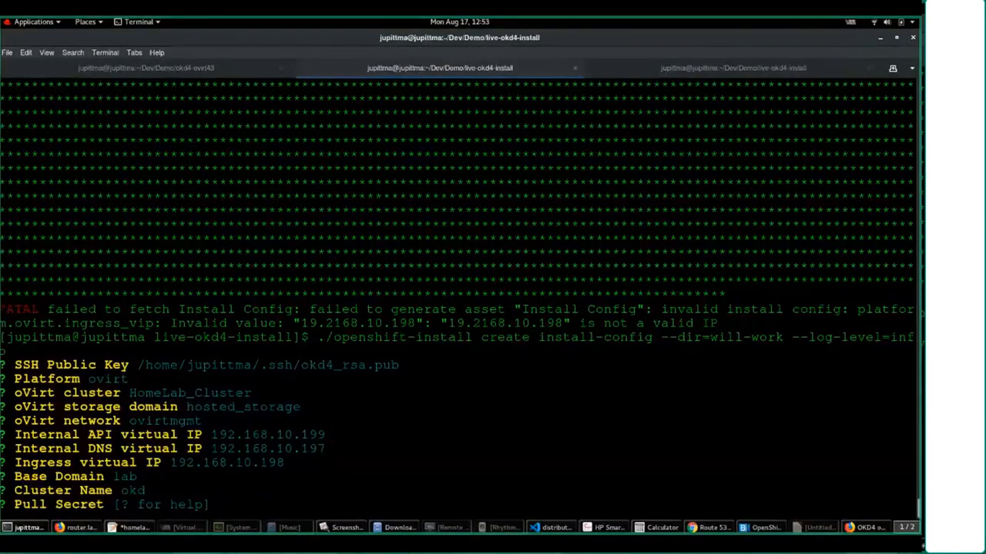
scroll(down, 3)
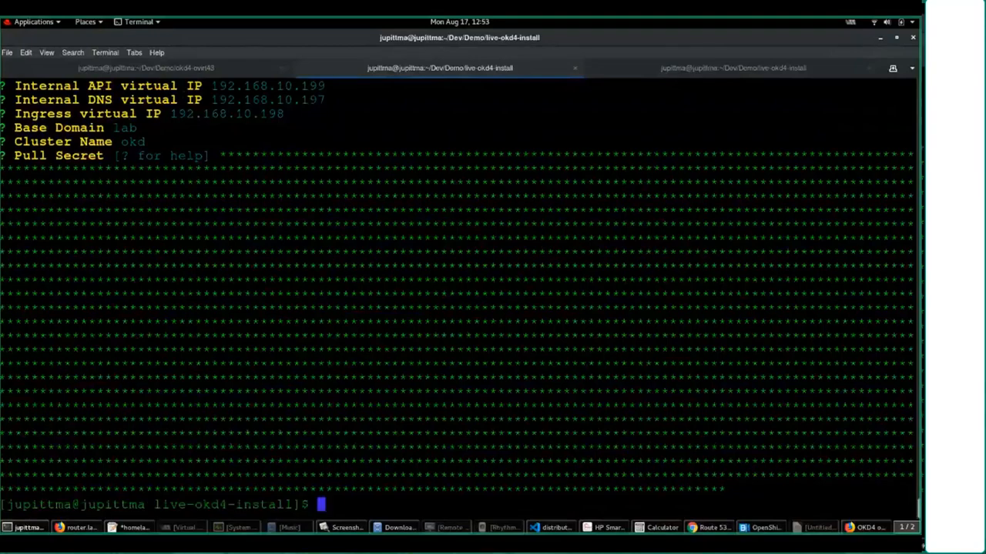
- List the will-work directory to verify the generated install-config.yaml exists
text(ls -lrt)
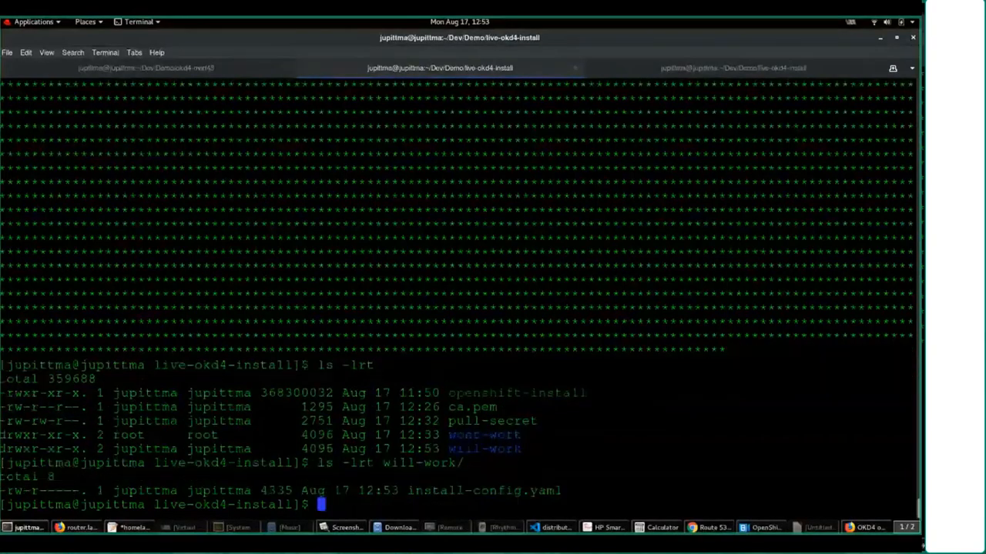
text(ls -lrt)
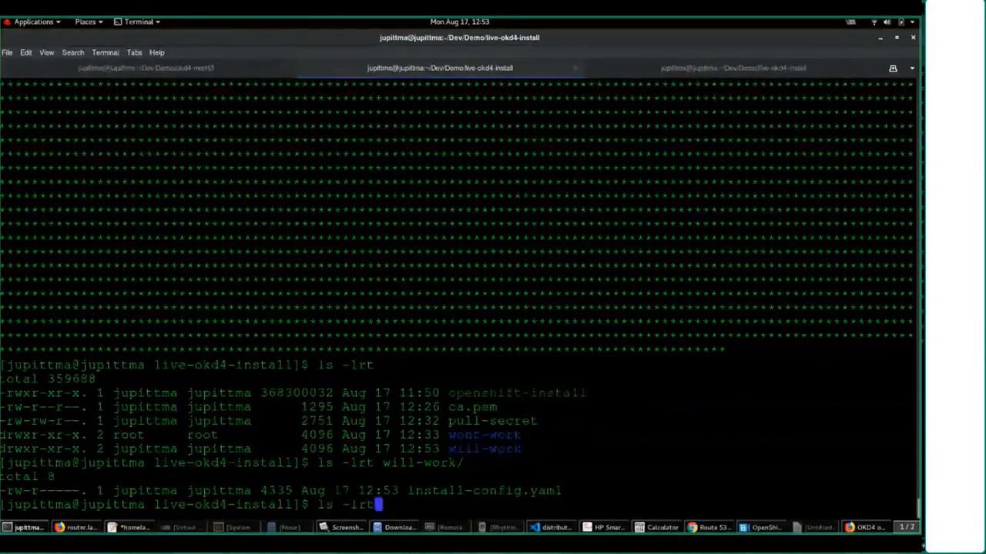
- Rerun openshift-install create install-config for will-work, then start openshift-install create cluster
text(./openshift-install create install-config --dir=will-work --log-level=info^C)
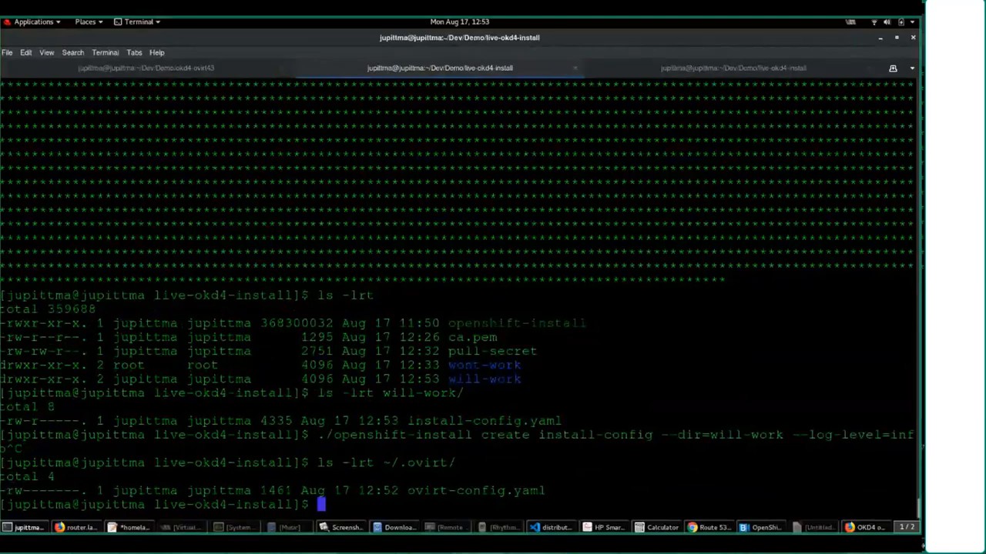
text(./openshift-install)
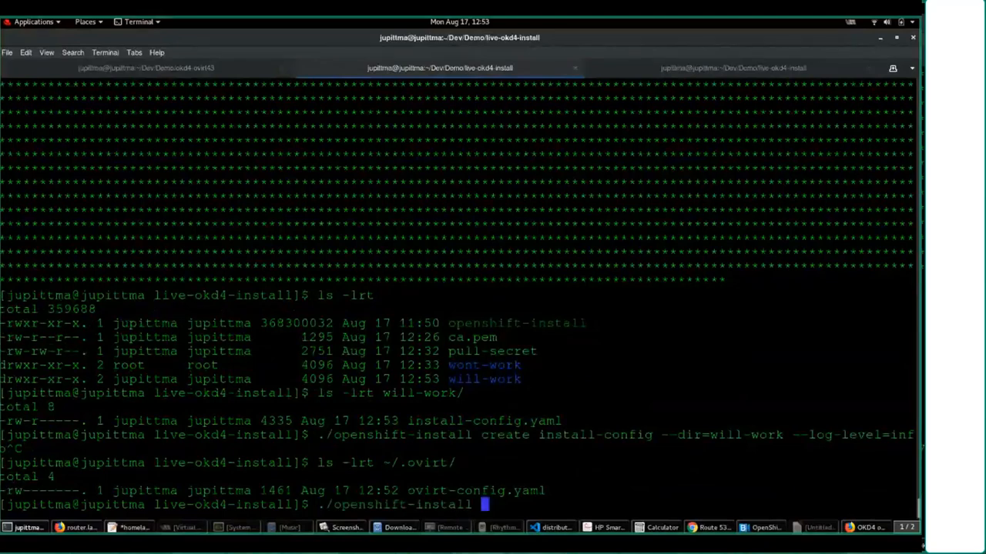
text(cr)
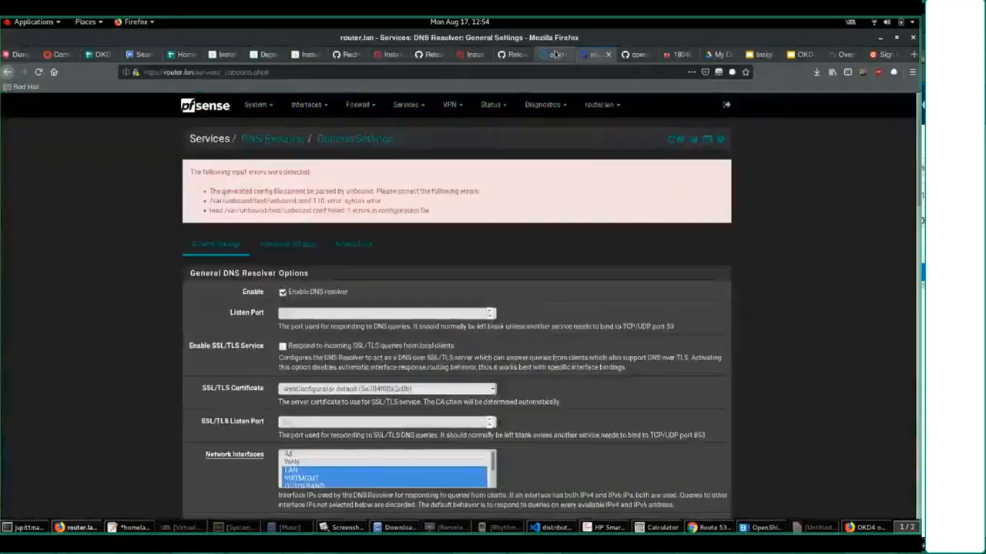
- Show oVirt's Compute > Virtual Machines list and select the temporary RHCOS tmpvm
click(554, 54)
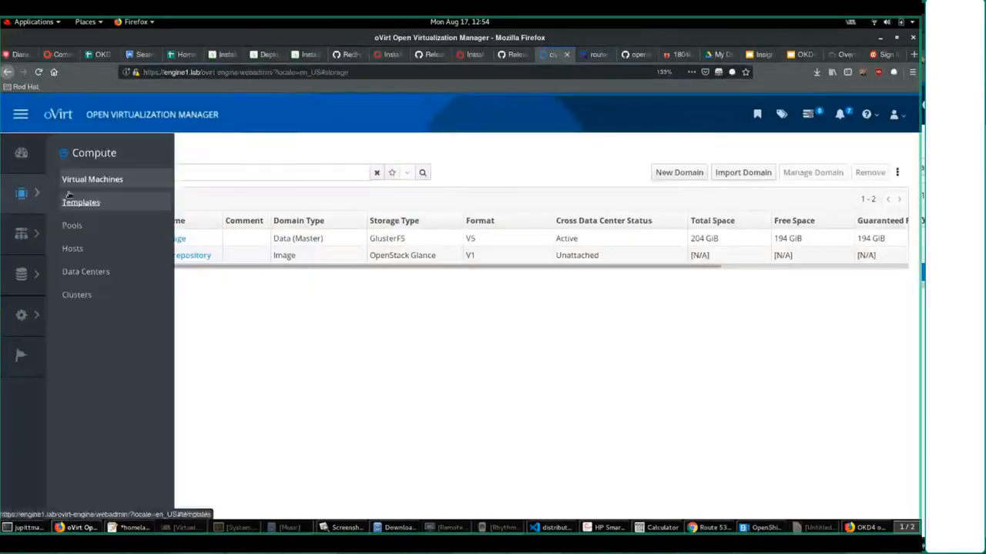
click(92, 179)
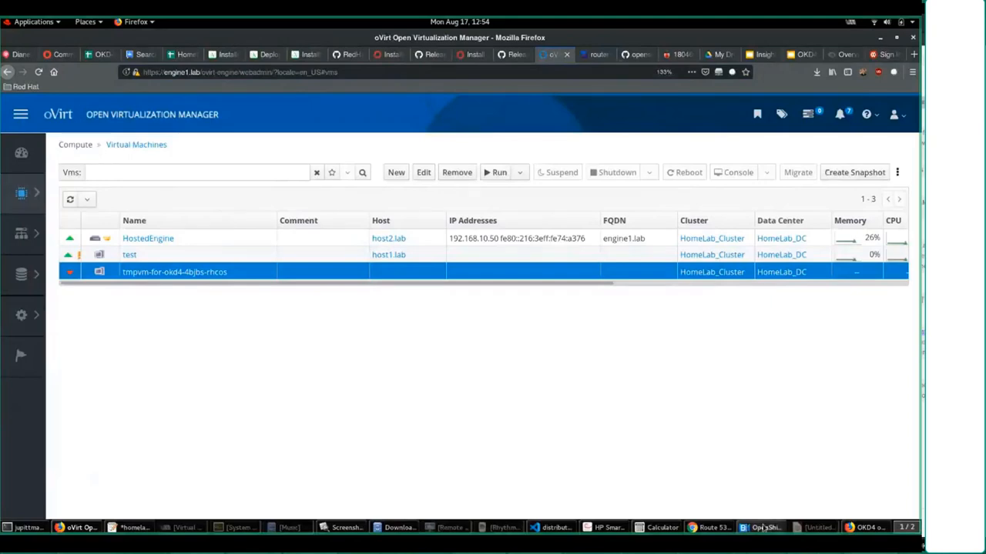
click(762, 527)
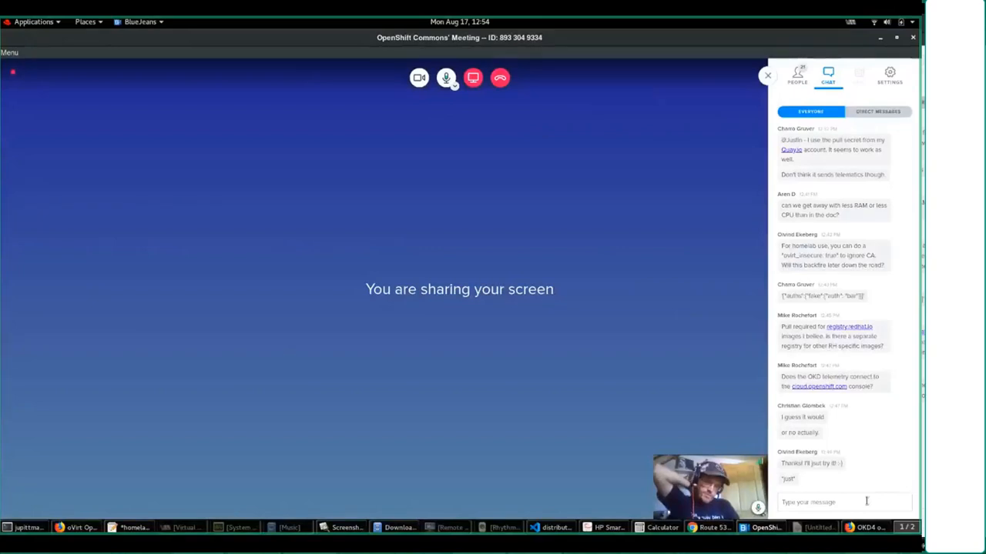
mouse_move(644, 370)
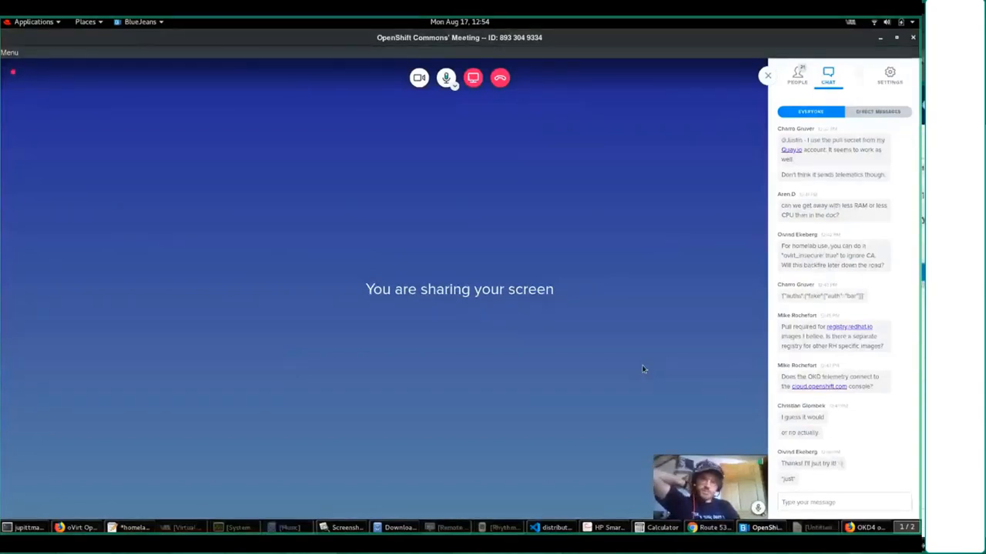
mouse_move(105, 490)
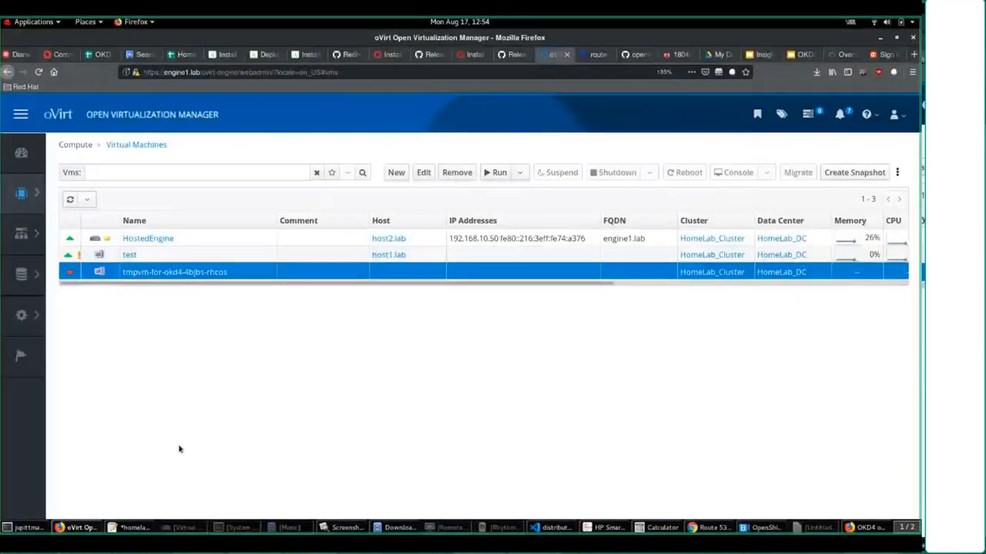
mouse_move(597, 55)
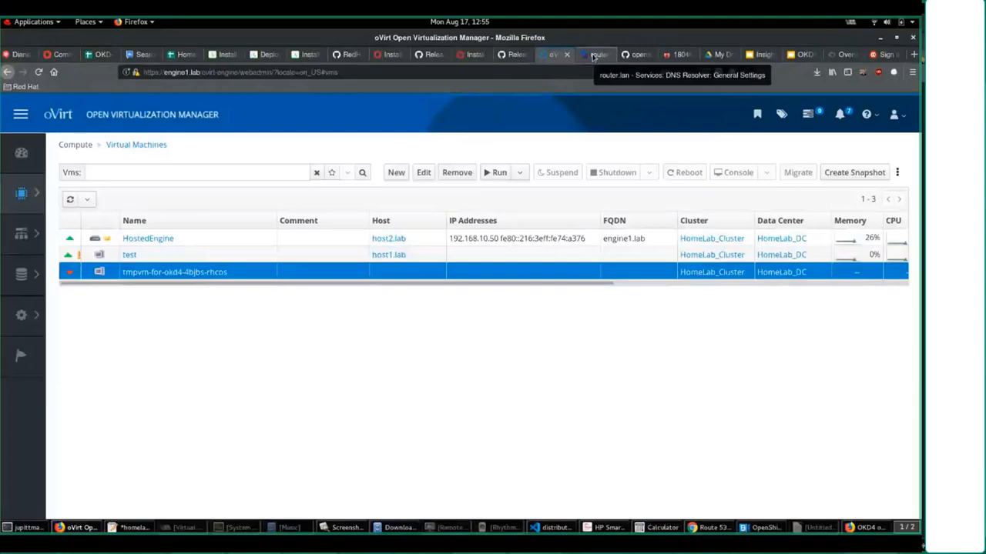
- Save the pfSense DNS Resolver settings without the apps.okd4.lab custom options
click(593, 55)
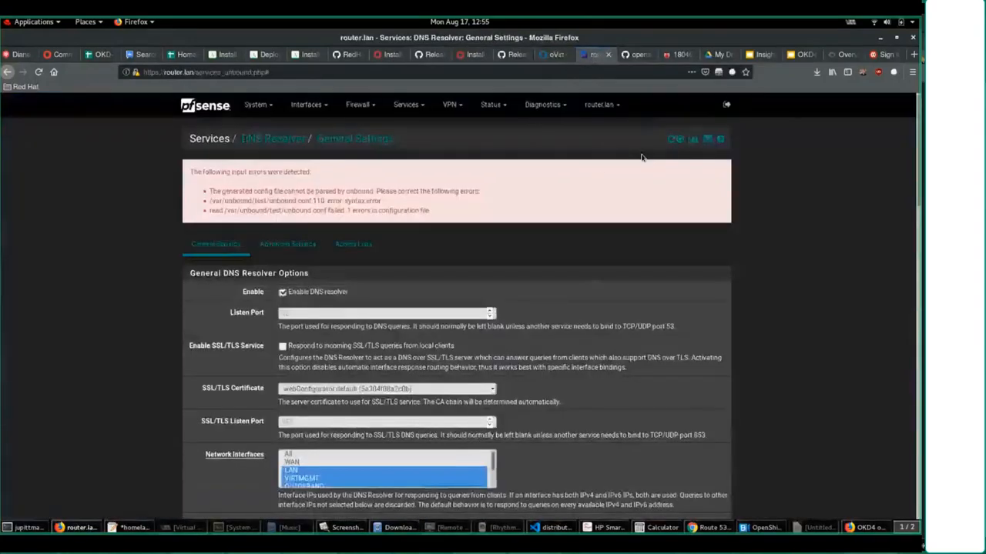
scroll(down, 3)
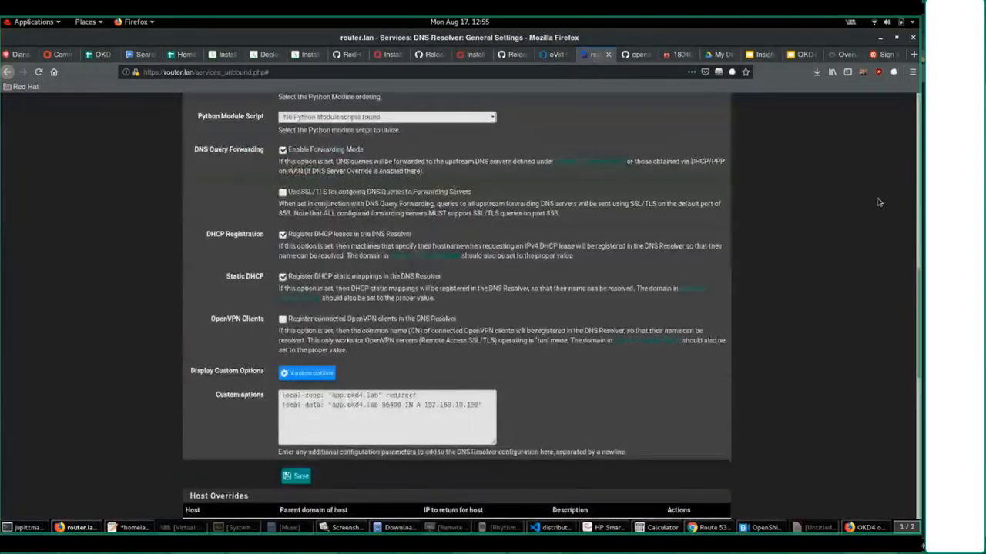
scroll(down, 3)
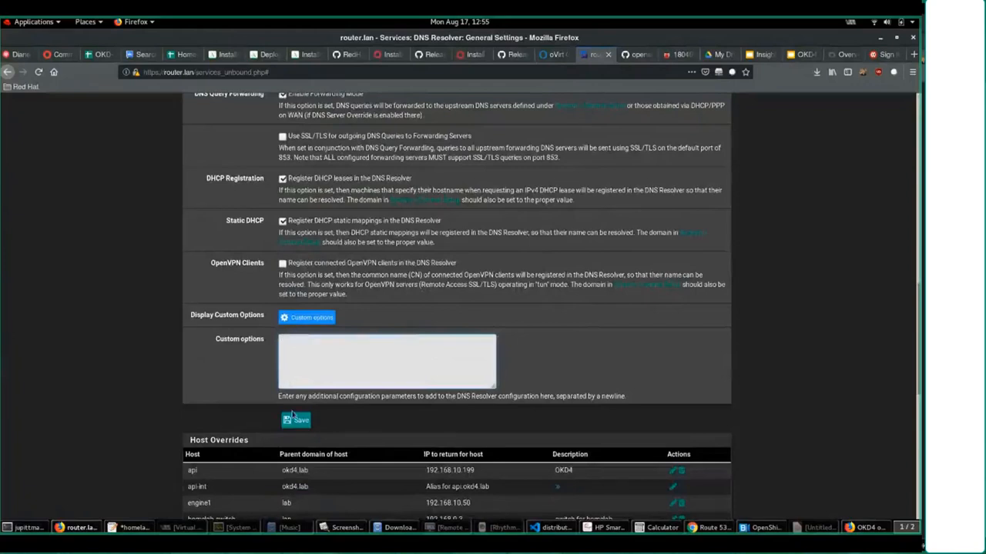
click(296, 419)
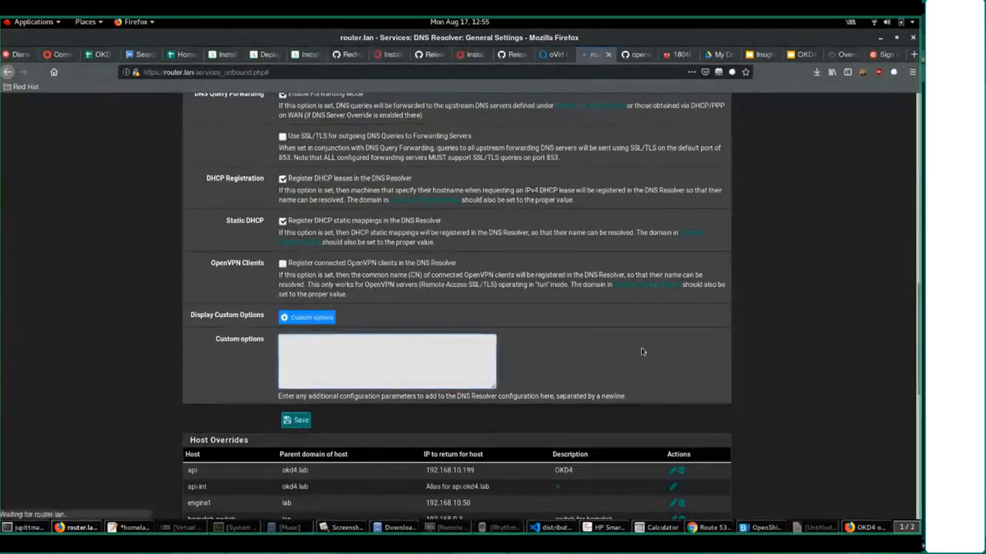
click(296, 419)
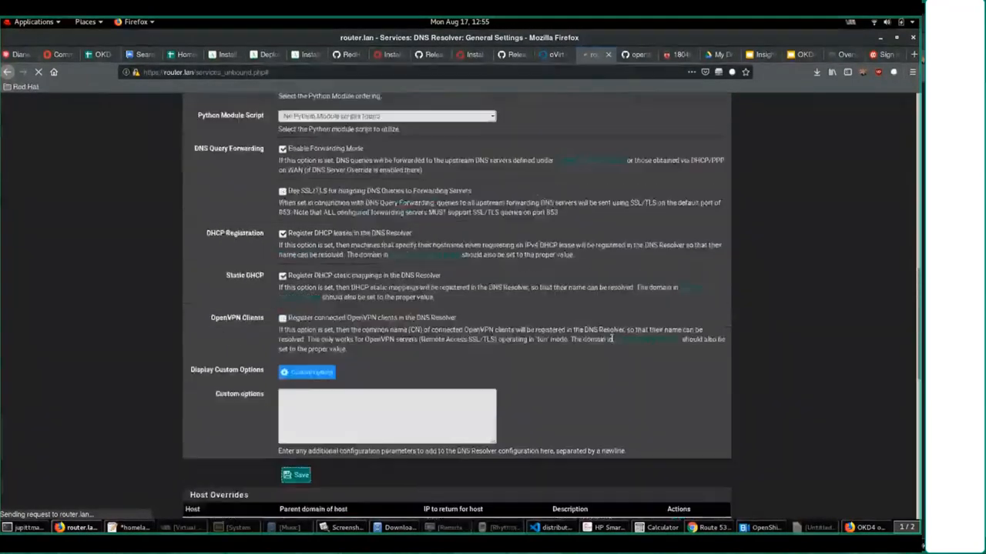
scroll(down, 3)
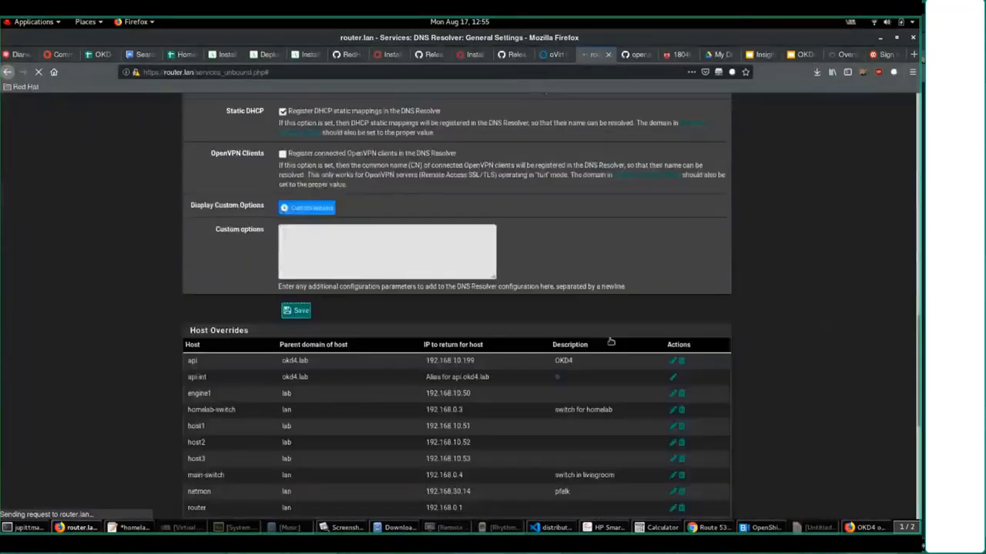
scroll(up, 3)
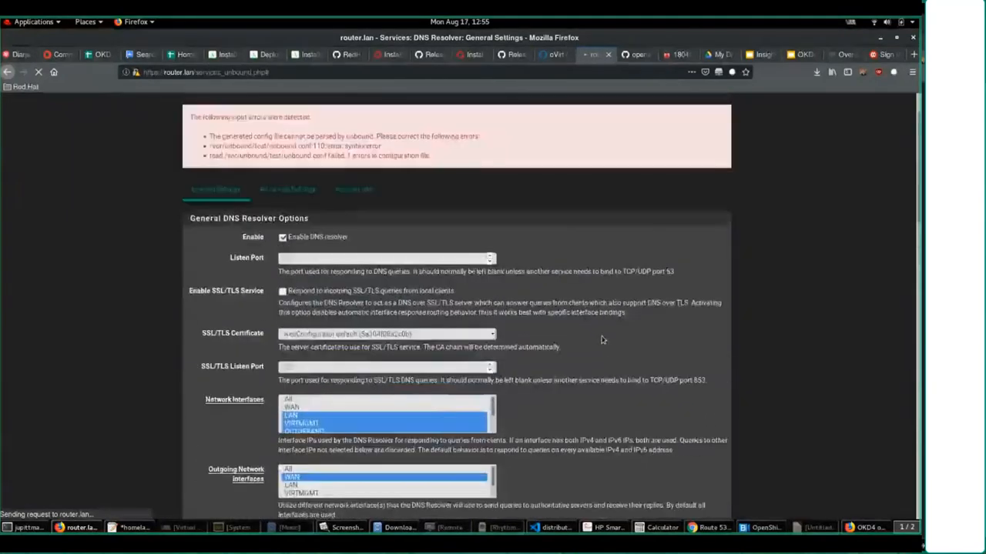
scroll(down, 3)
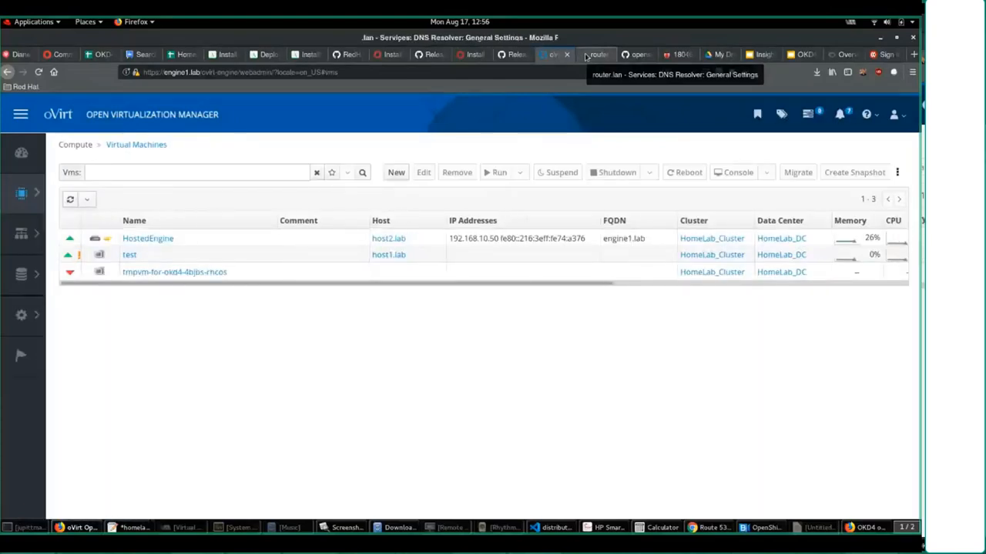
- Recheck the DNS Resolver page for the unbound error, then bring the OKD GitHub page back
click(597, 55)
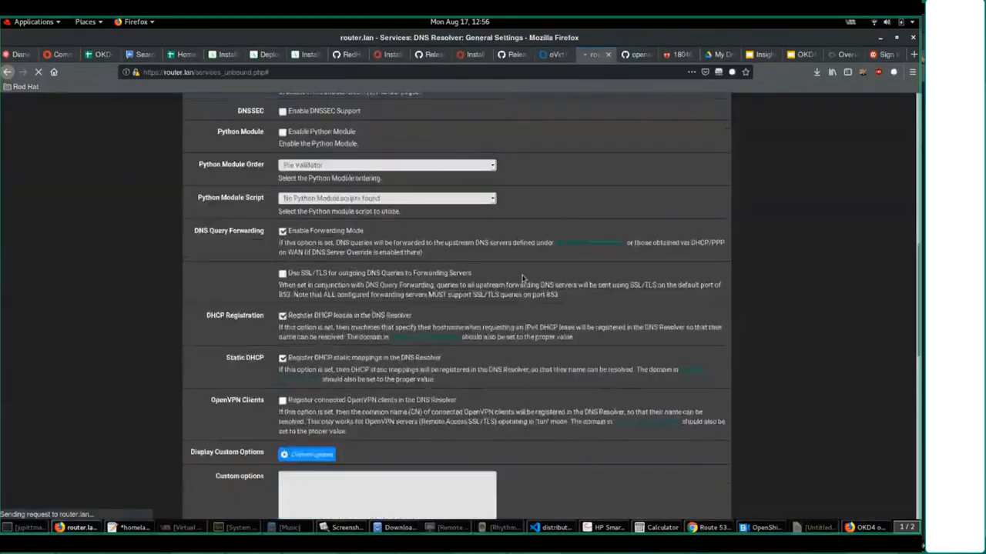
scroll(down, 3)
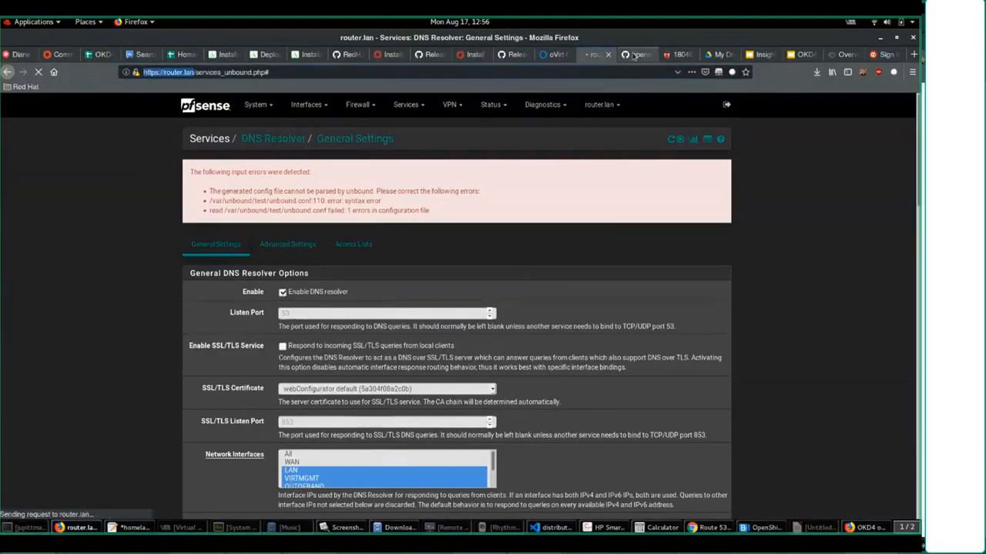
click(636, 54)
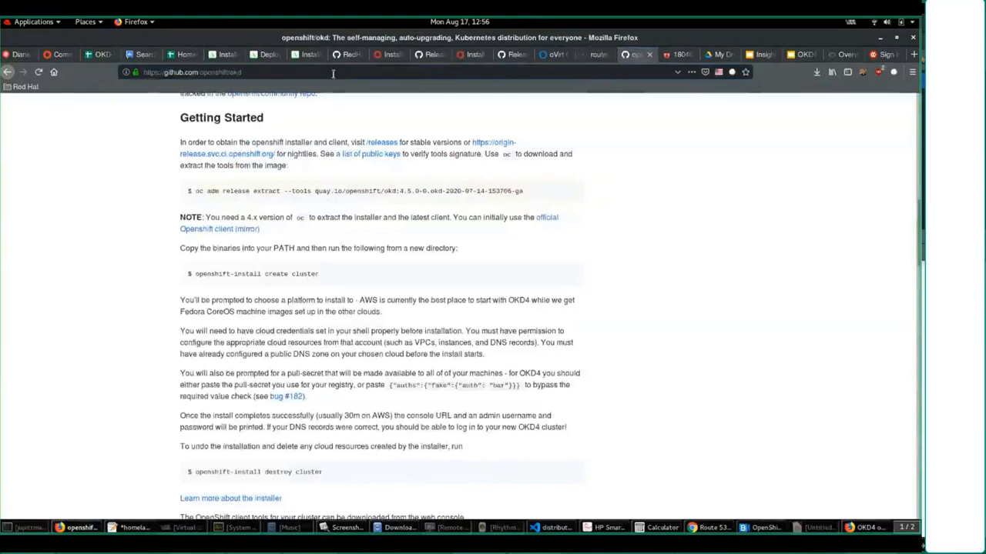
click(192, 73)
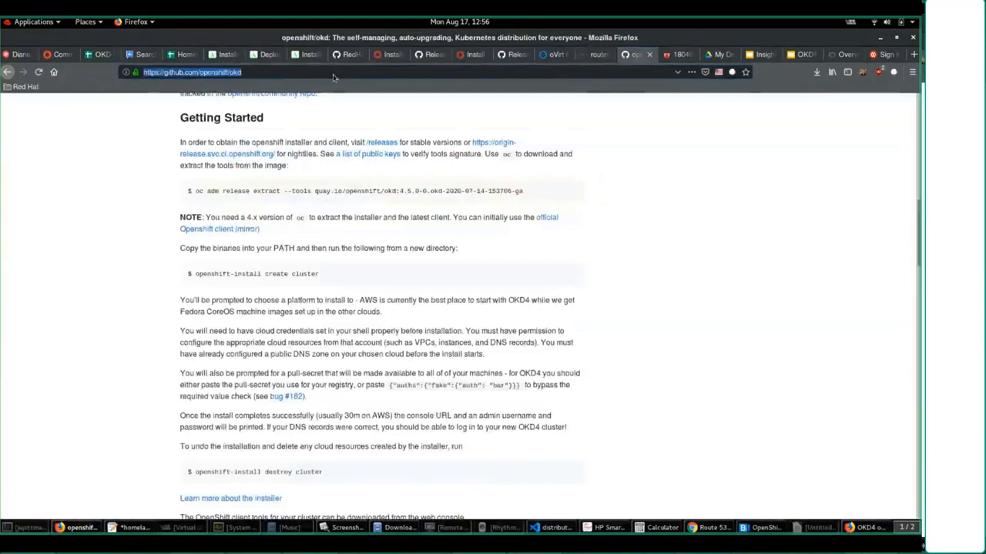
text(https://router.lan)
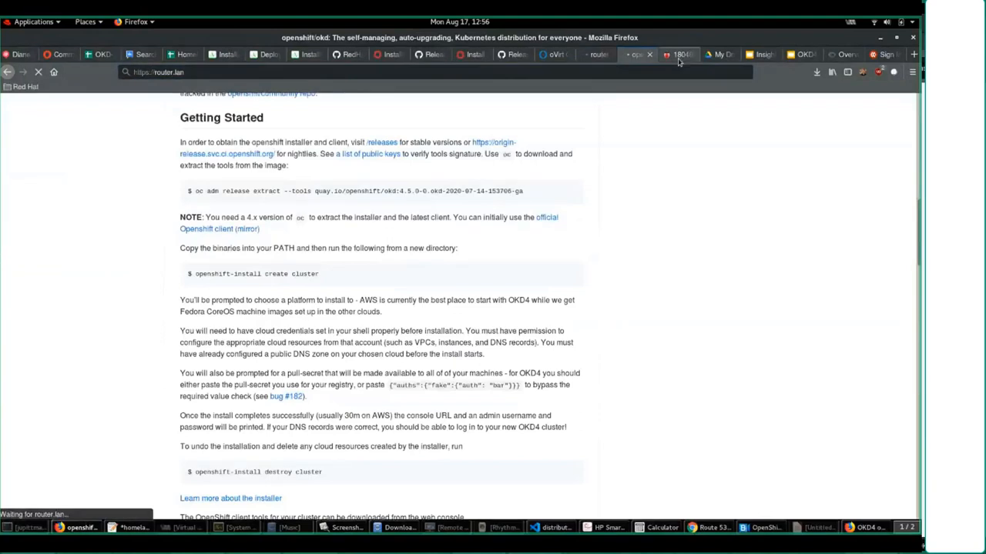
mouse_move(678, 55)
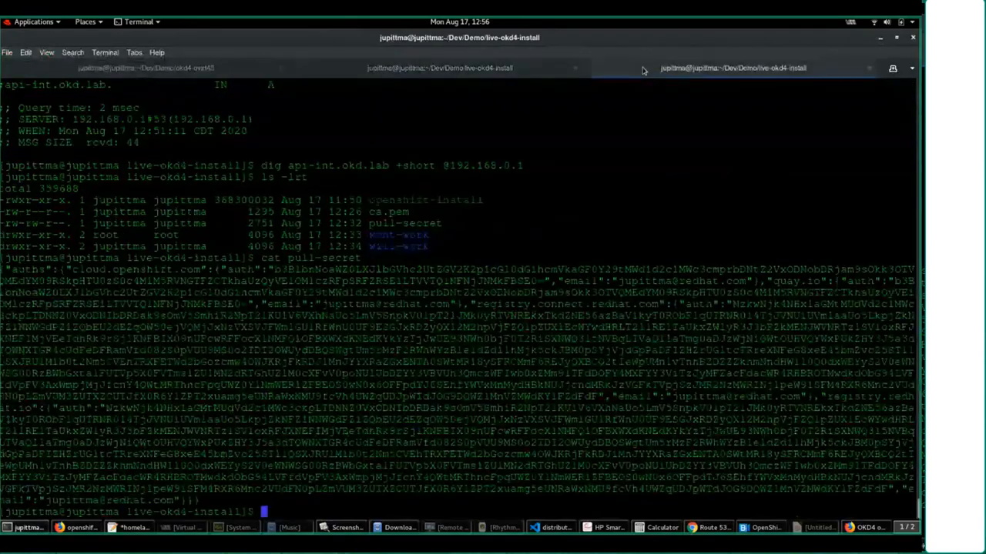
- Ping router.lan from Terminal and confirm replies come from 192.168.0.1
text(p1)
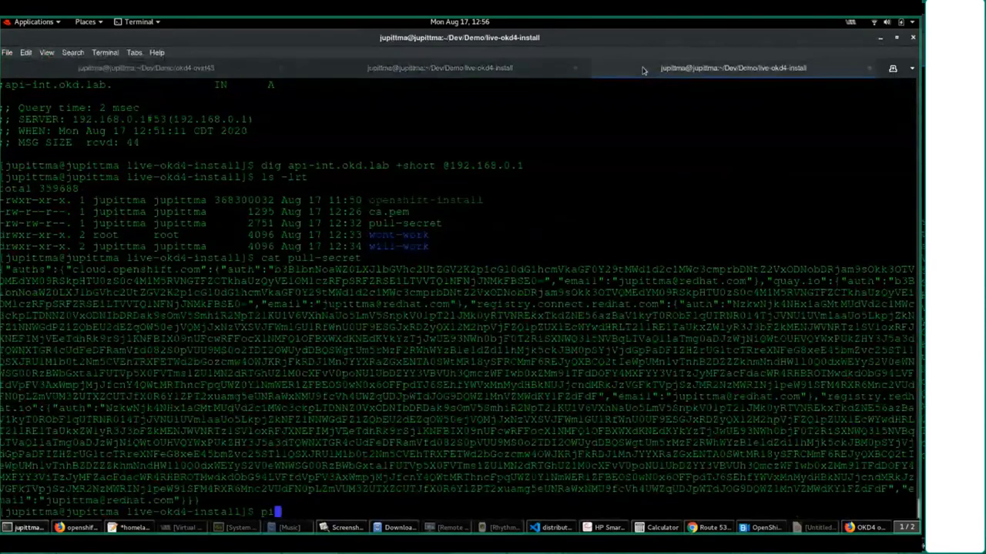
text(ing router.lan)
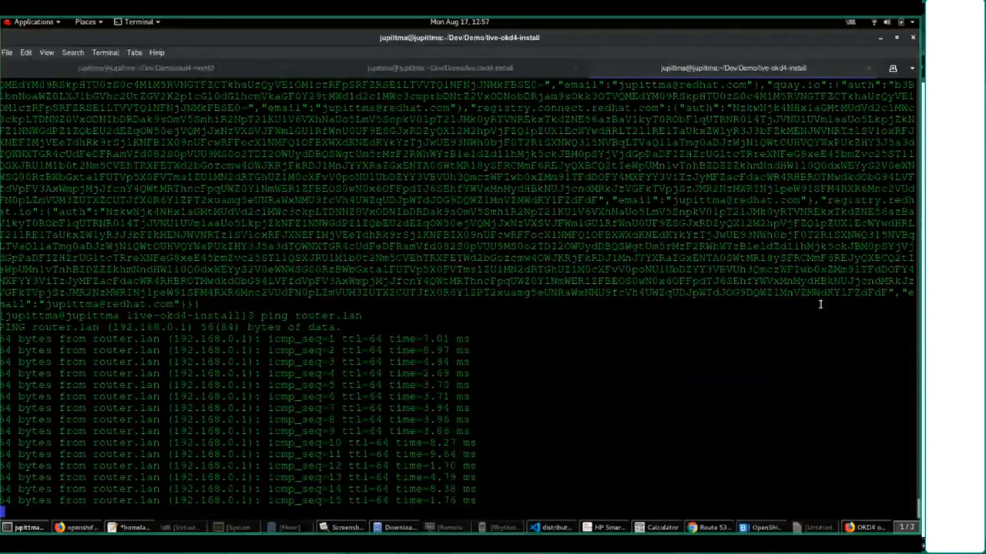
scroll(down, 3)
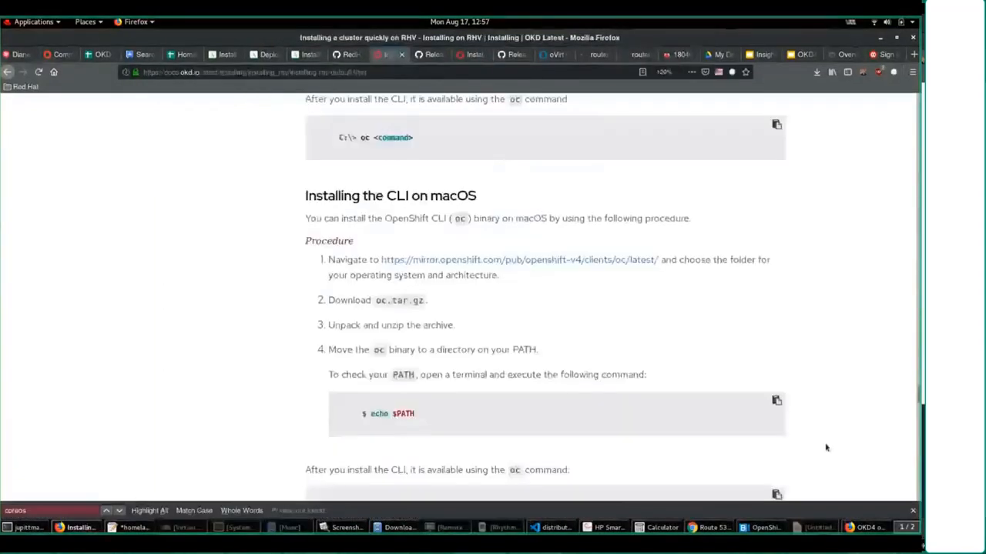
scroll(down, 3)
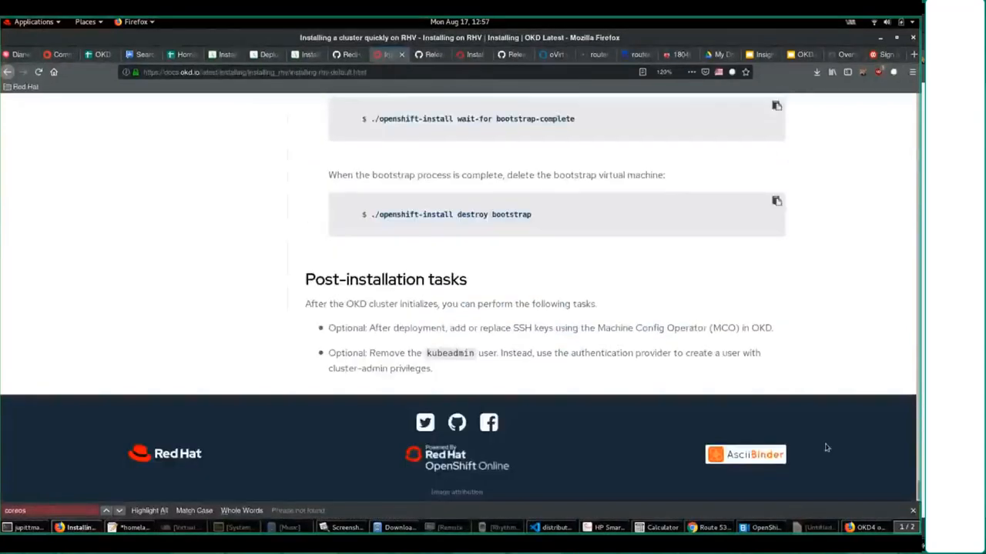
mouse_move(746, 455)
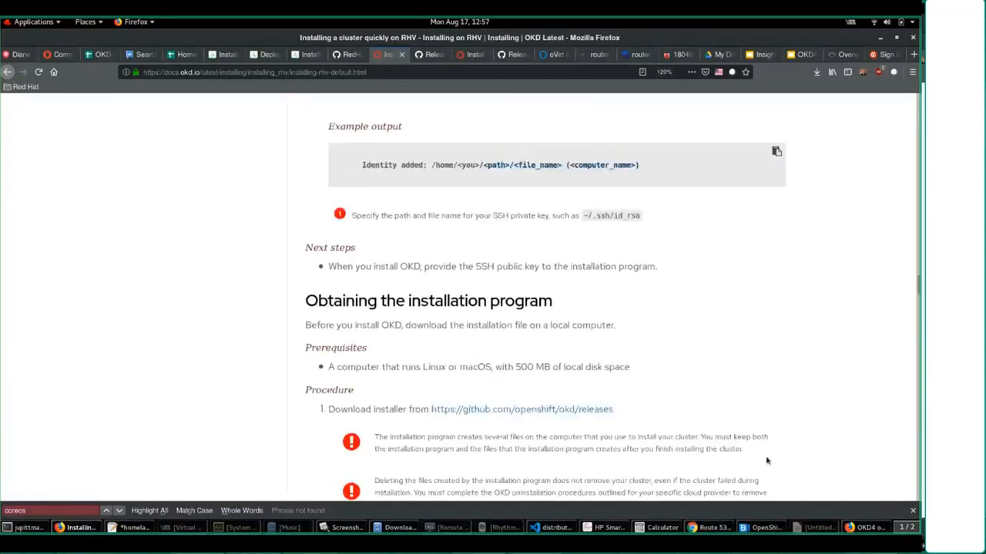
scroll(down, 3)
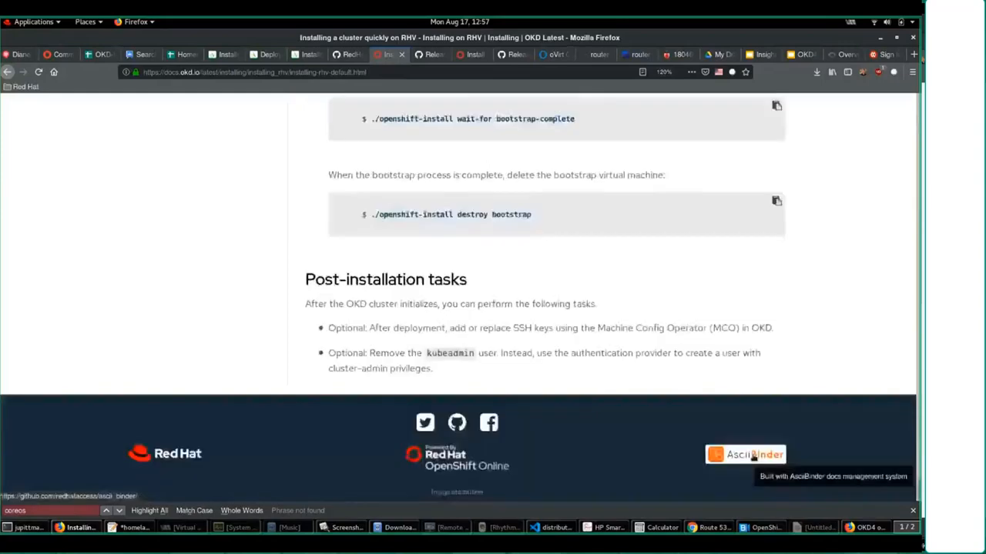
scroll(down, 3)
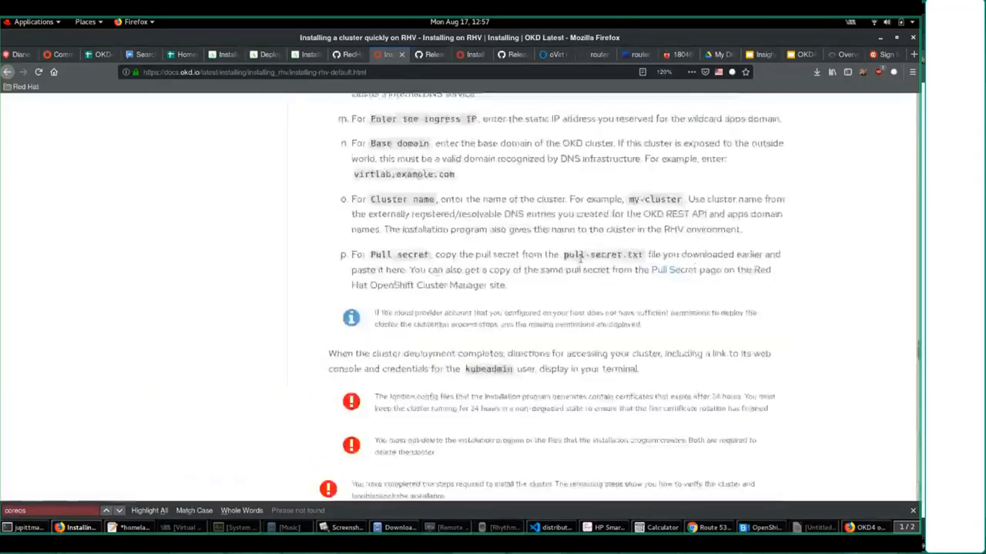
scroll(up, 3)
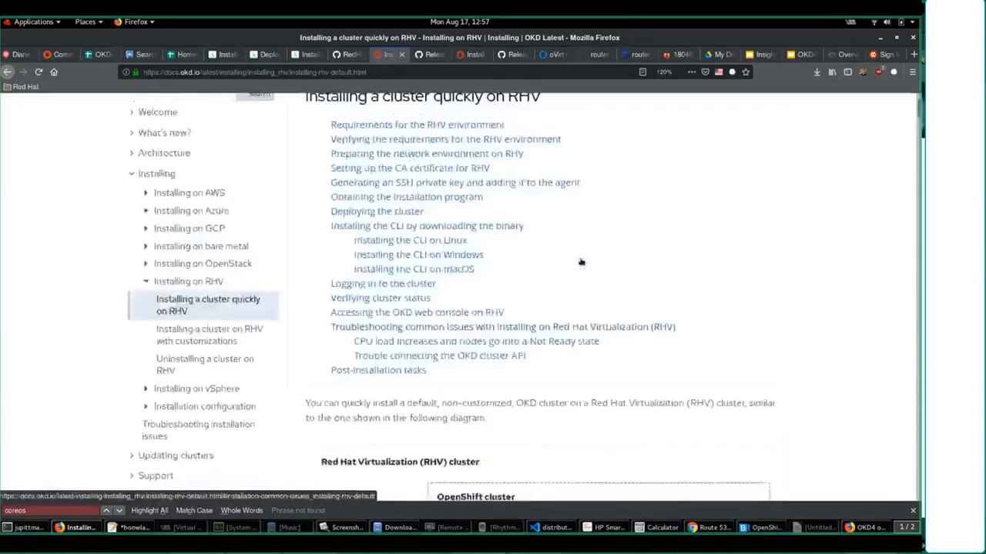
scroll(up, 3)
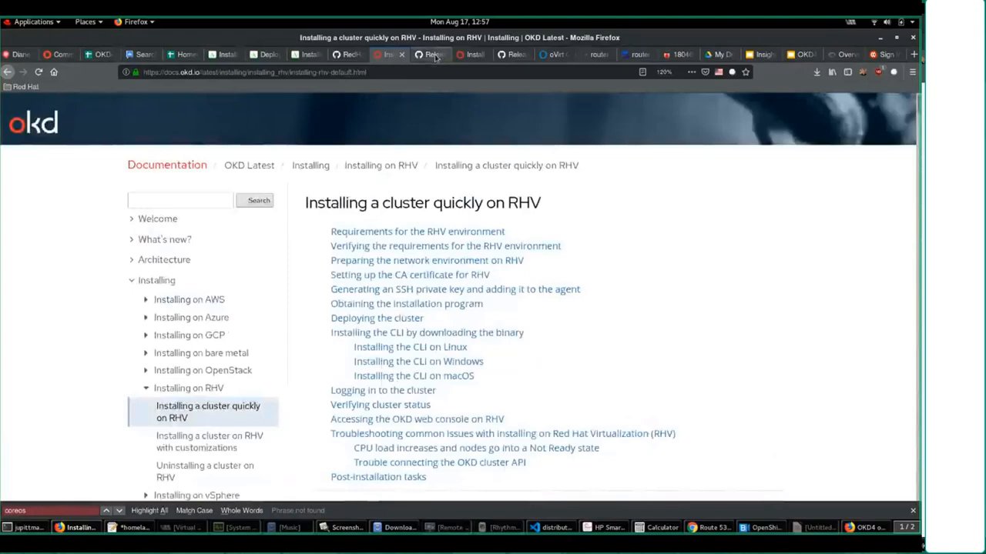
mouse_move(432, 55)
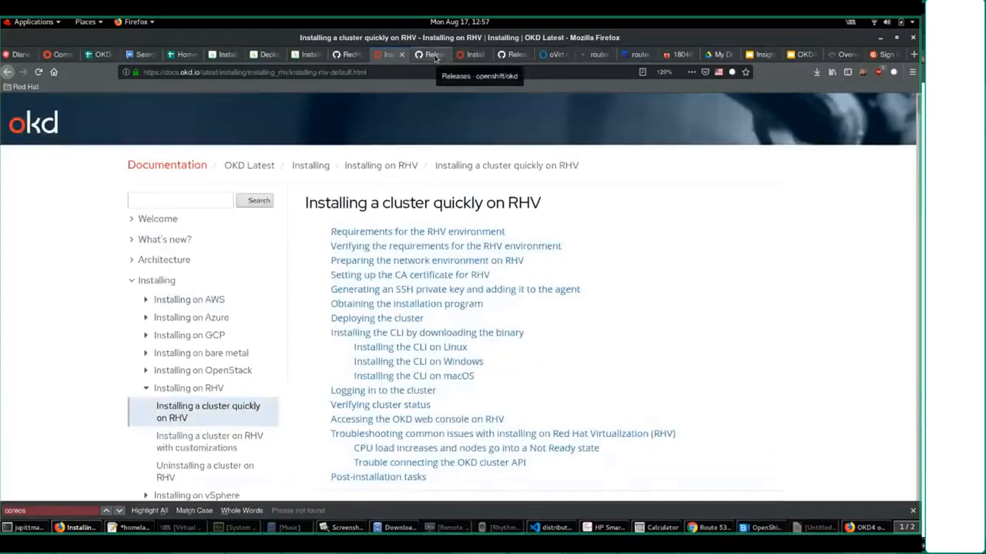
- View the openshift/okd Issues list on GitHub, then check the oVirt VM list
click(430, 54)
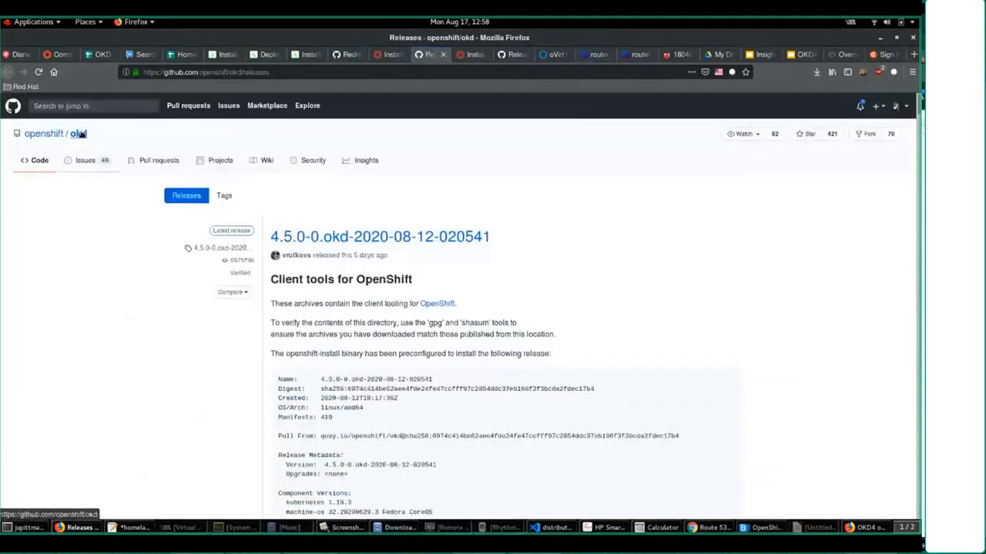
click(84, 160)
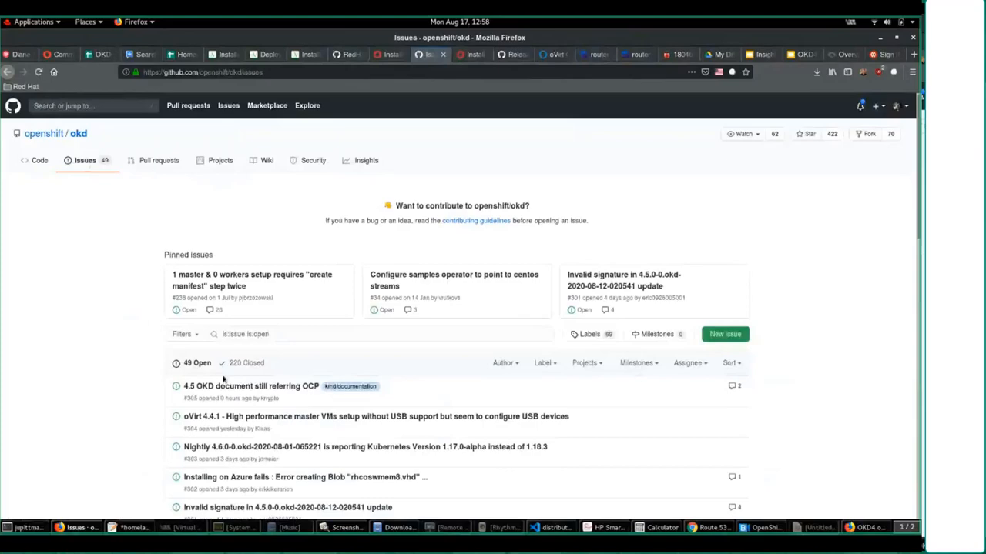
mouse_move(249, 385)
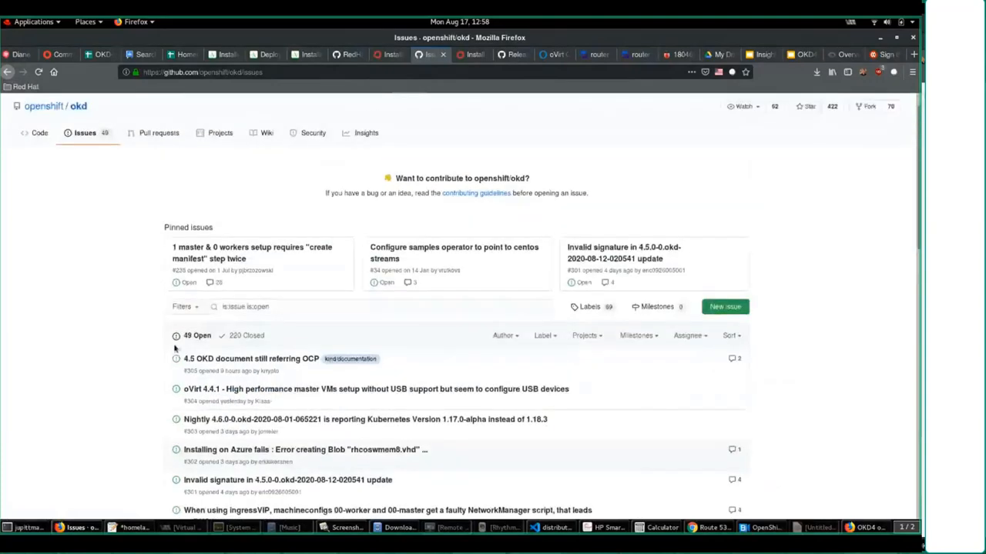
click(724, 306)
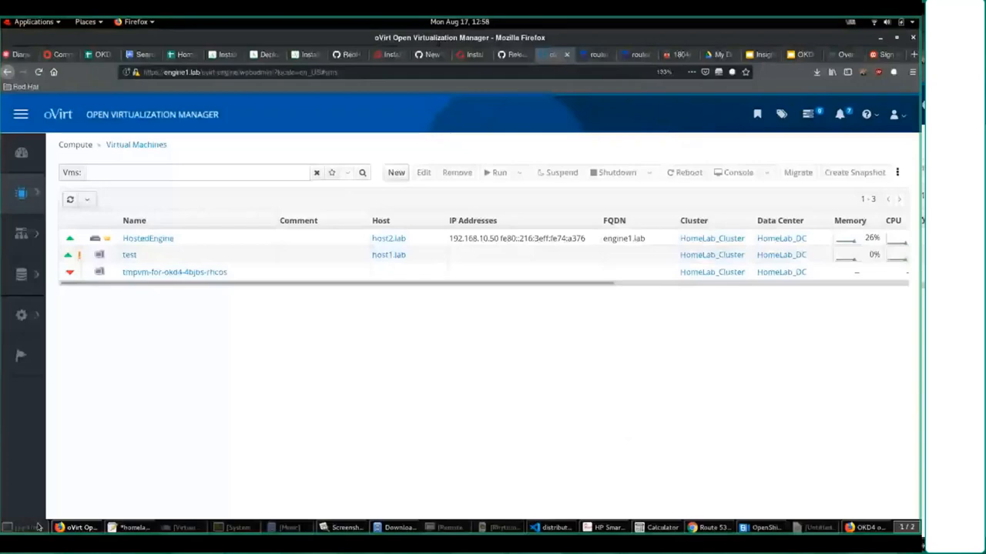
- Review the oVirt VM list and return to the openshift/okd new-issue template chooser
click(28, 527)
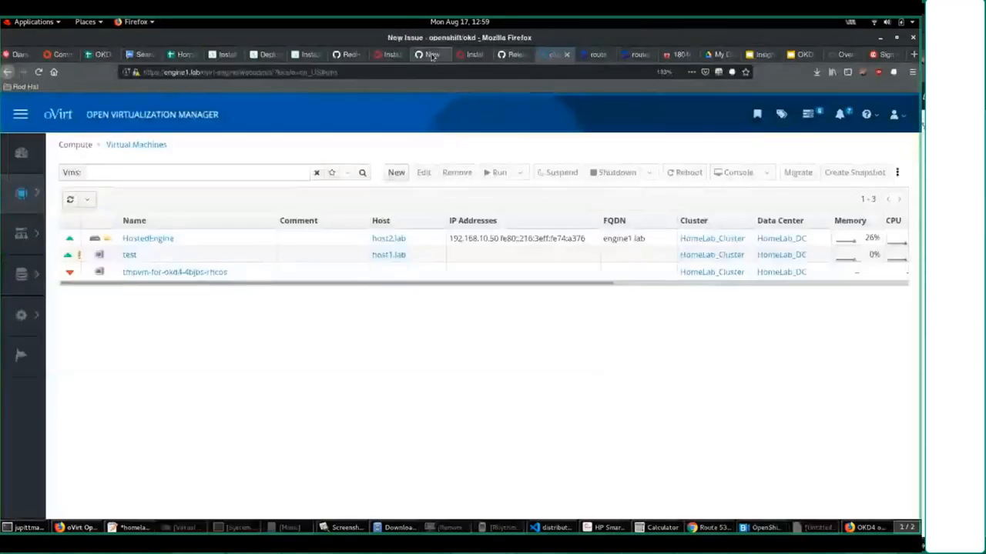
click(428, 54)
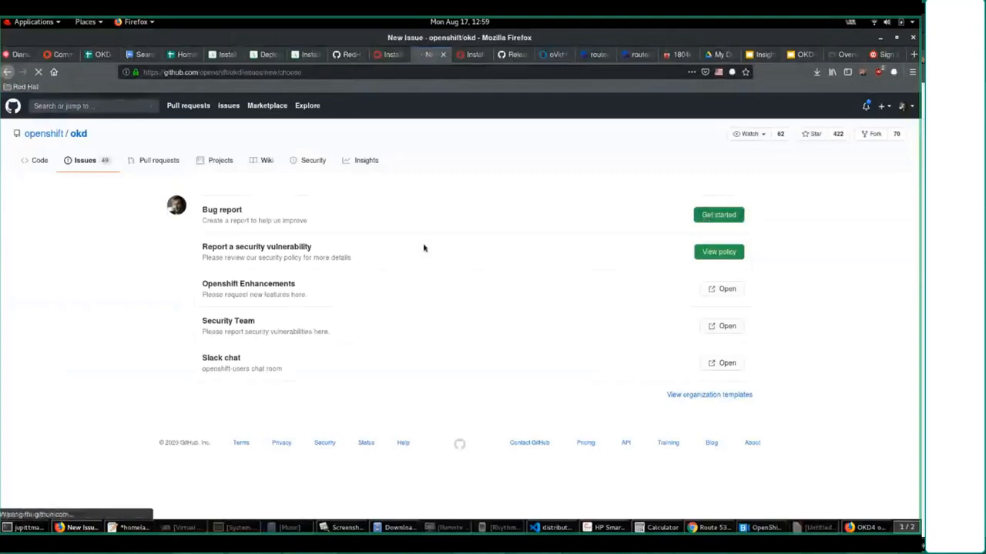
- Start a Bug report titled 'OKD4 oVirt IPI doc refers to sudo; causes openshift-install FATAL error'
click(717, 214)
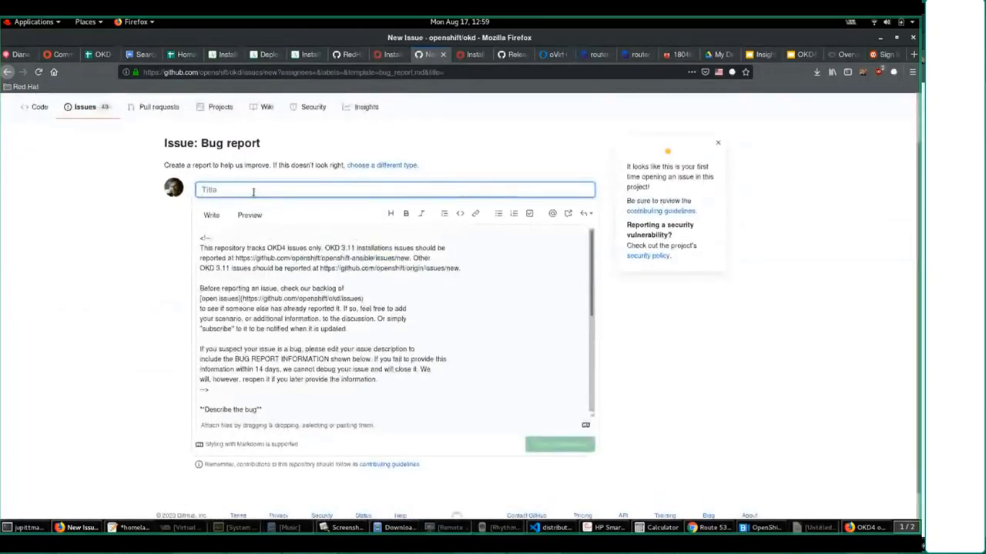
text(OKD4 d)
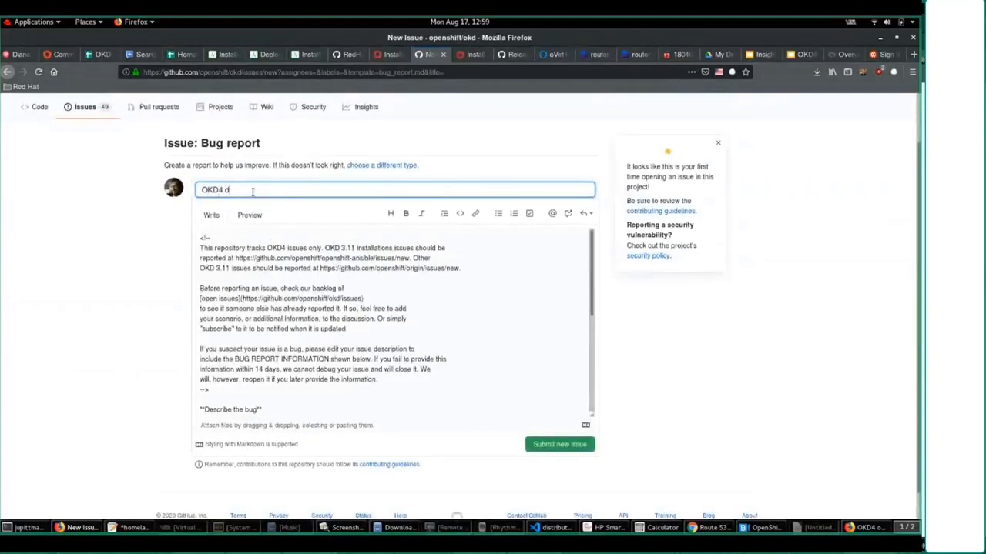
text(o)
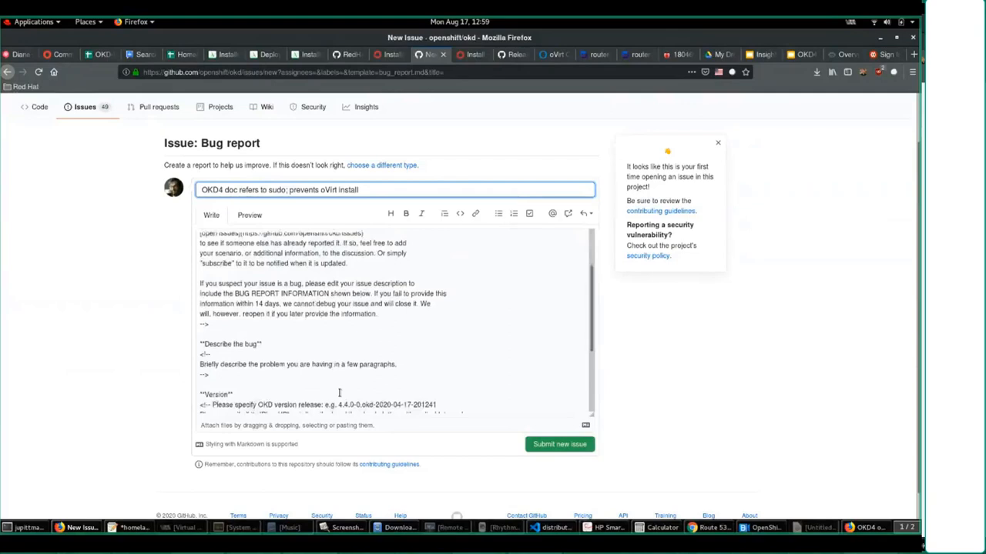
scroll(down, 3)
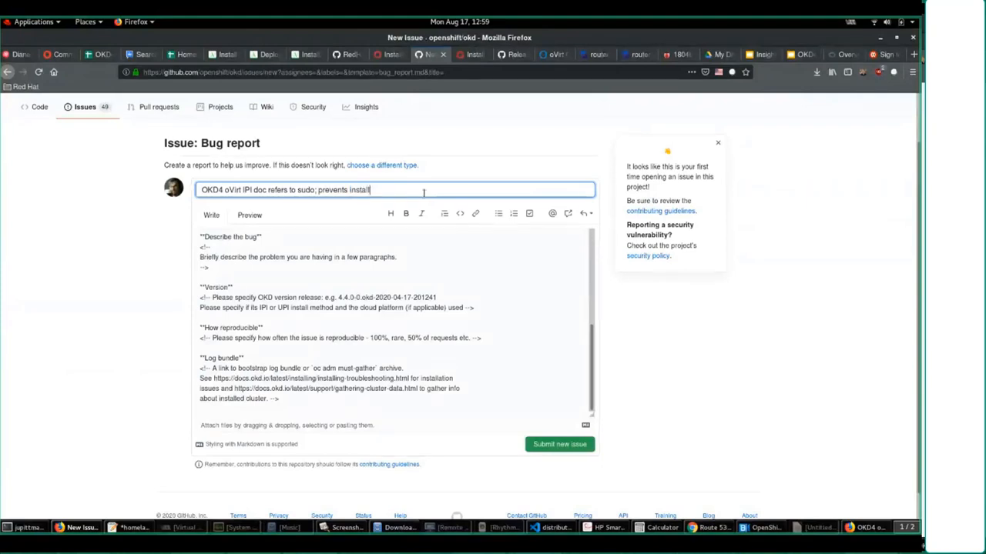
text(causes)
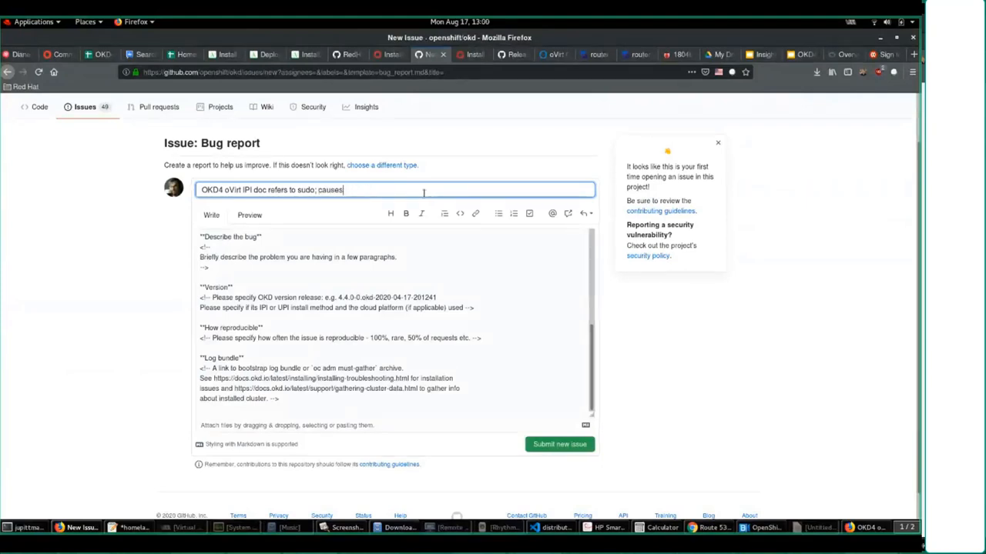
text(openshift-install F)
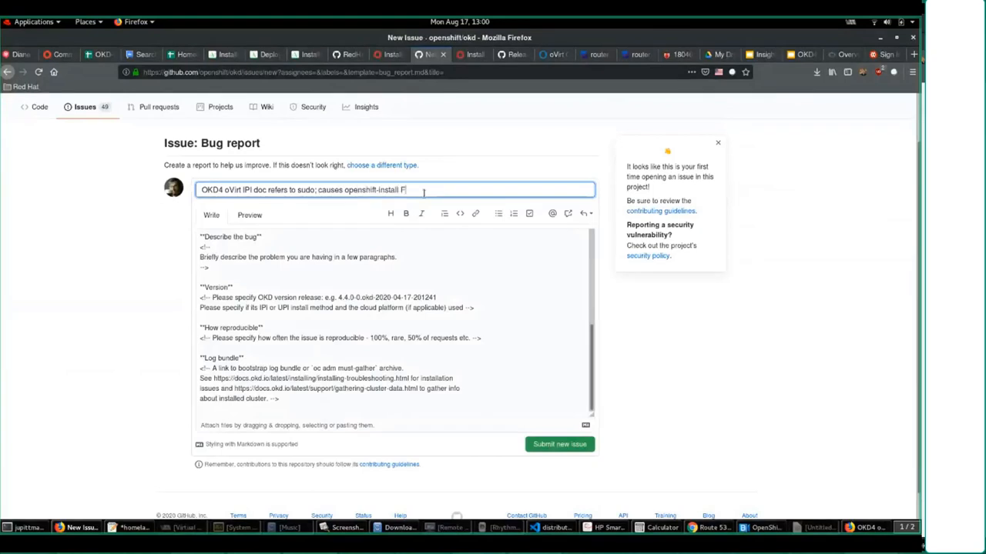
text(FATAL error)
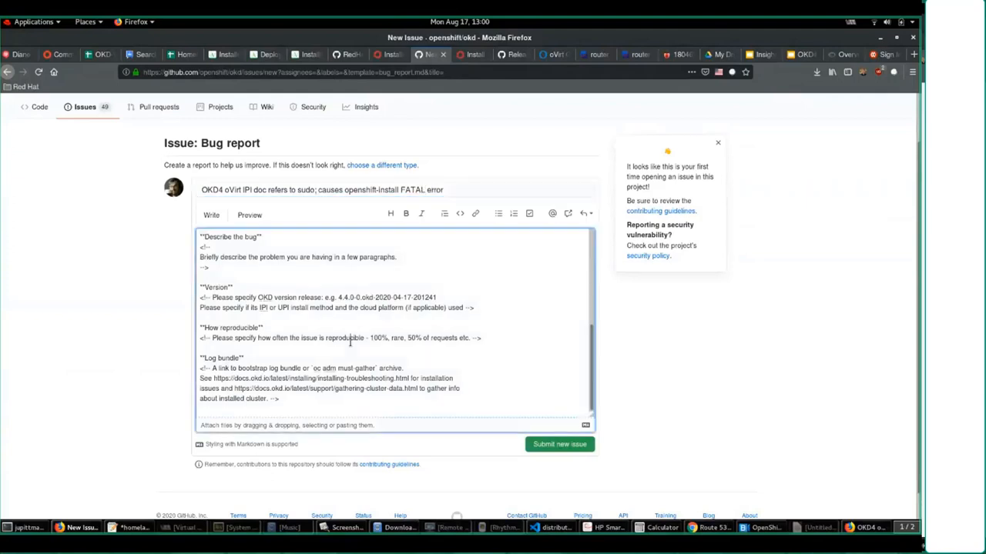
mouse_move(348, 302)
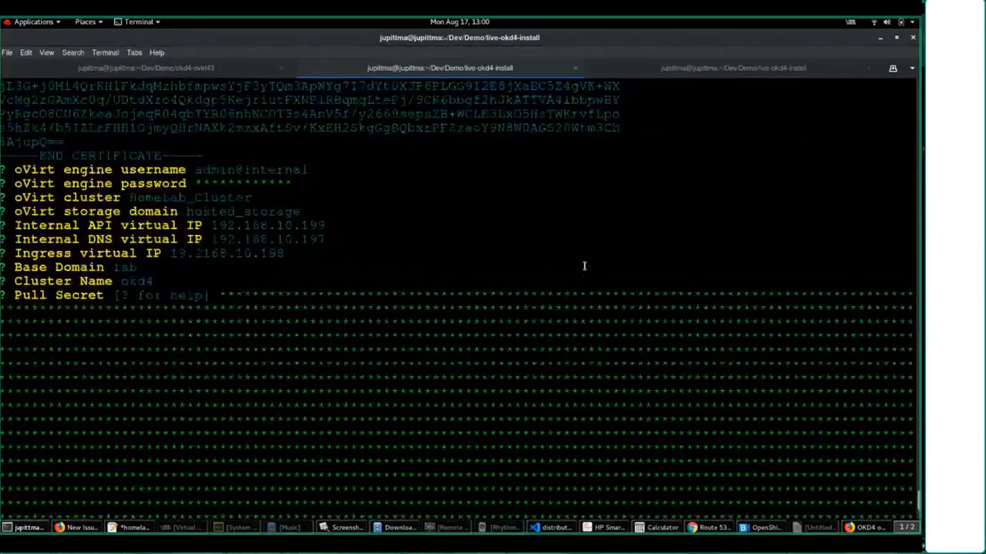
- Scroll through the draft bug report about the oVirt IPI doc's sudo FATAL error
scroll(down, 3)
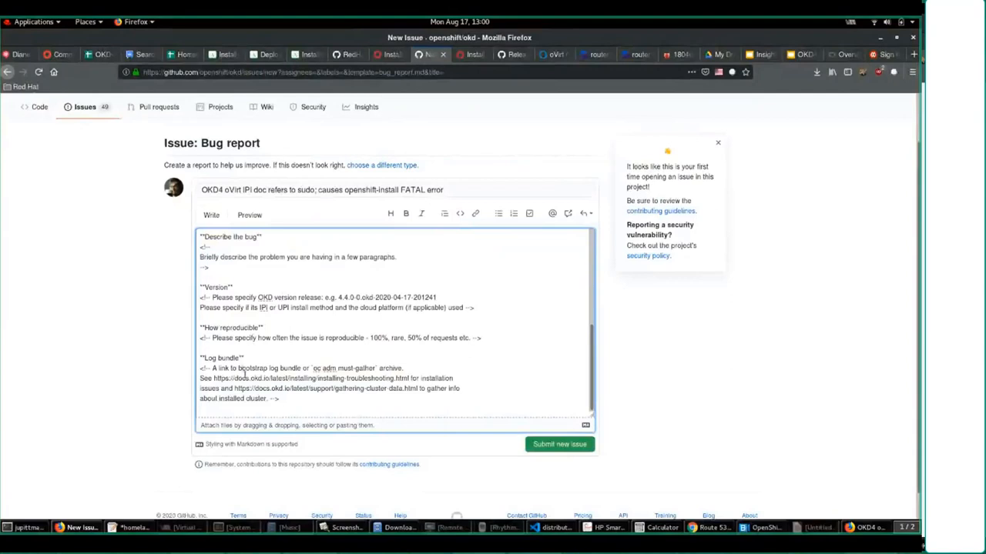
- Replace the Version placeholder with 4.5.0
drag(205, 368, 280, 398)
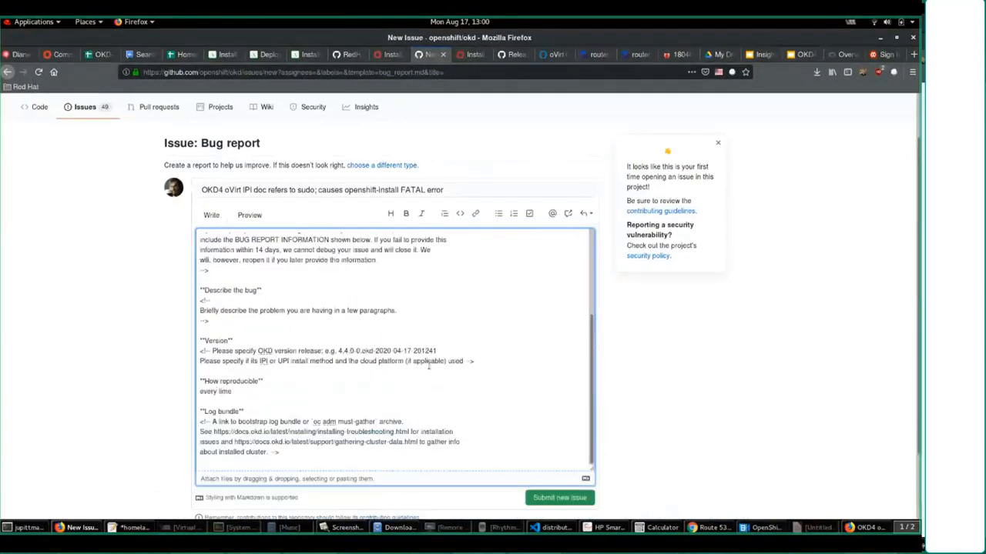
text(4.4.)
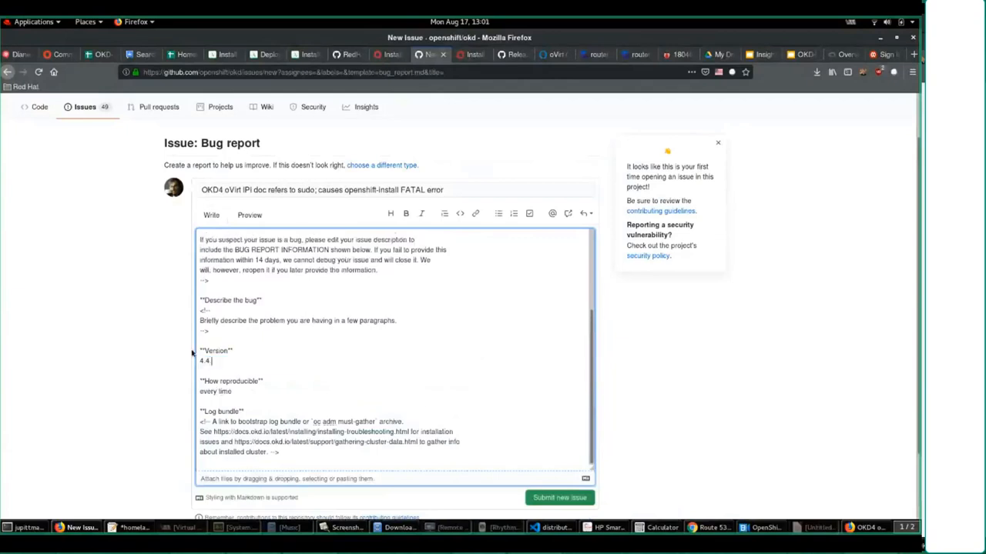
text(4.5.0)
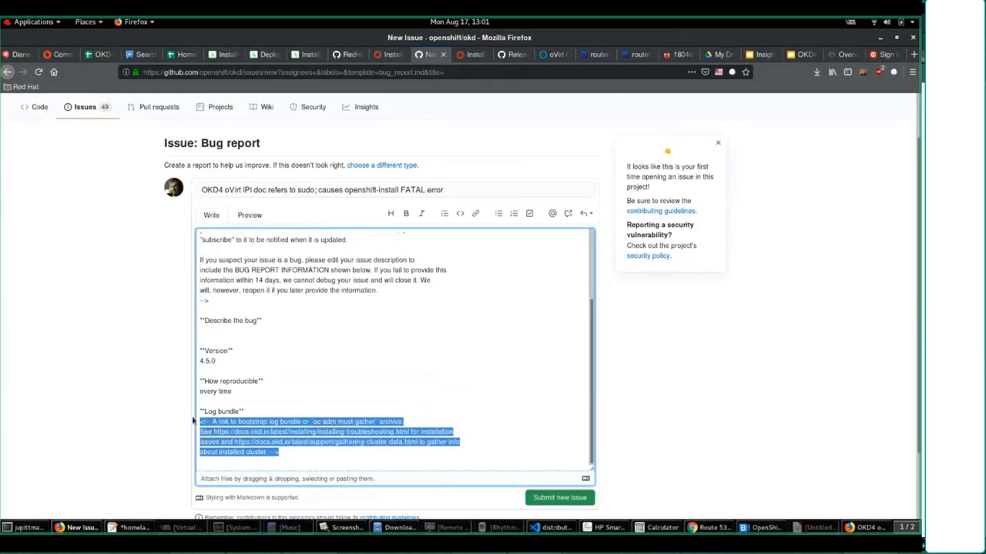
- Select the Log bundle placeholder to replace it with the pasted FATAL error output
click(324, 422)
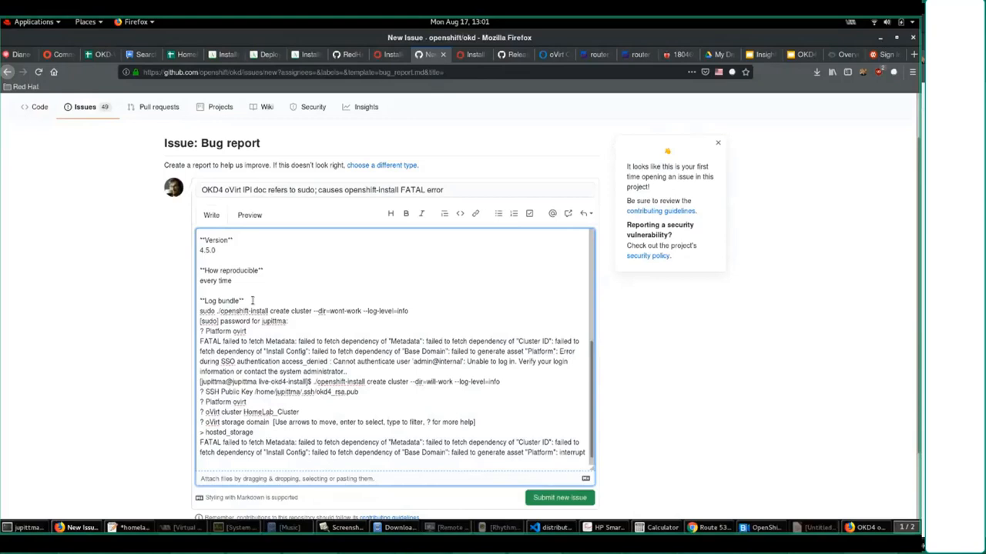
drag(198, 312, 419, 431)
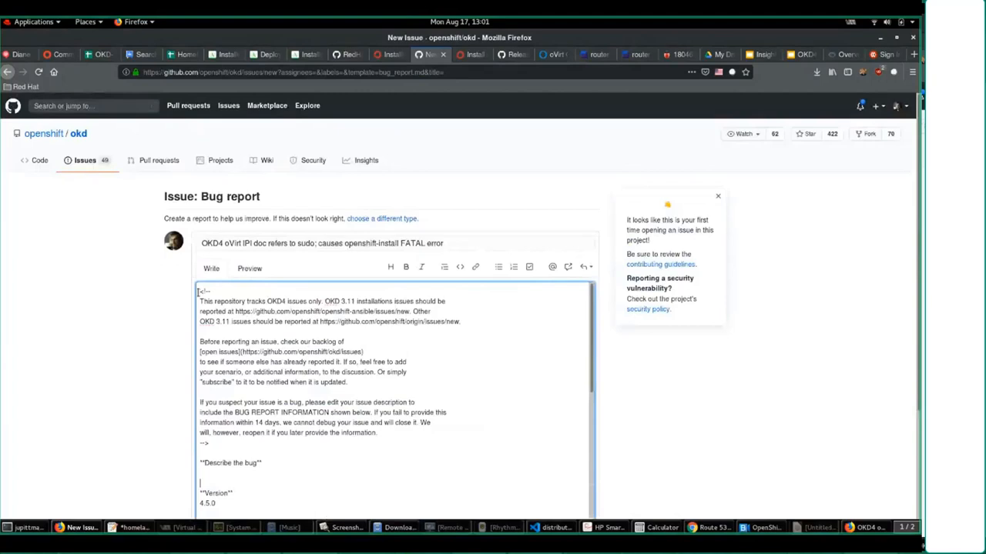
- Note that removing sudo lets the installer ingest SSH and create the $HOME/.ovirt dir & ovirt-config.yaml
scroll(down, 3)
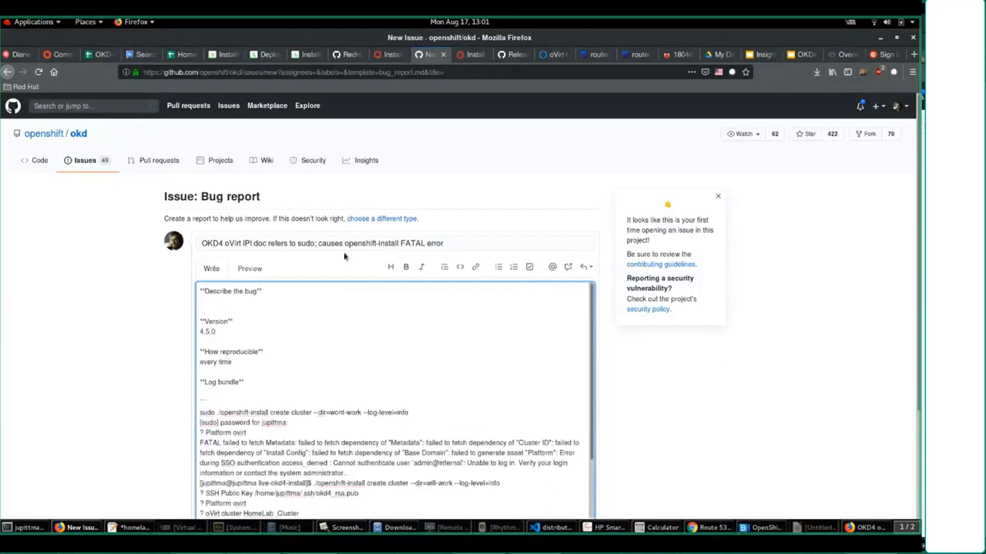
scroll(down, 3)
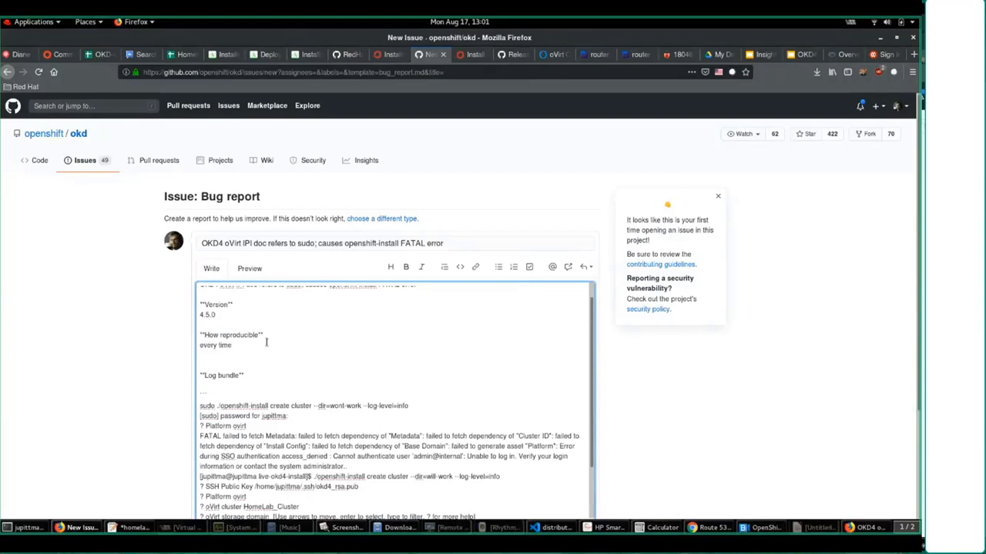
text(Removing sudo lets installer inject SSH and create)
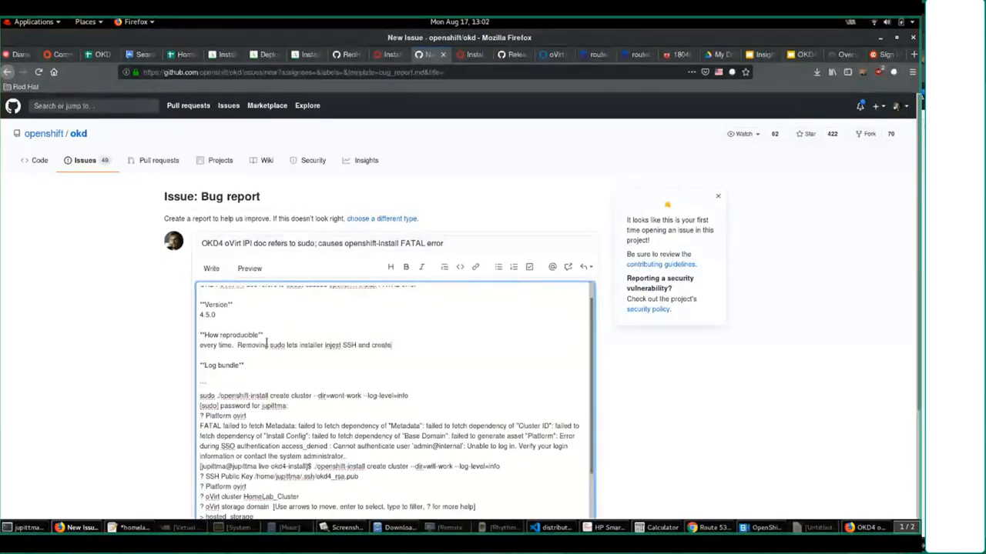
text($HOME)
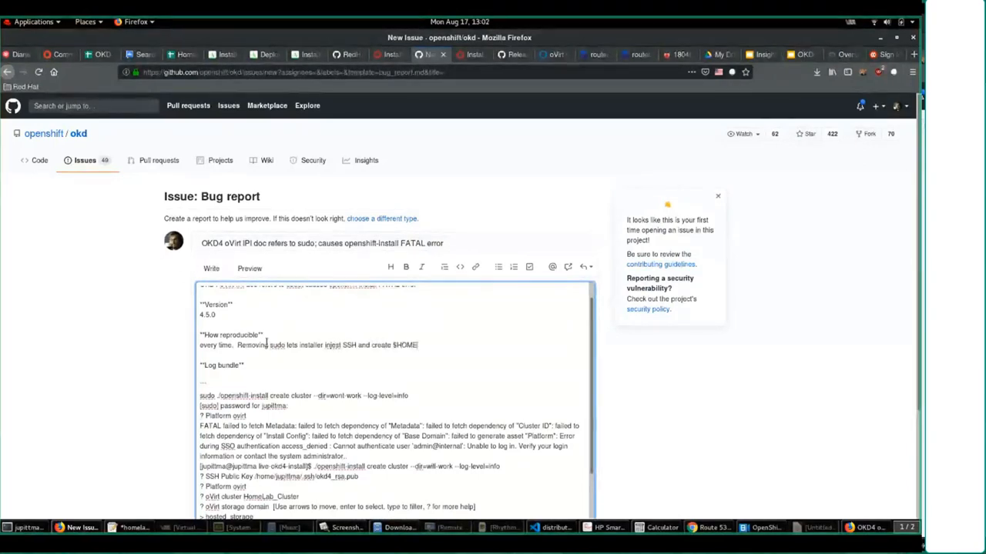
text(,oVirt directory)
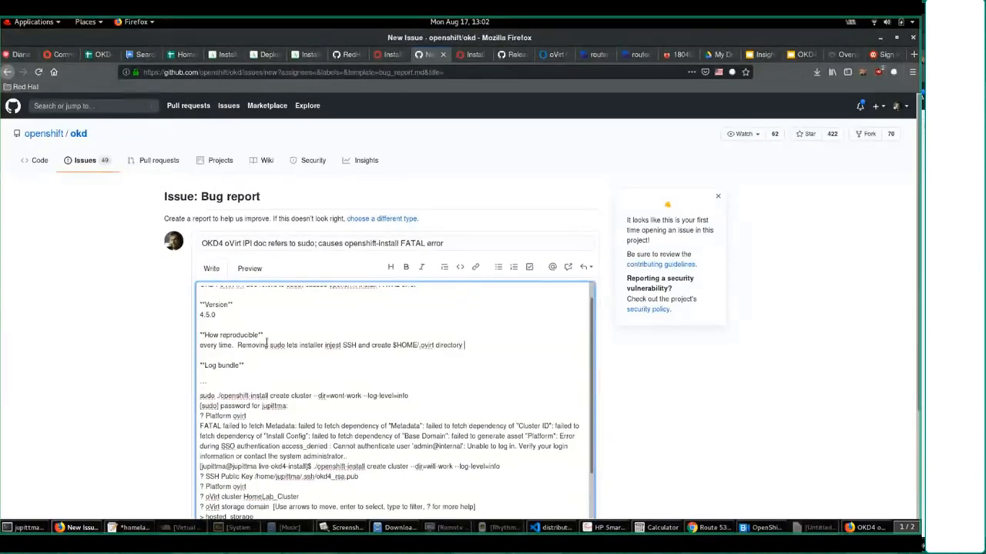
text(& ovirt-conf)
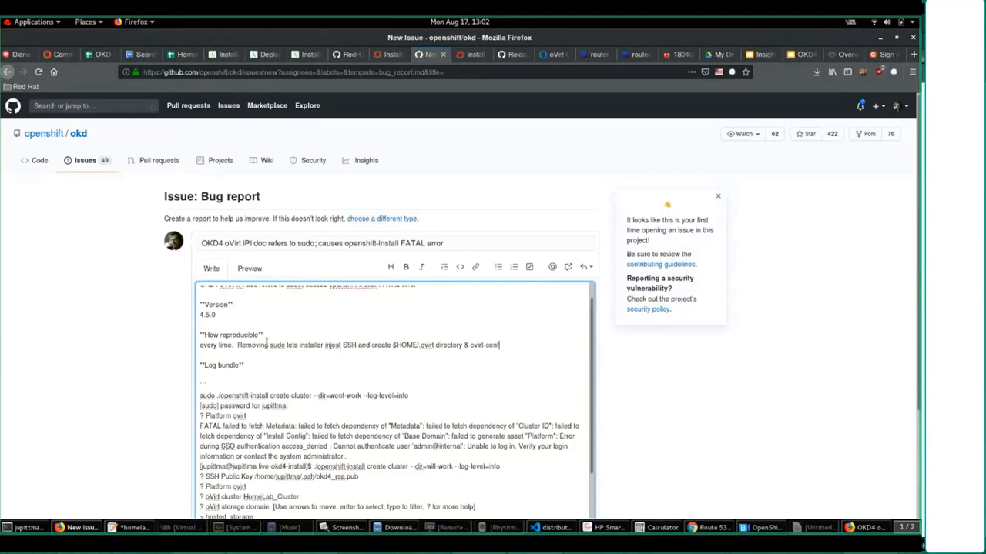
- Submit the completed bug report as a new openshift/okd issue
scroll(down, 3)
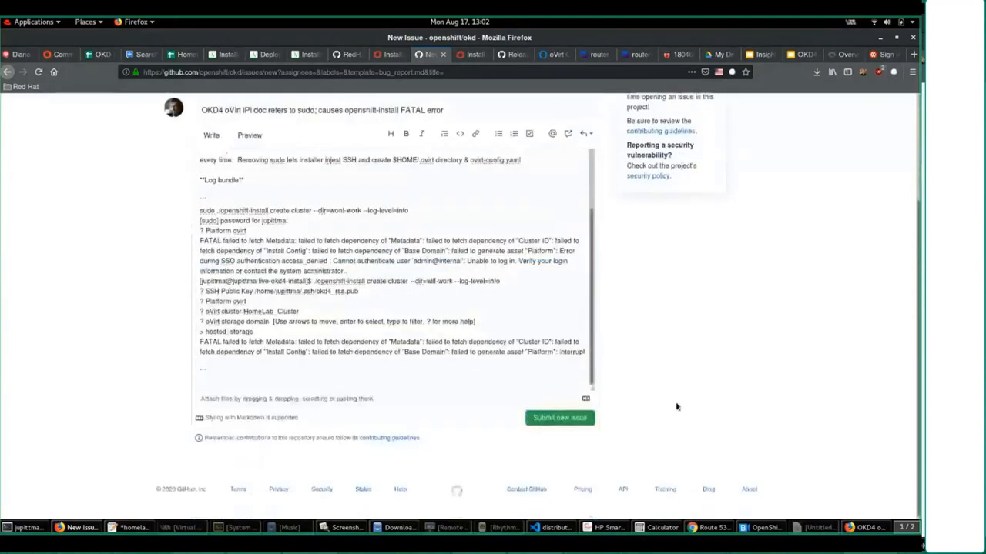
click(559, 417)
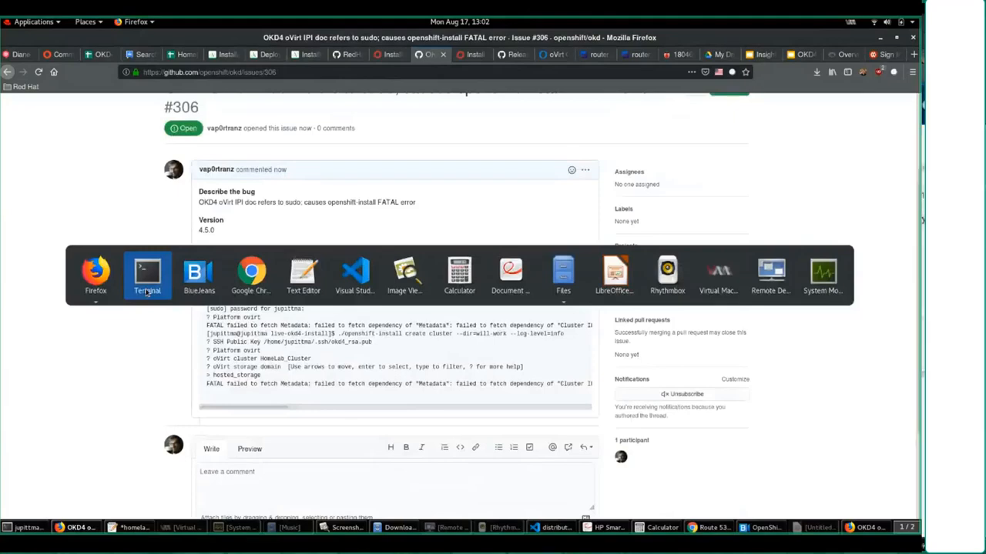
- Switch to the oVirt Virtualization Manager tab listing the okd virtual machines
click(555, 55)
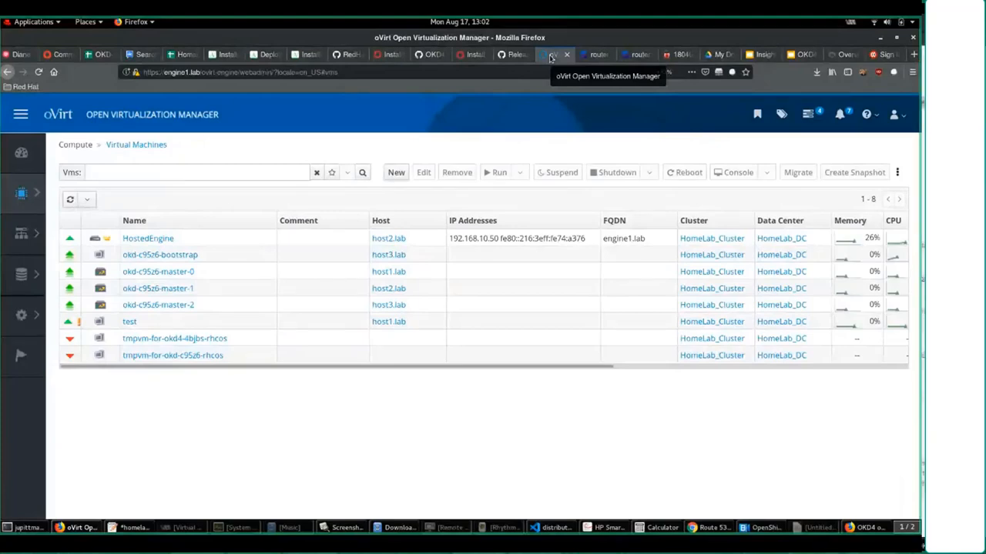
- Clear the 'Finished Launching VM' notifications for the okd master VMs and return to GitHub issue #306
click(761, 526)
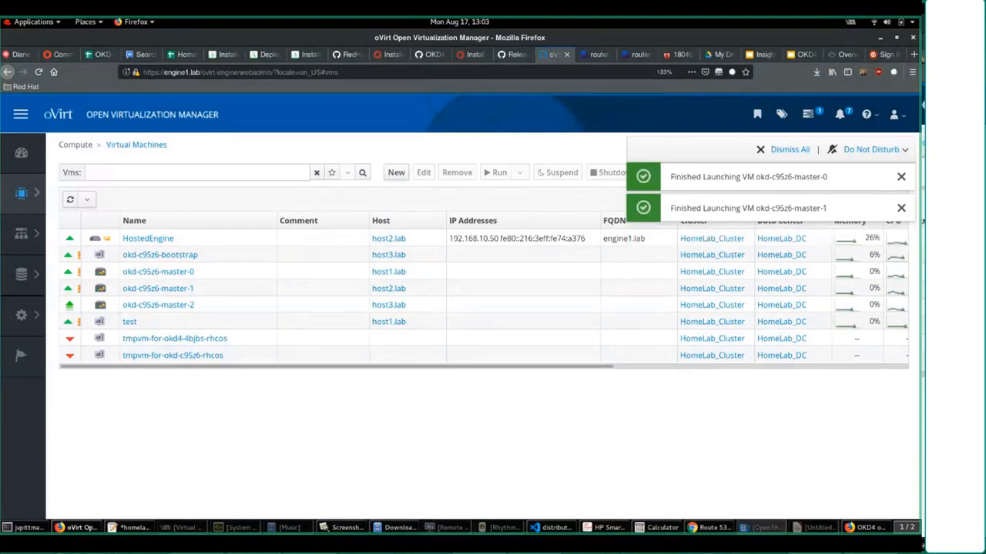
click(789, 148)
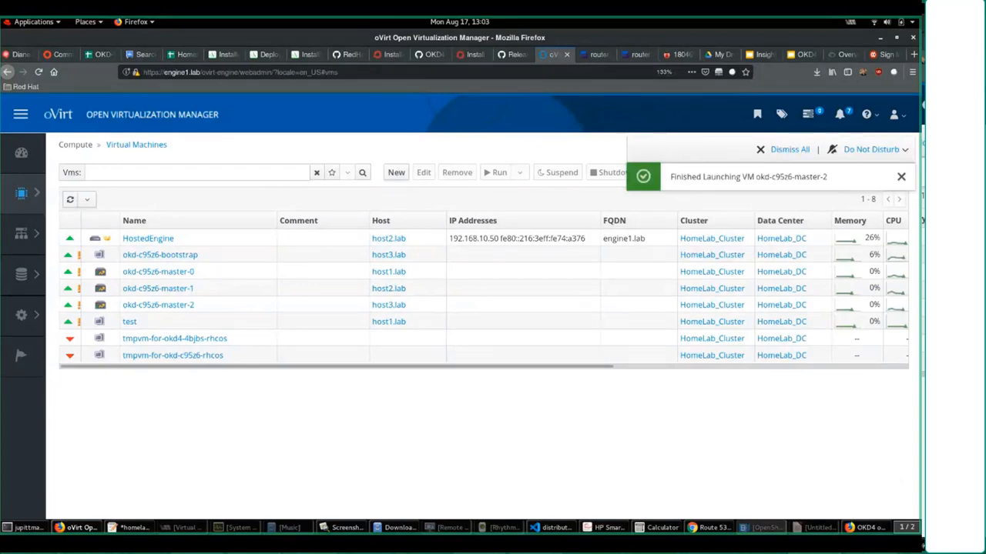
click(901, 176)
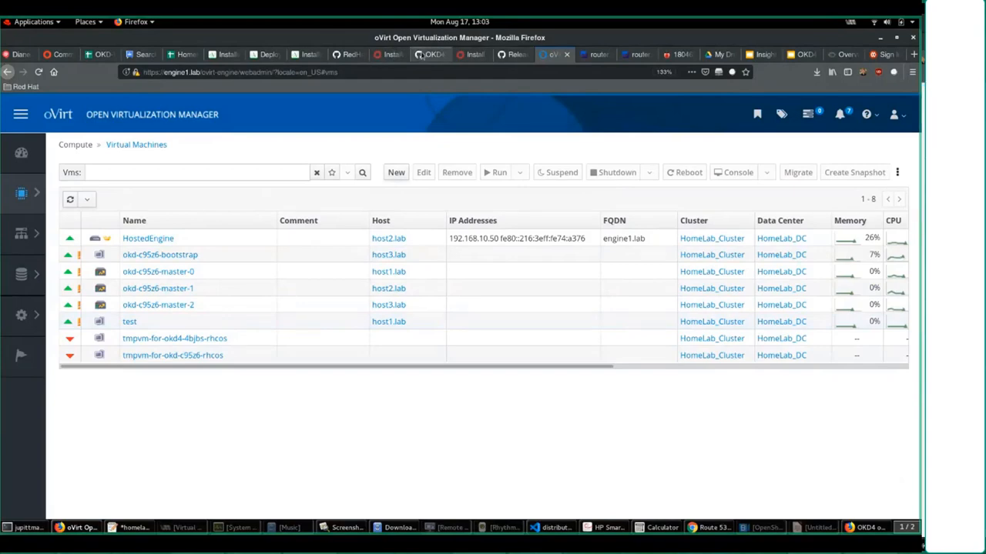
click(430, 54)
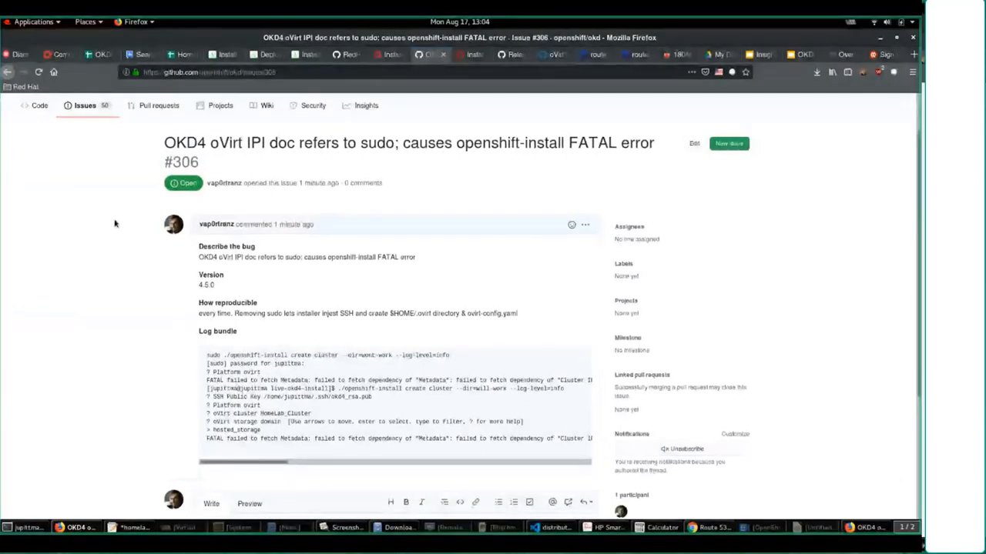
- Review filed issue #306, then switch back to the BlueJeans screen-sharing meeting
scroll(up, 3)
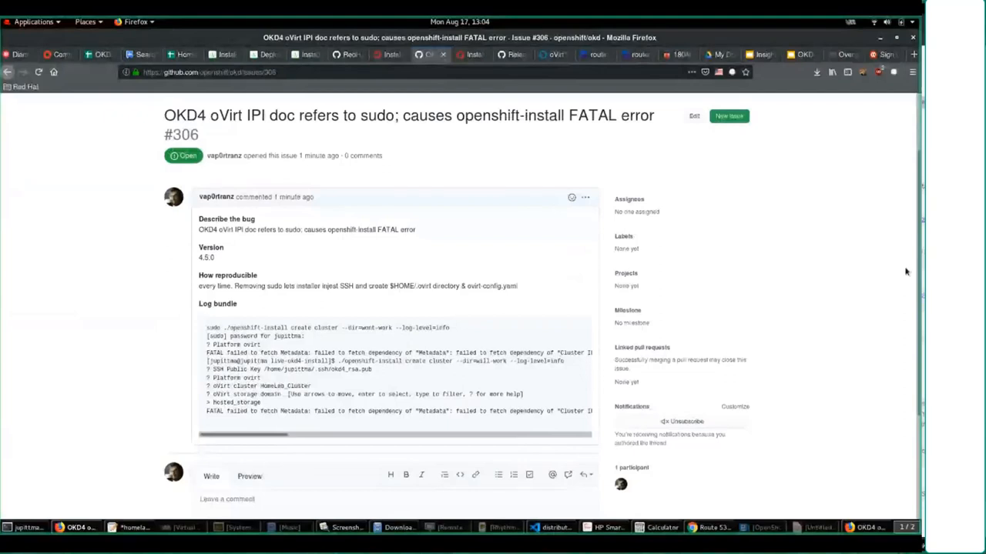
click(764, 526)
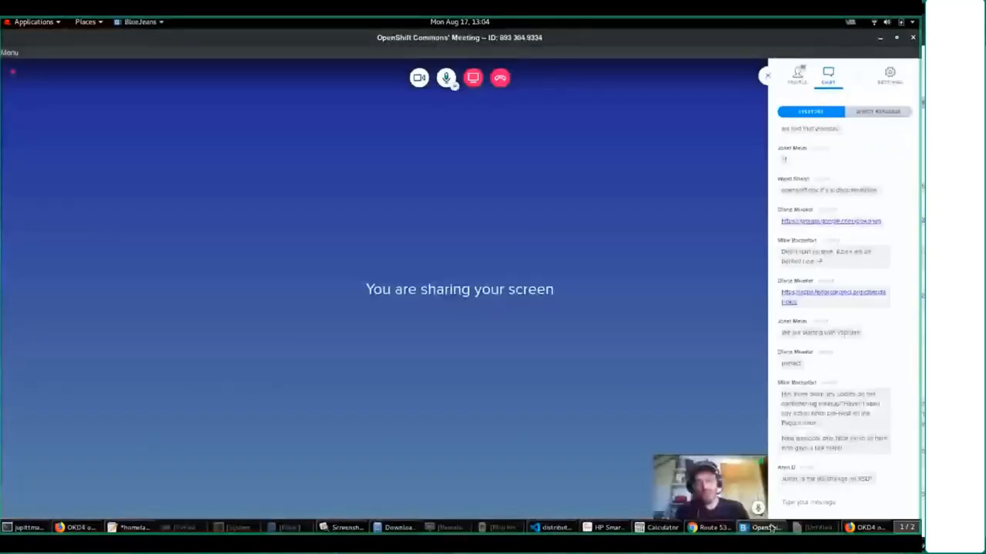